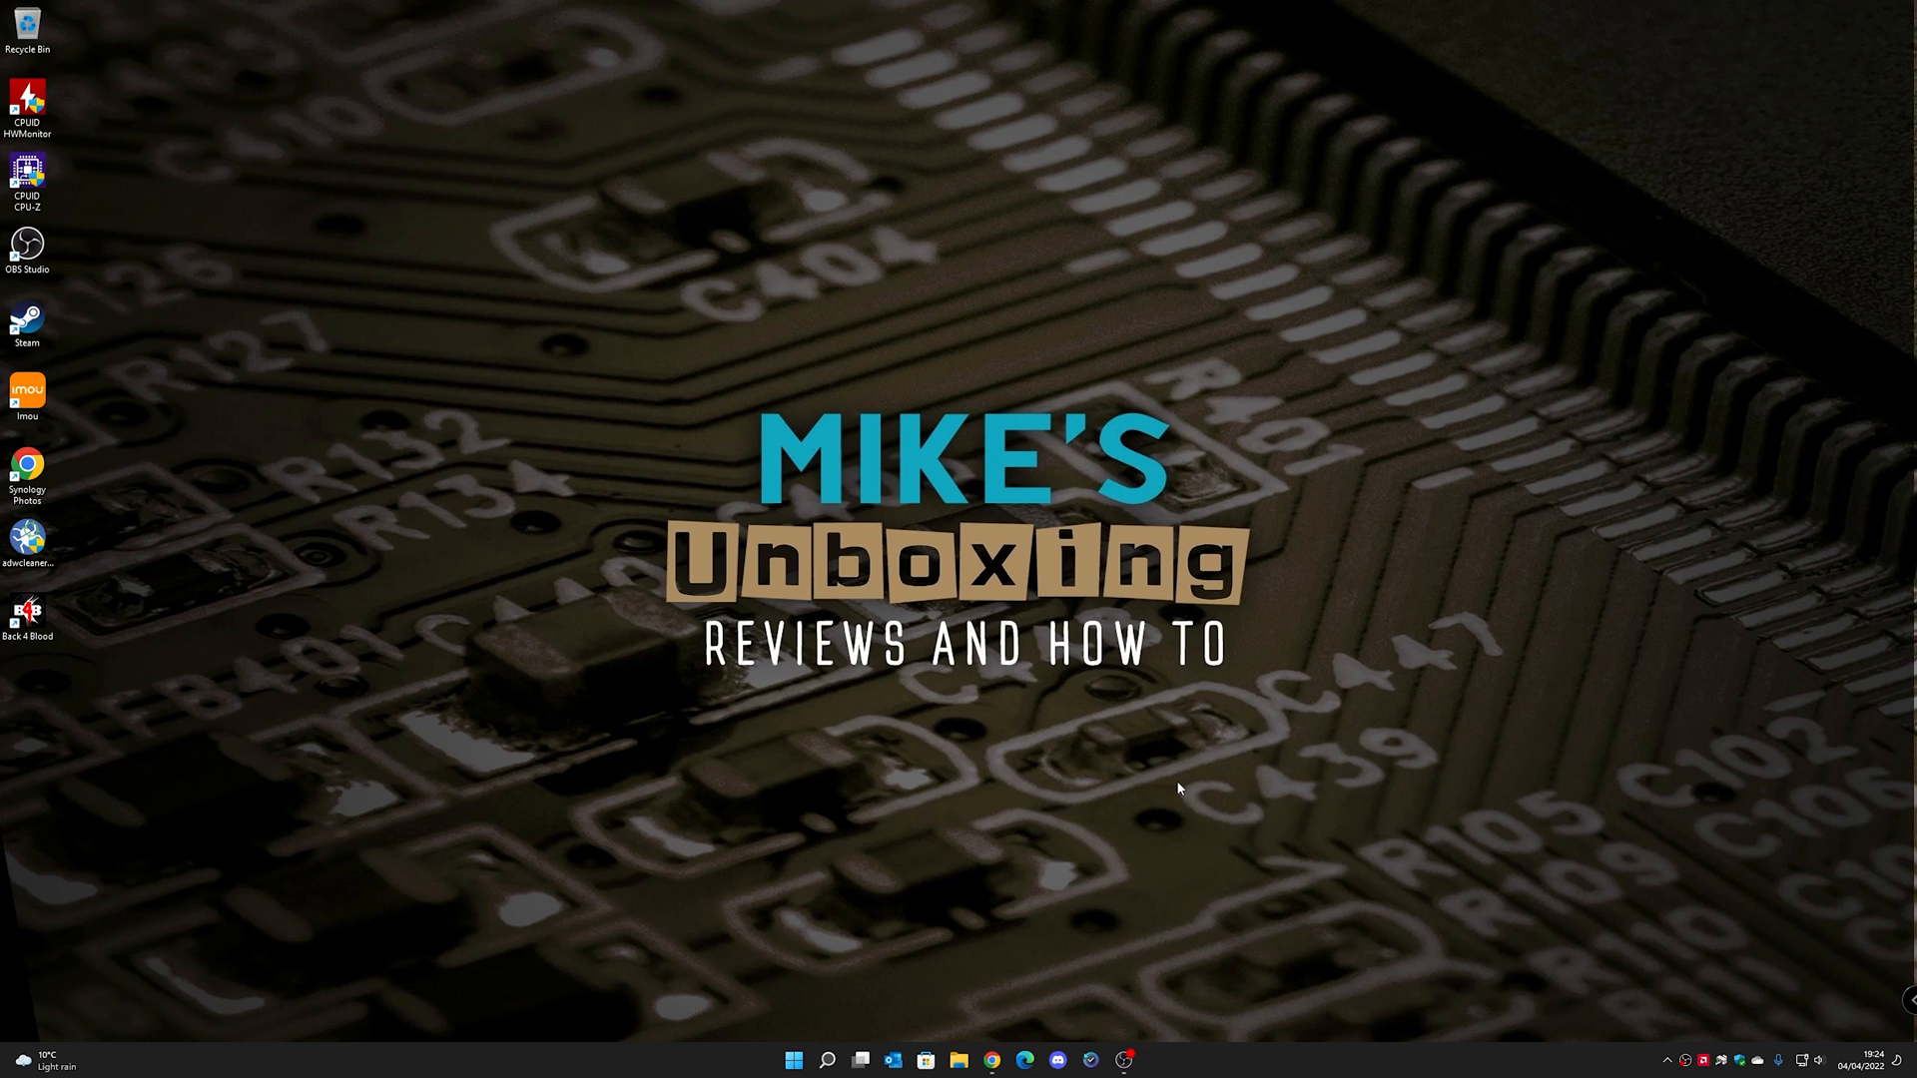
mouse_move(1172, 791)
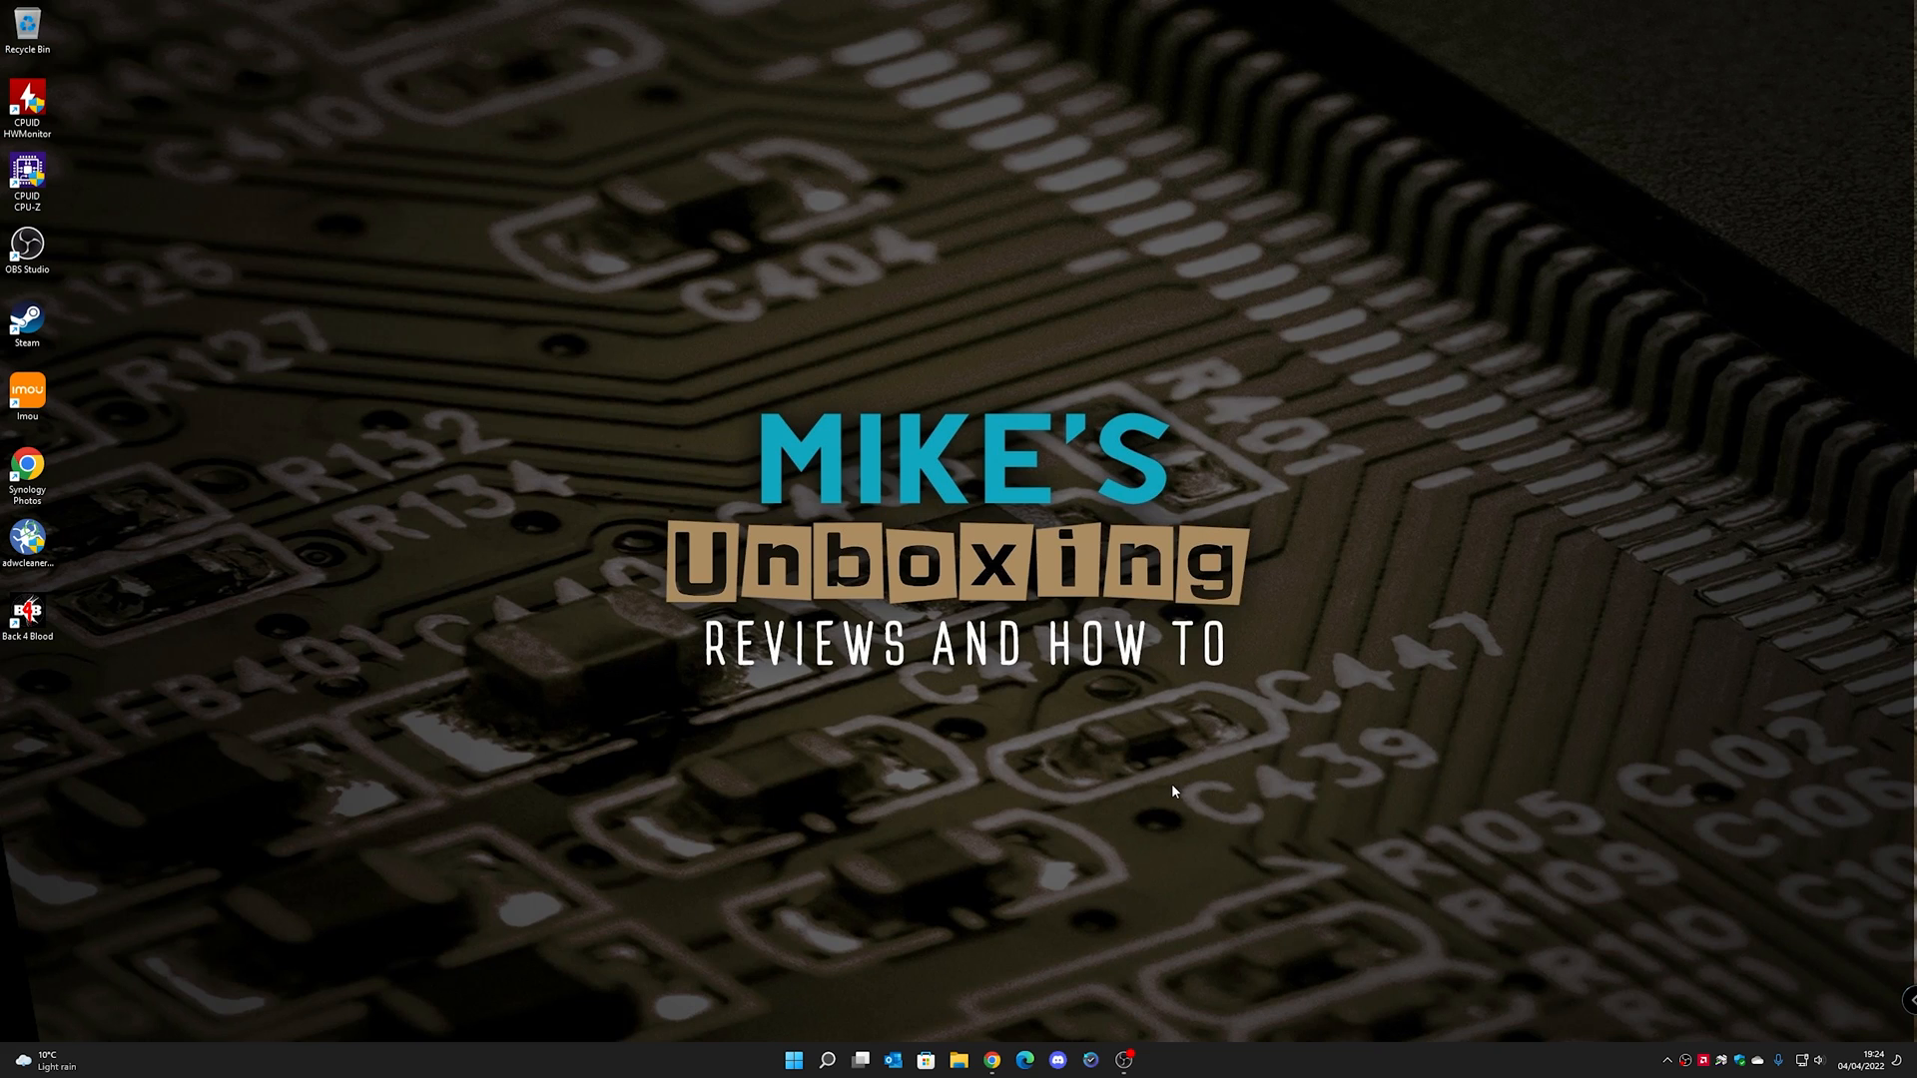
mouse_move(1184, 793)
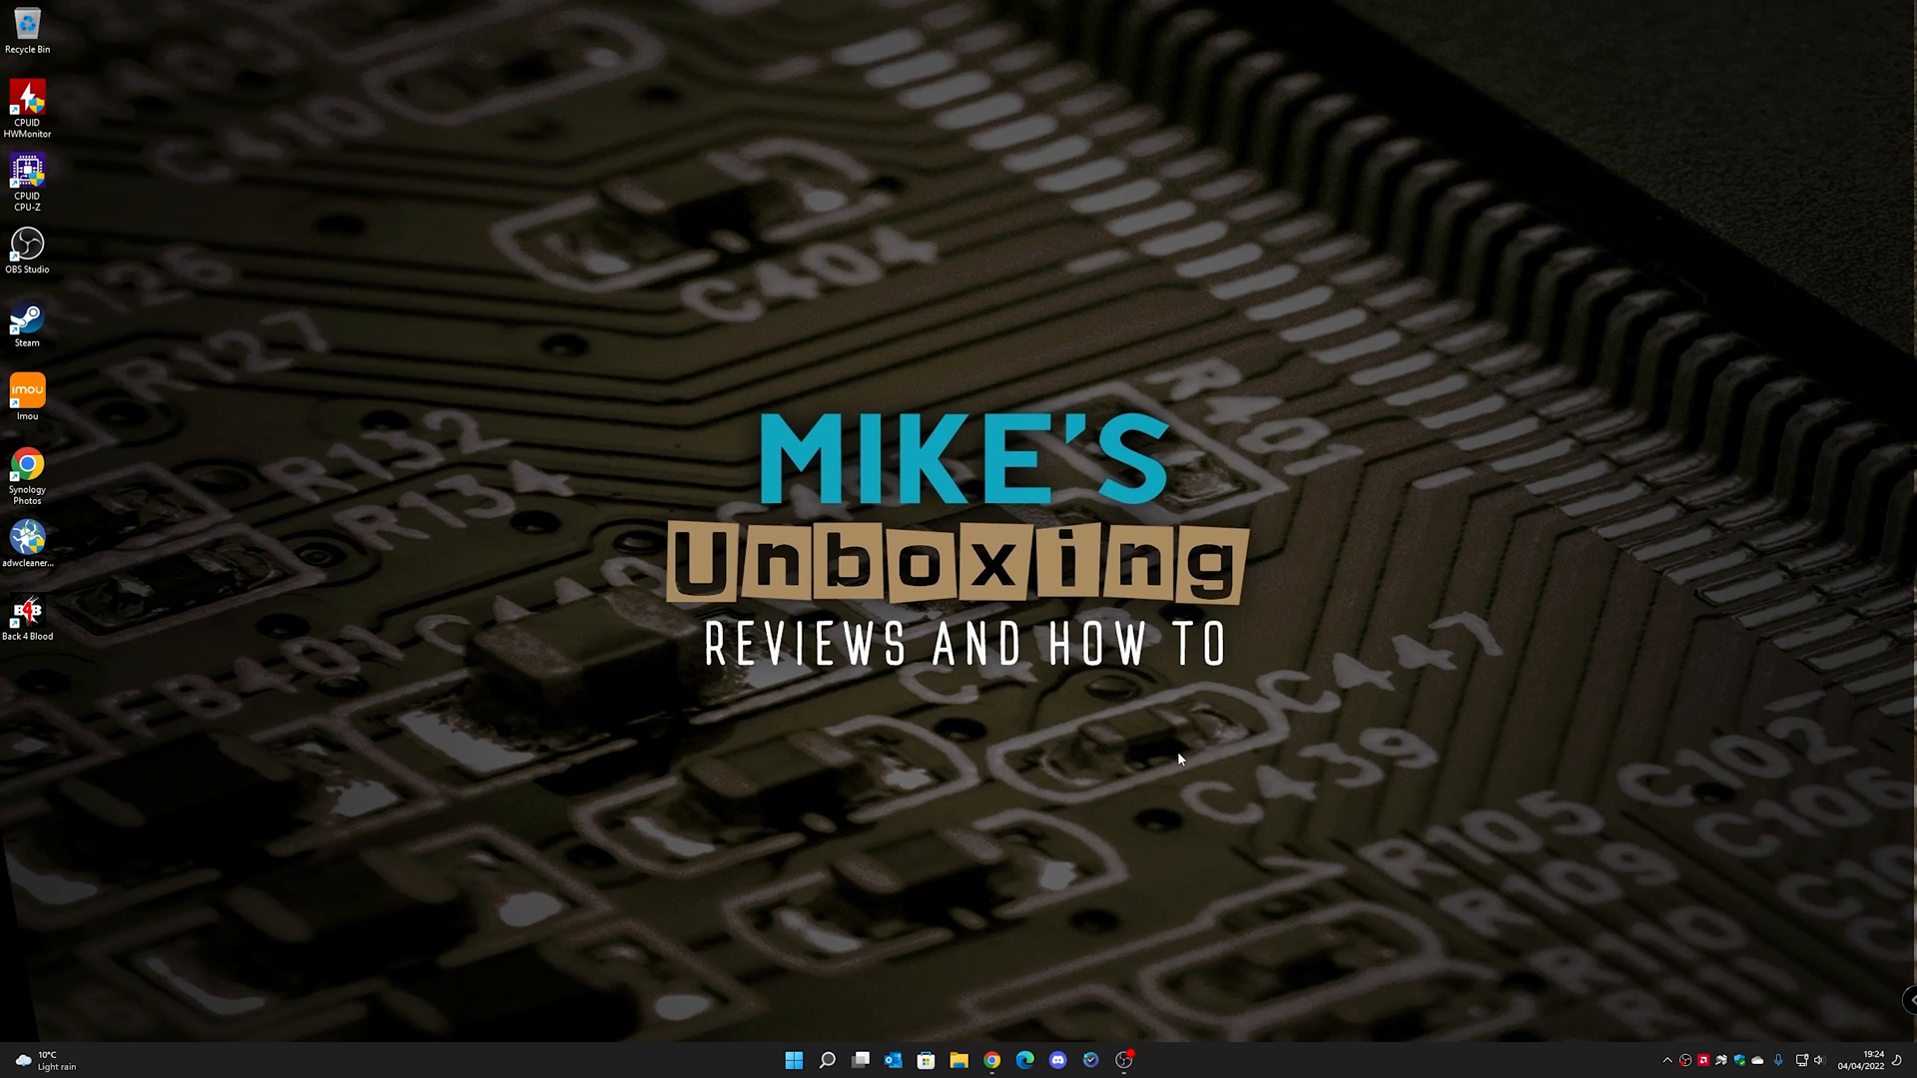
mouse_move(1184, 771)
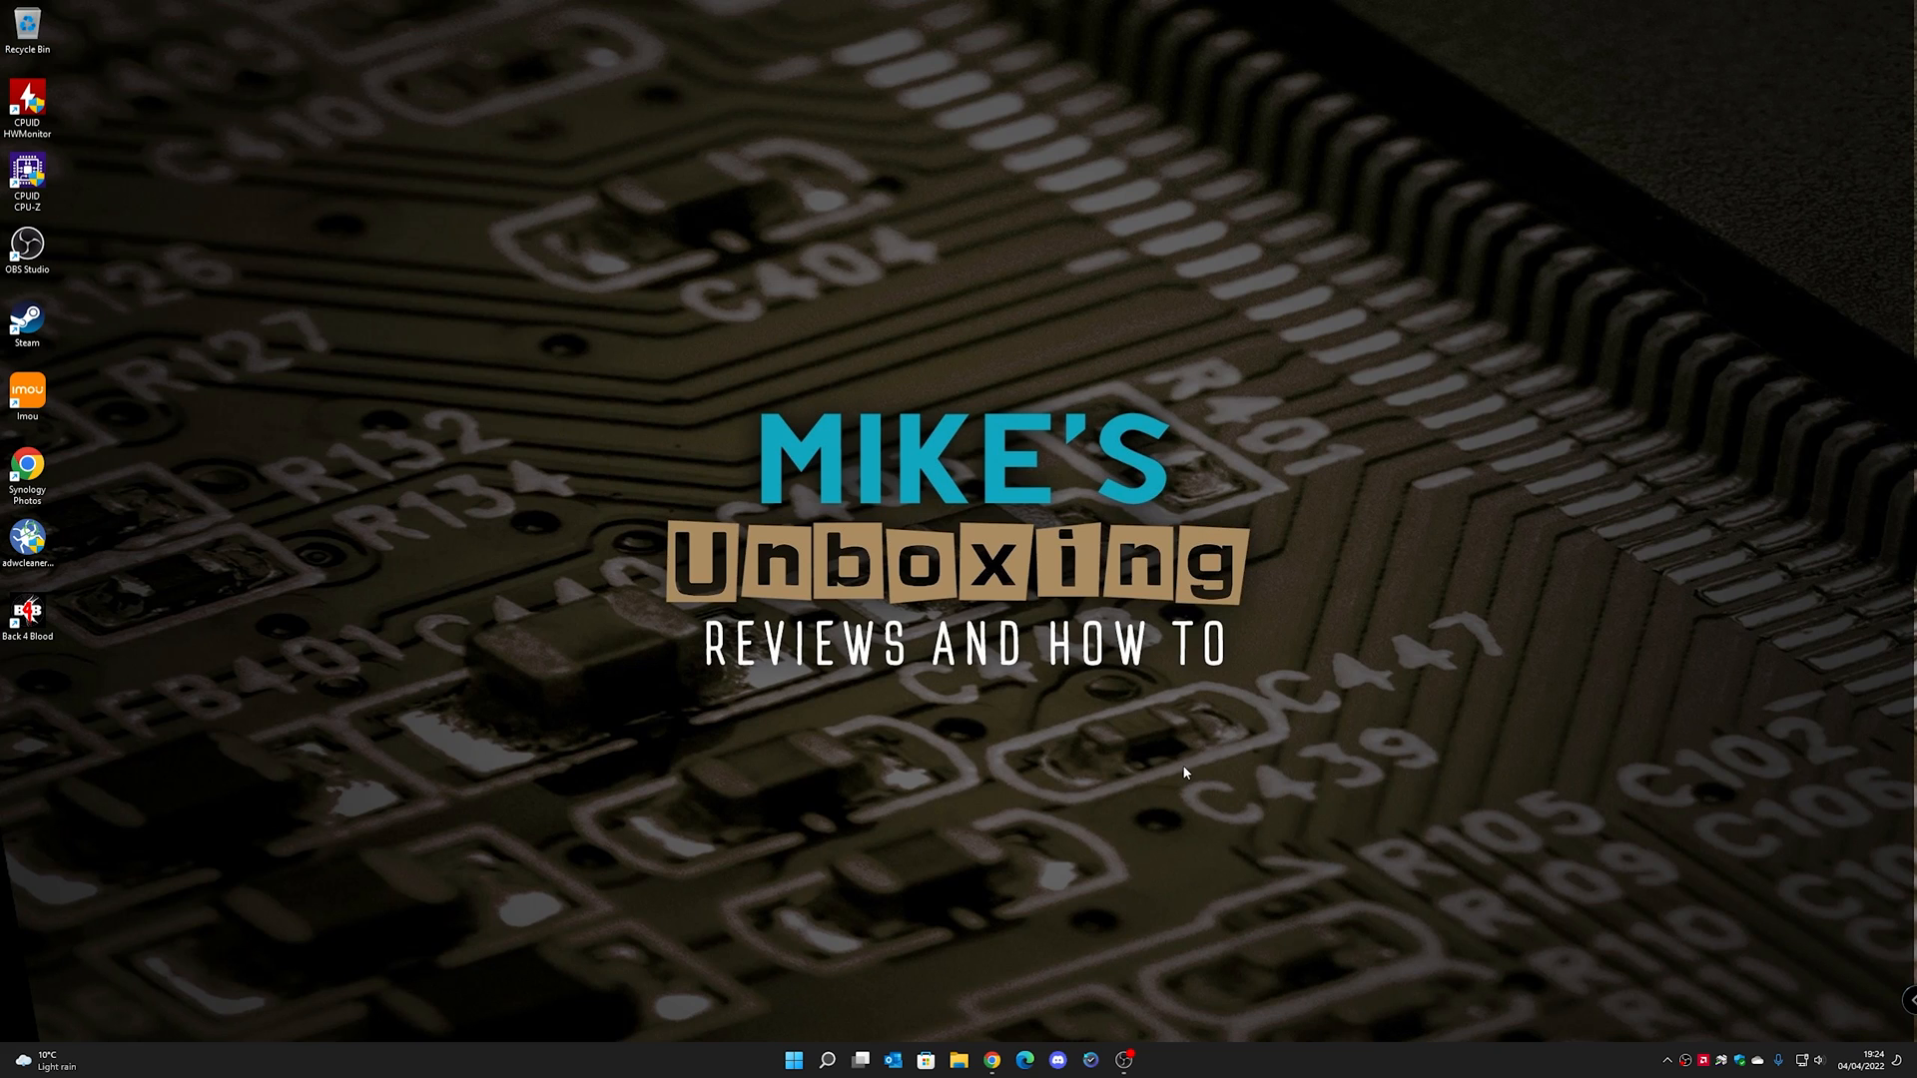
mouse_move(1186, 785)
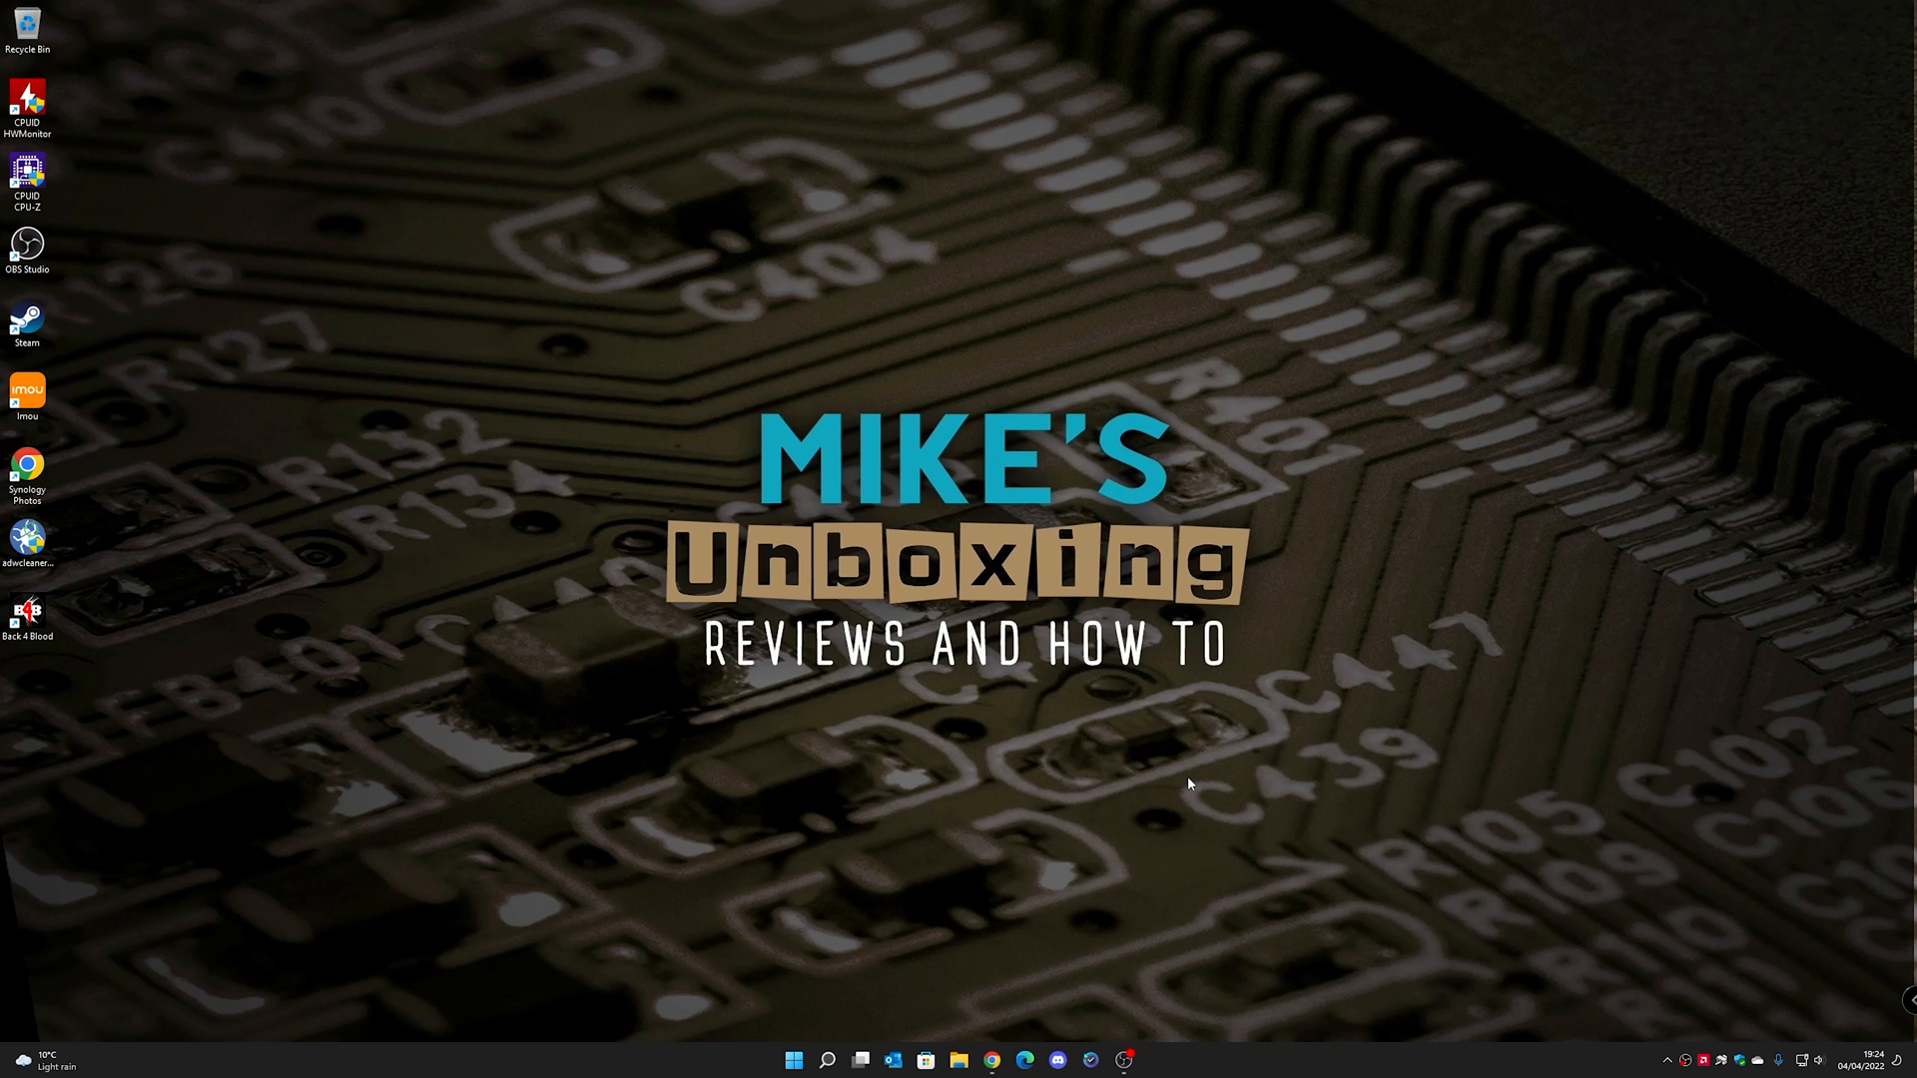
mouse_move(1210, 807)
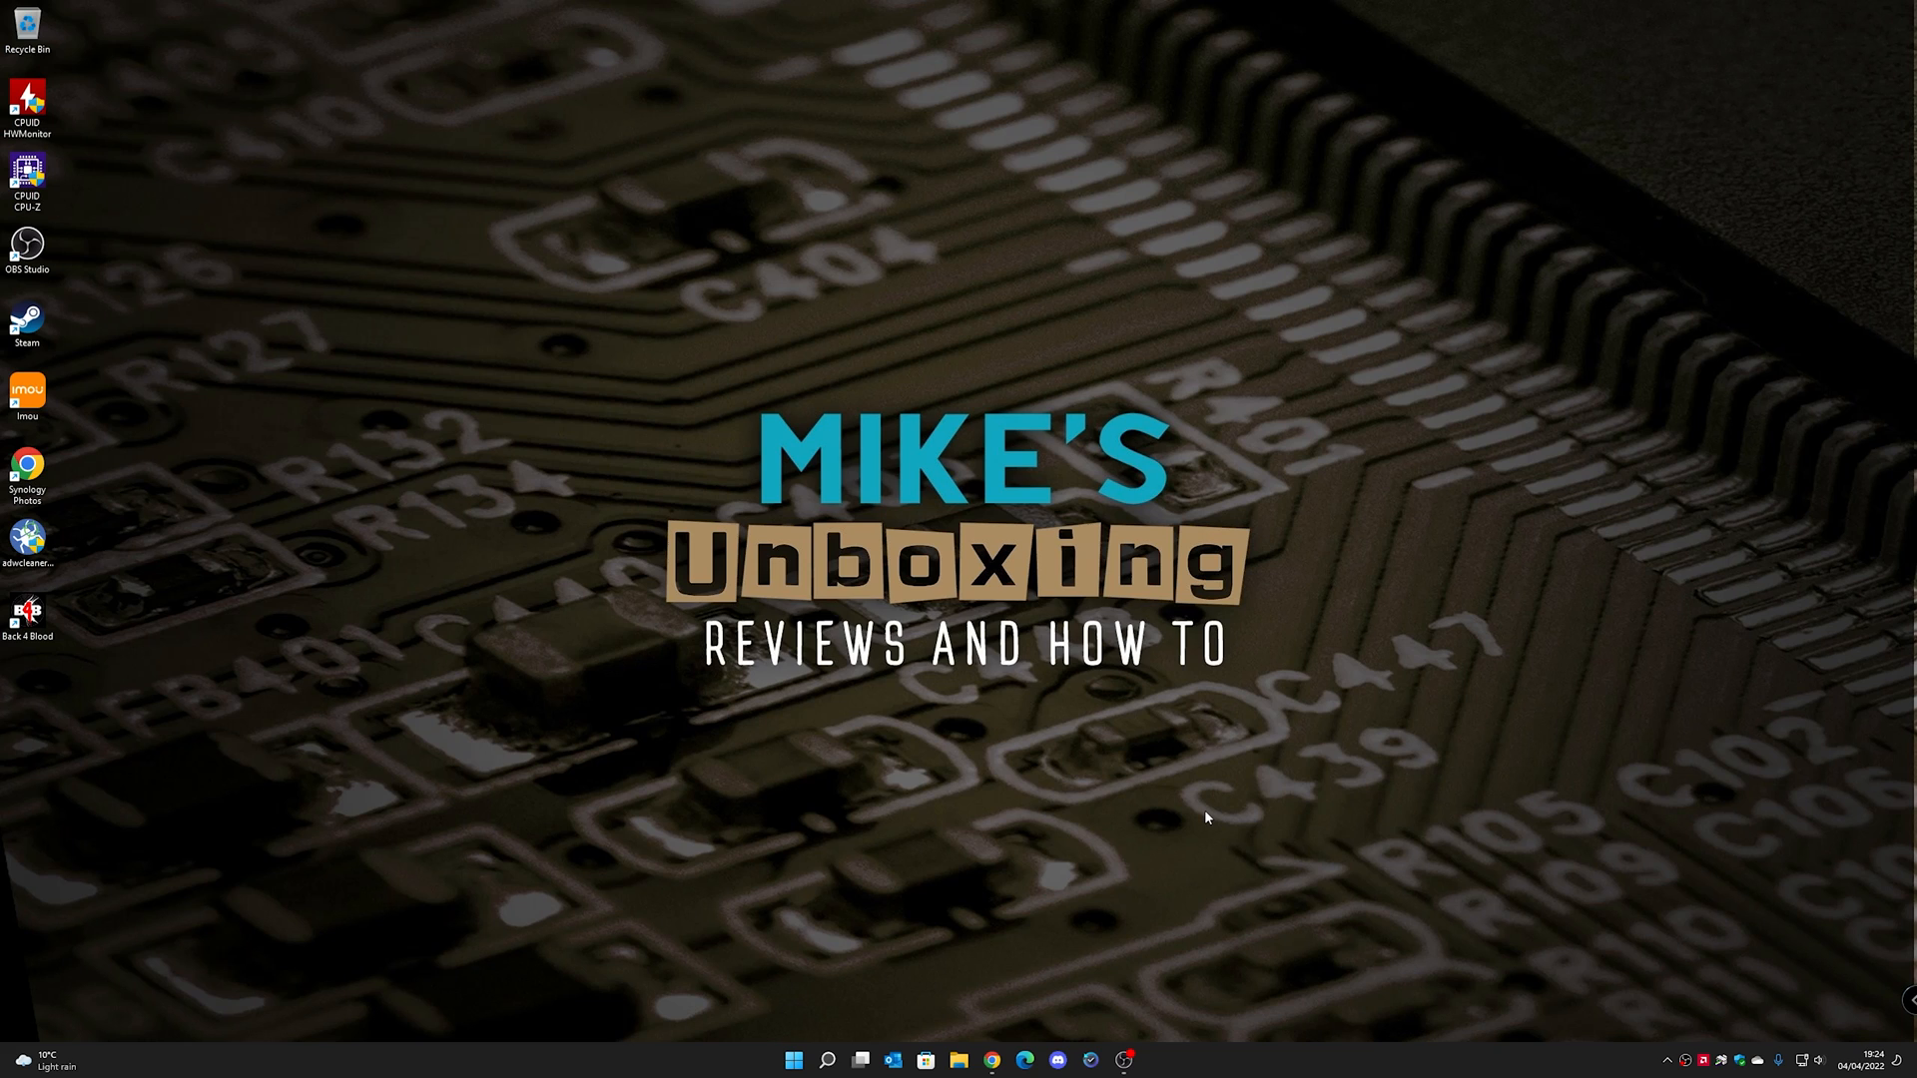
mouse_move(1266, 809)
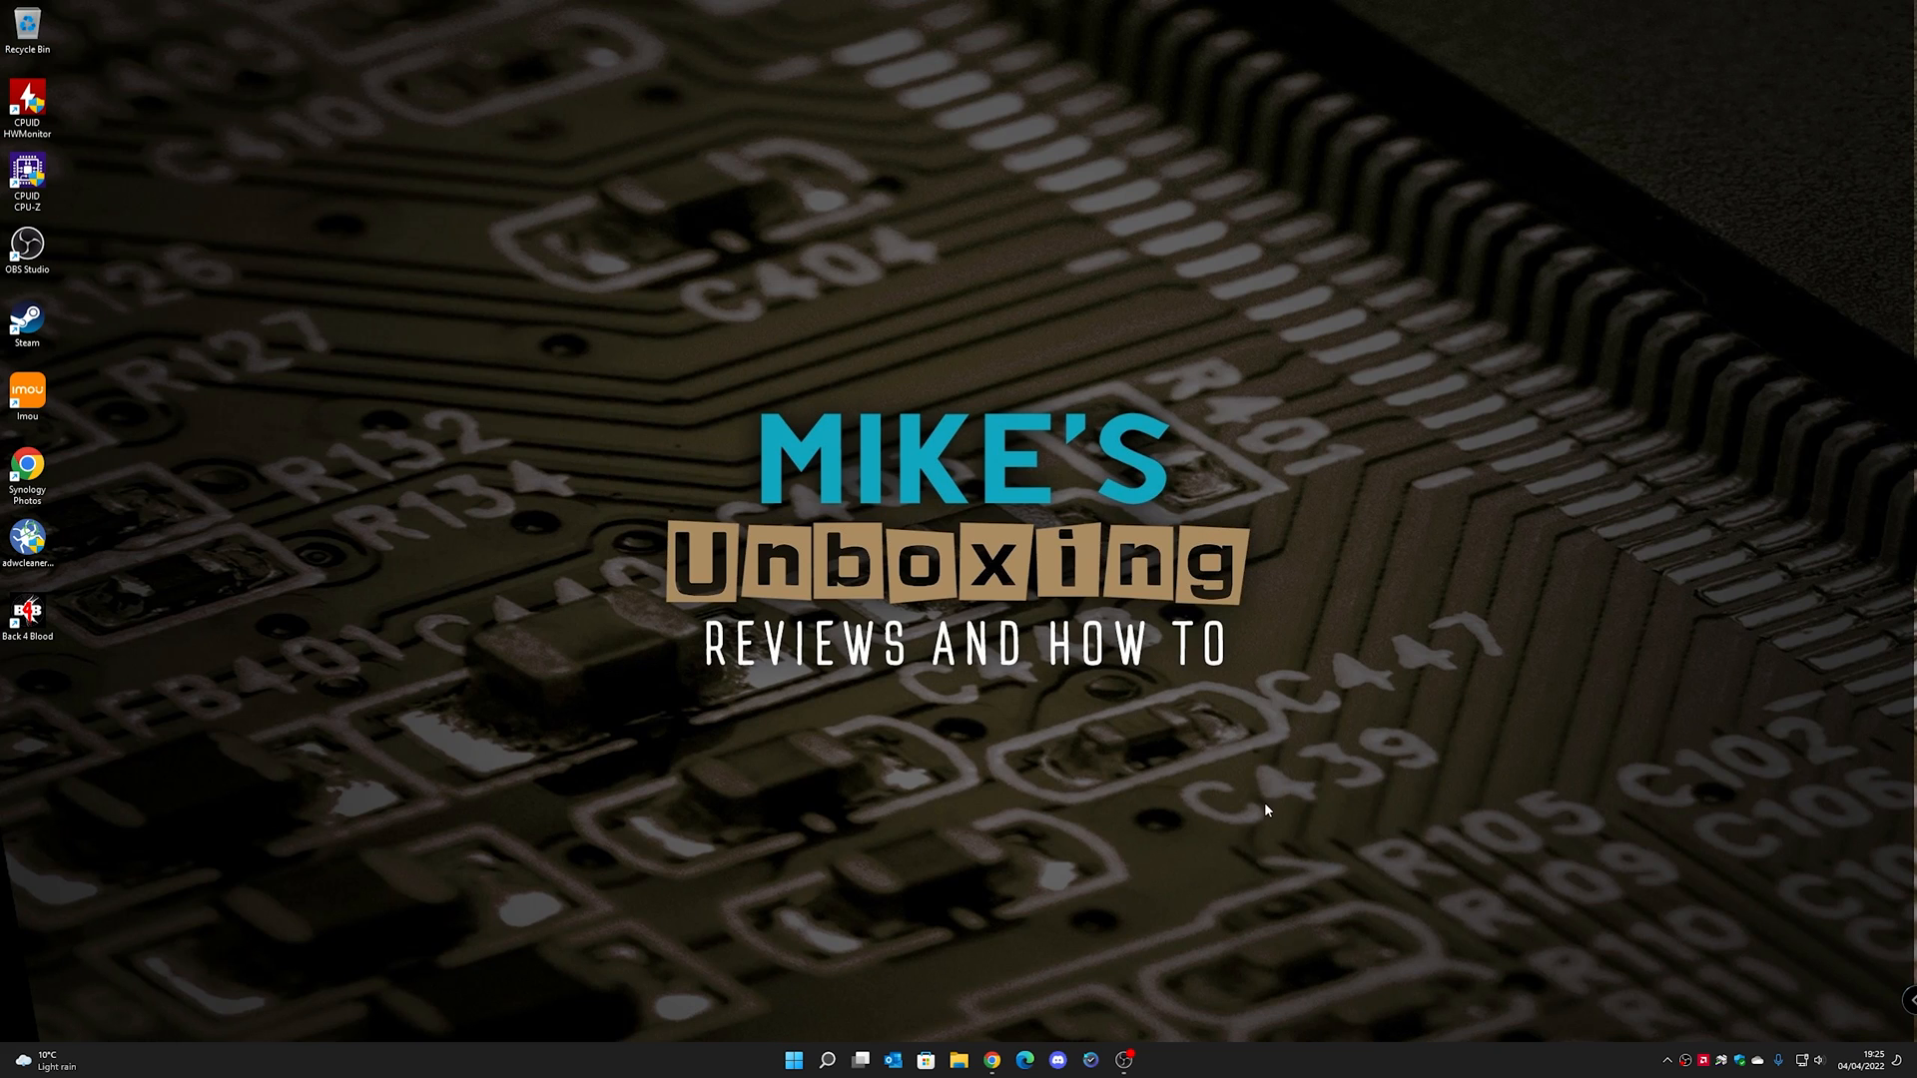
mouse_move(1275, 833)
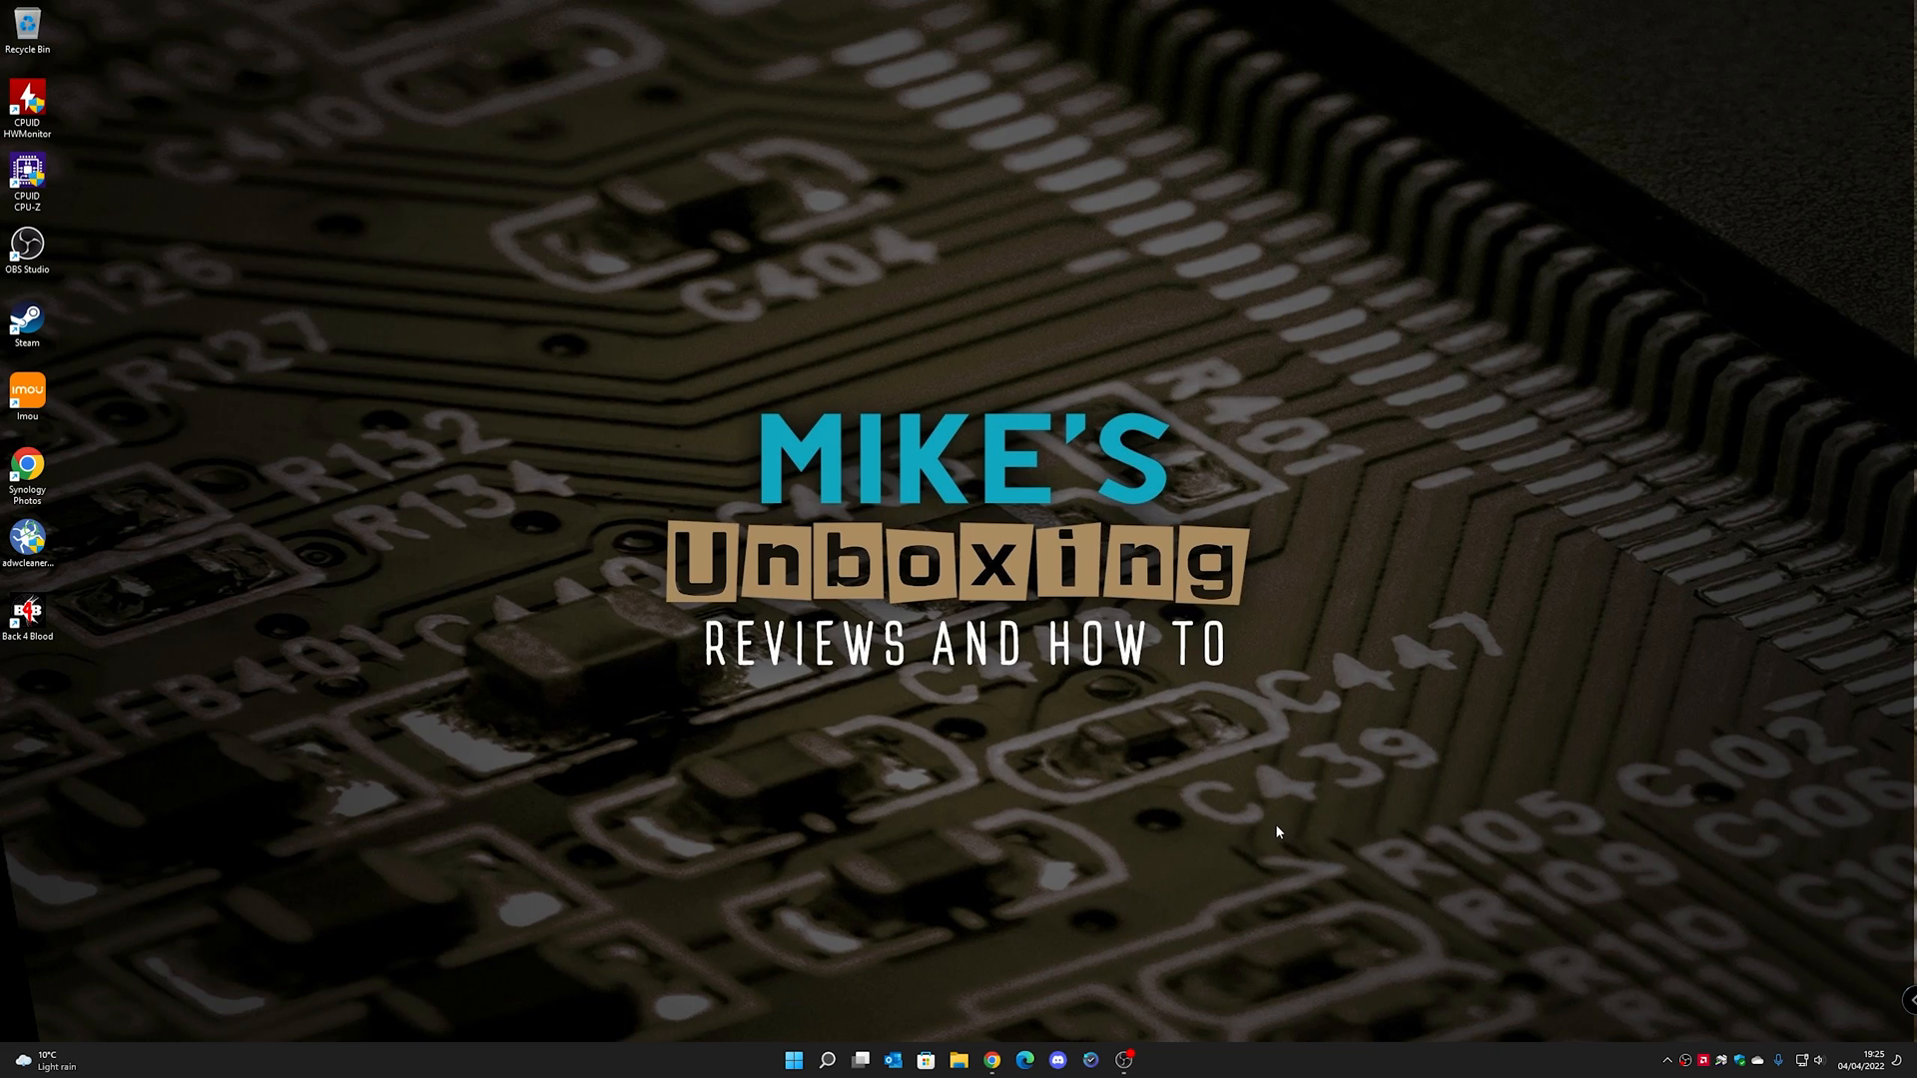
mouse_move(1284, 828)
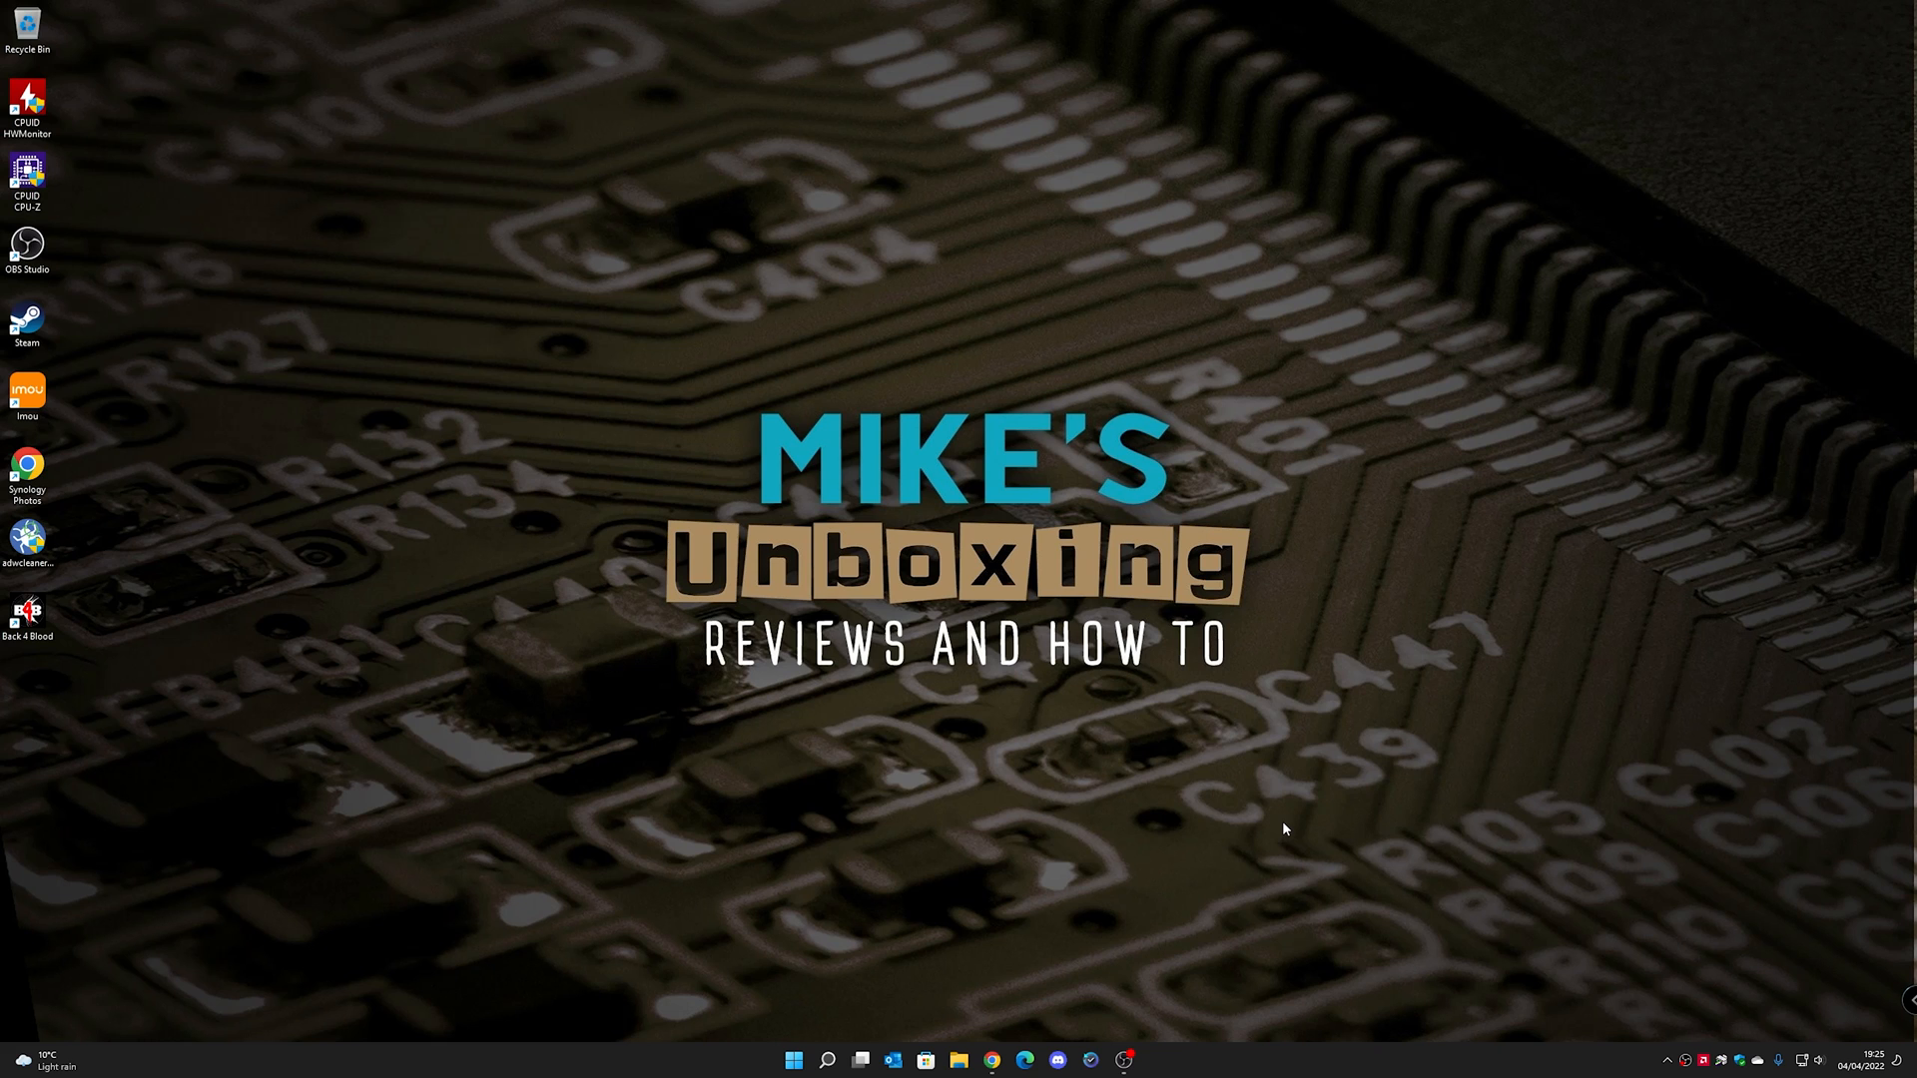
mouse_move(1298, 835)
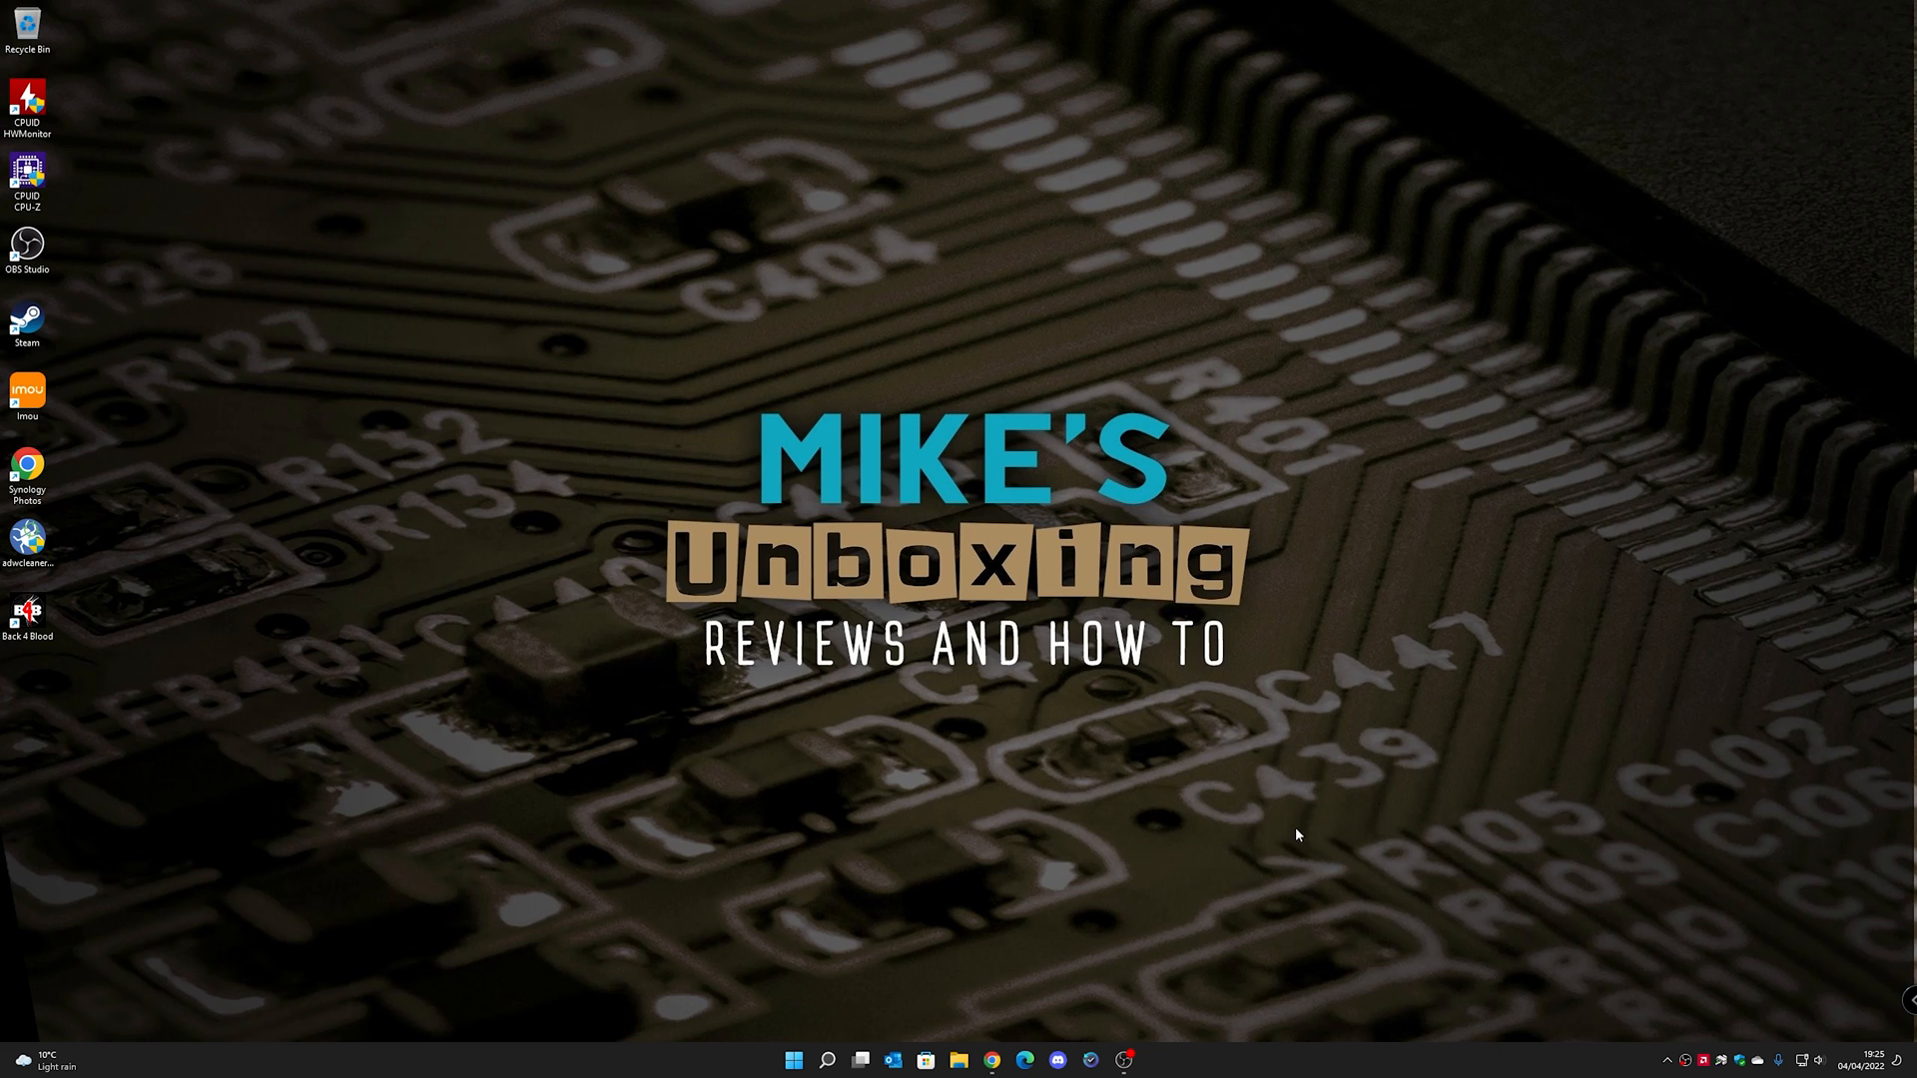
mouse_move(1699, 1061)
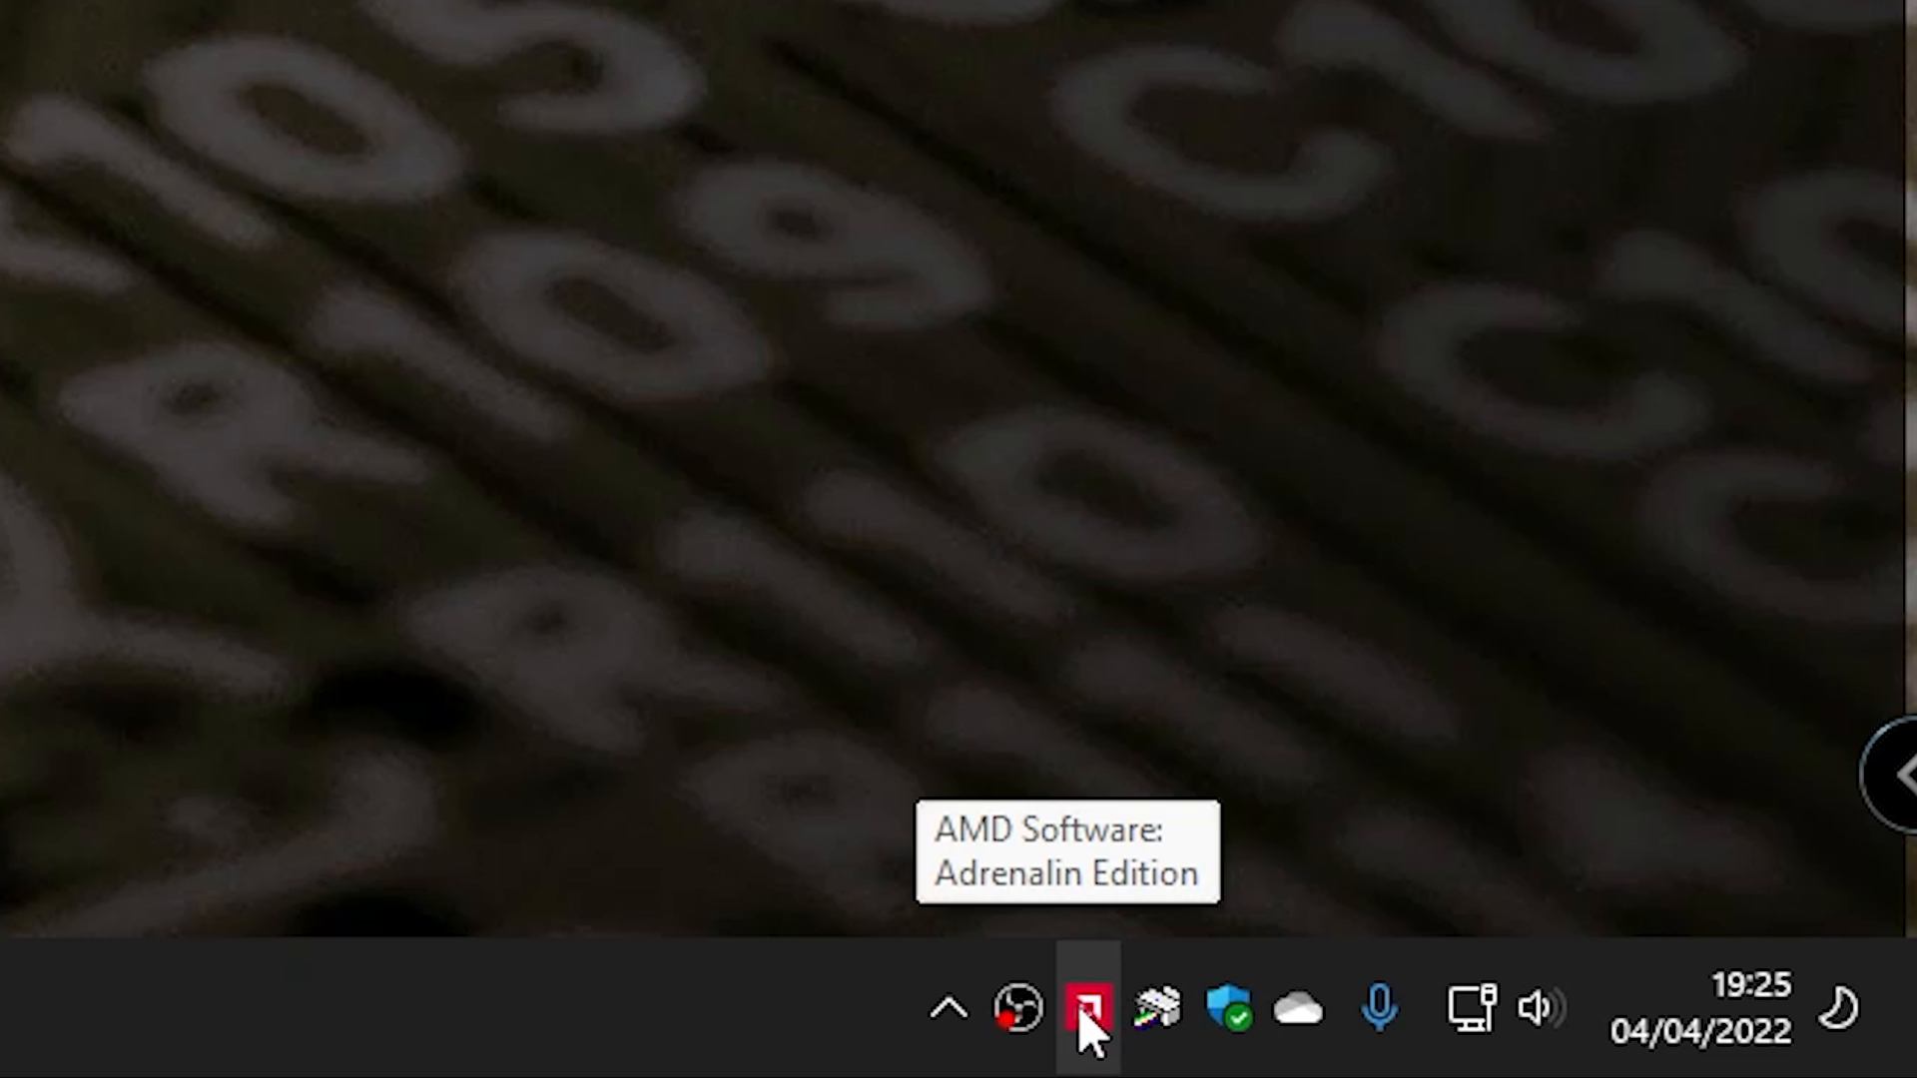
mouse_move(1094, 1052)
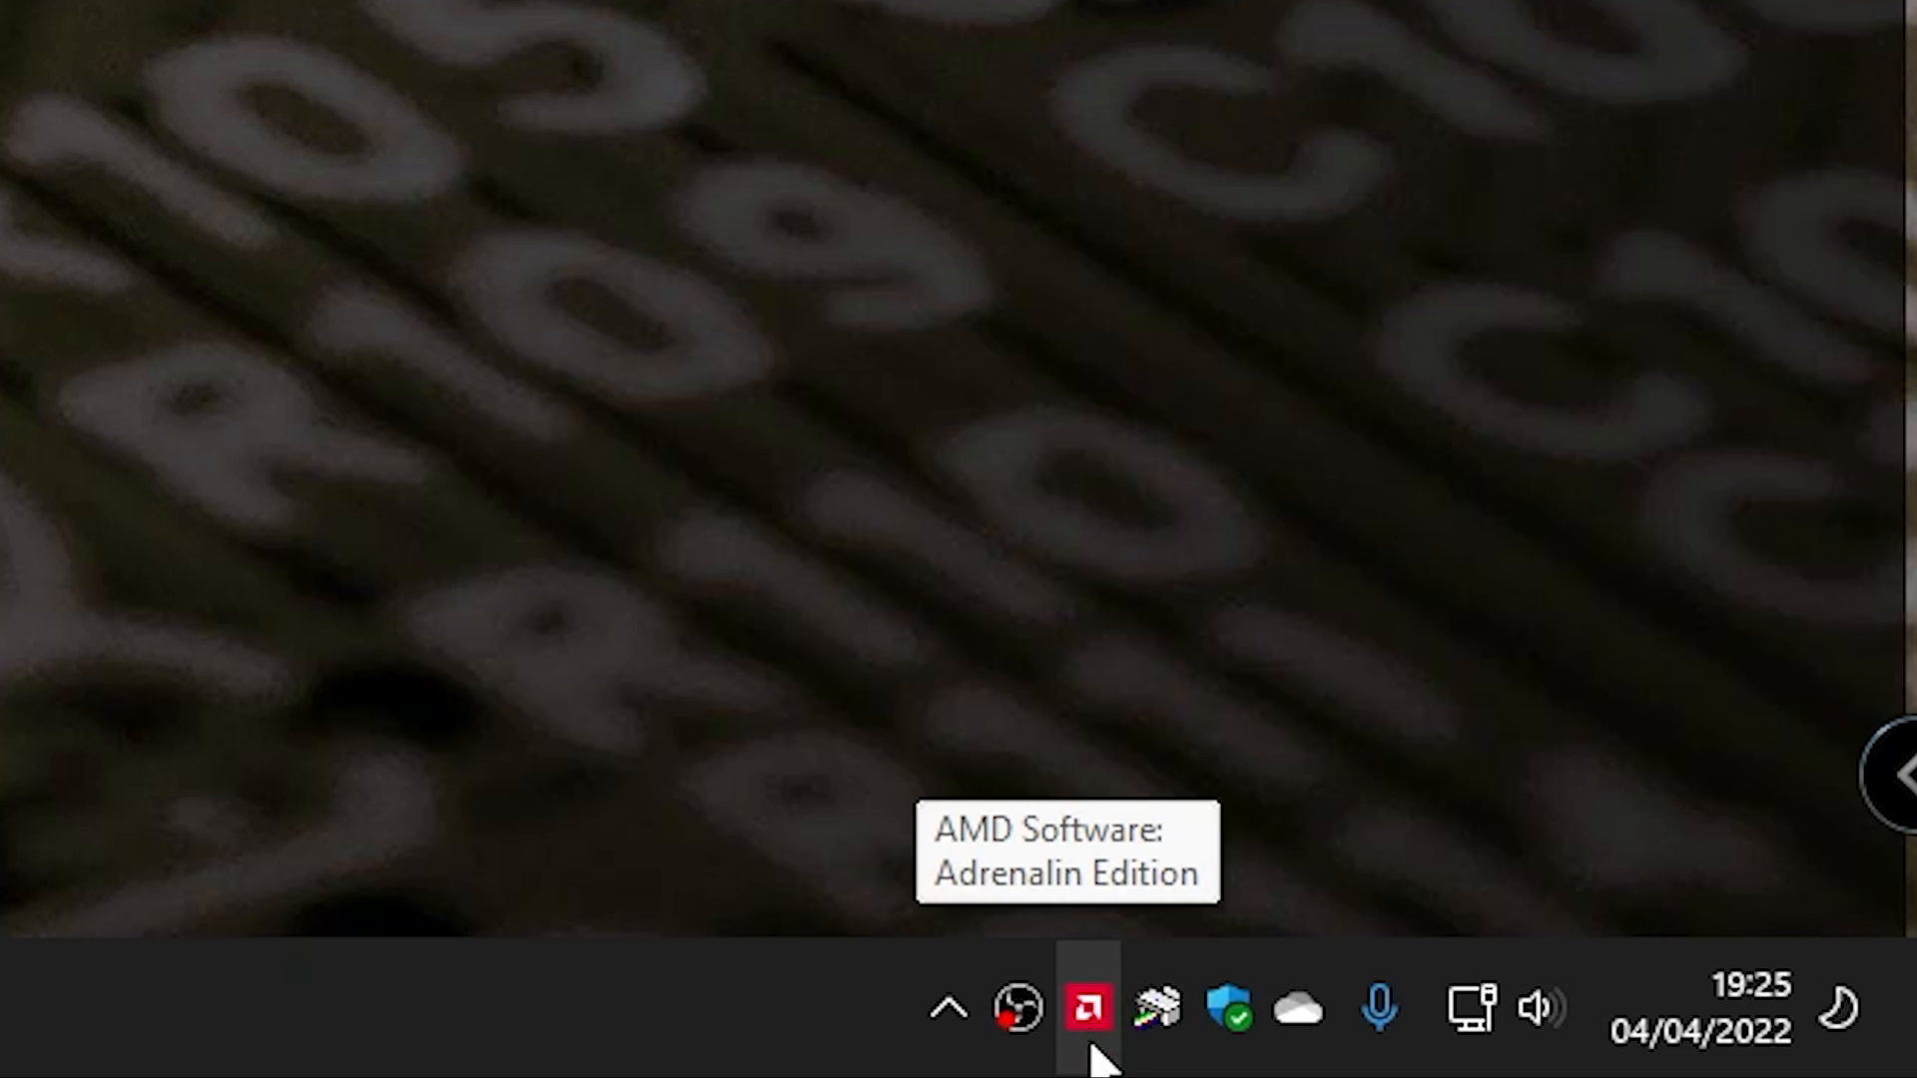
mouse_move(1094, 1026)
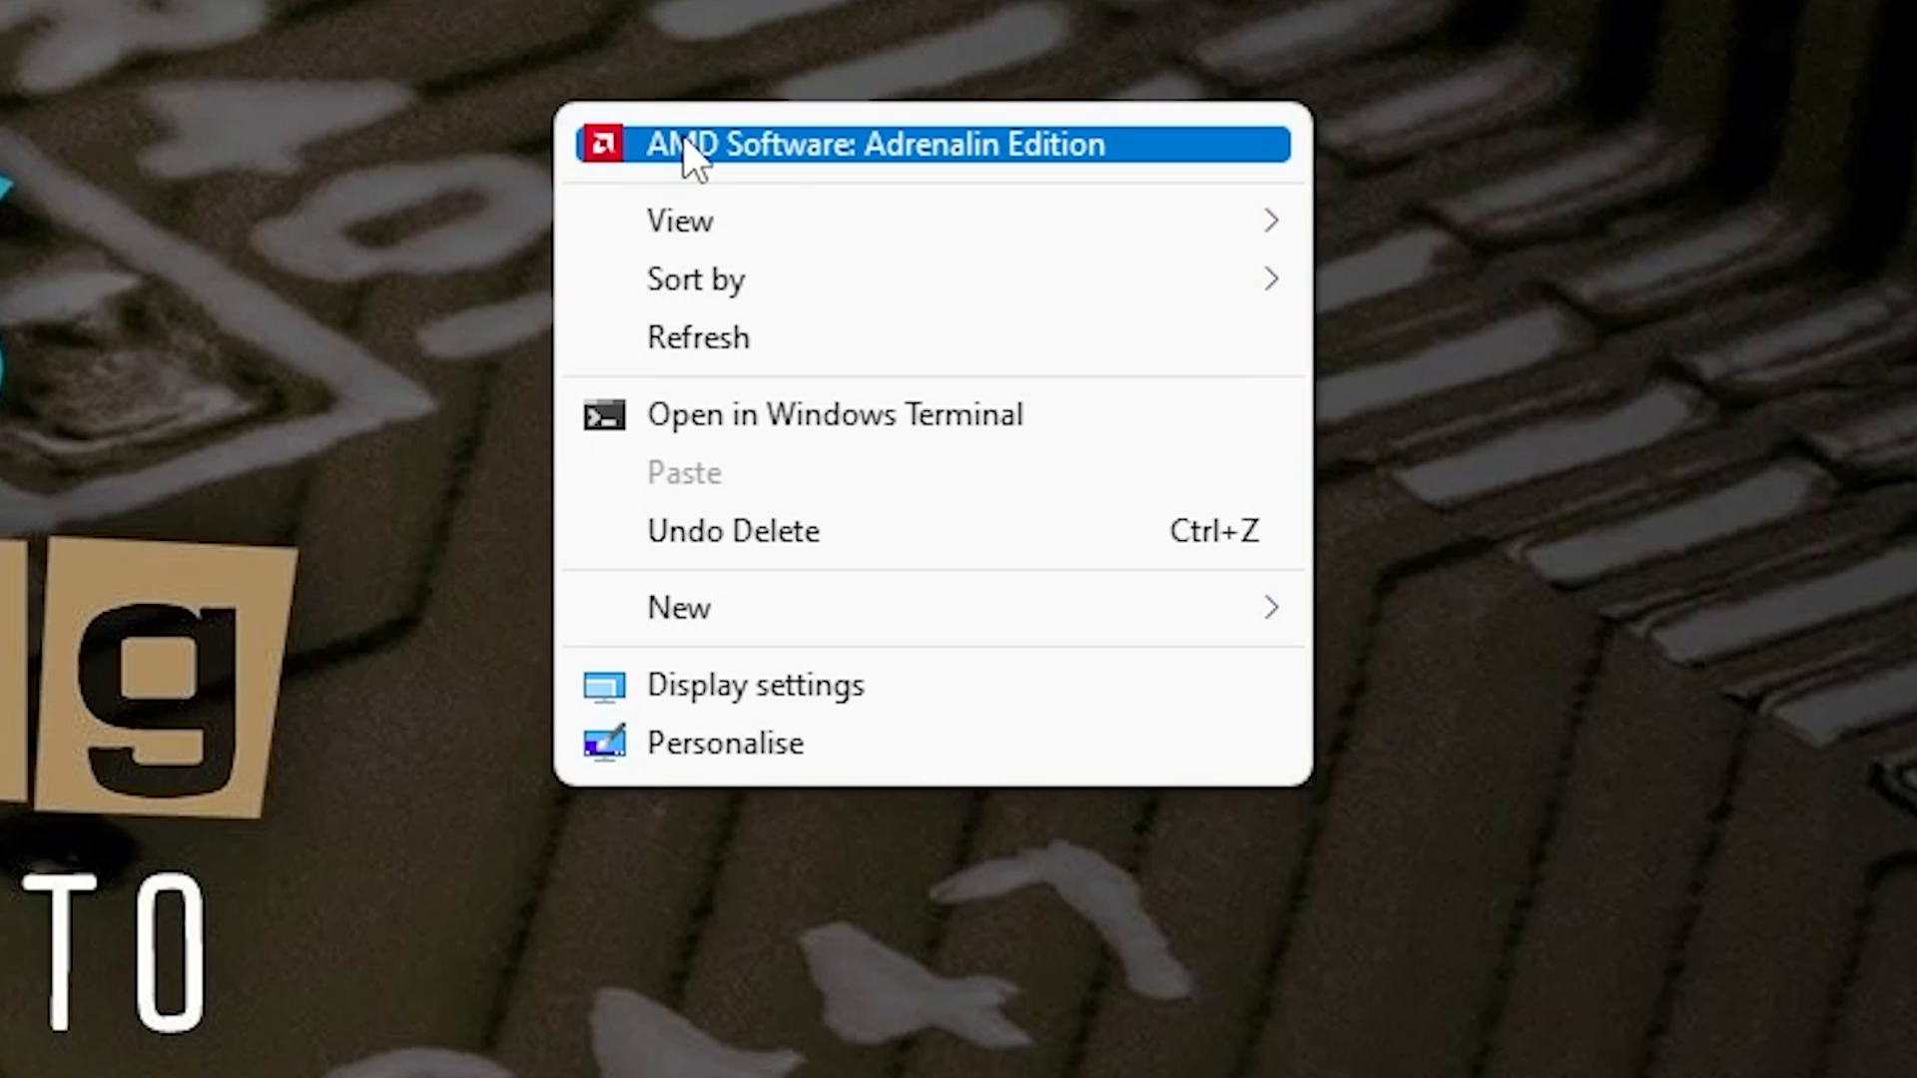
mouse_move(1088, 171)
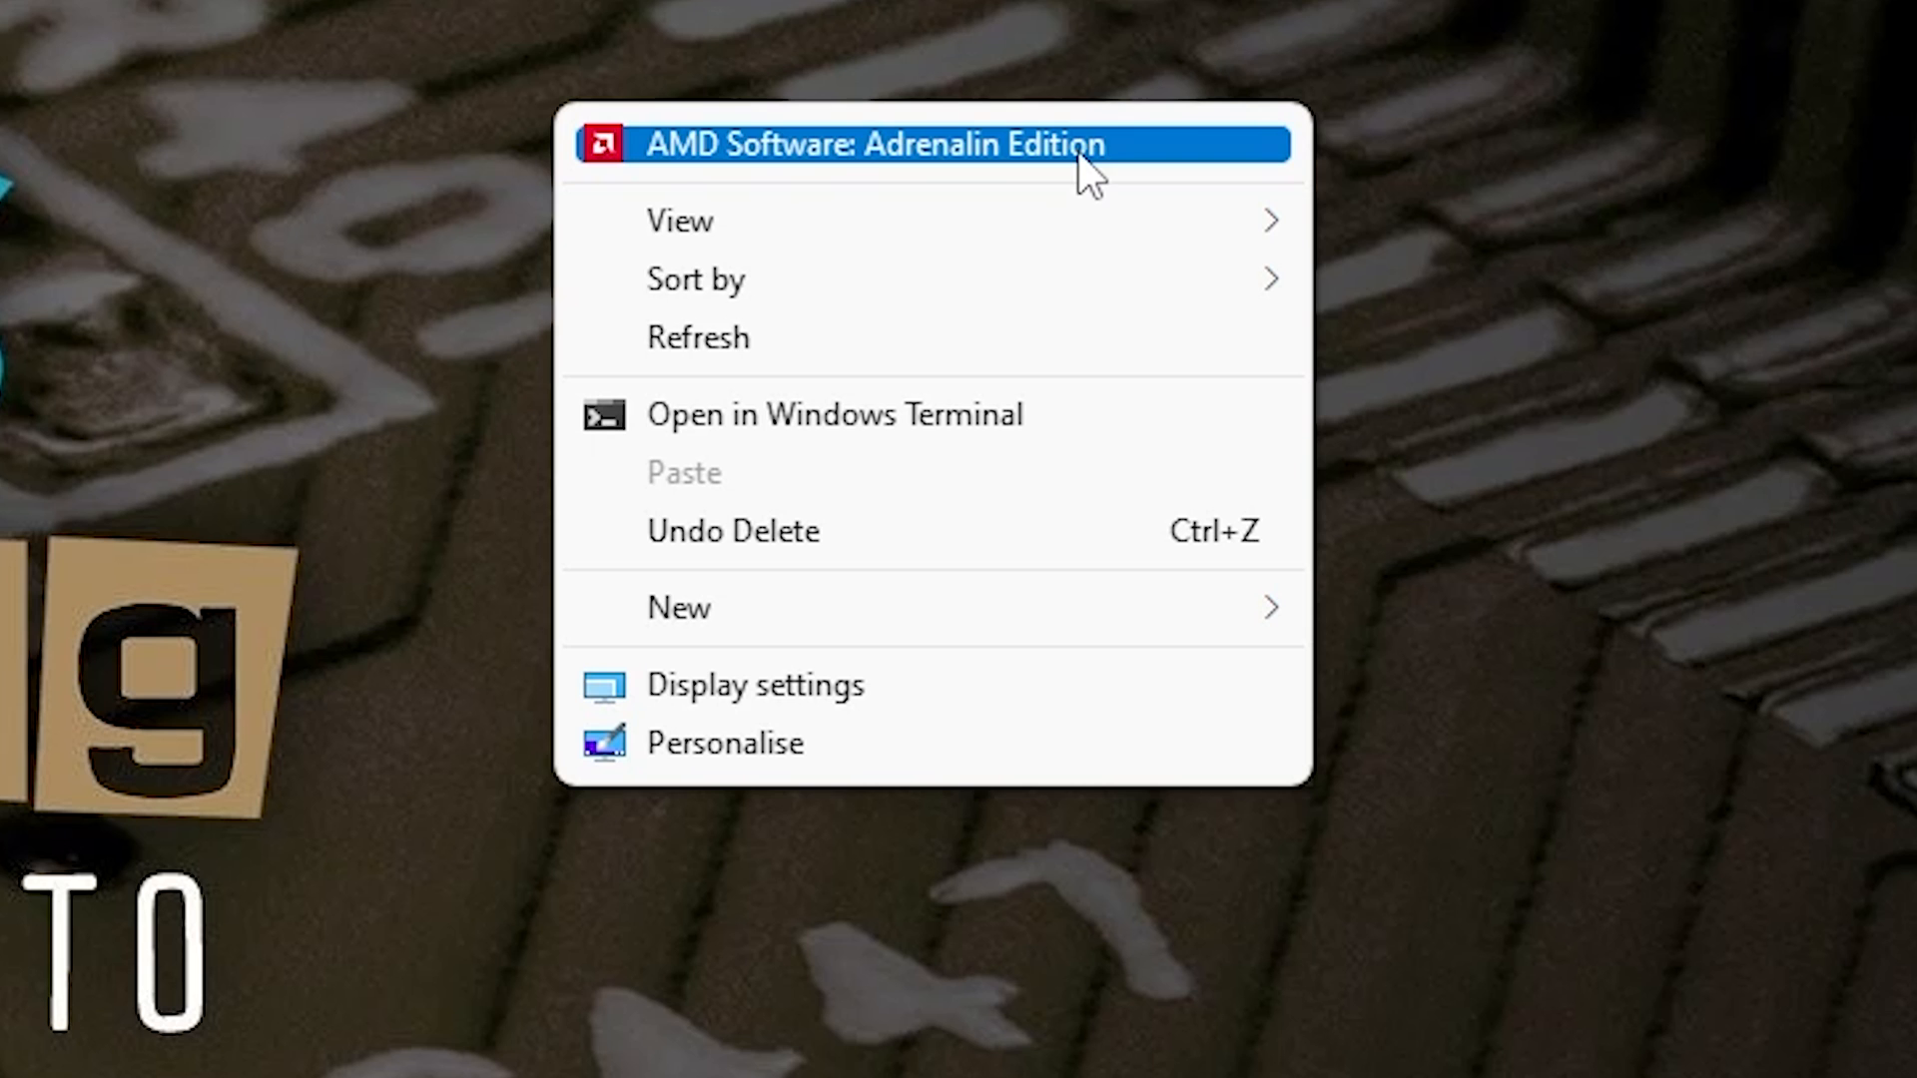
- Launch AMD Software: Adrenalin Edition from the desktop context menu
left_click(875, 144)
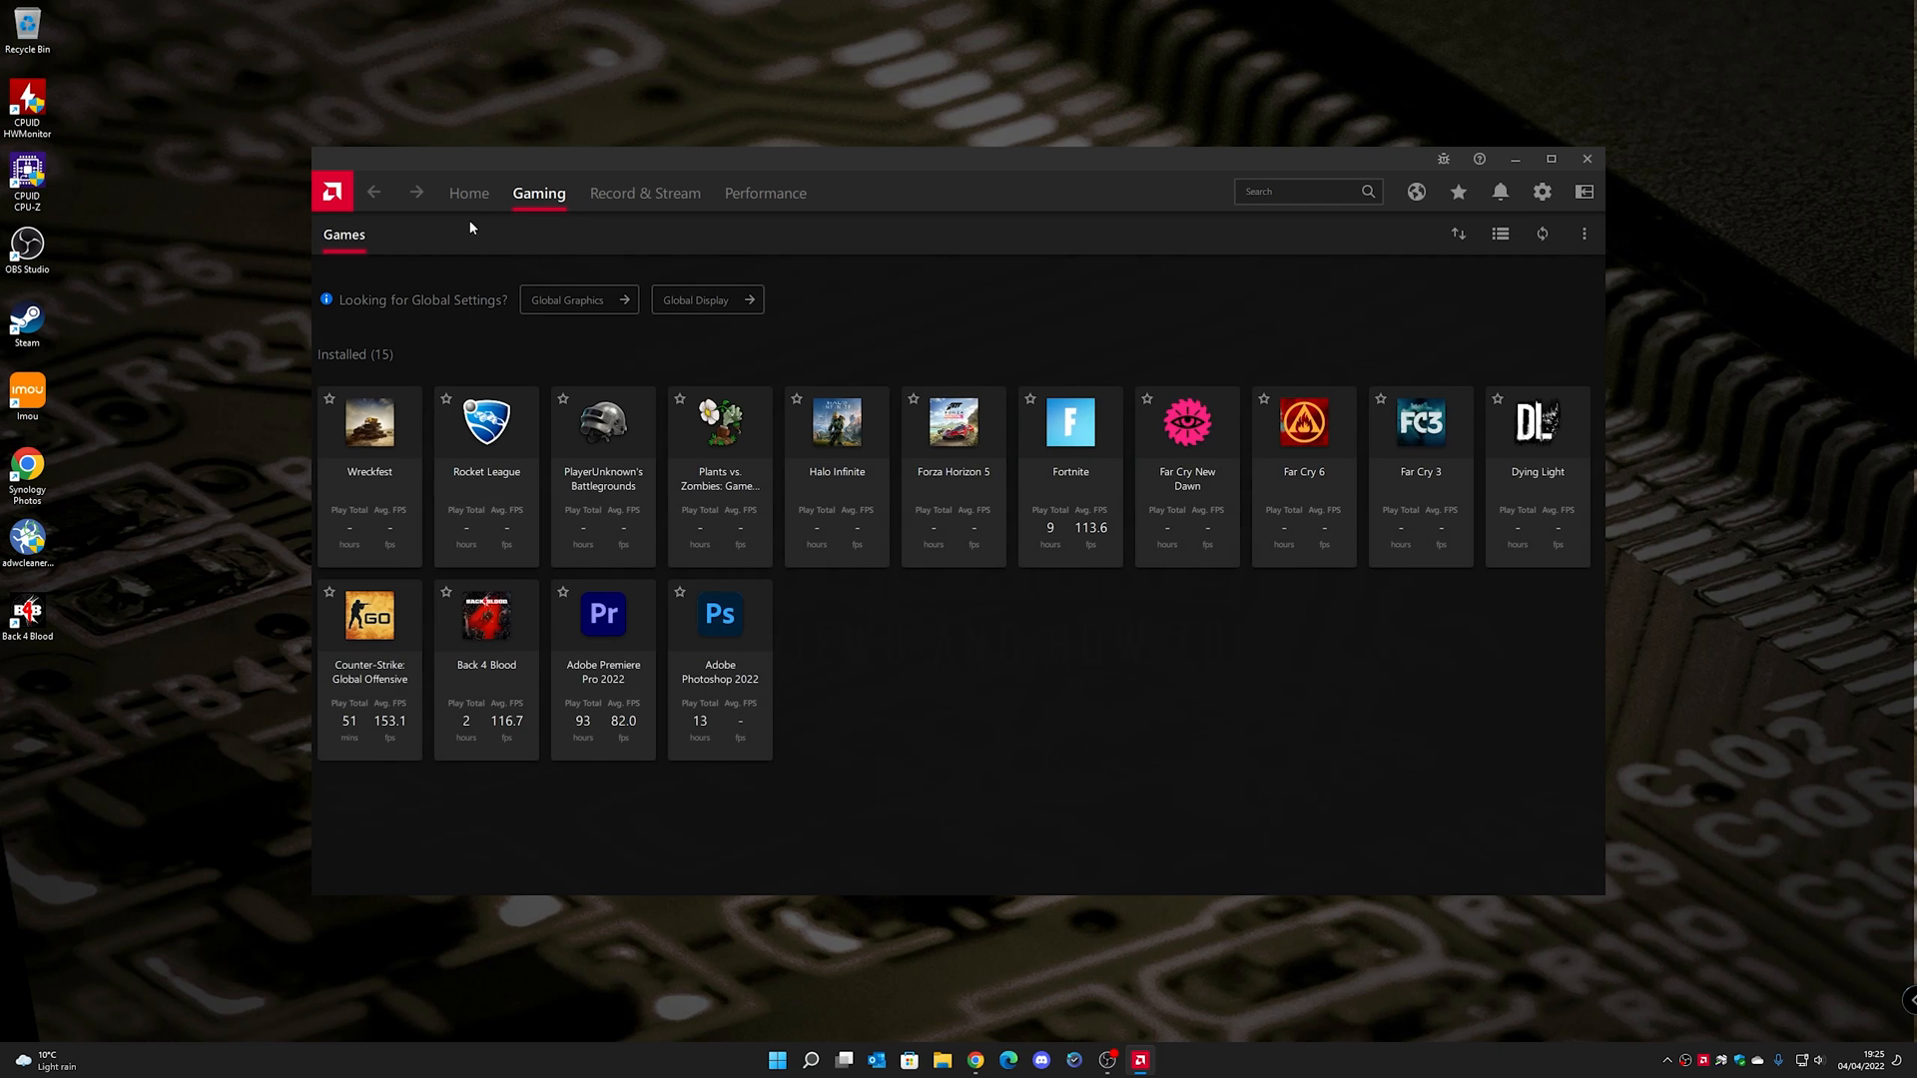
- Switch to the Home dashboard showing recent games and driver status
left_click(467, 191)
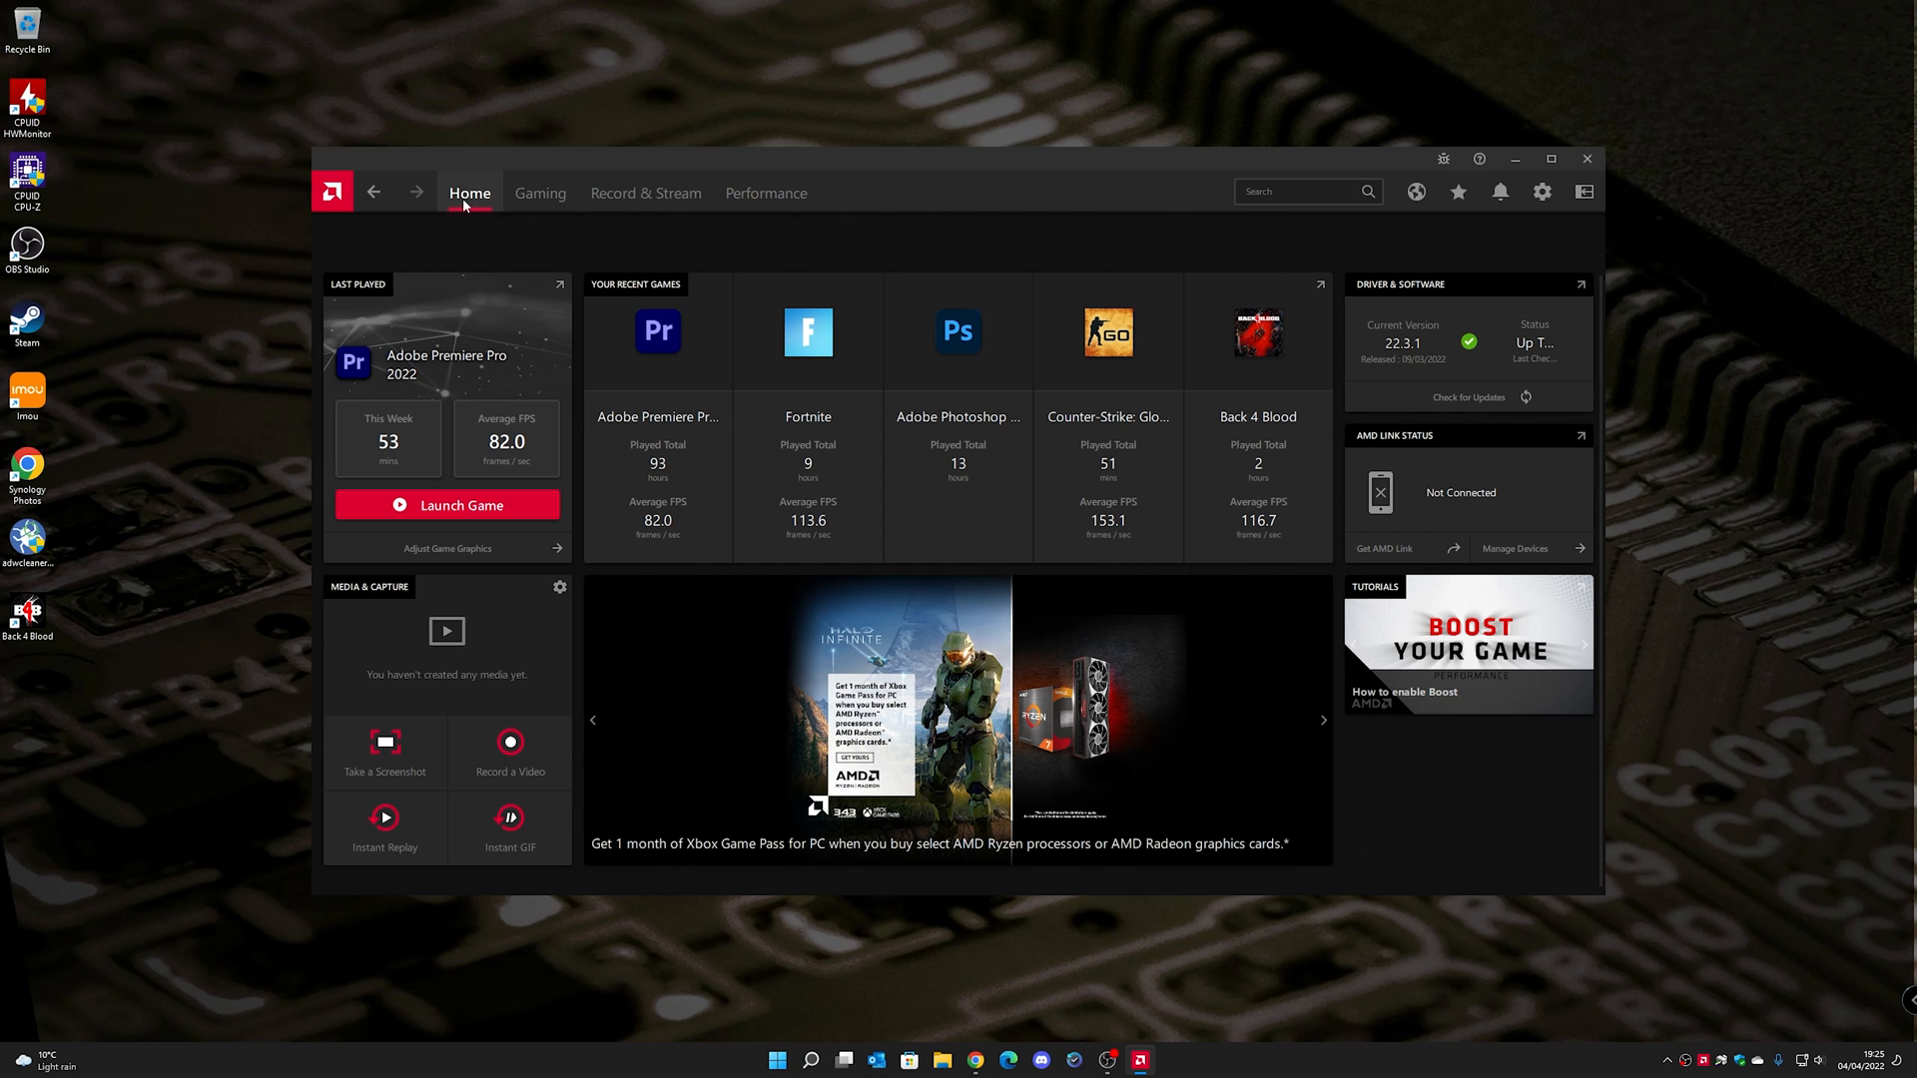
left_click(1550, 160)
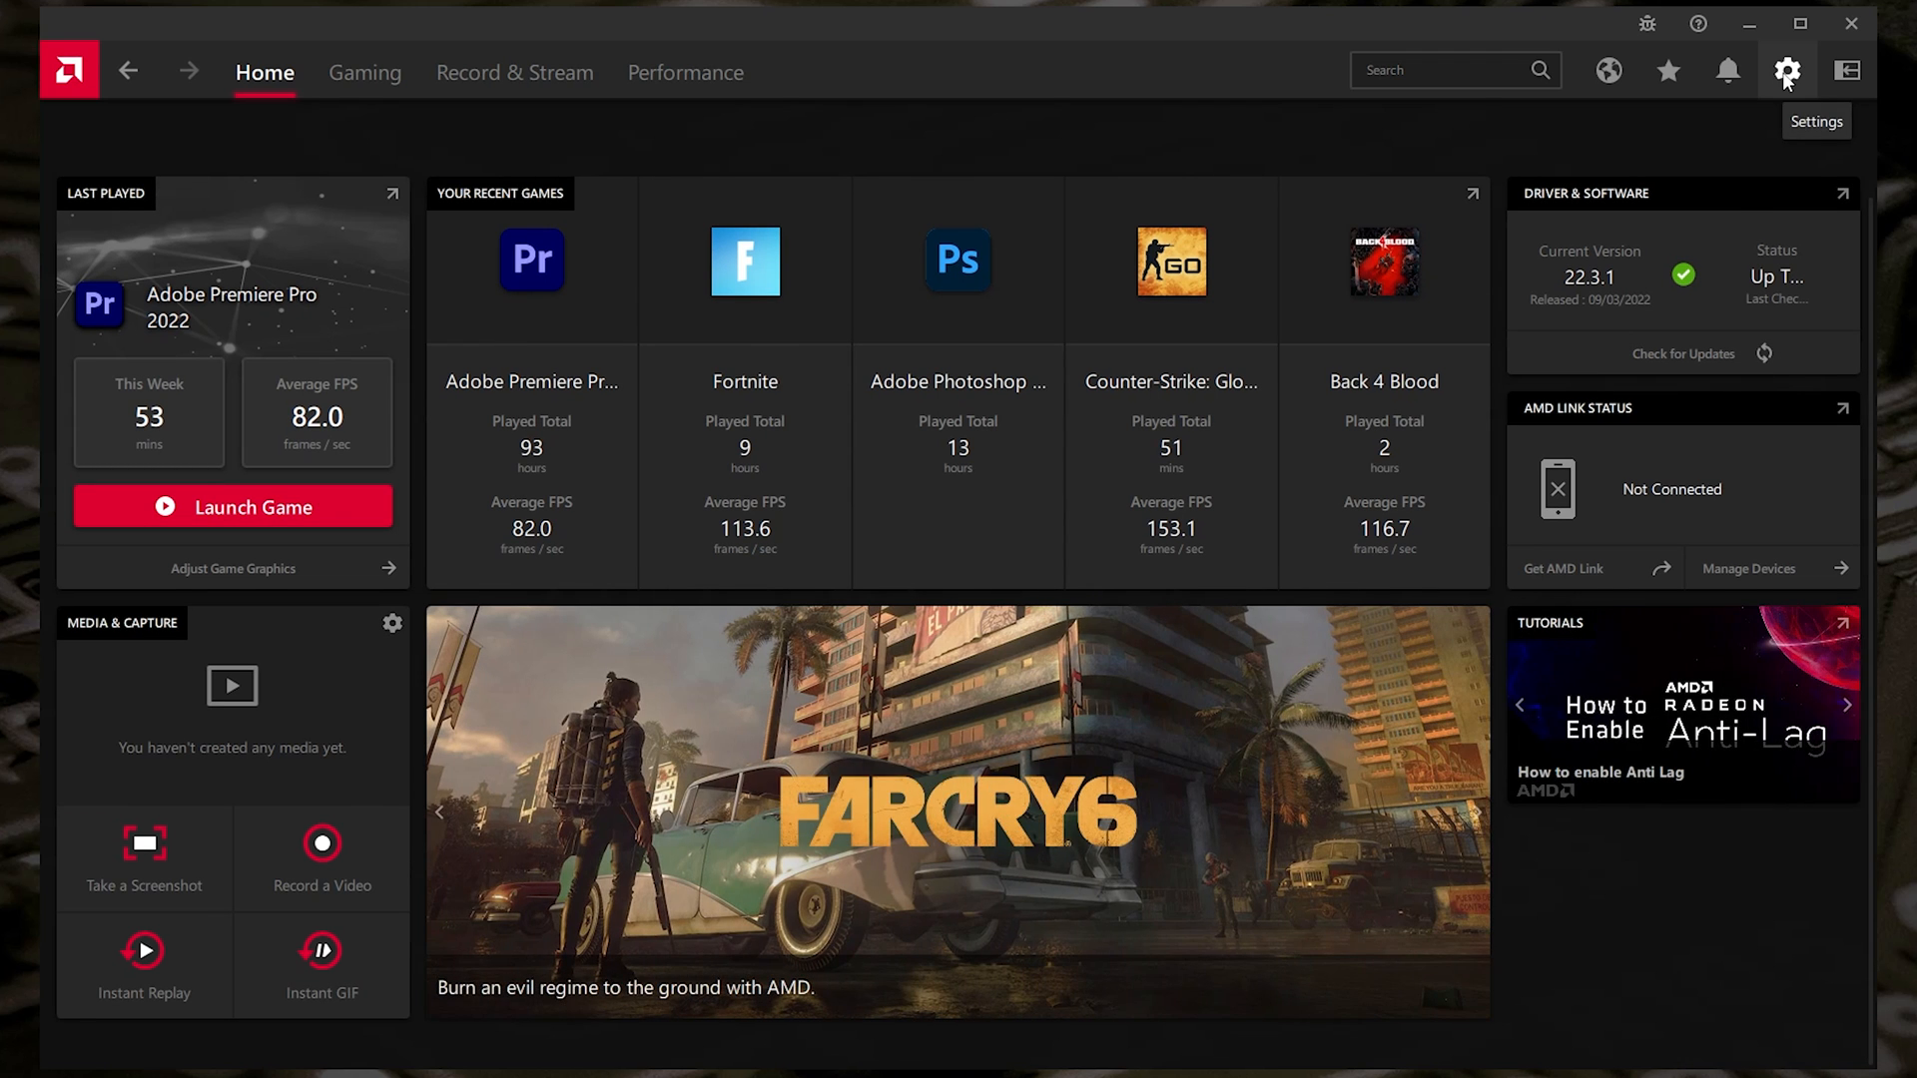
- Show the System settings with driver version 22.3.1 and GPU/CPU details
left_click(1784, 70)
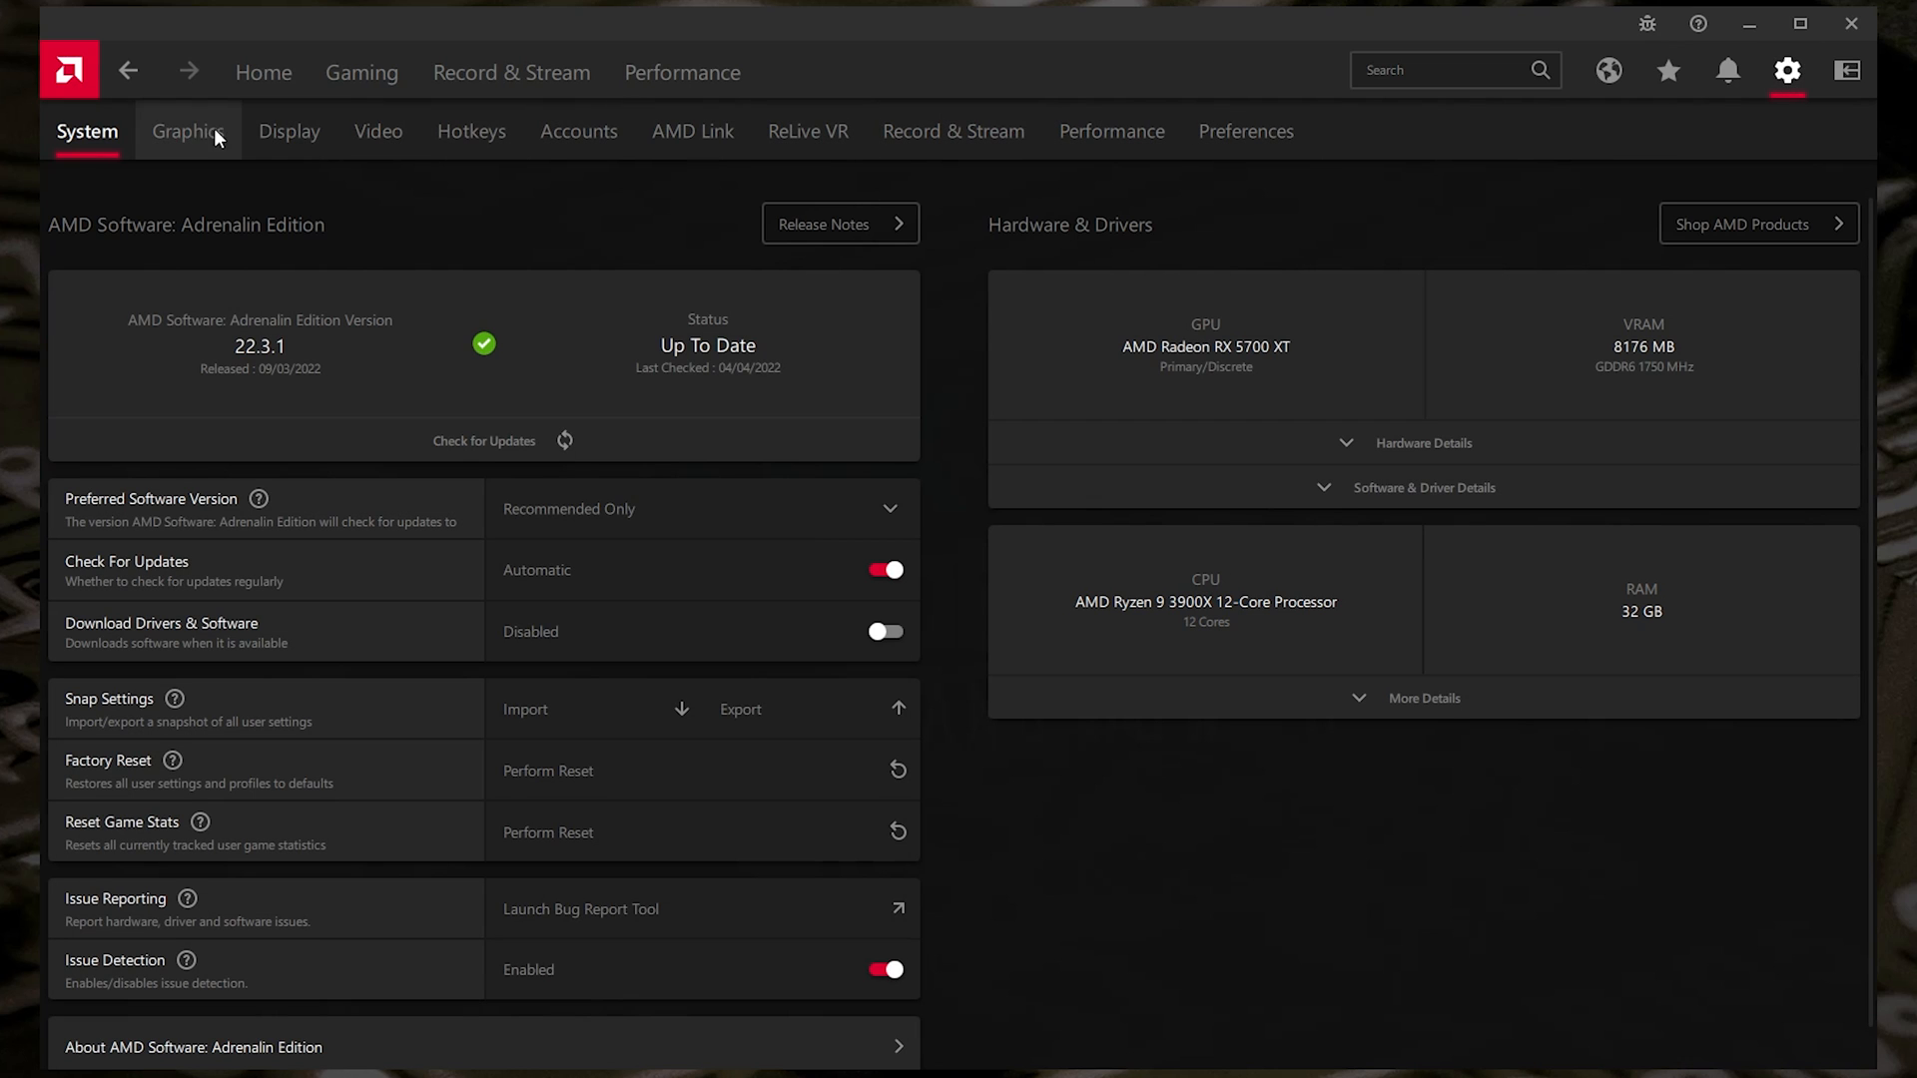
mouse_move(264, 72)
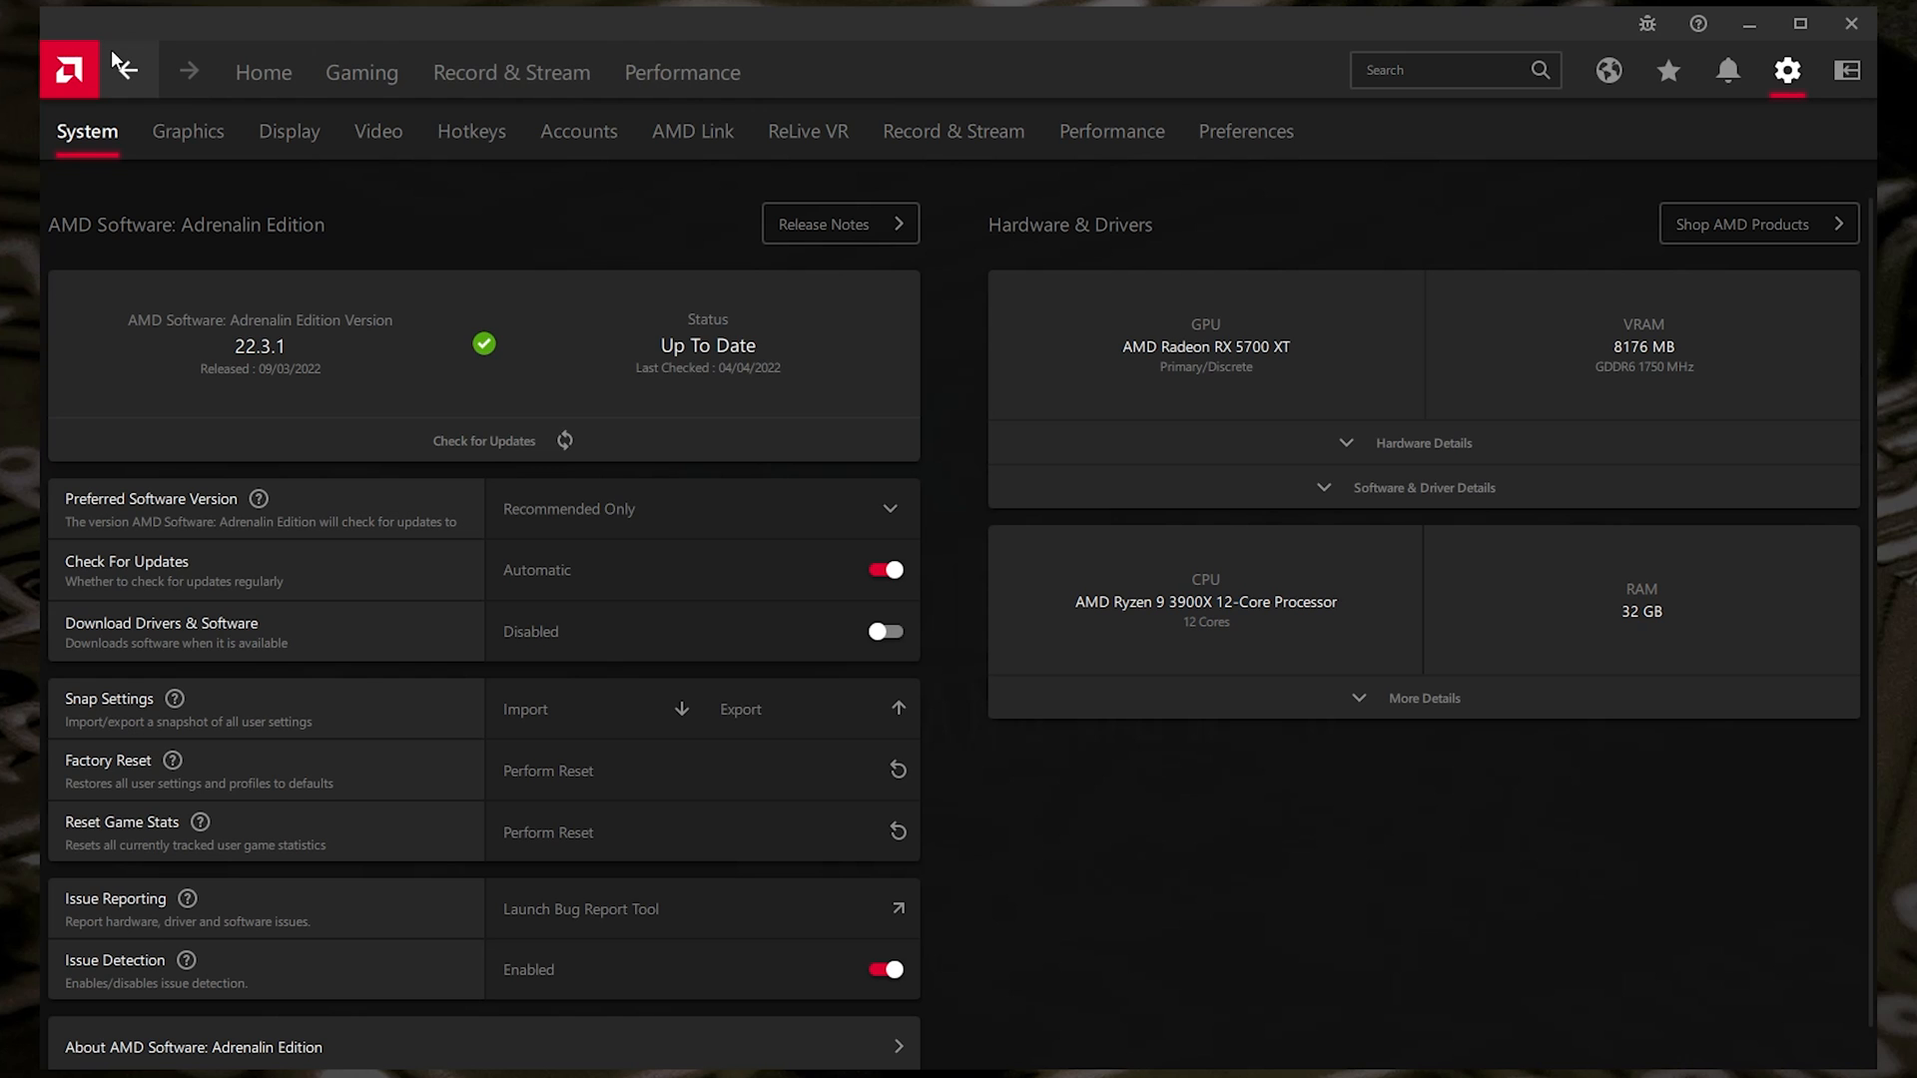
mouse_move(1785, 72)
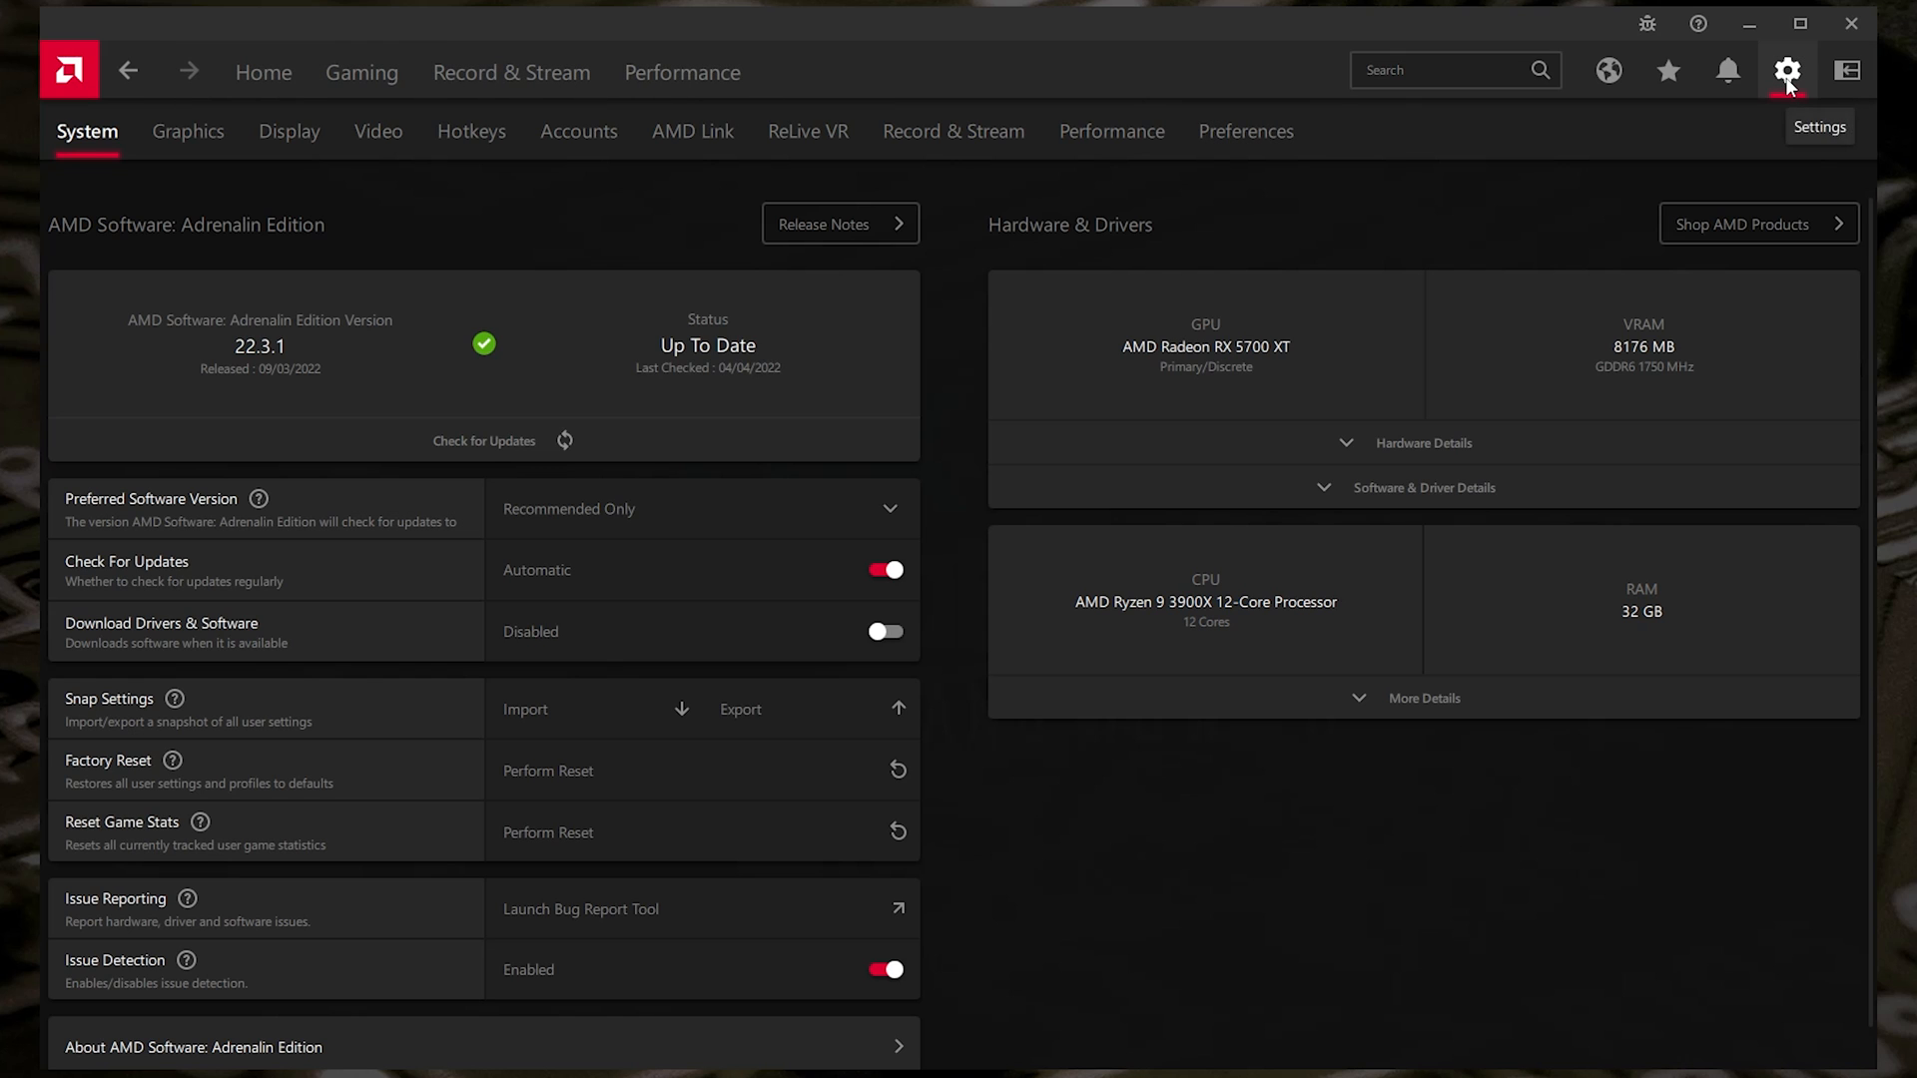
mouse_move(1244, 132)
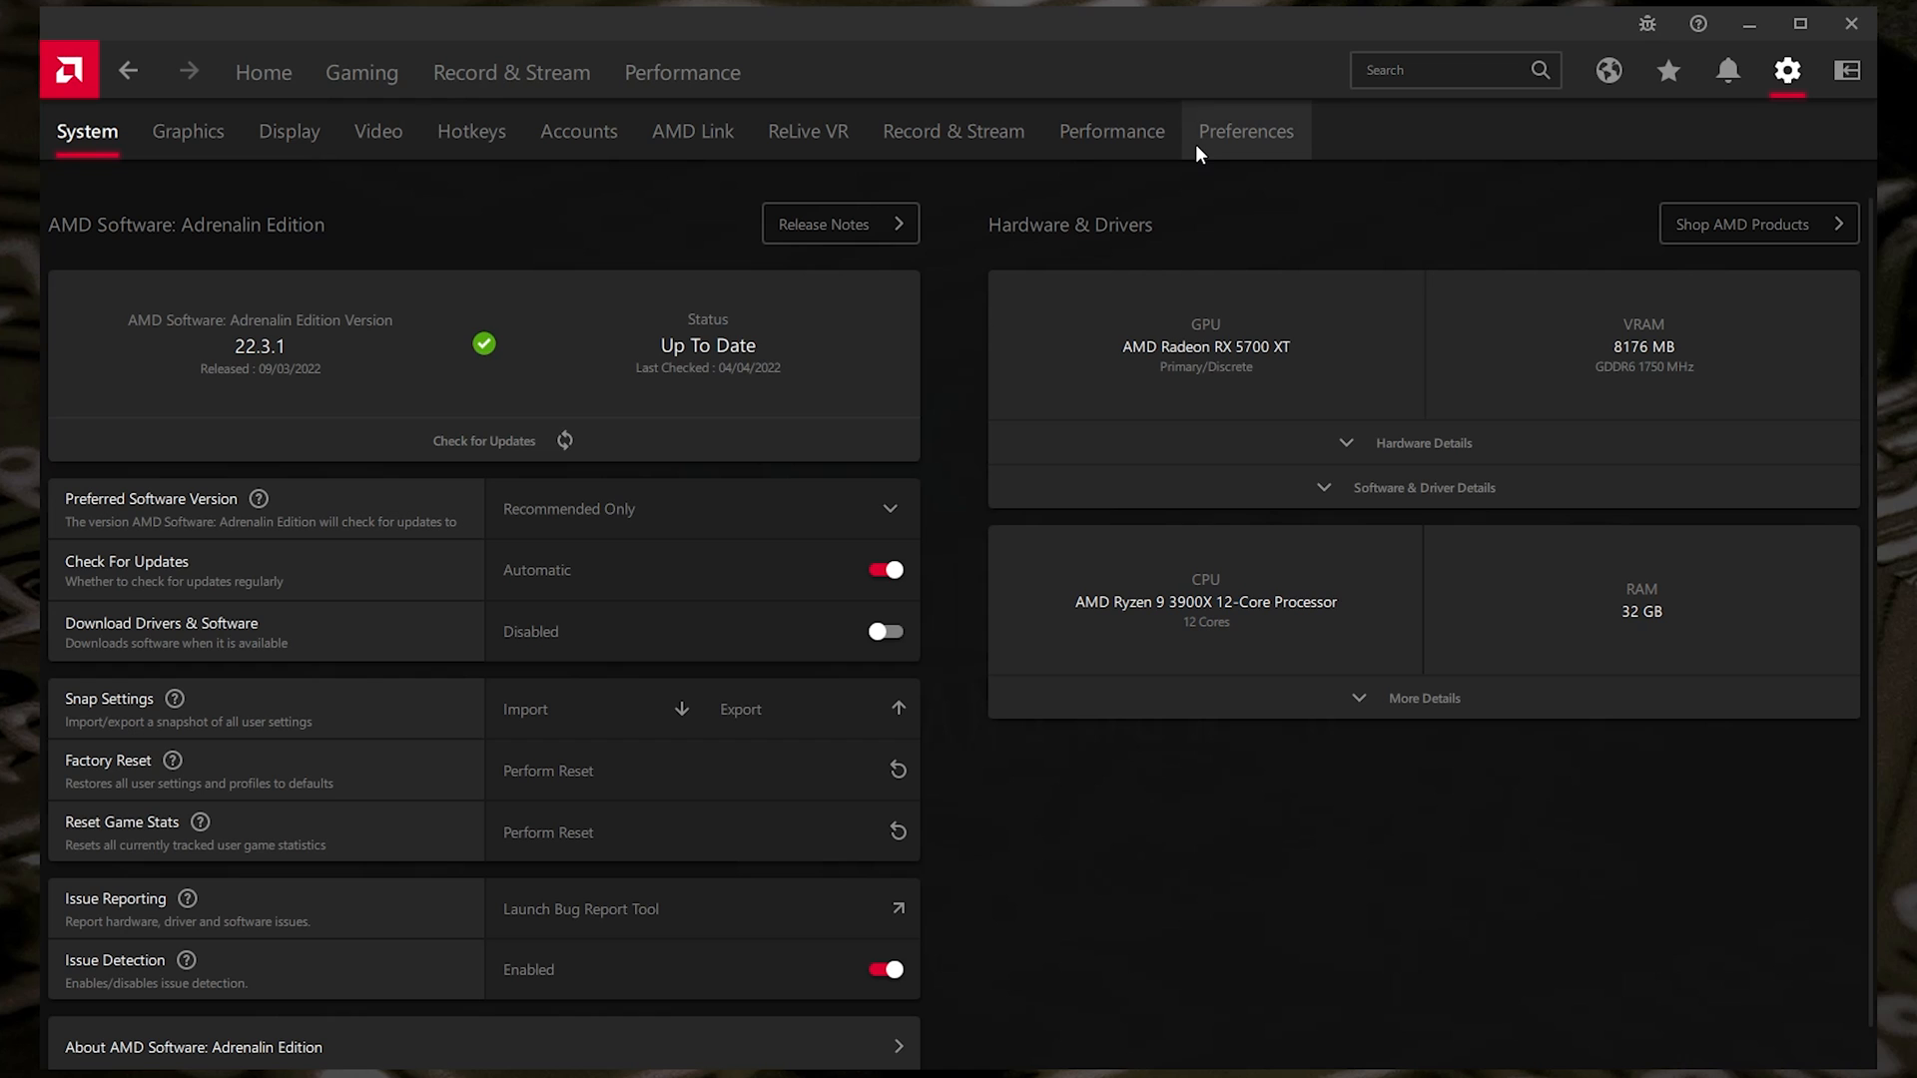
mouse_move(361, 212)
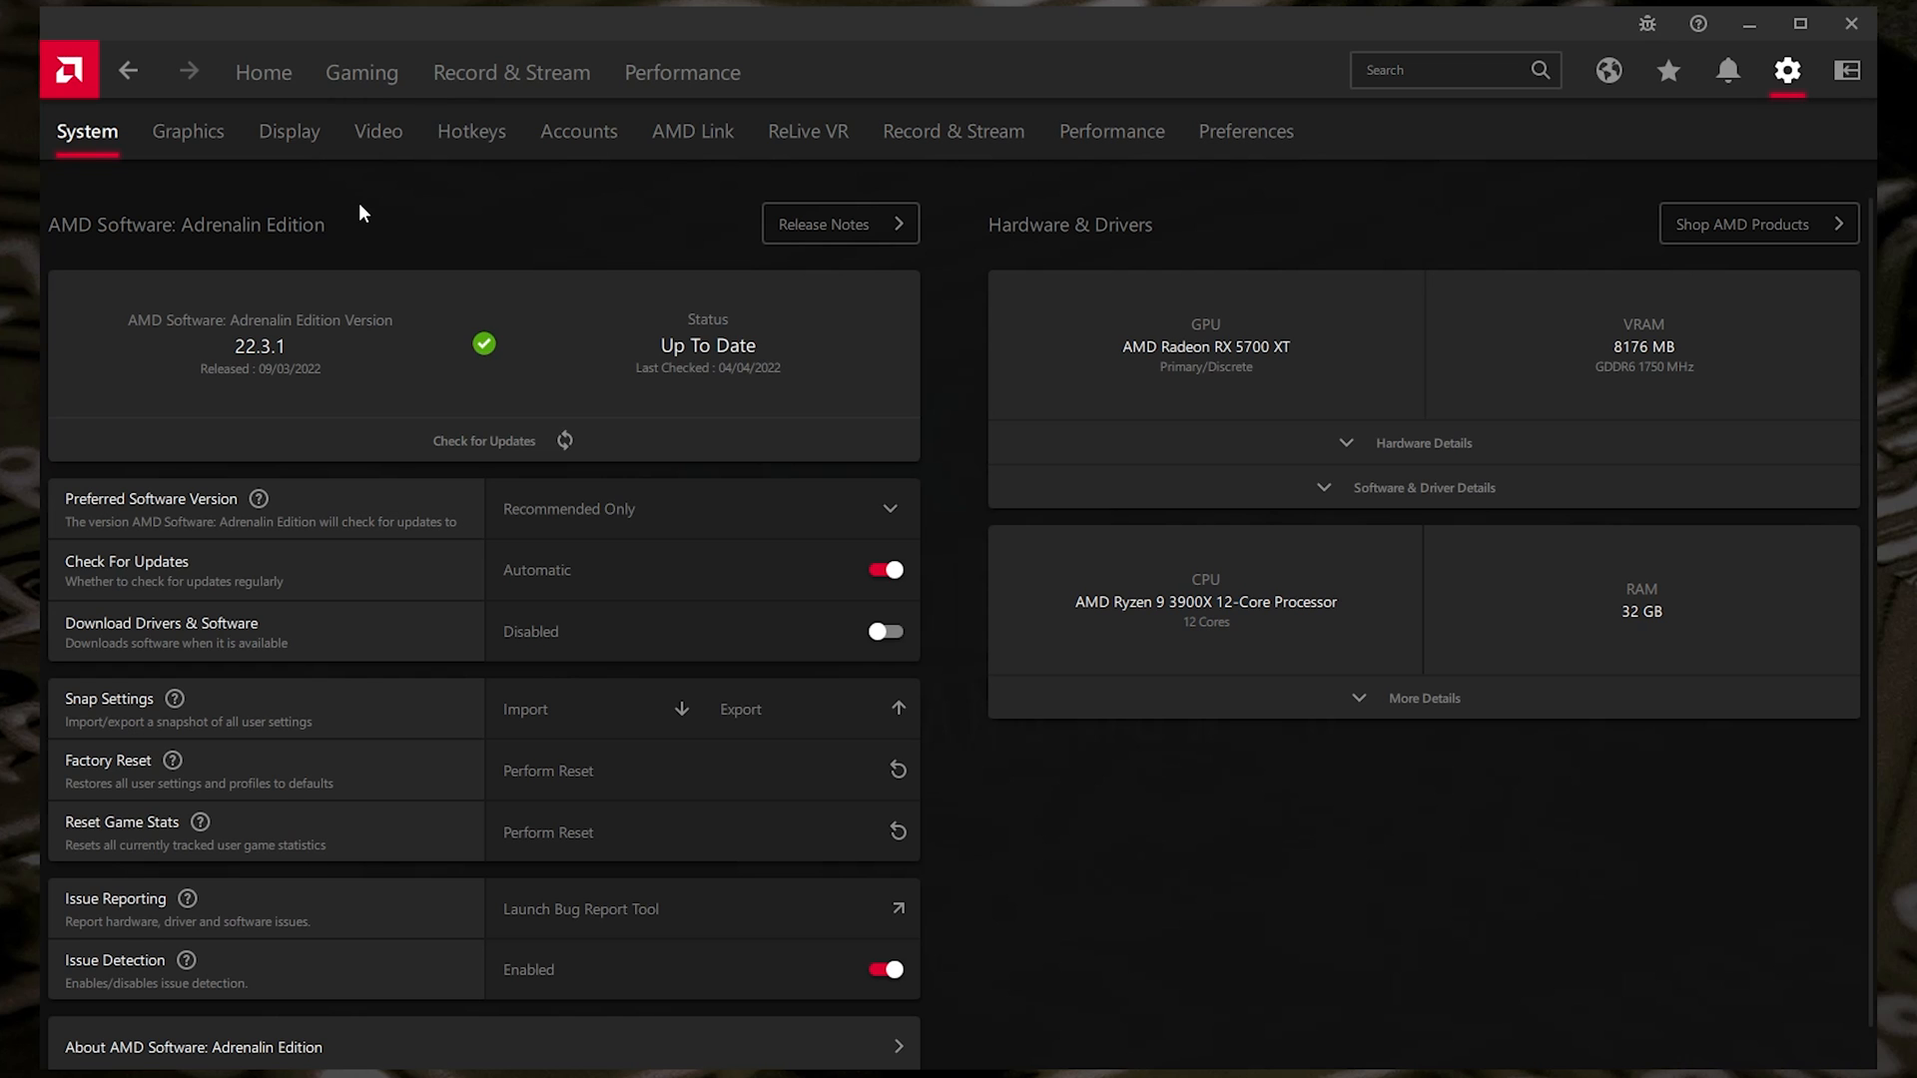
mouse_move(270, 383)
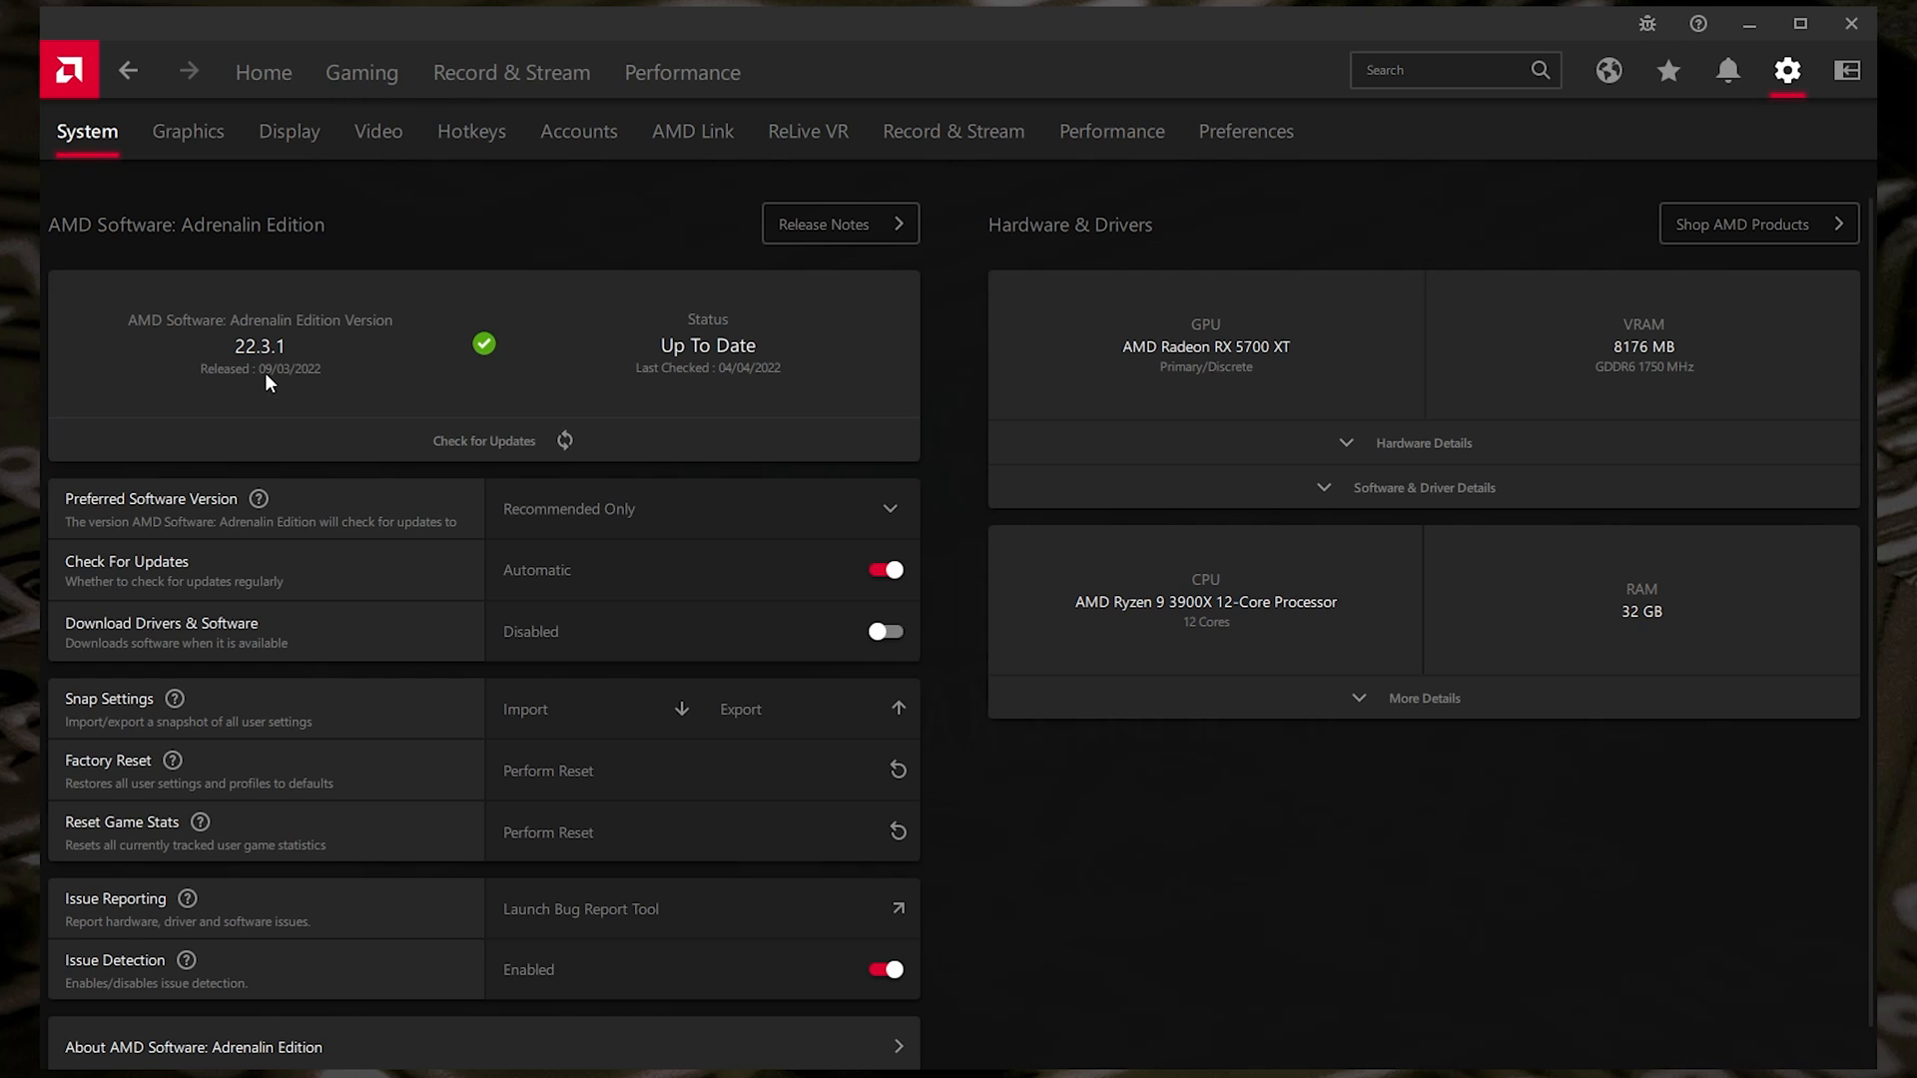
mouse_move(236, 373)
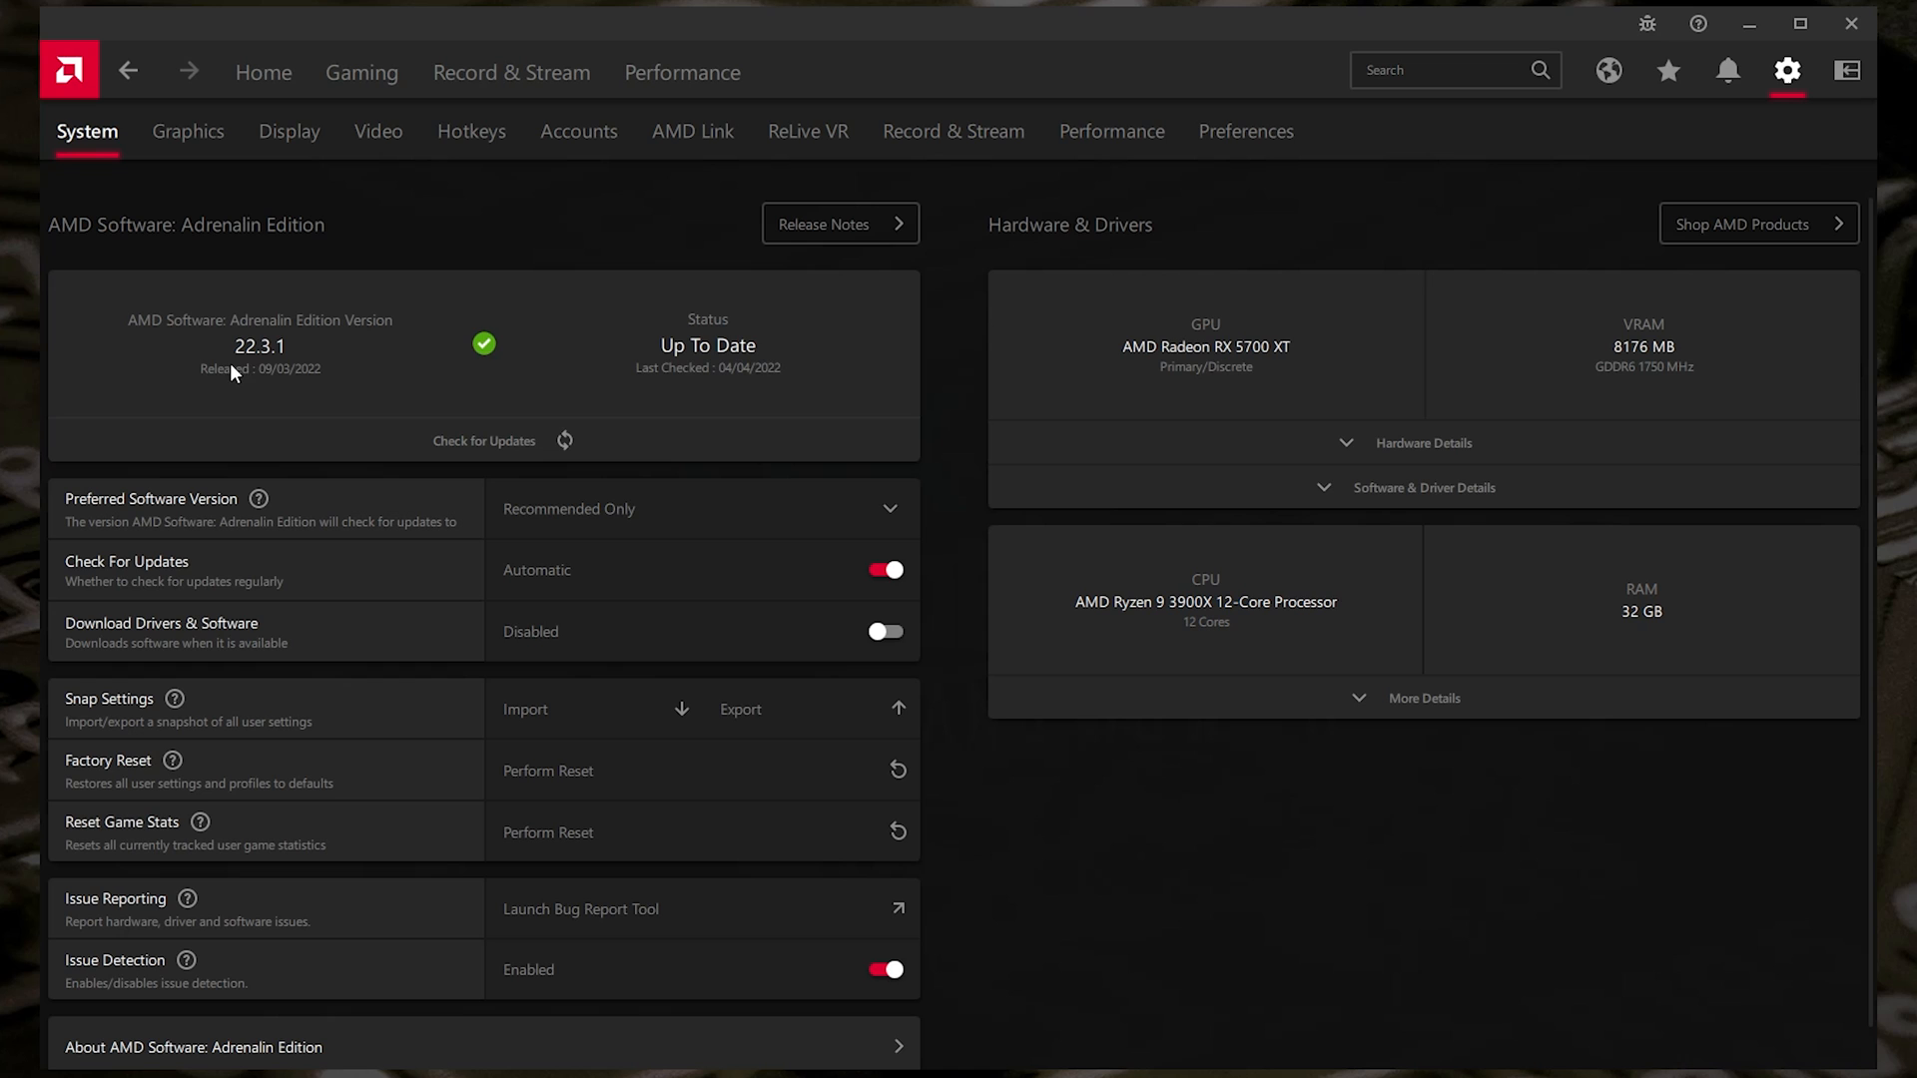
mouse_move(273, 363)
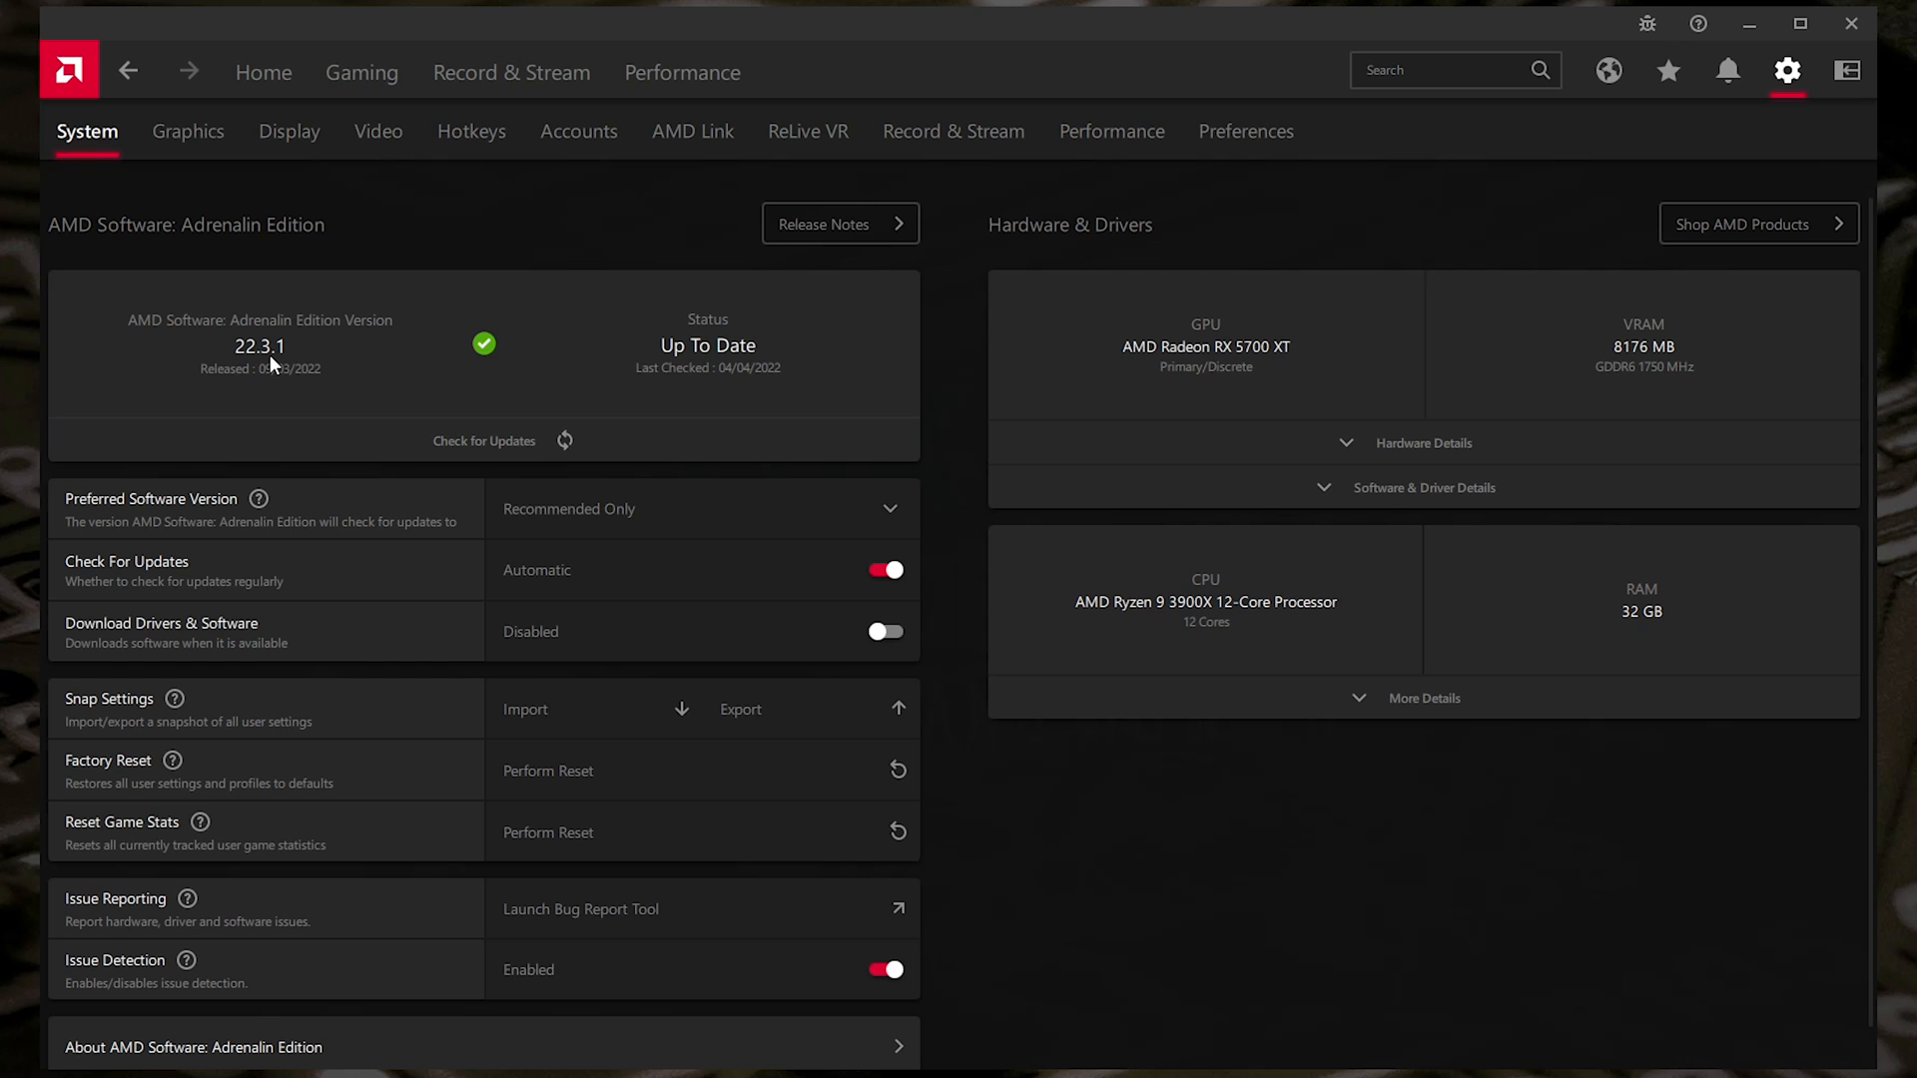
mouse_move(313, 393)
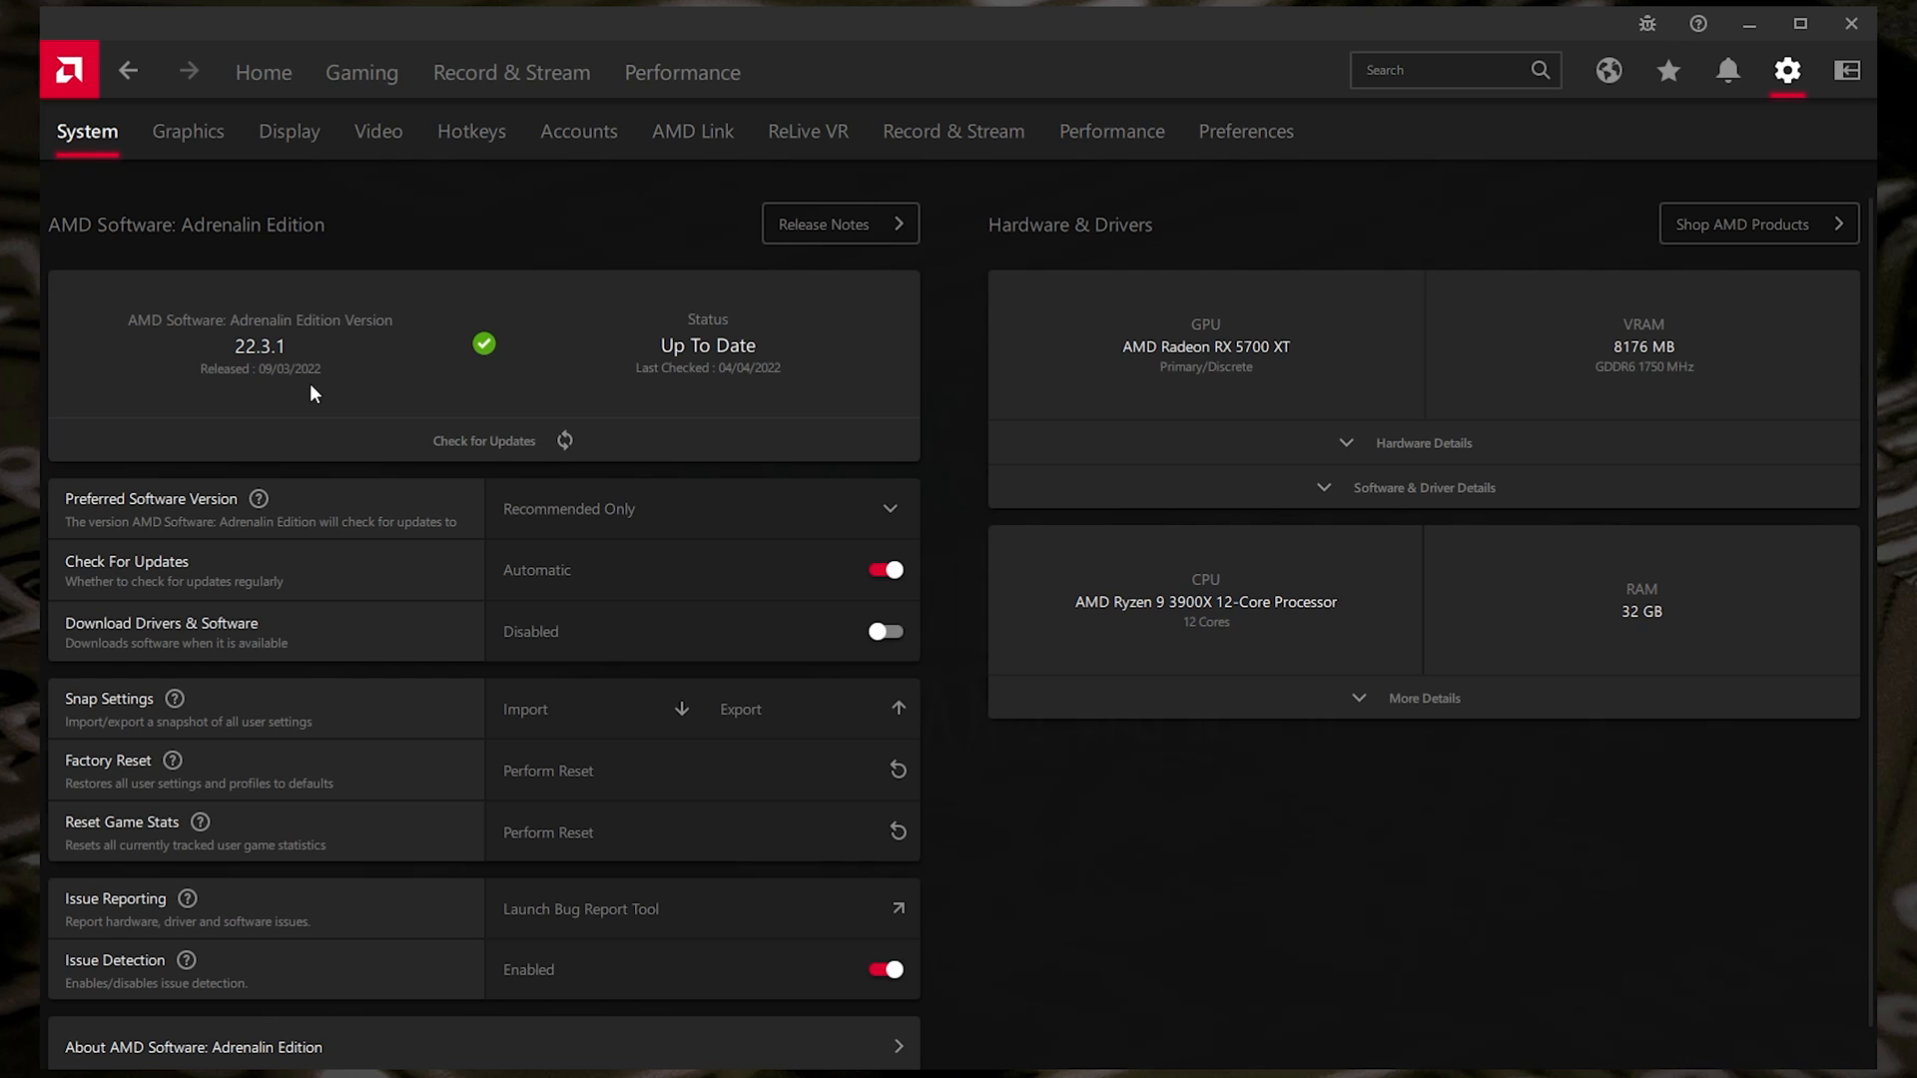
mouse_move(269, 383)
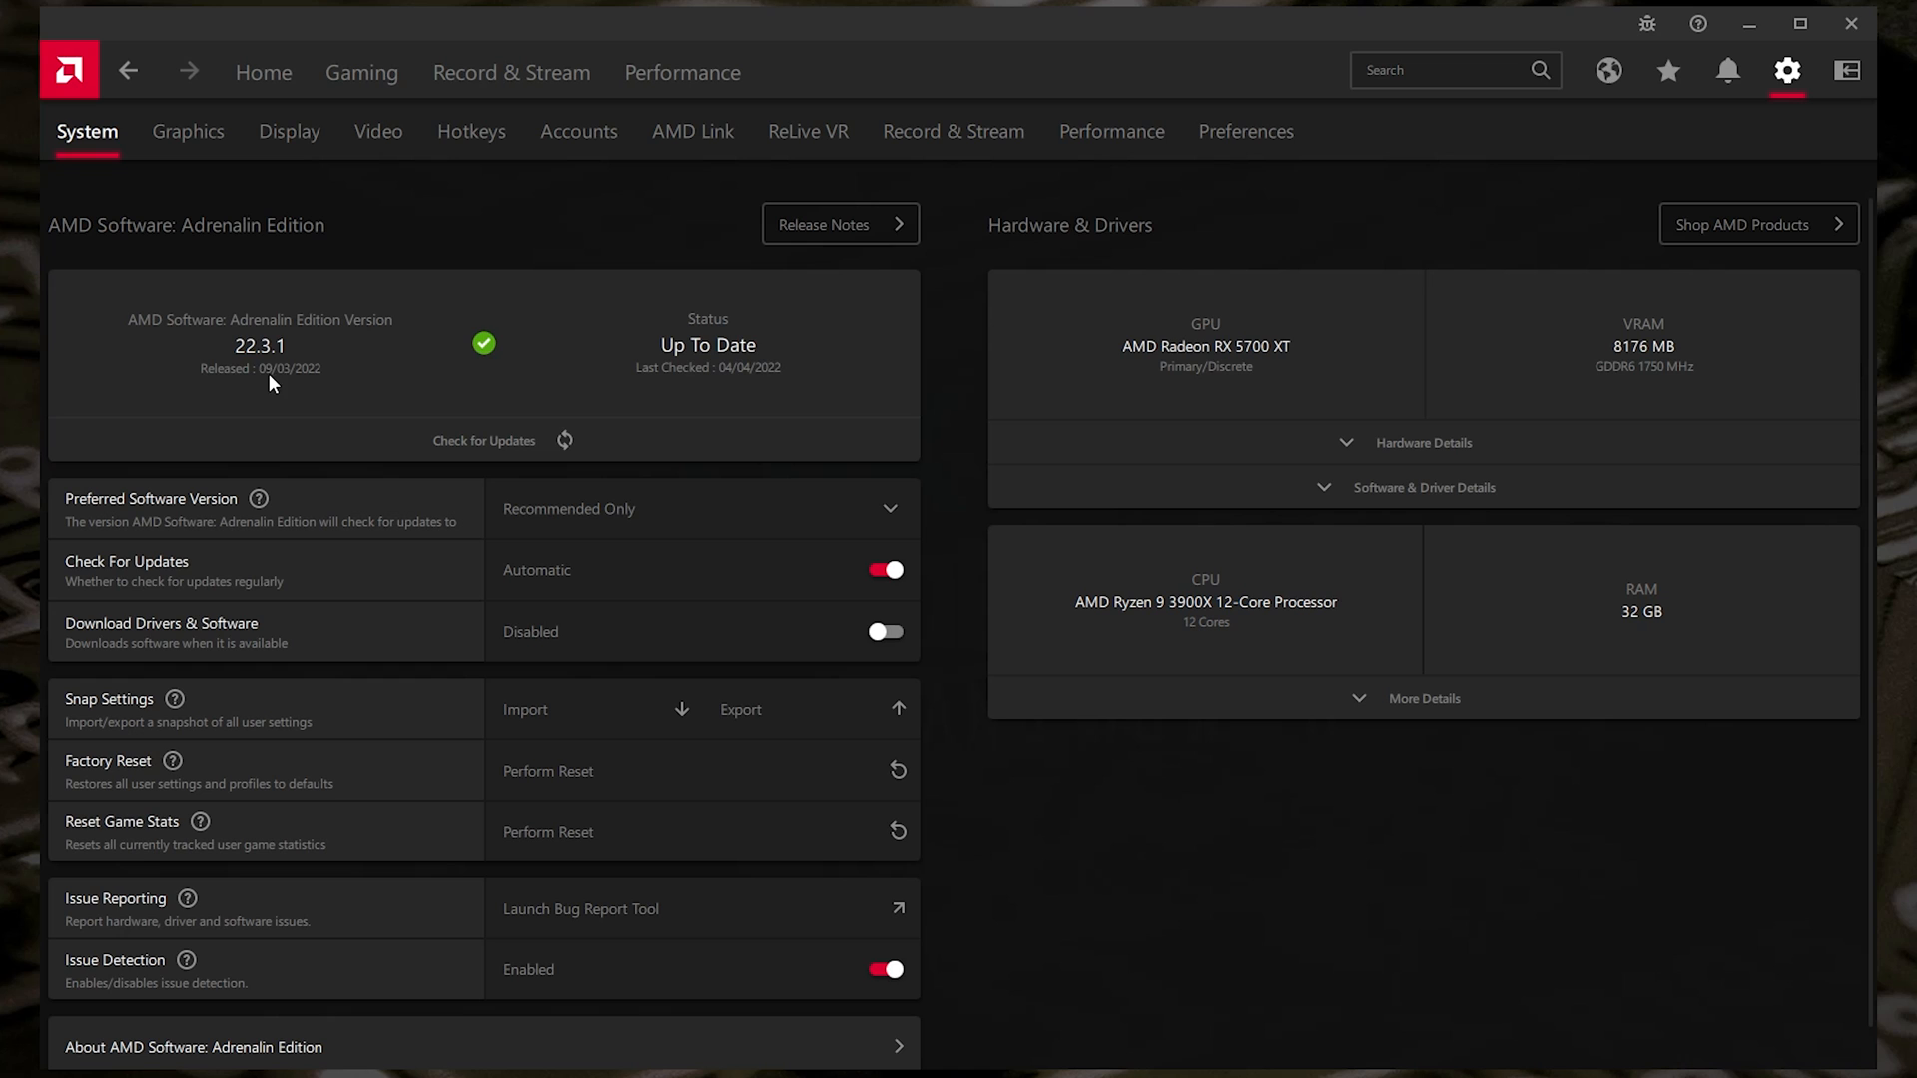
mouse_move(330, 401)
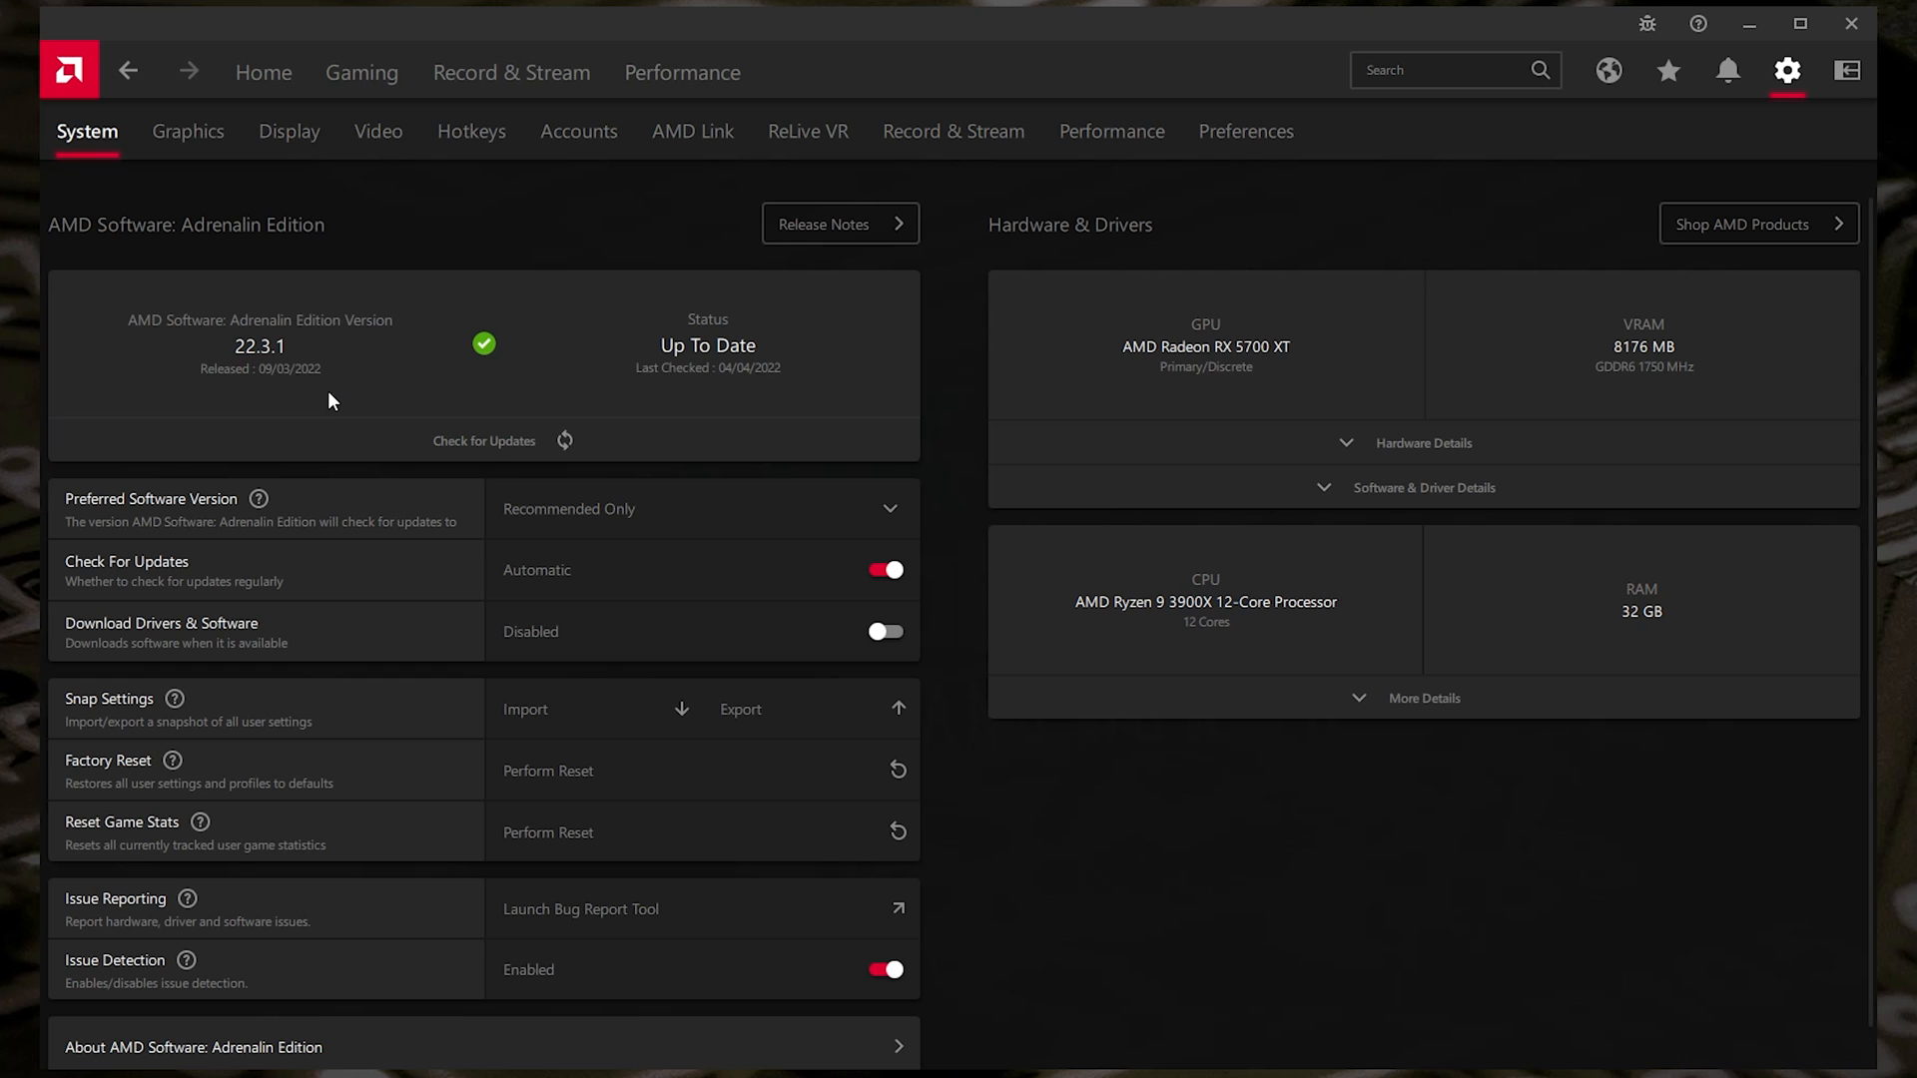
mouse_move(301, 389)
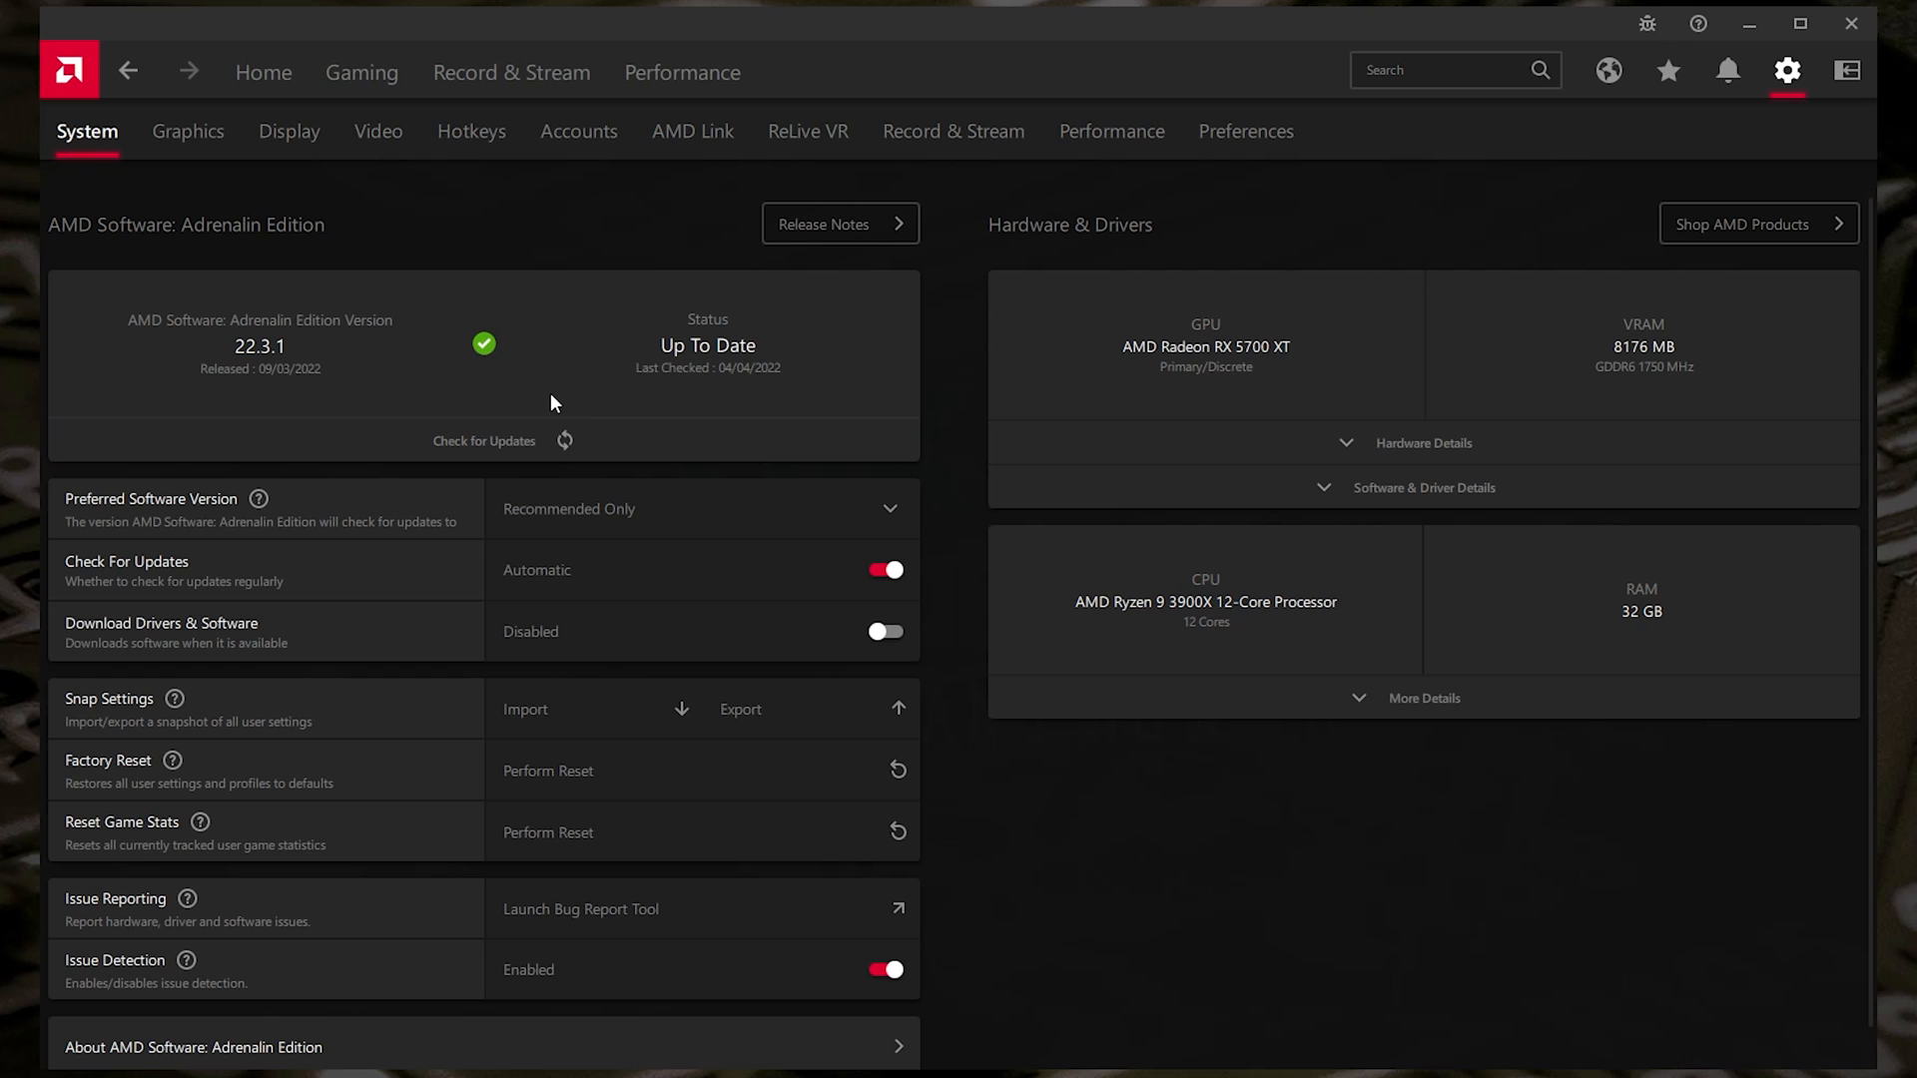
mouse_move(266, 361)
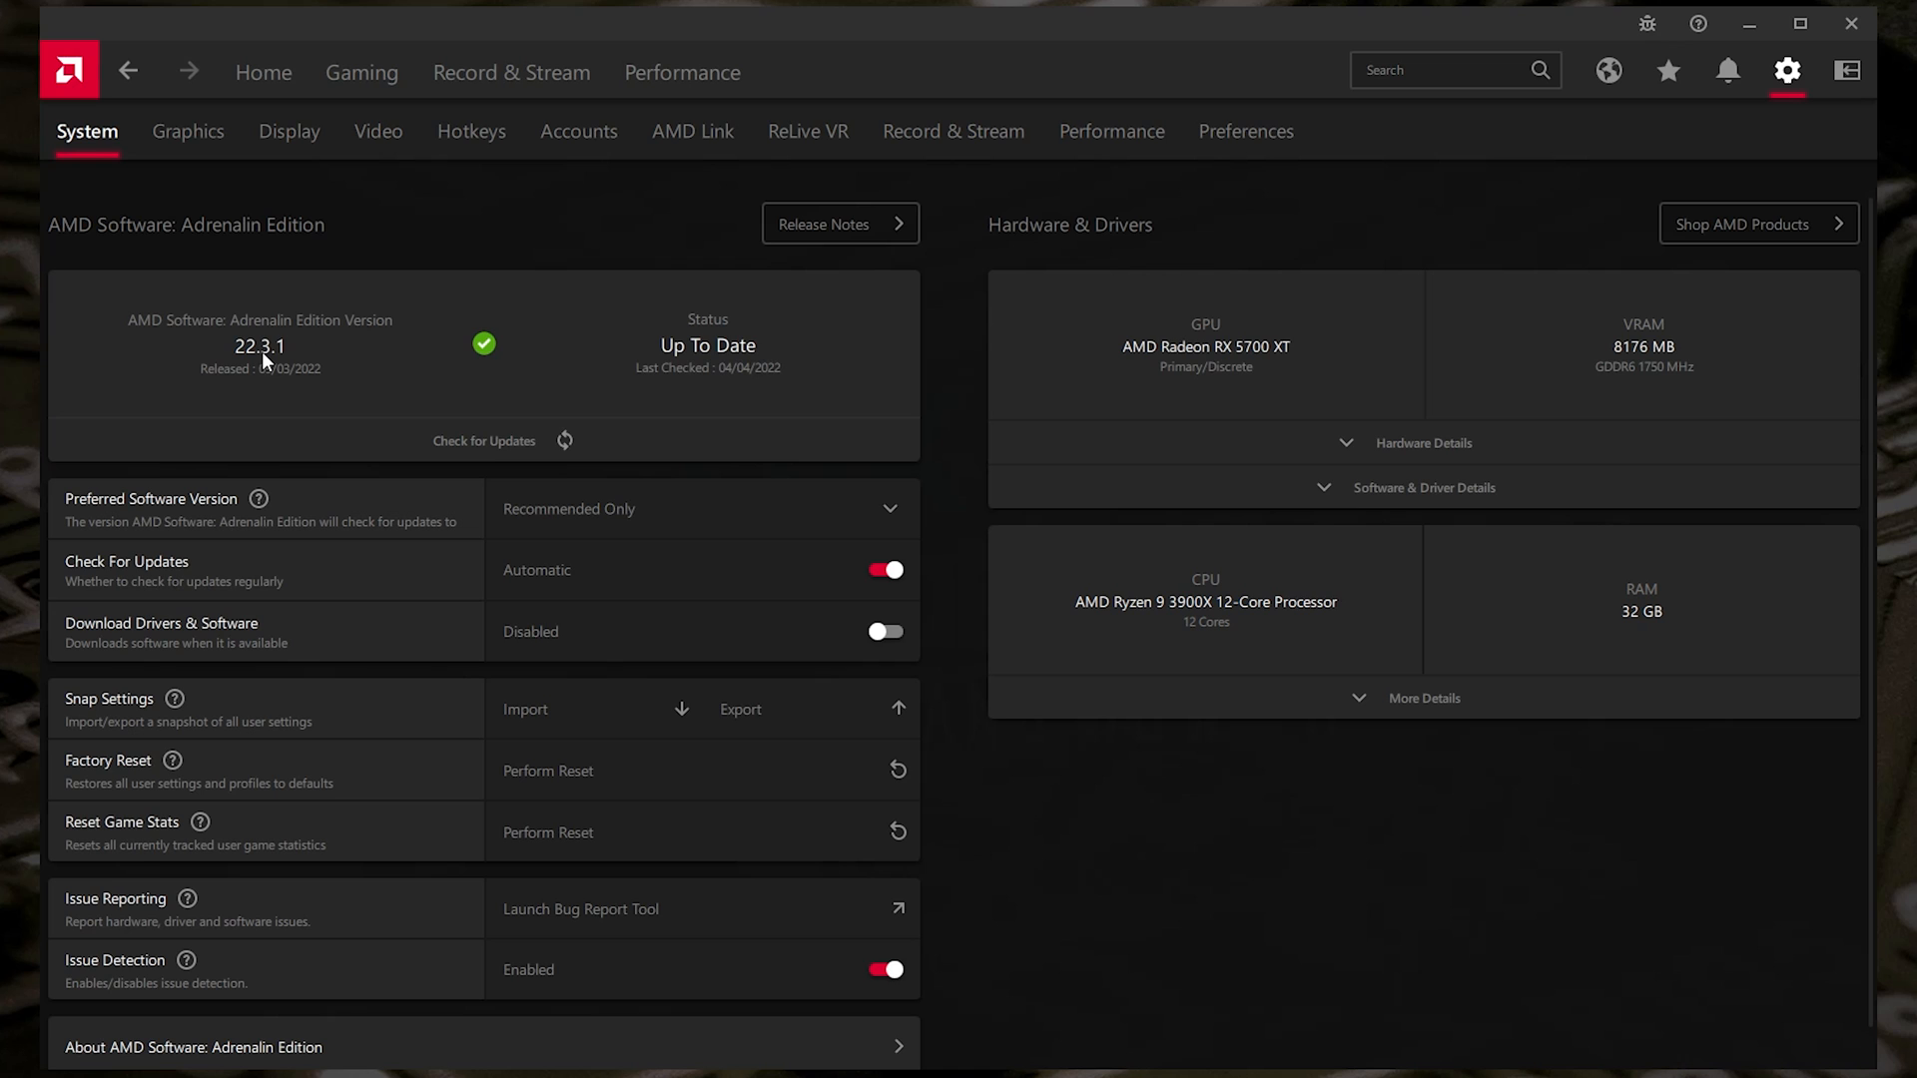
mouse_move(289, 132)
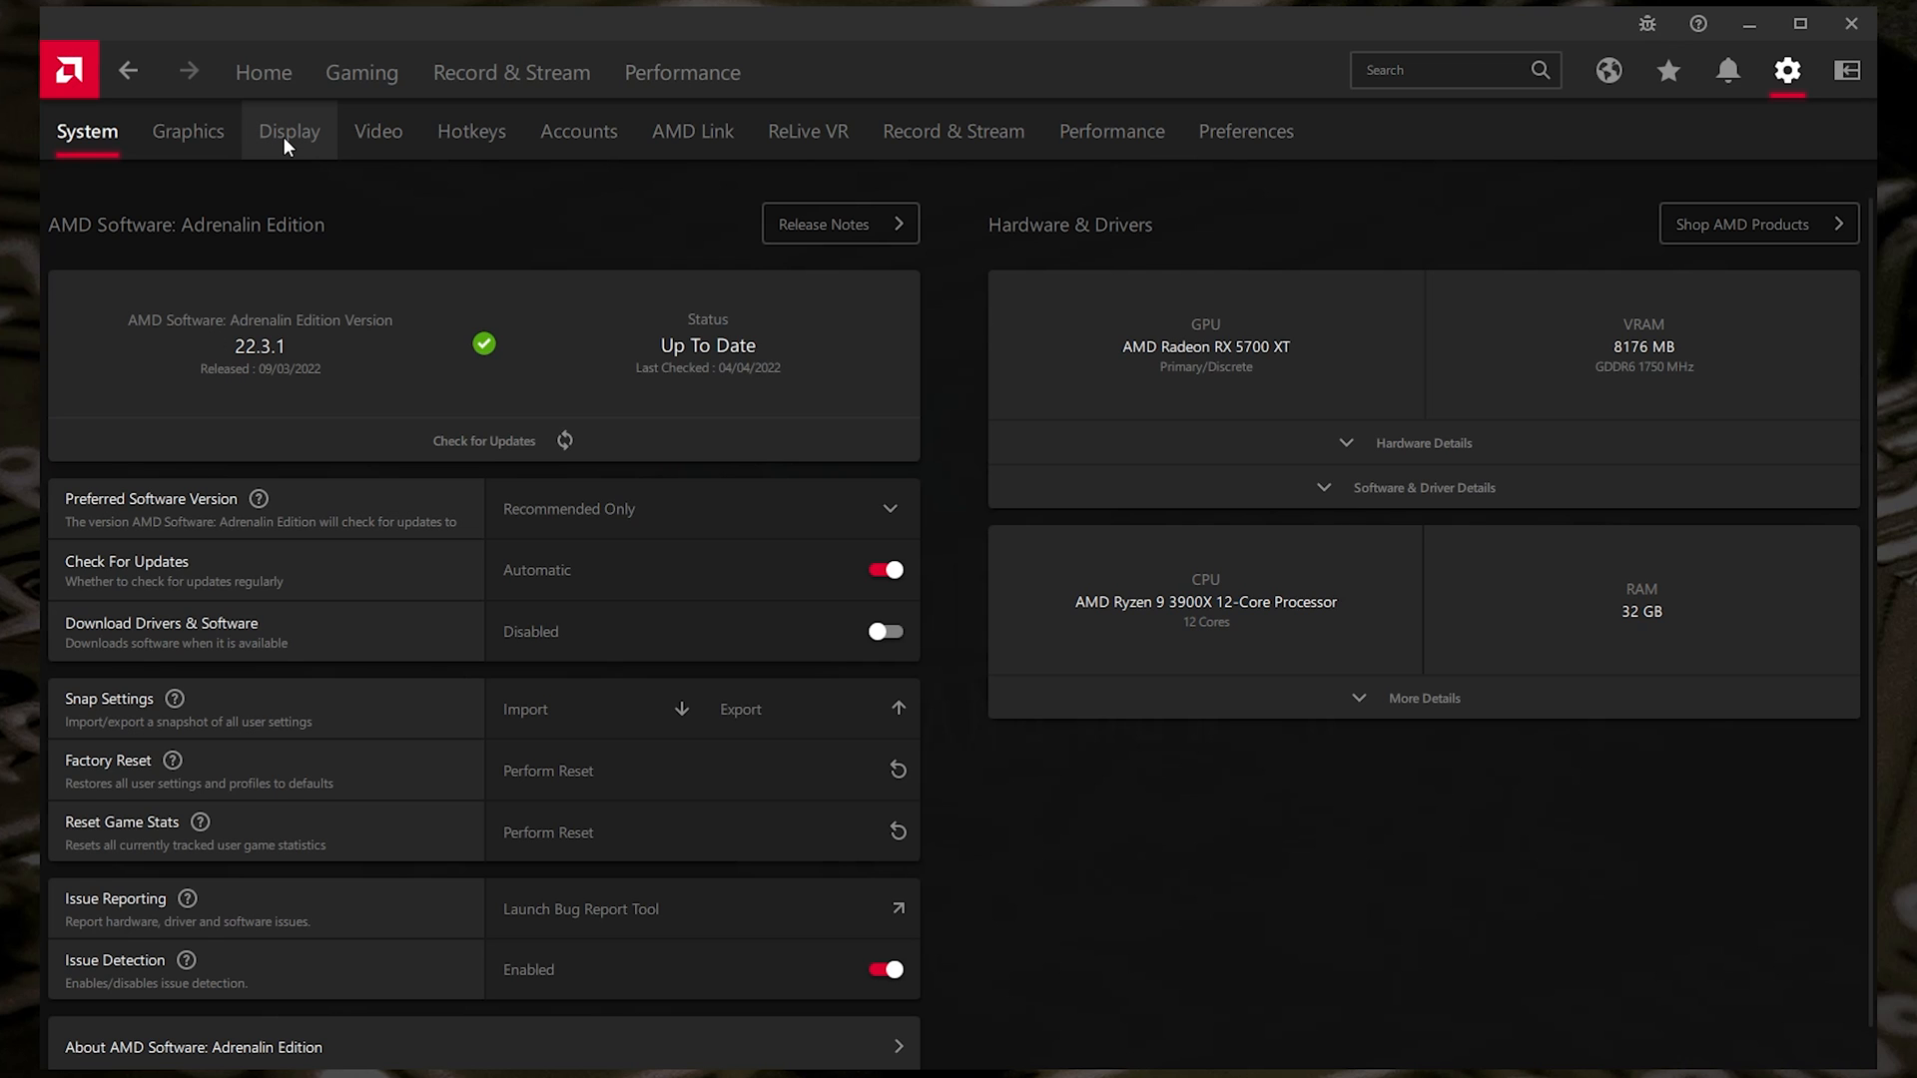
- Show the Display settings for the 32CVQ165VA monitor
left_click(289, 132)
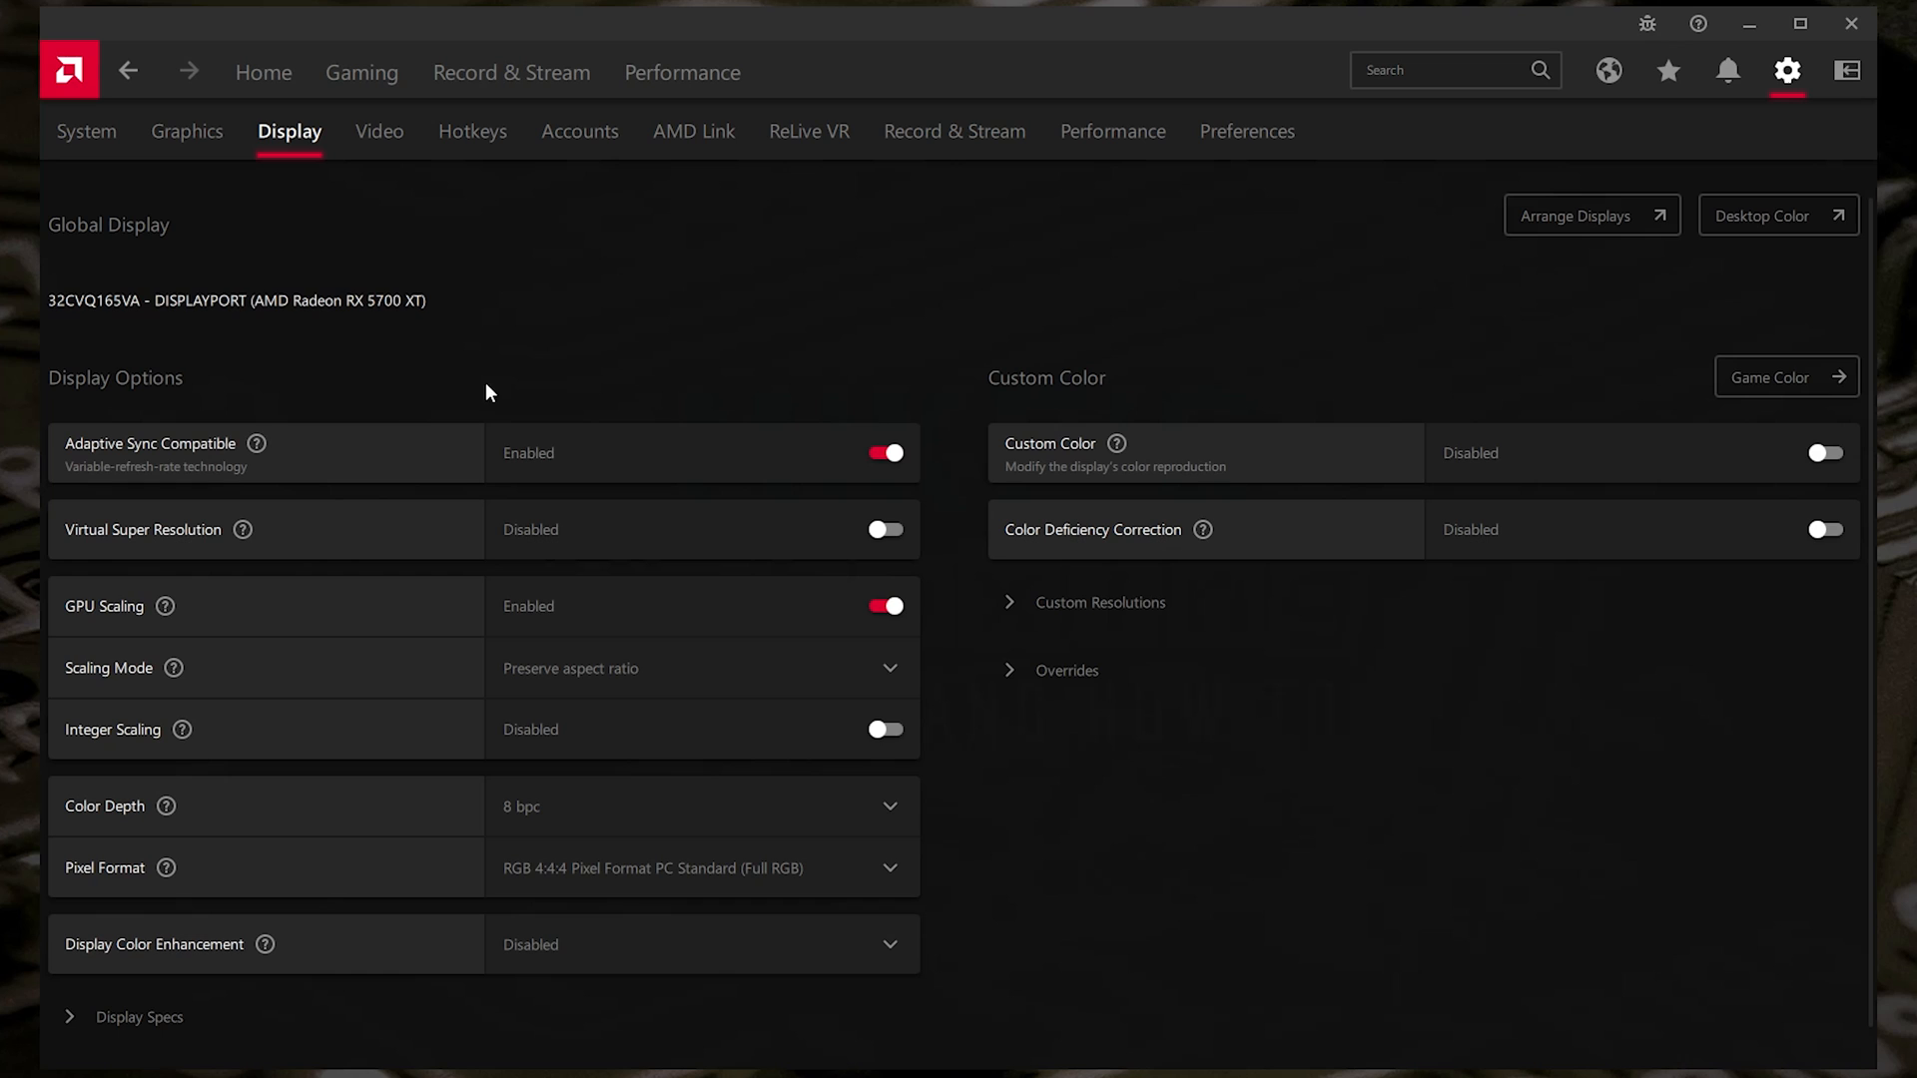
mouse_move(528, 364)
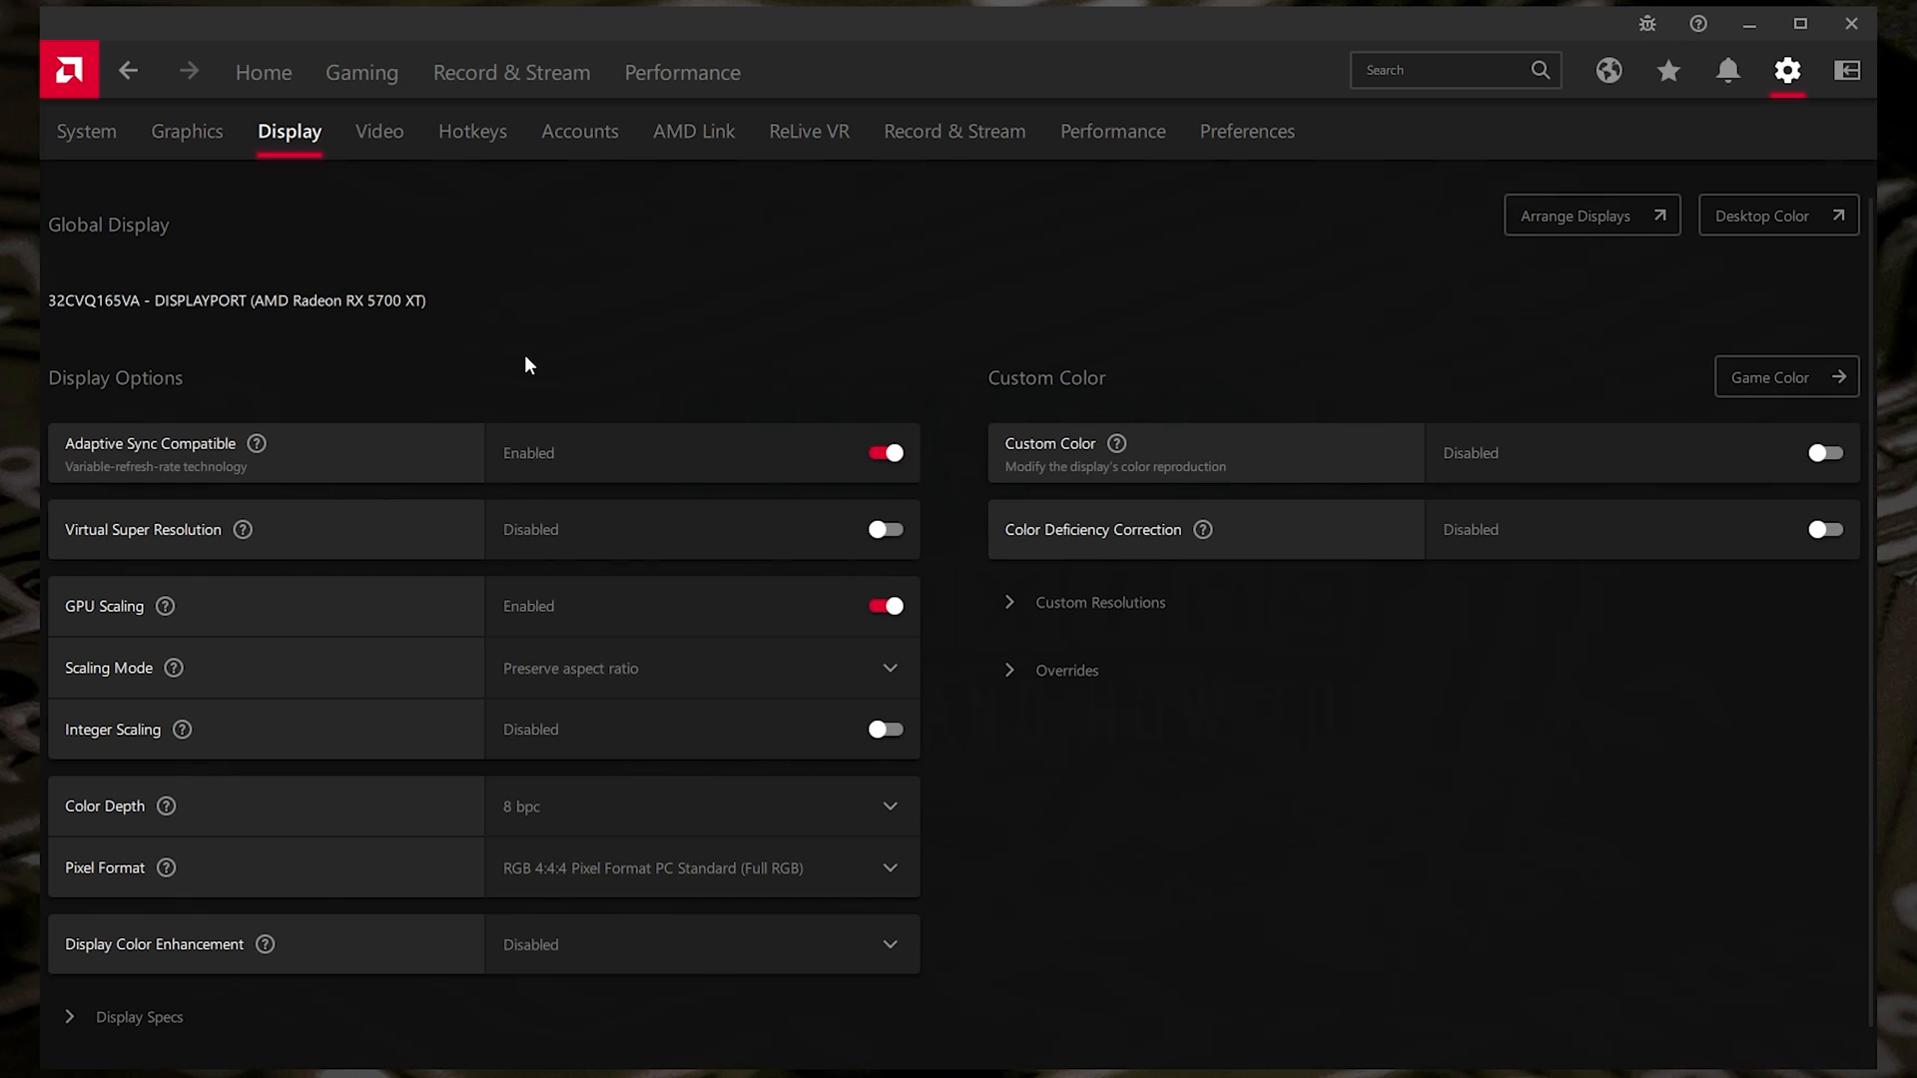
mouse_move(1136, 661)
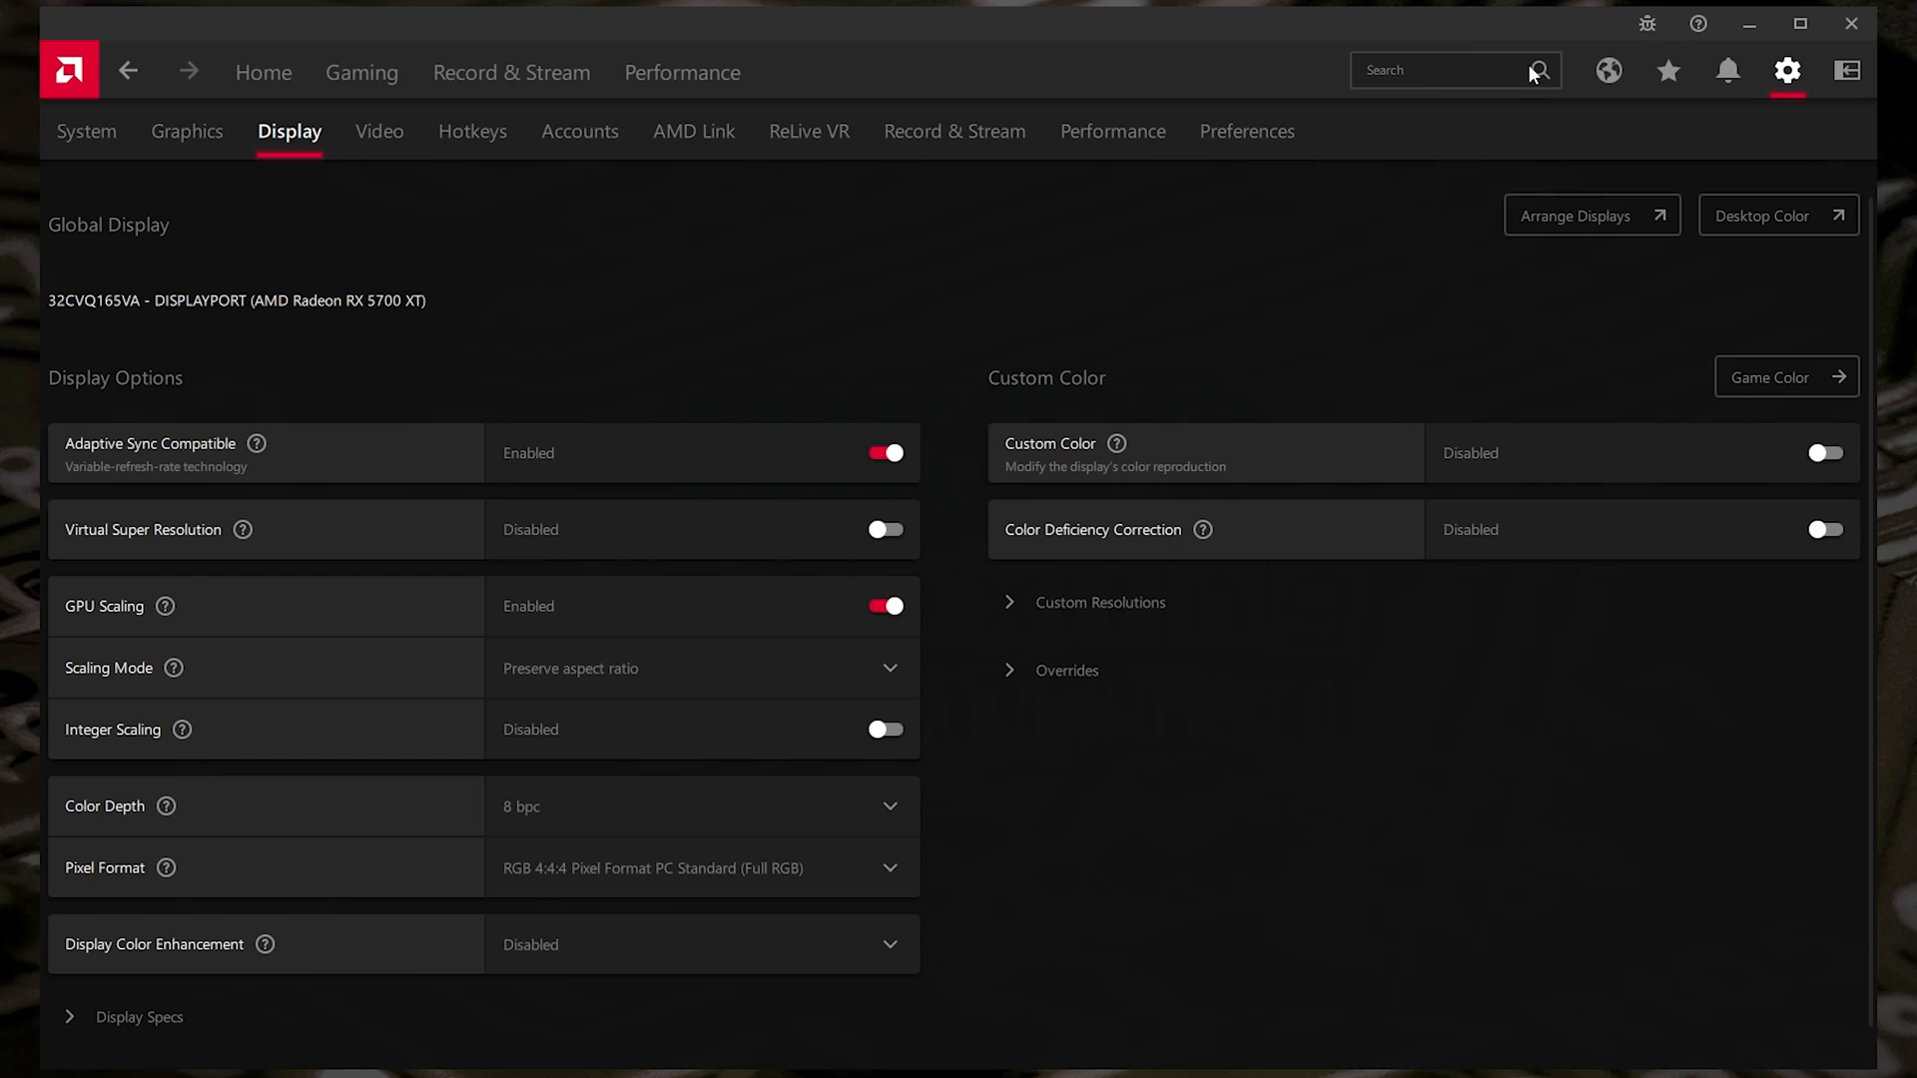
- Search 'overrides' and expand the Overrides section showing Voltage Swing, PreEmphasis and HDCP Support
left_click(1442, 70)
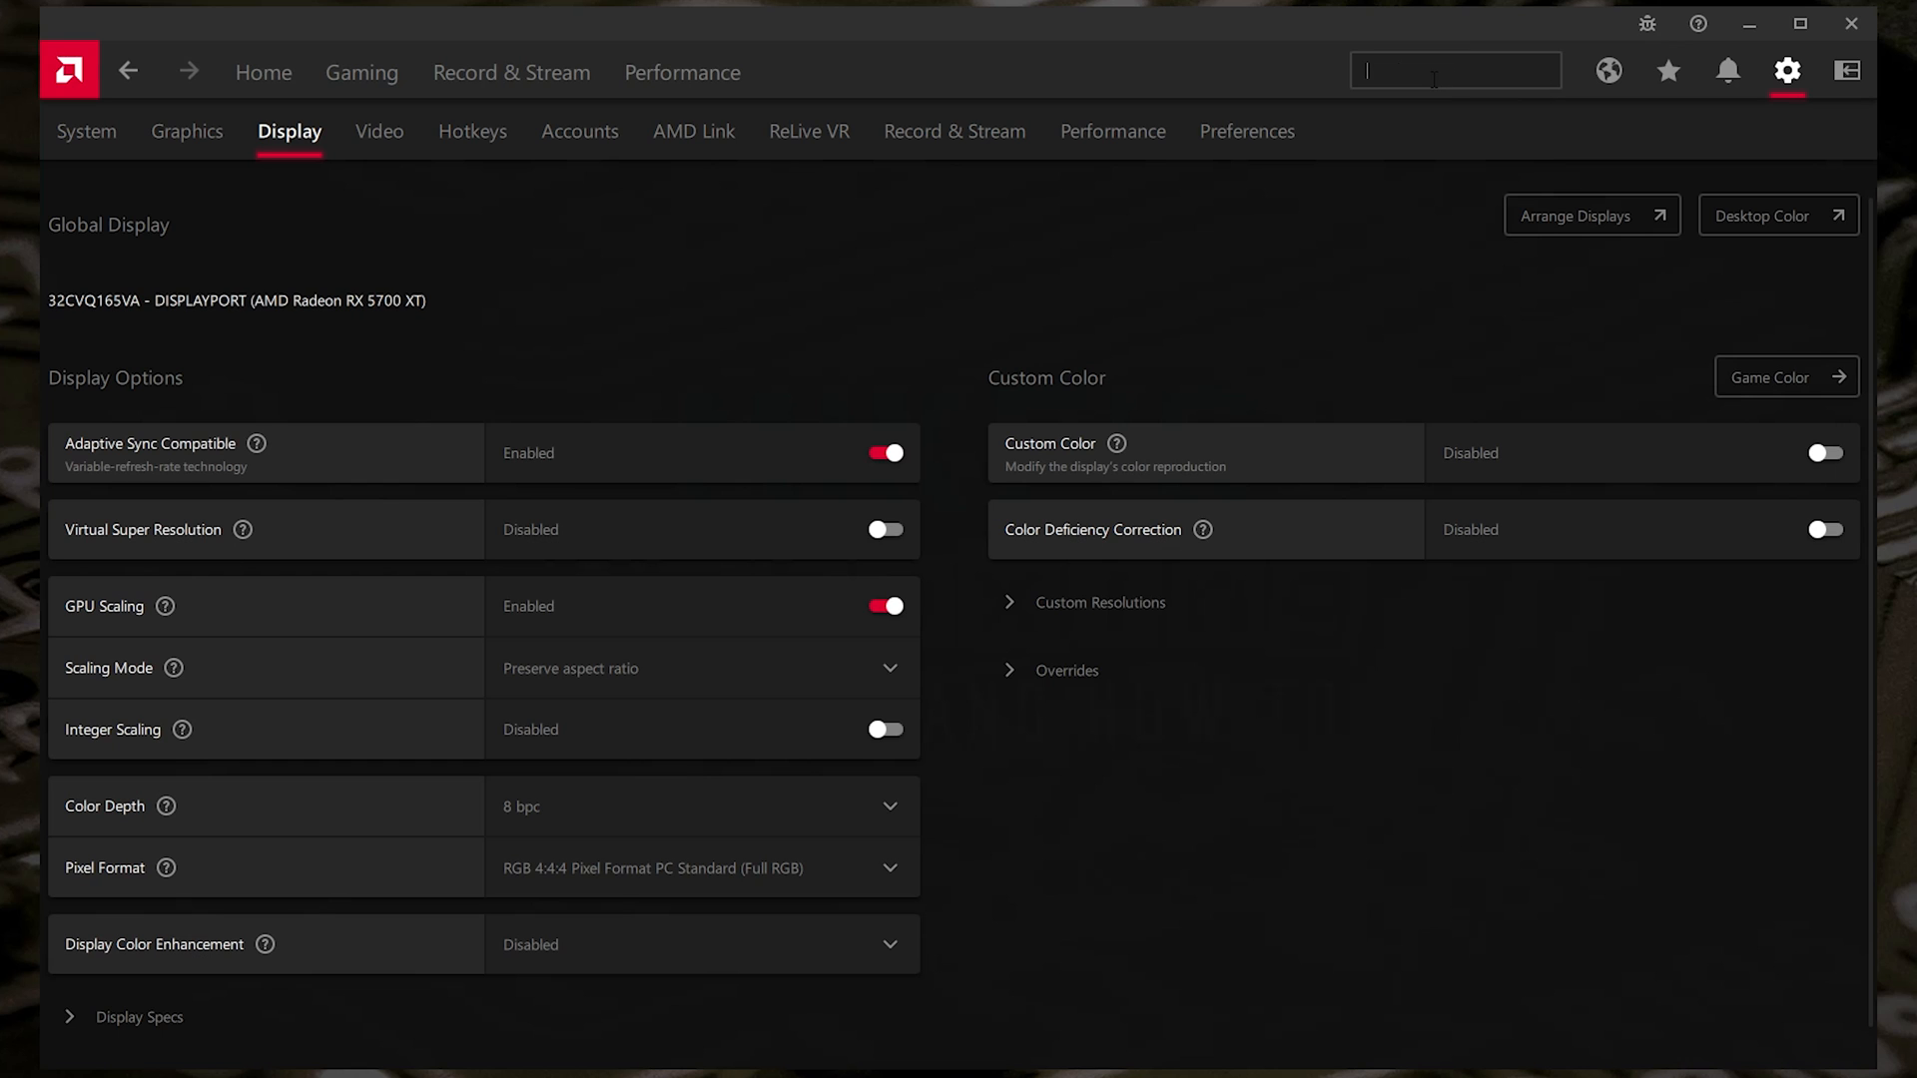
type("d")
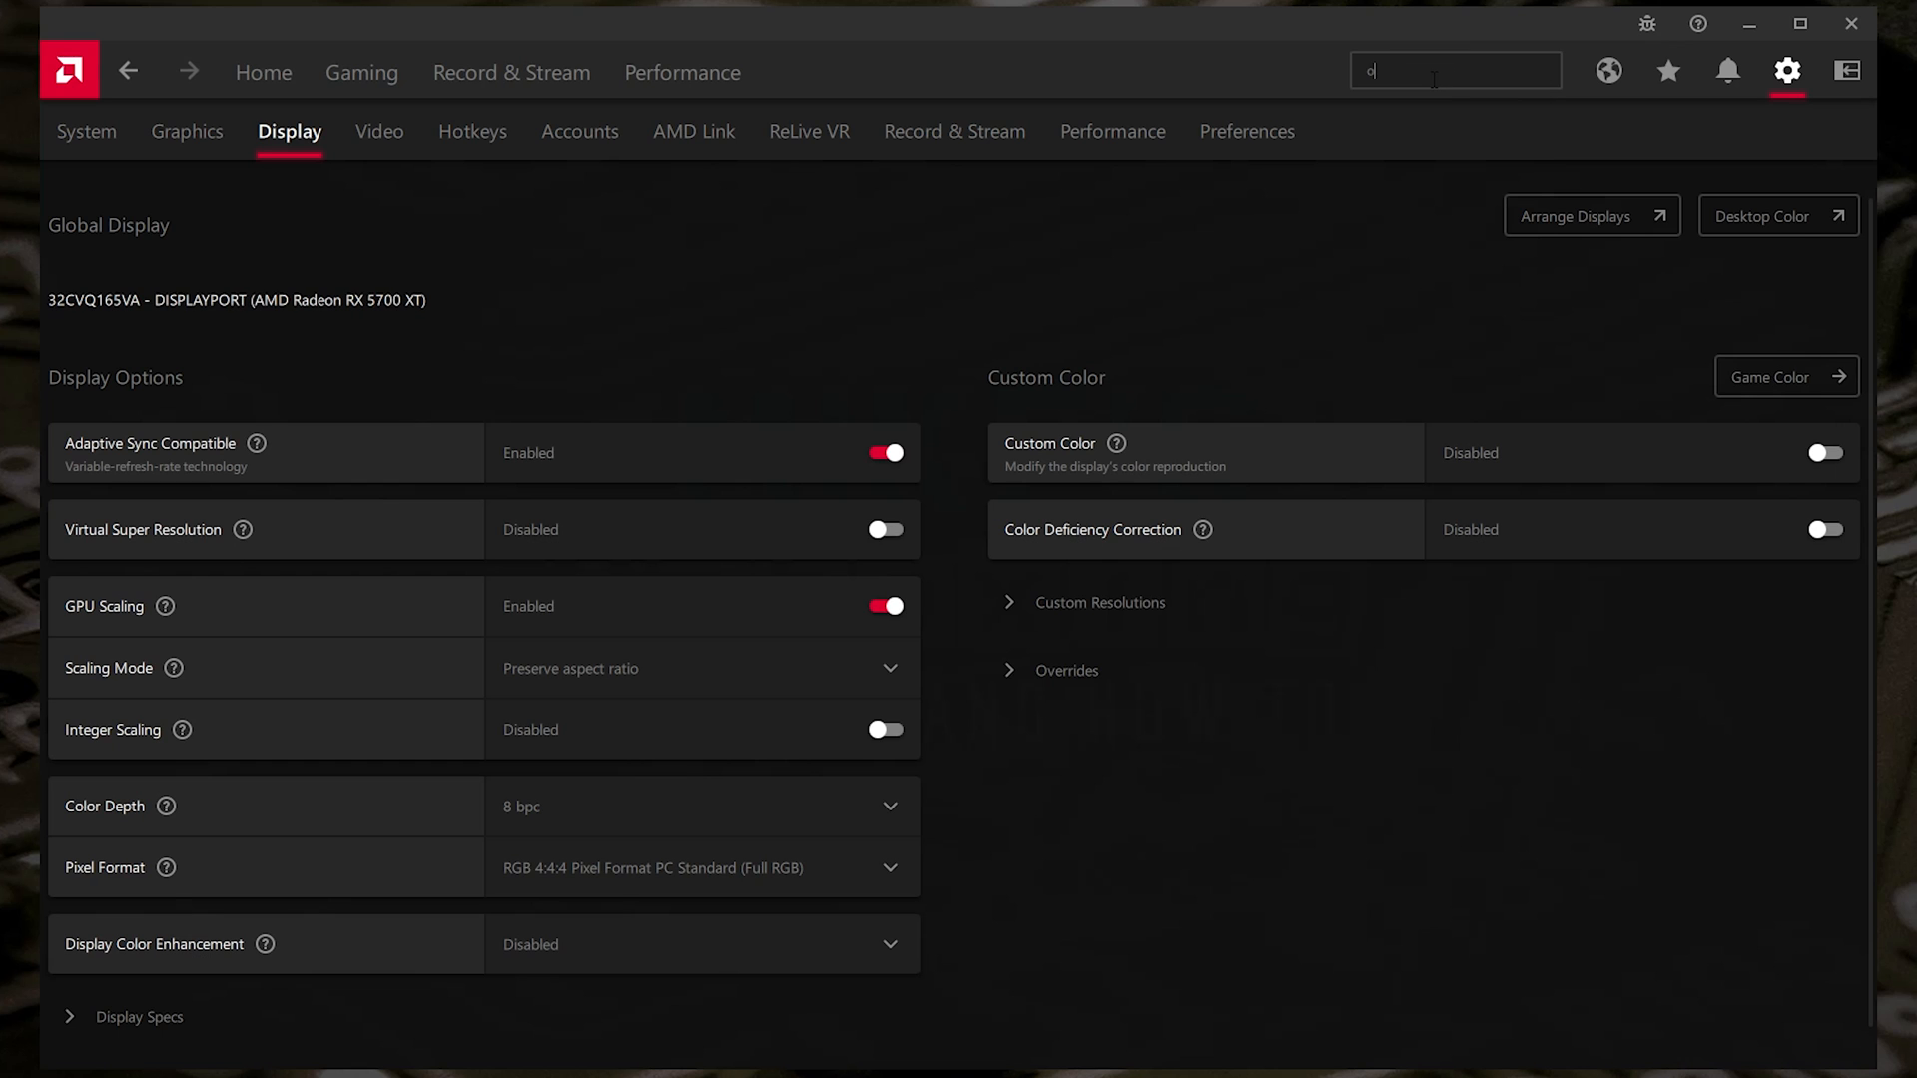
type("verrid")
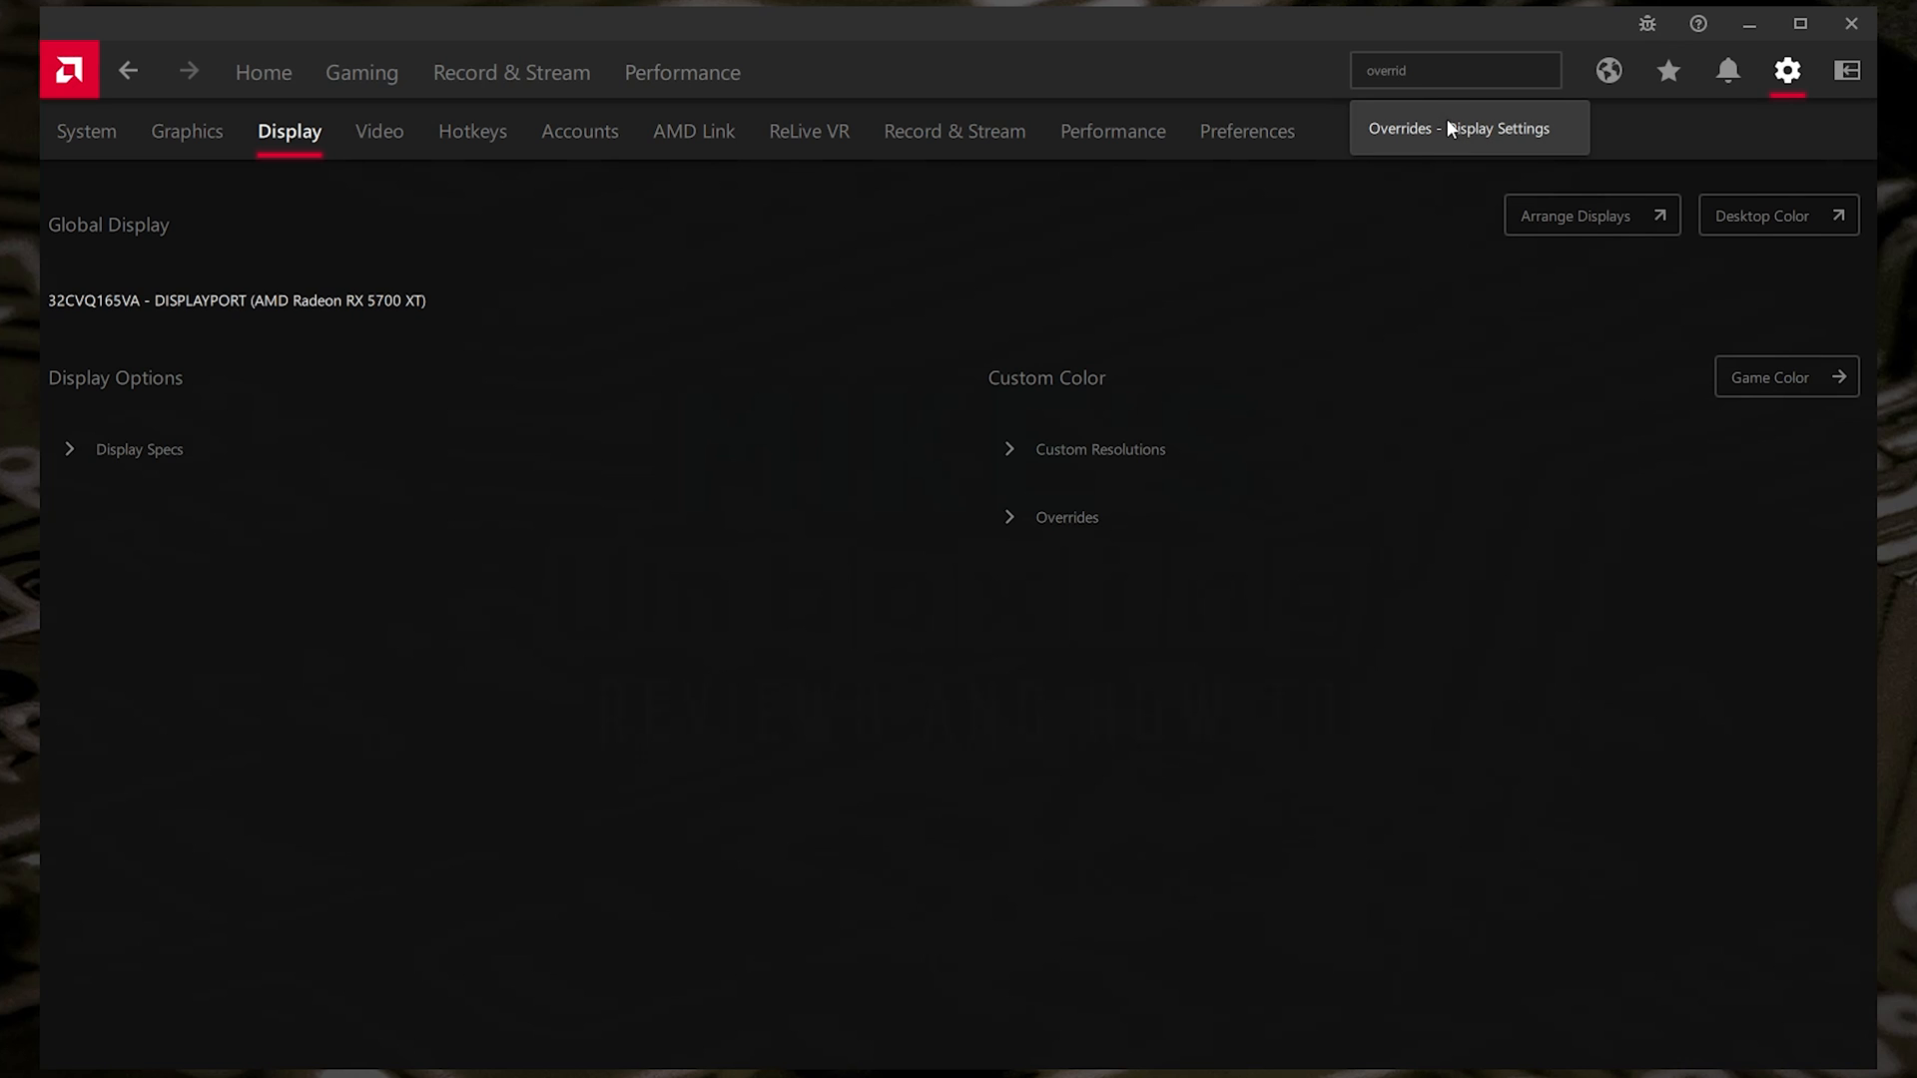
left_click(1455, 128)
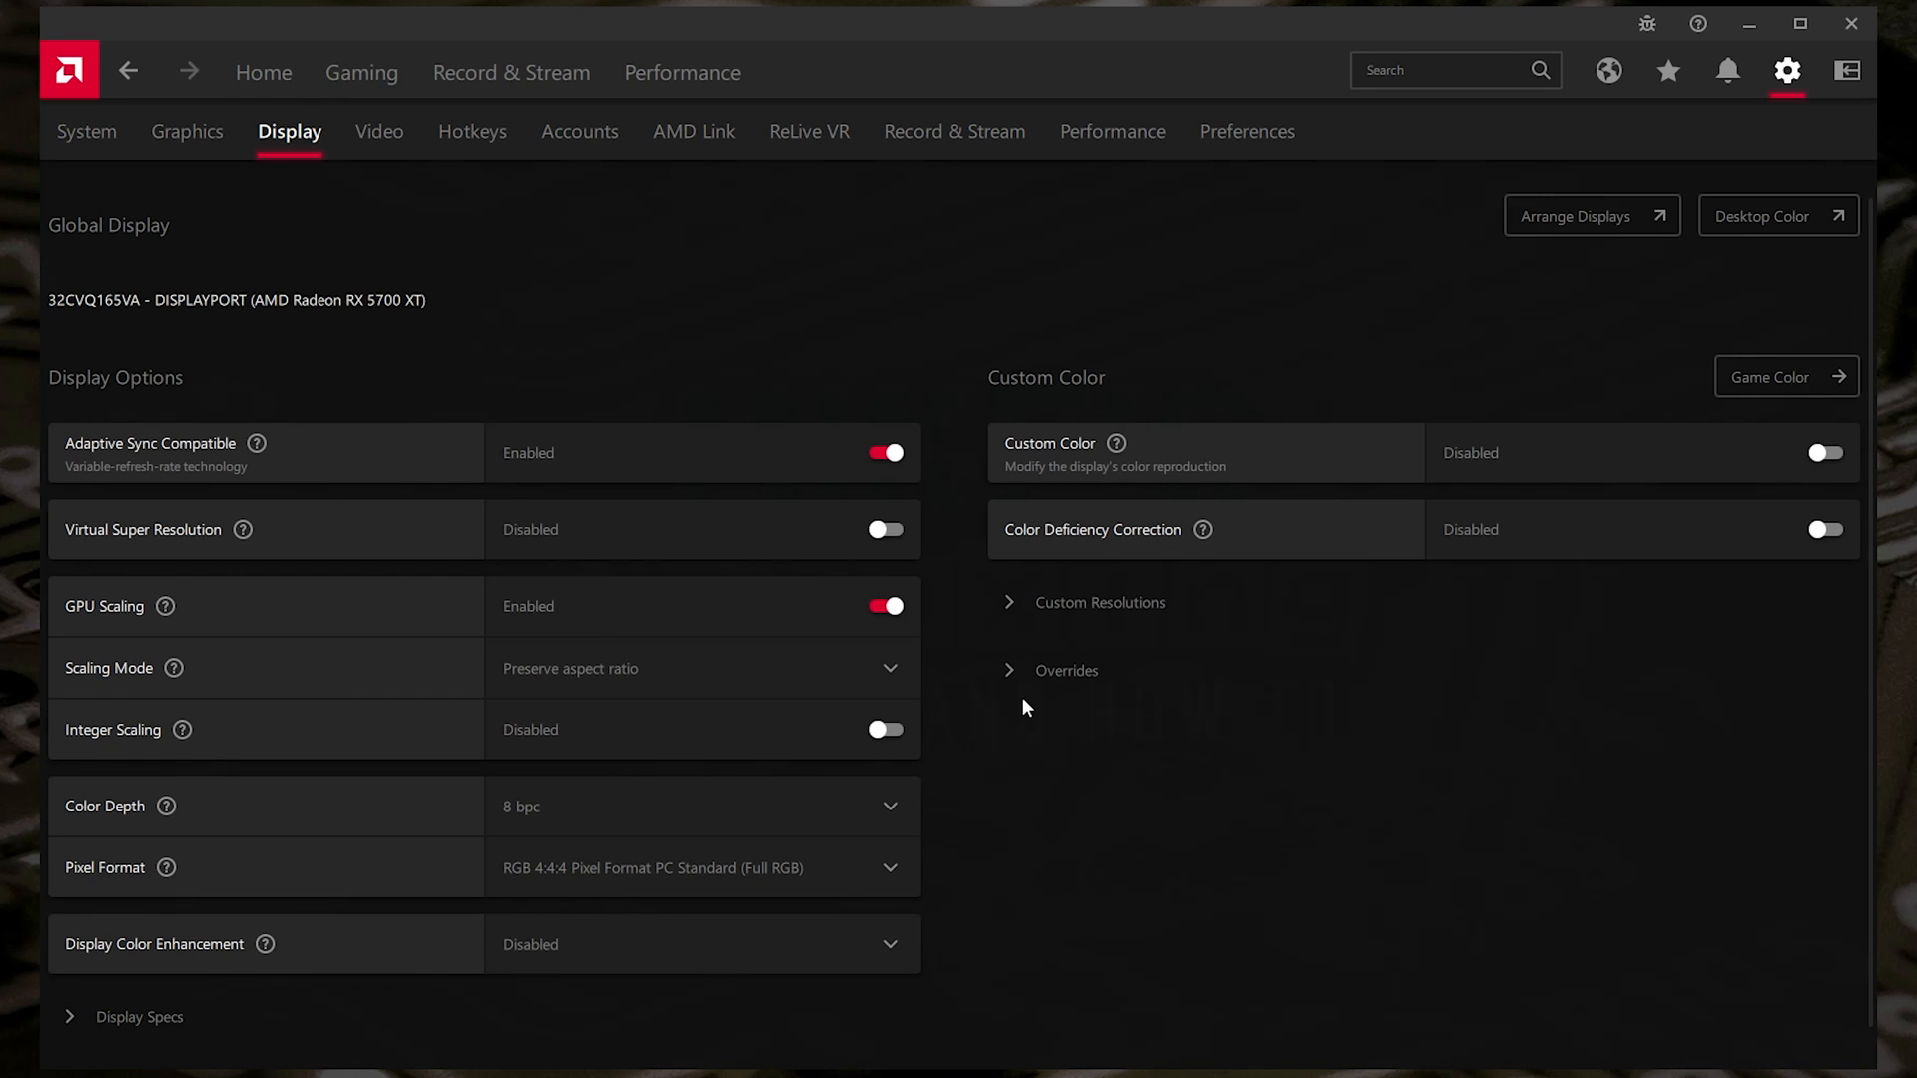
mouse_move(1049, 683)
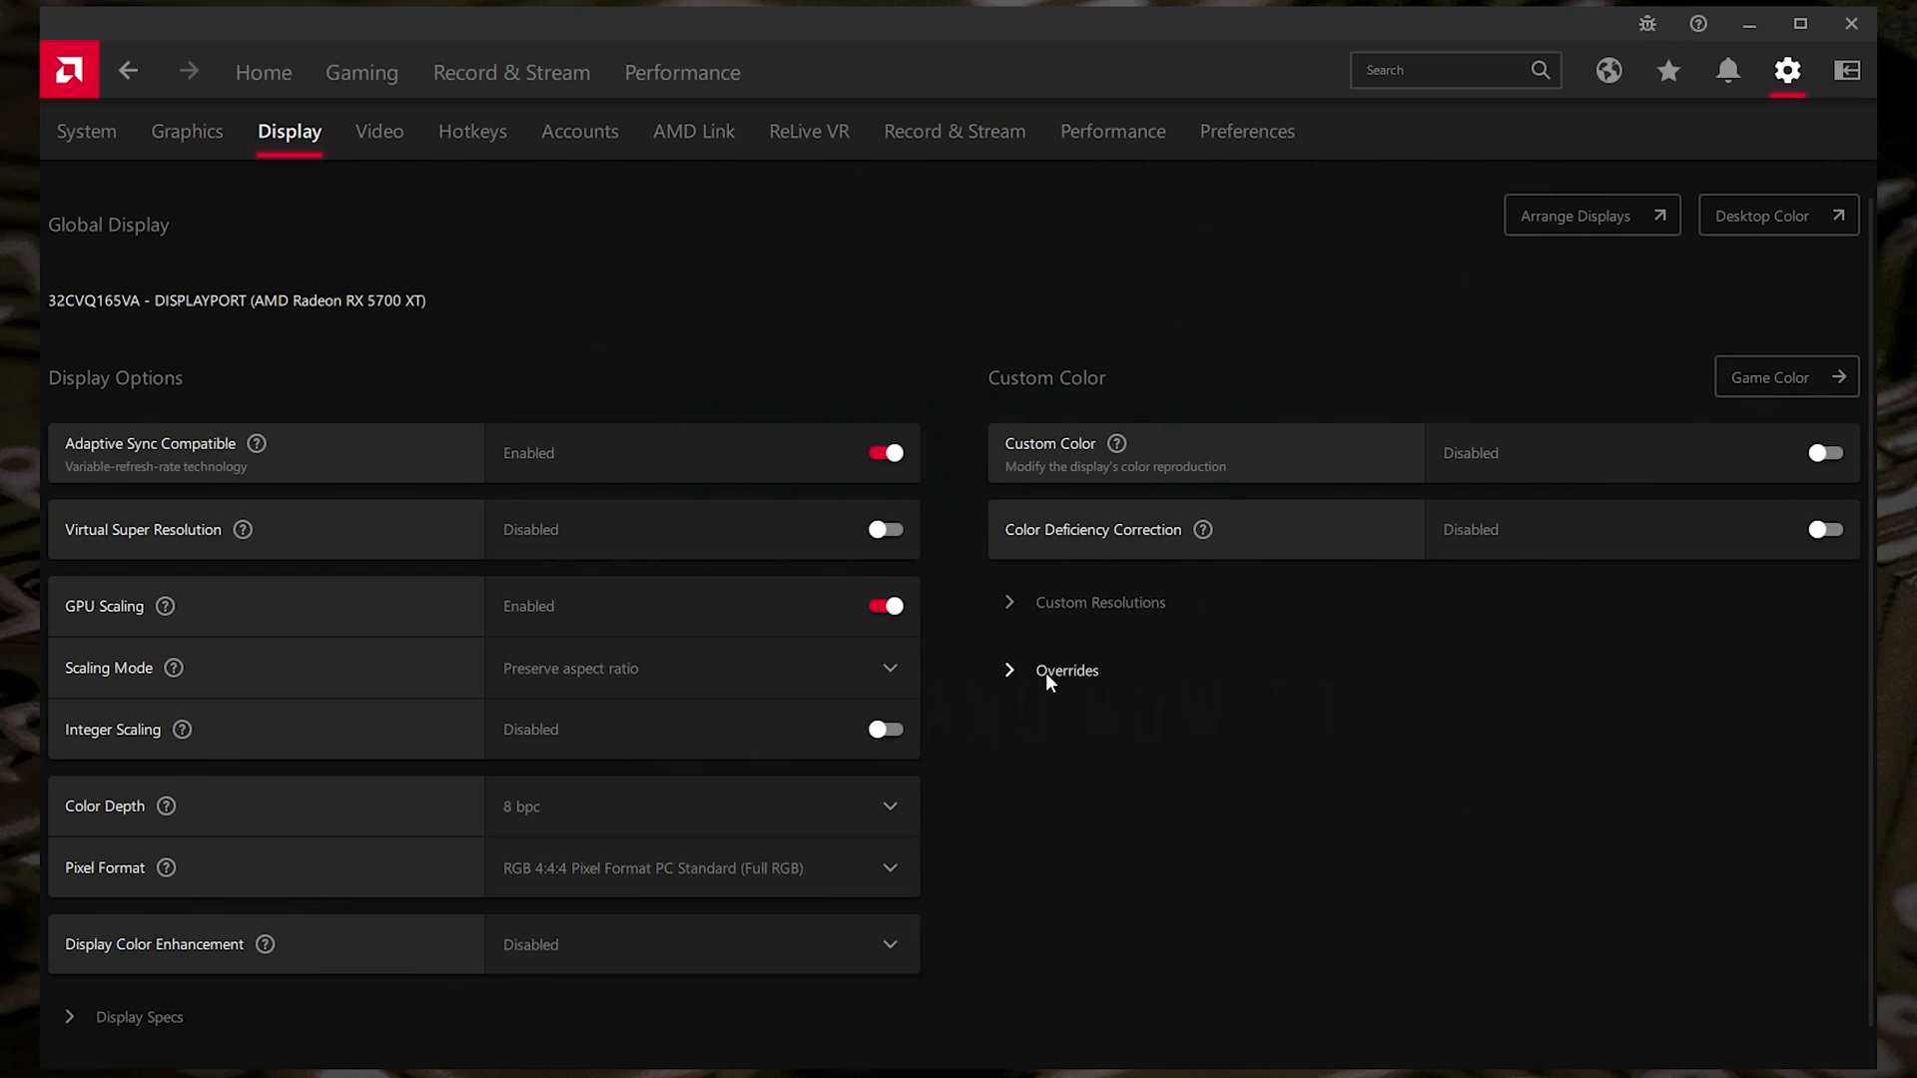
left_click(1066, 671)
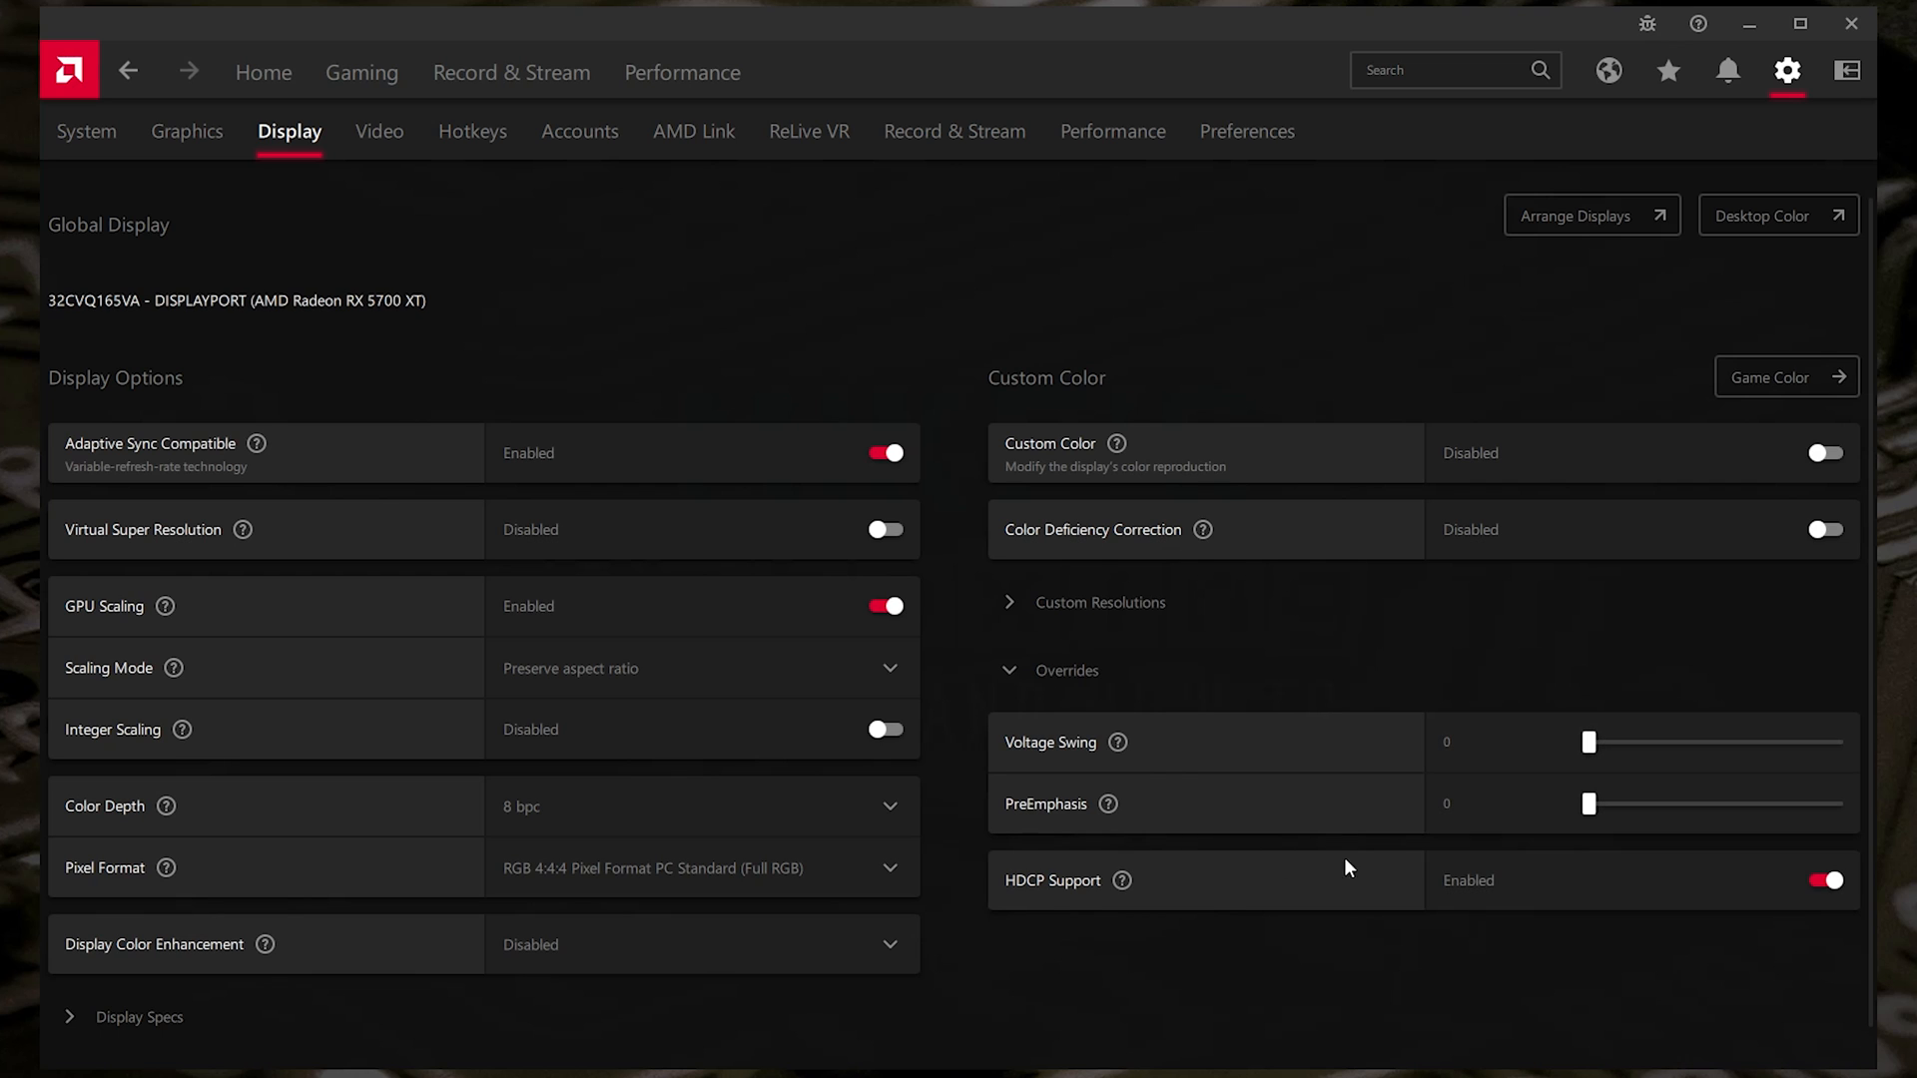
mouse_move(1096, 707)
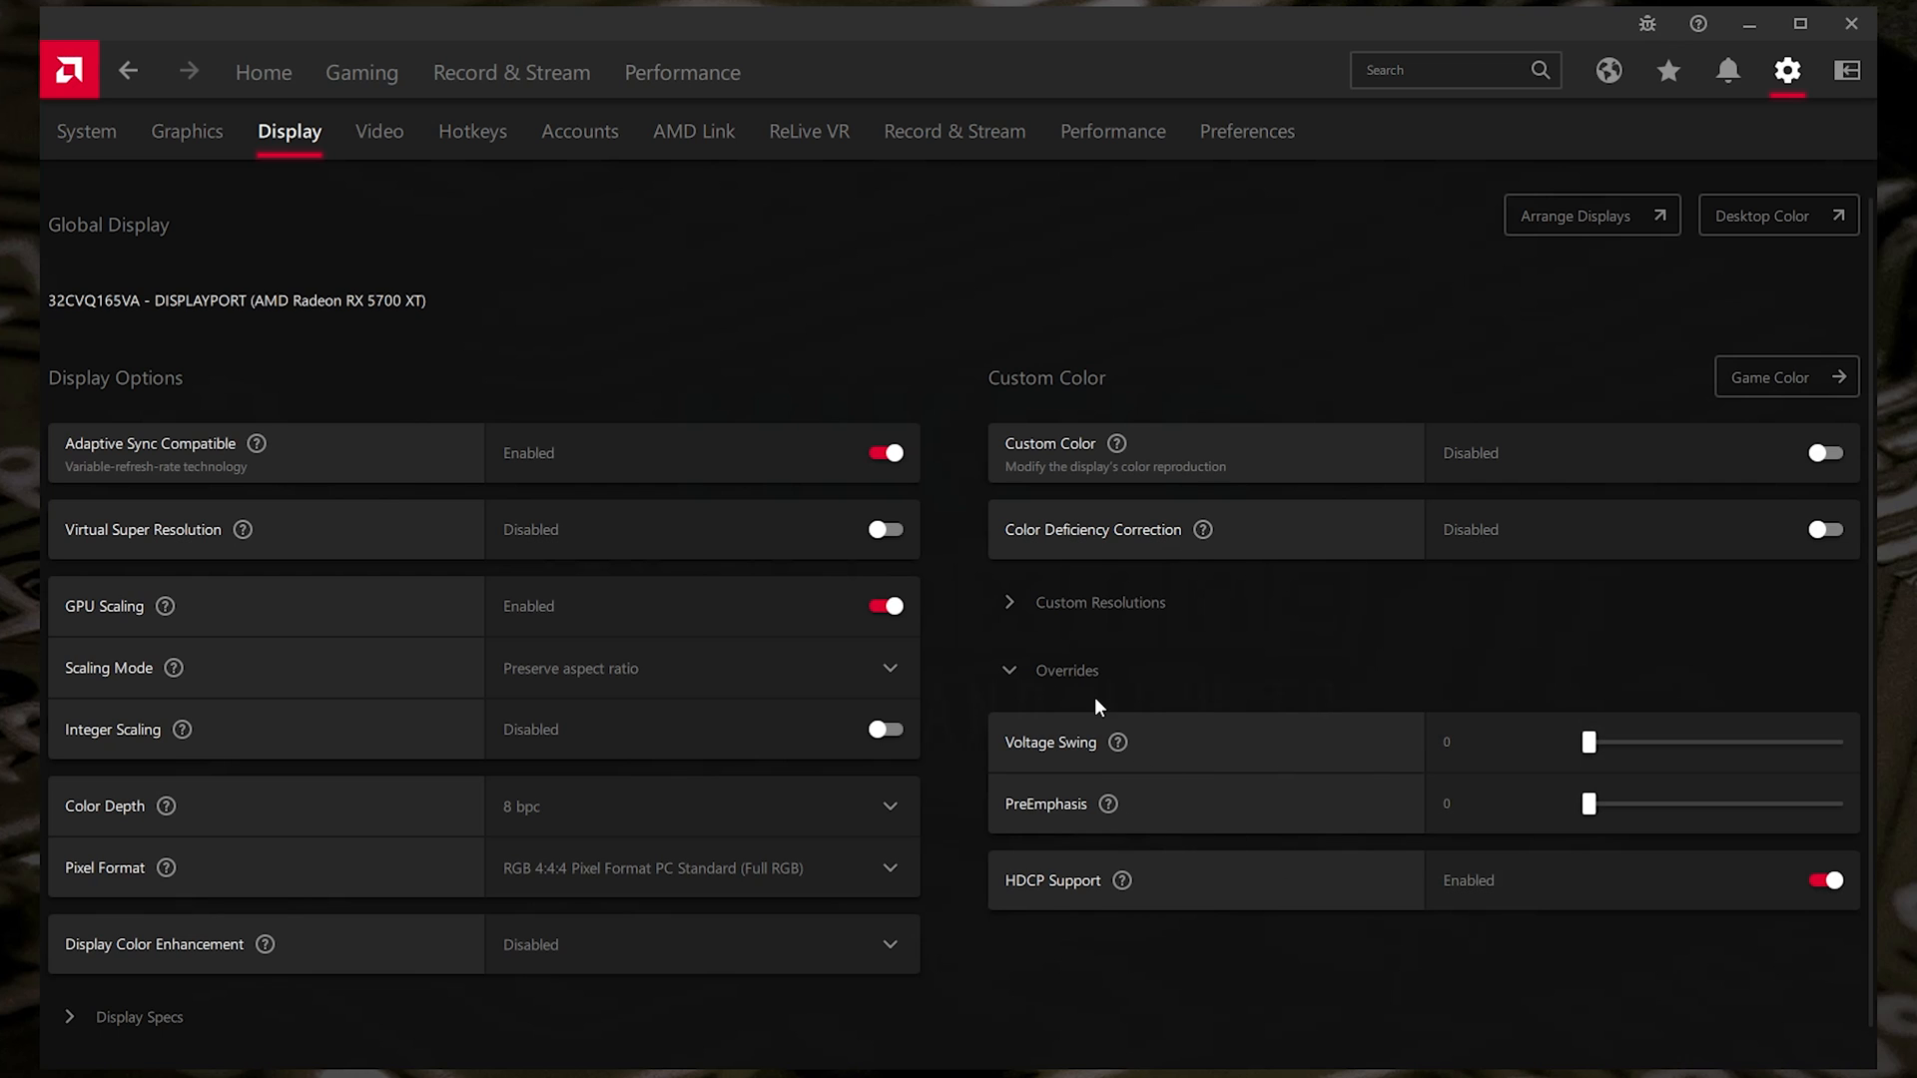
mouse_move(1058, 689)
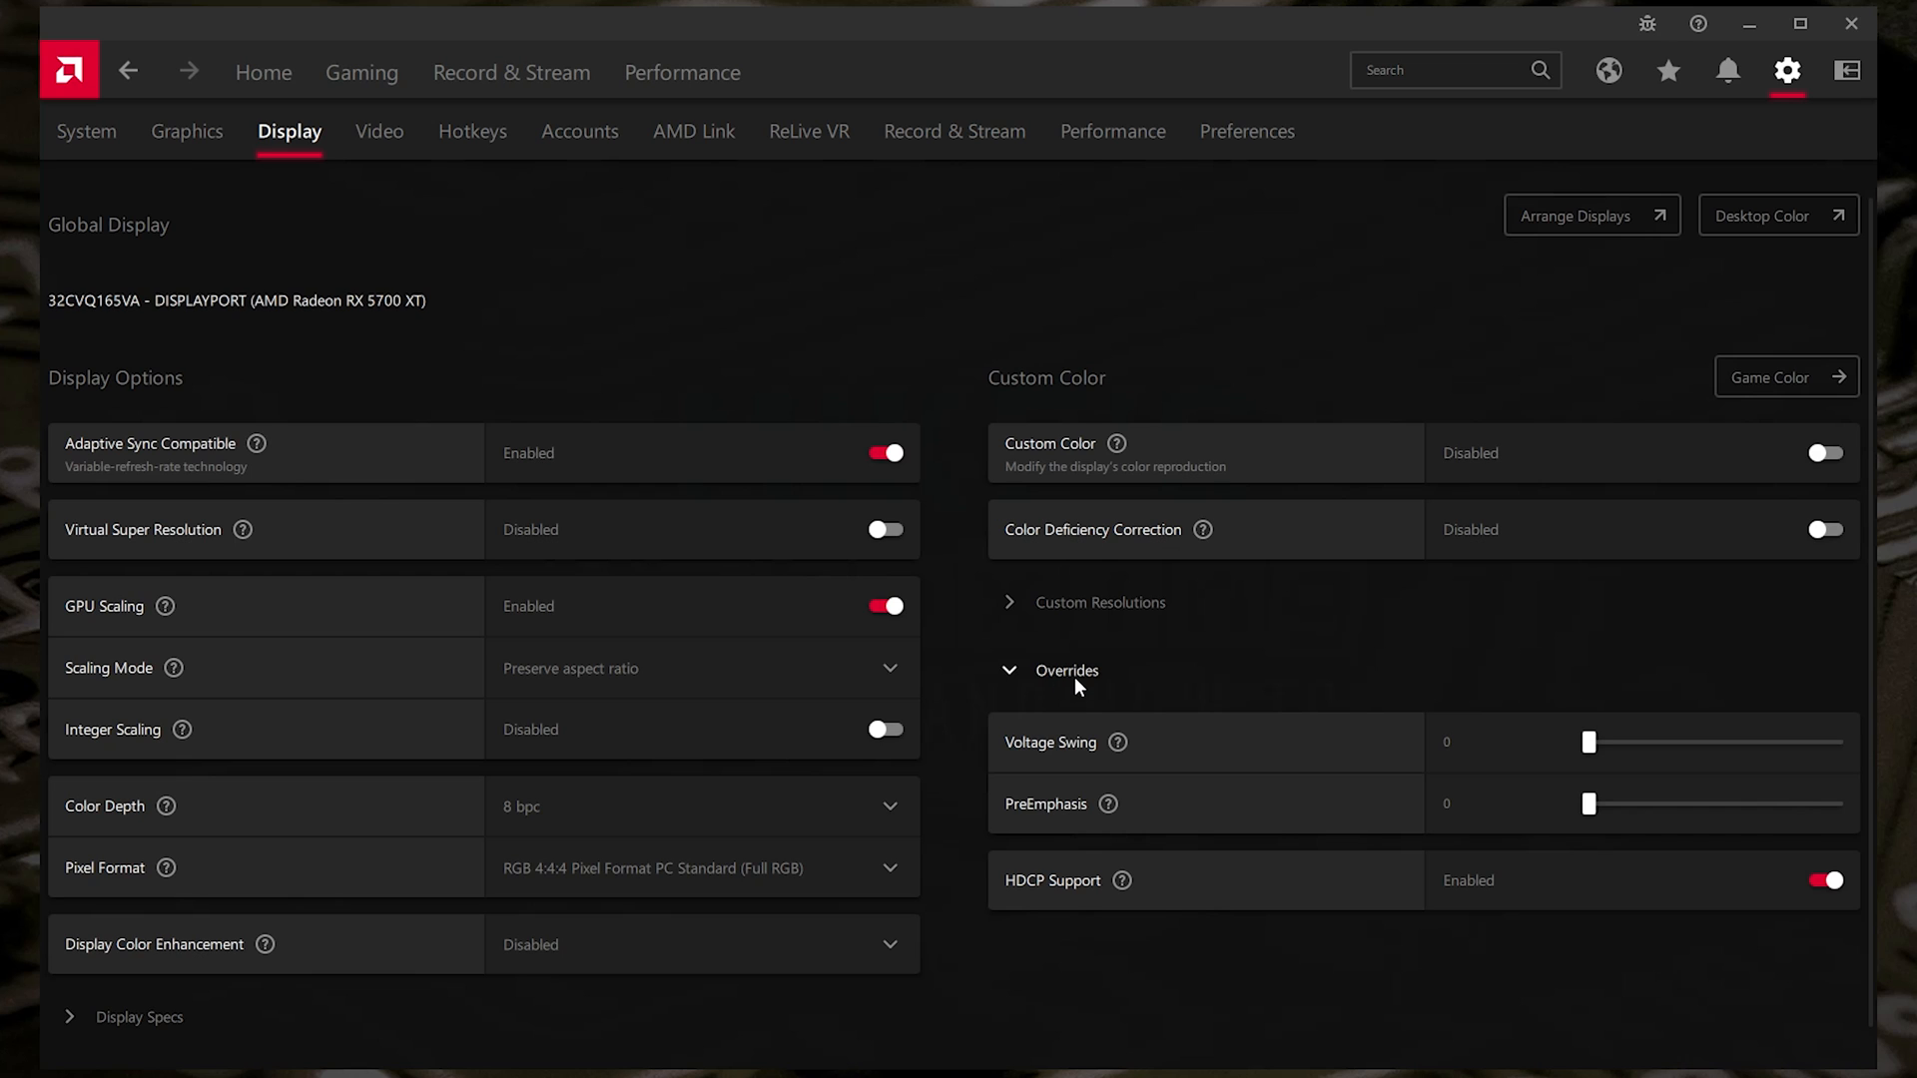
mouse_move(1067, 677)
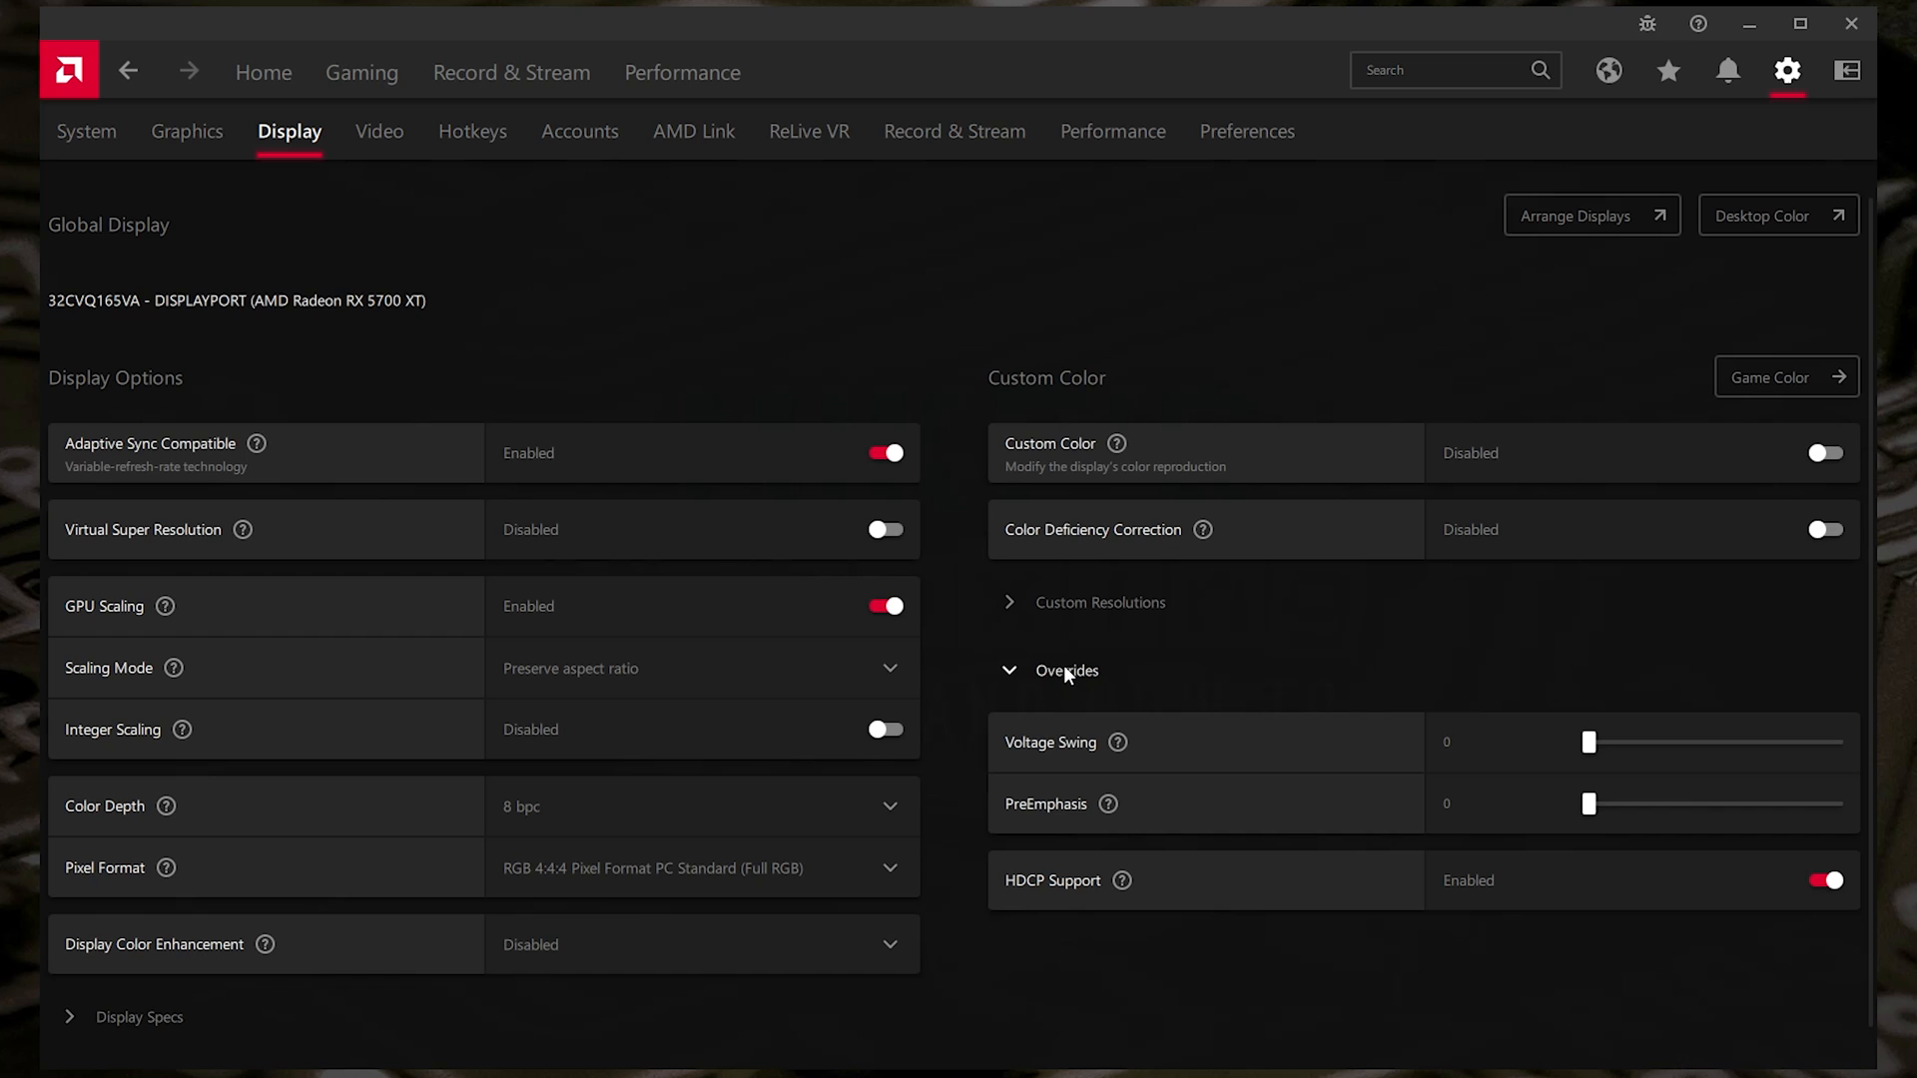
mouse_move(1064, 683)
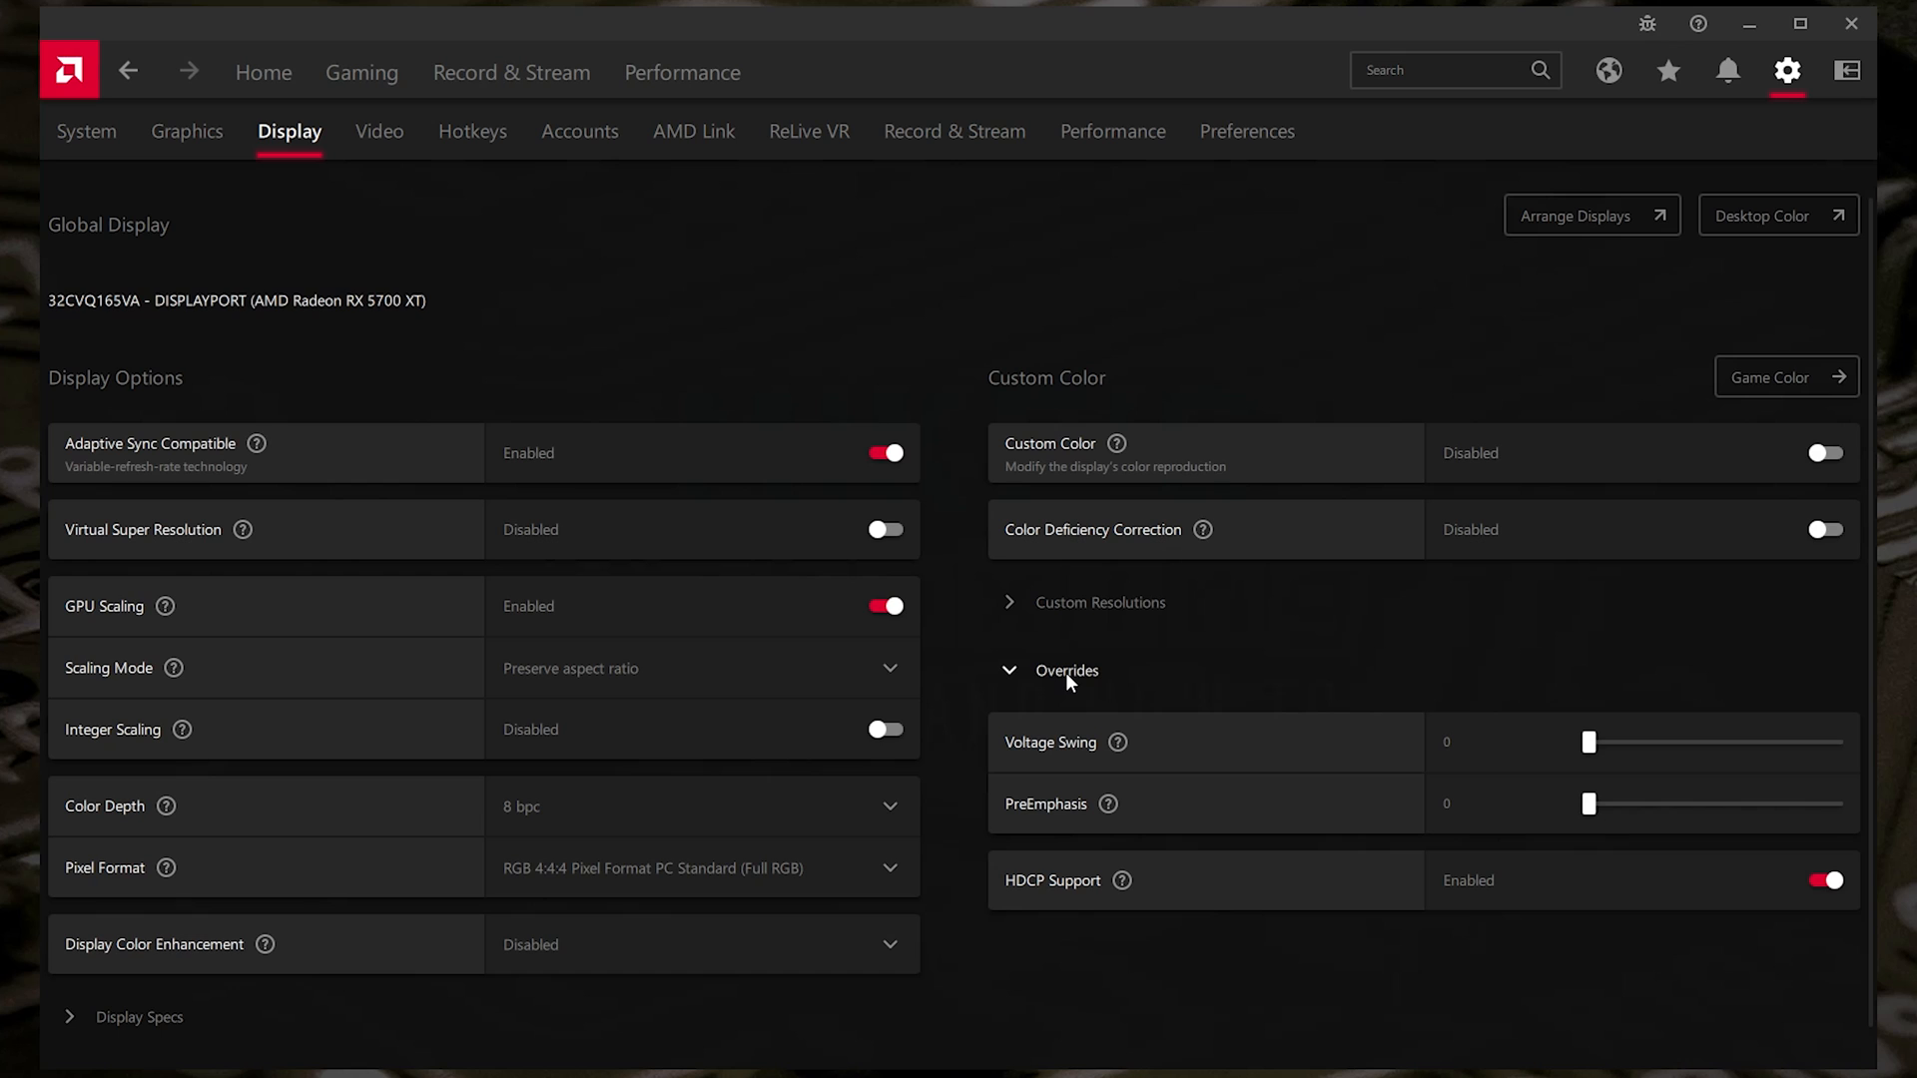
mouse_move(1194, 702)
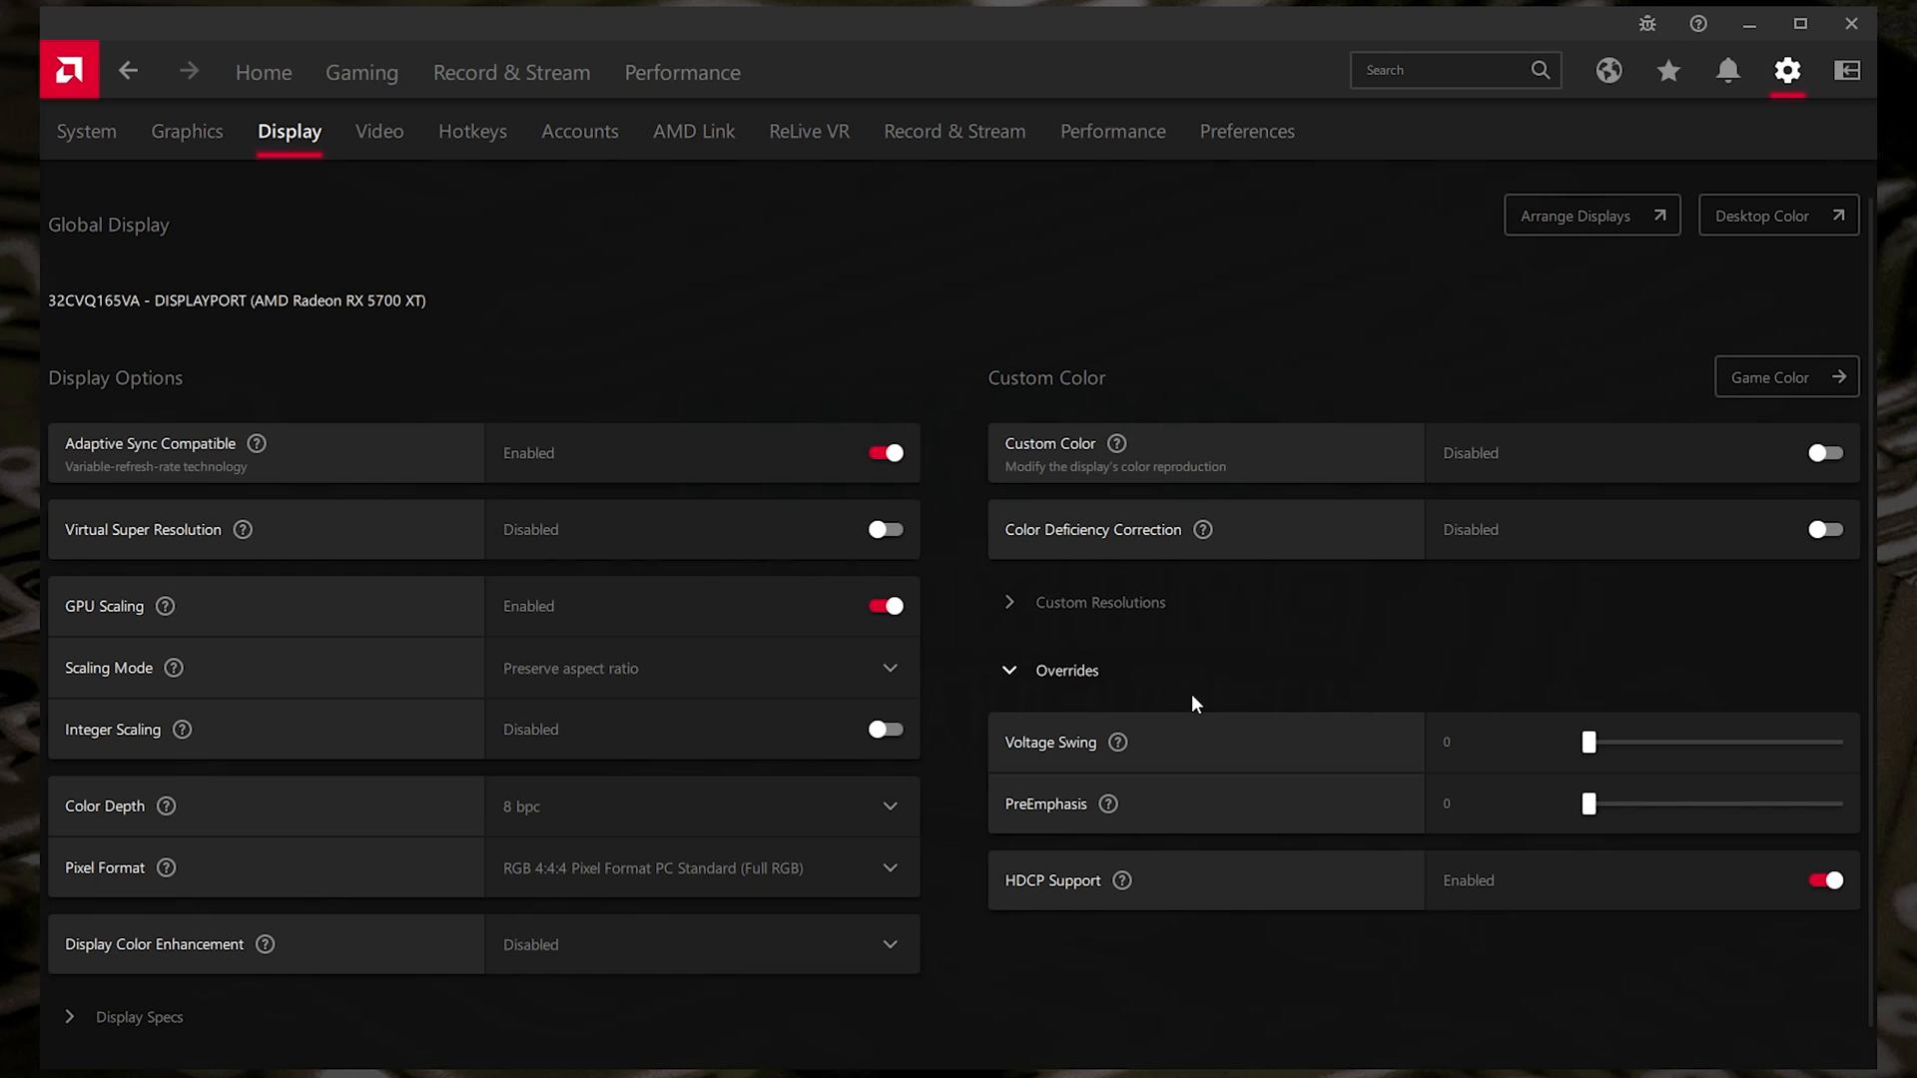
mouse_move(1039, 907)
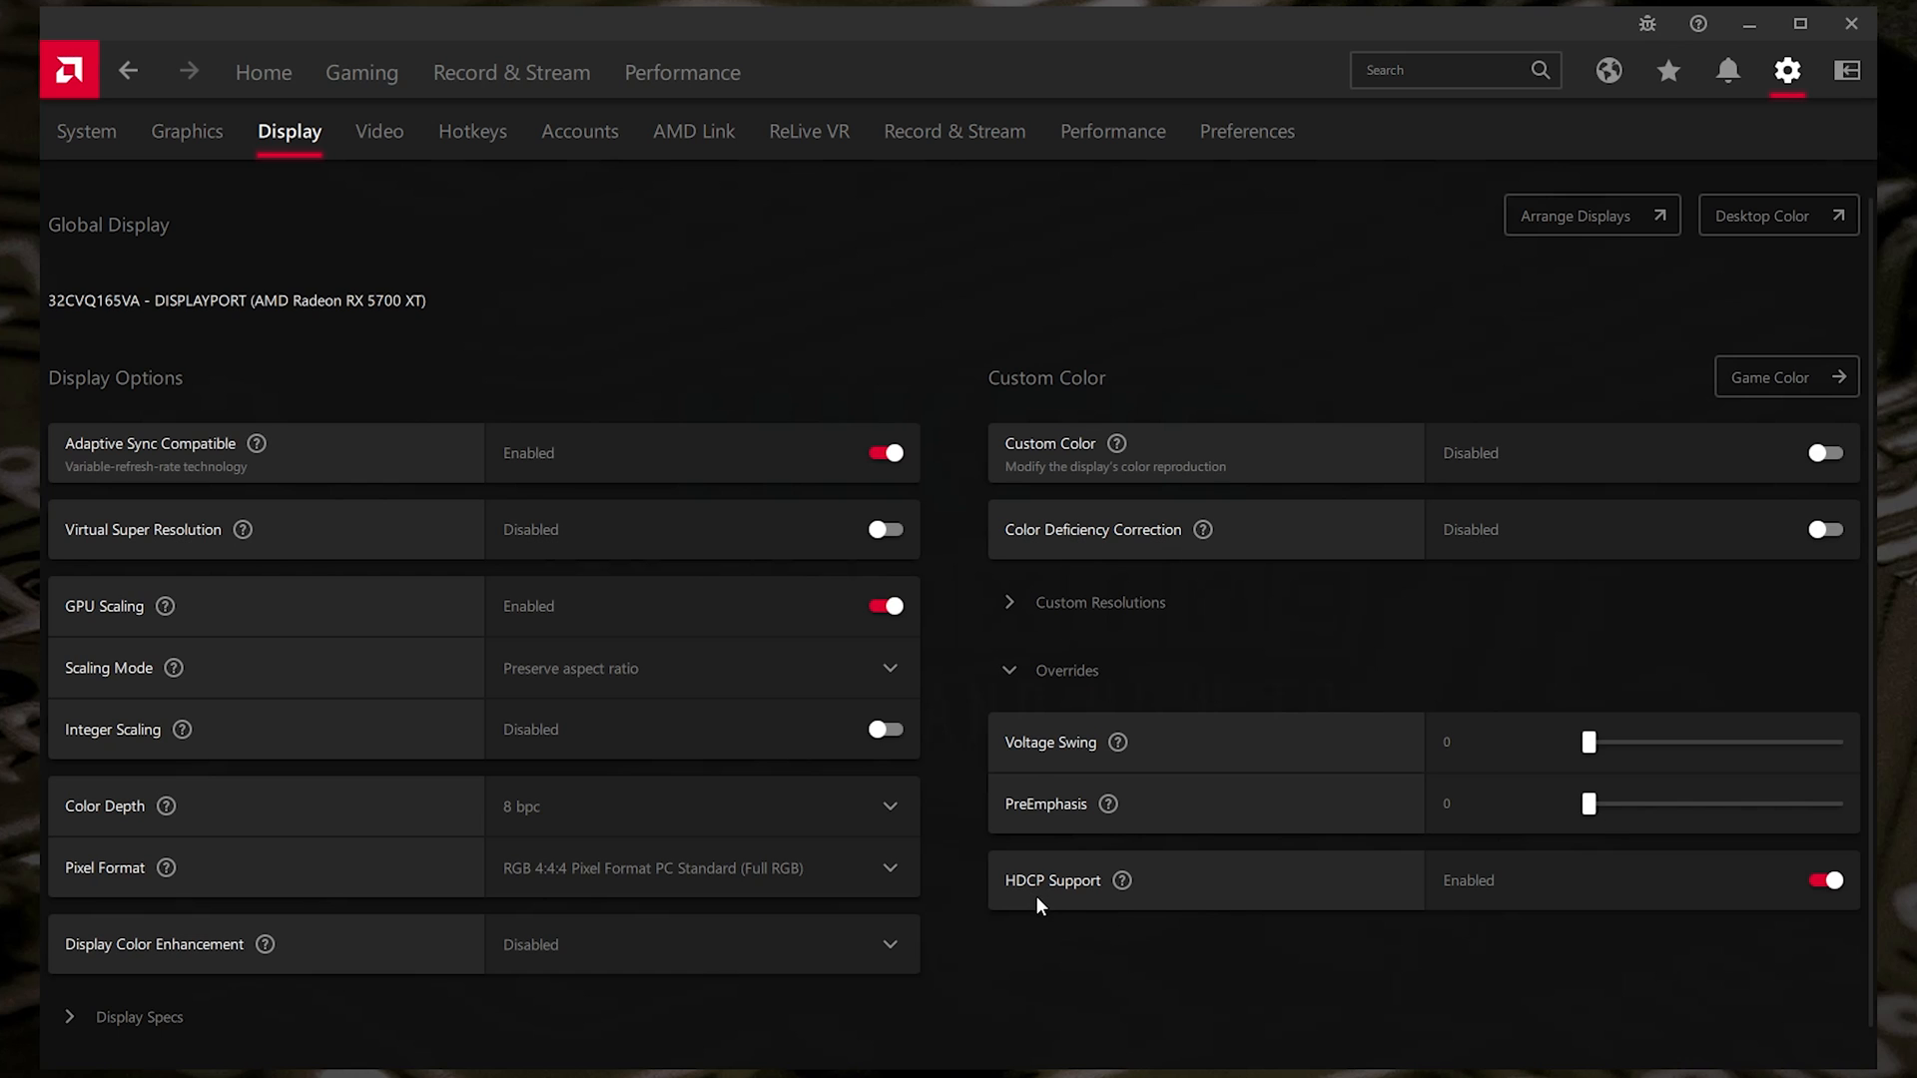
mouse_move(1120, 881)
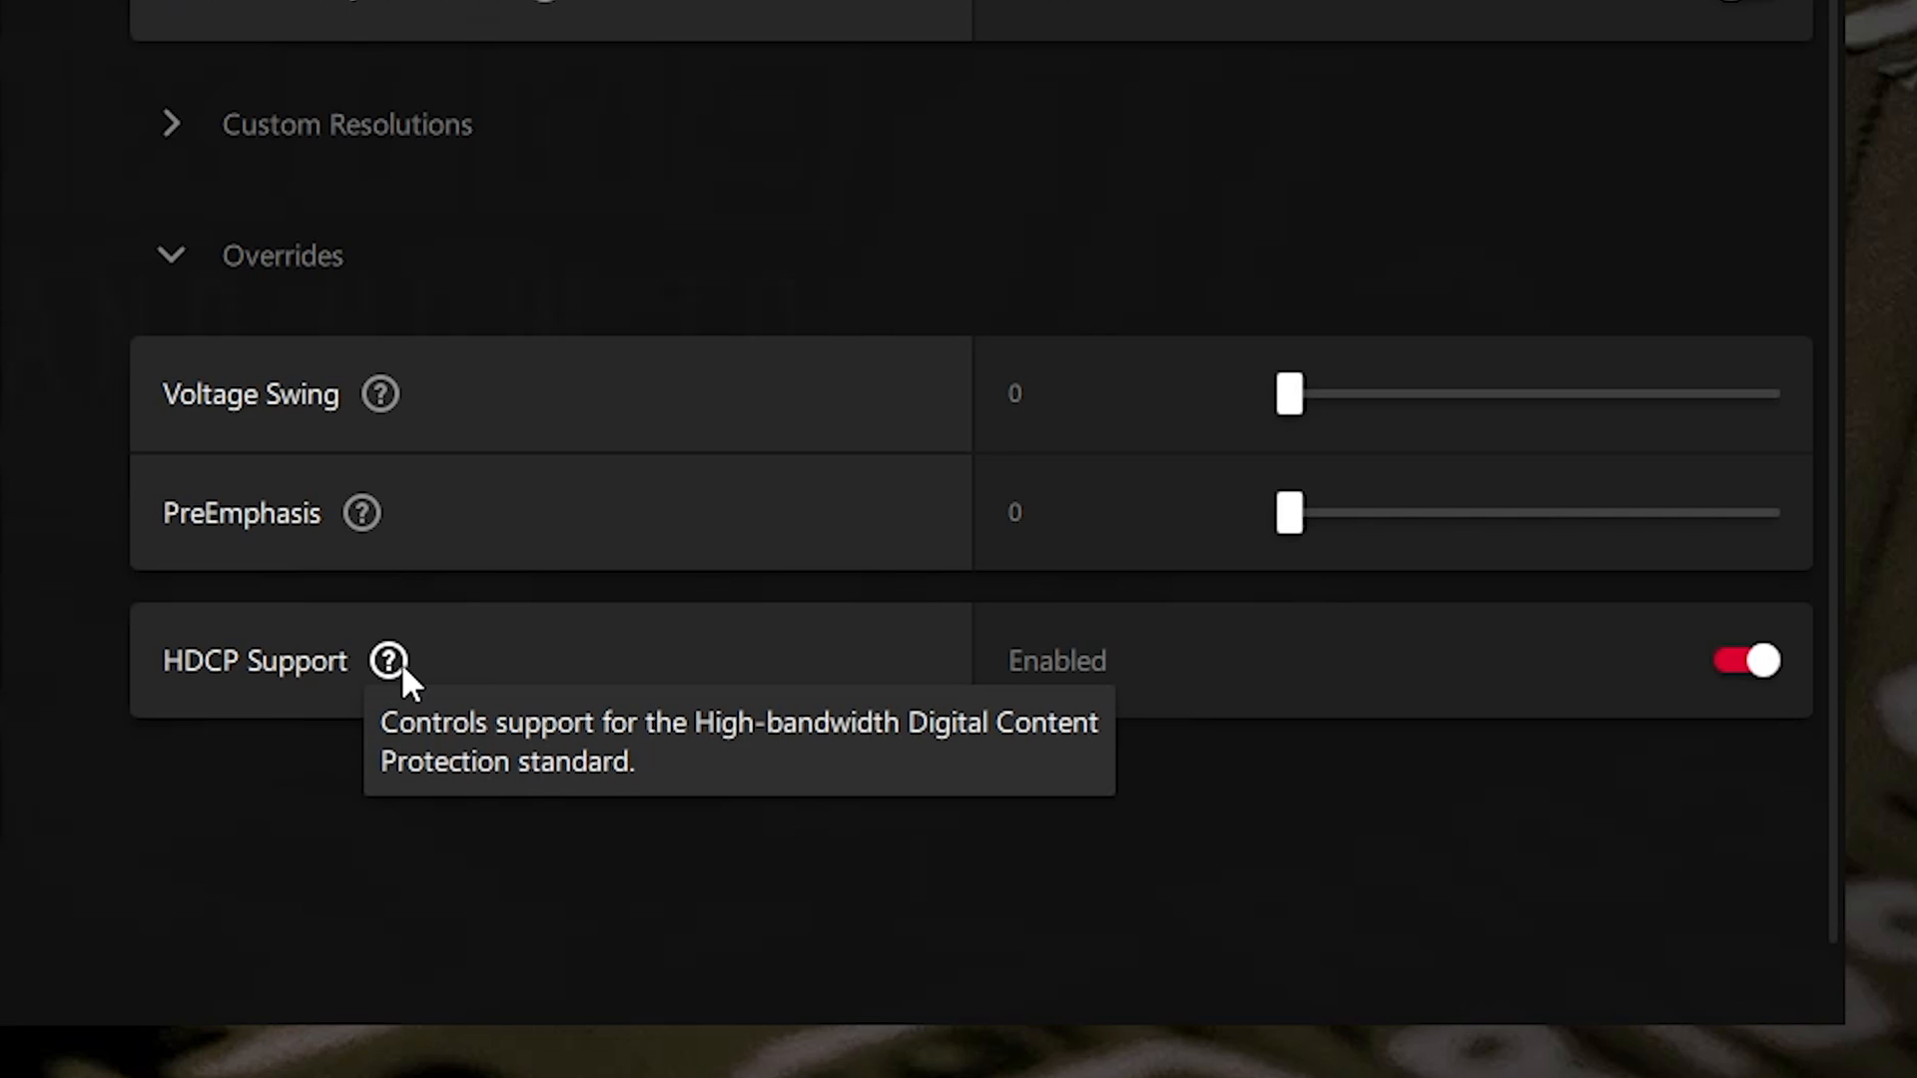
mouse_move(392, 683)
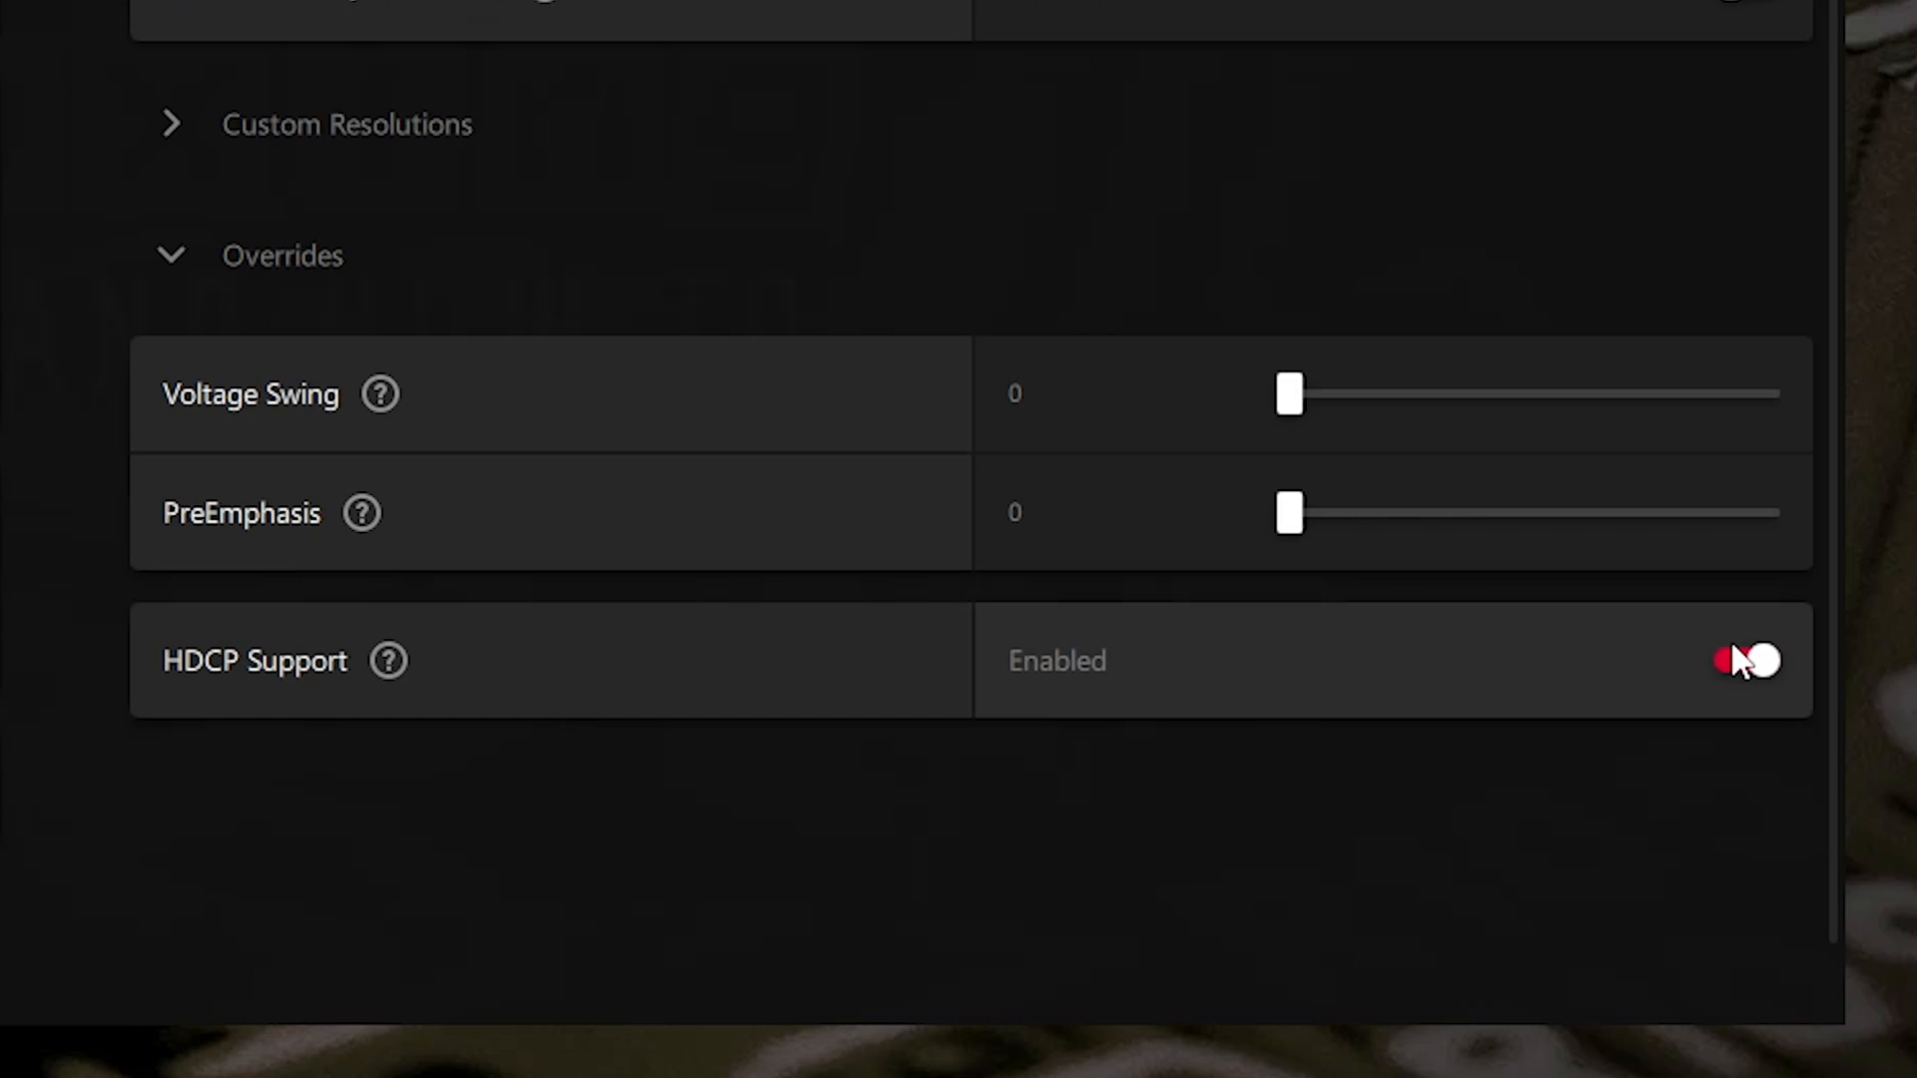
- Toggle HDCP Support off, bringing up the Disable HDCP Support warning
left_click(1743, 661)
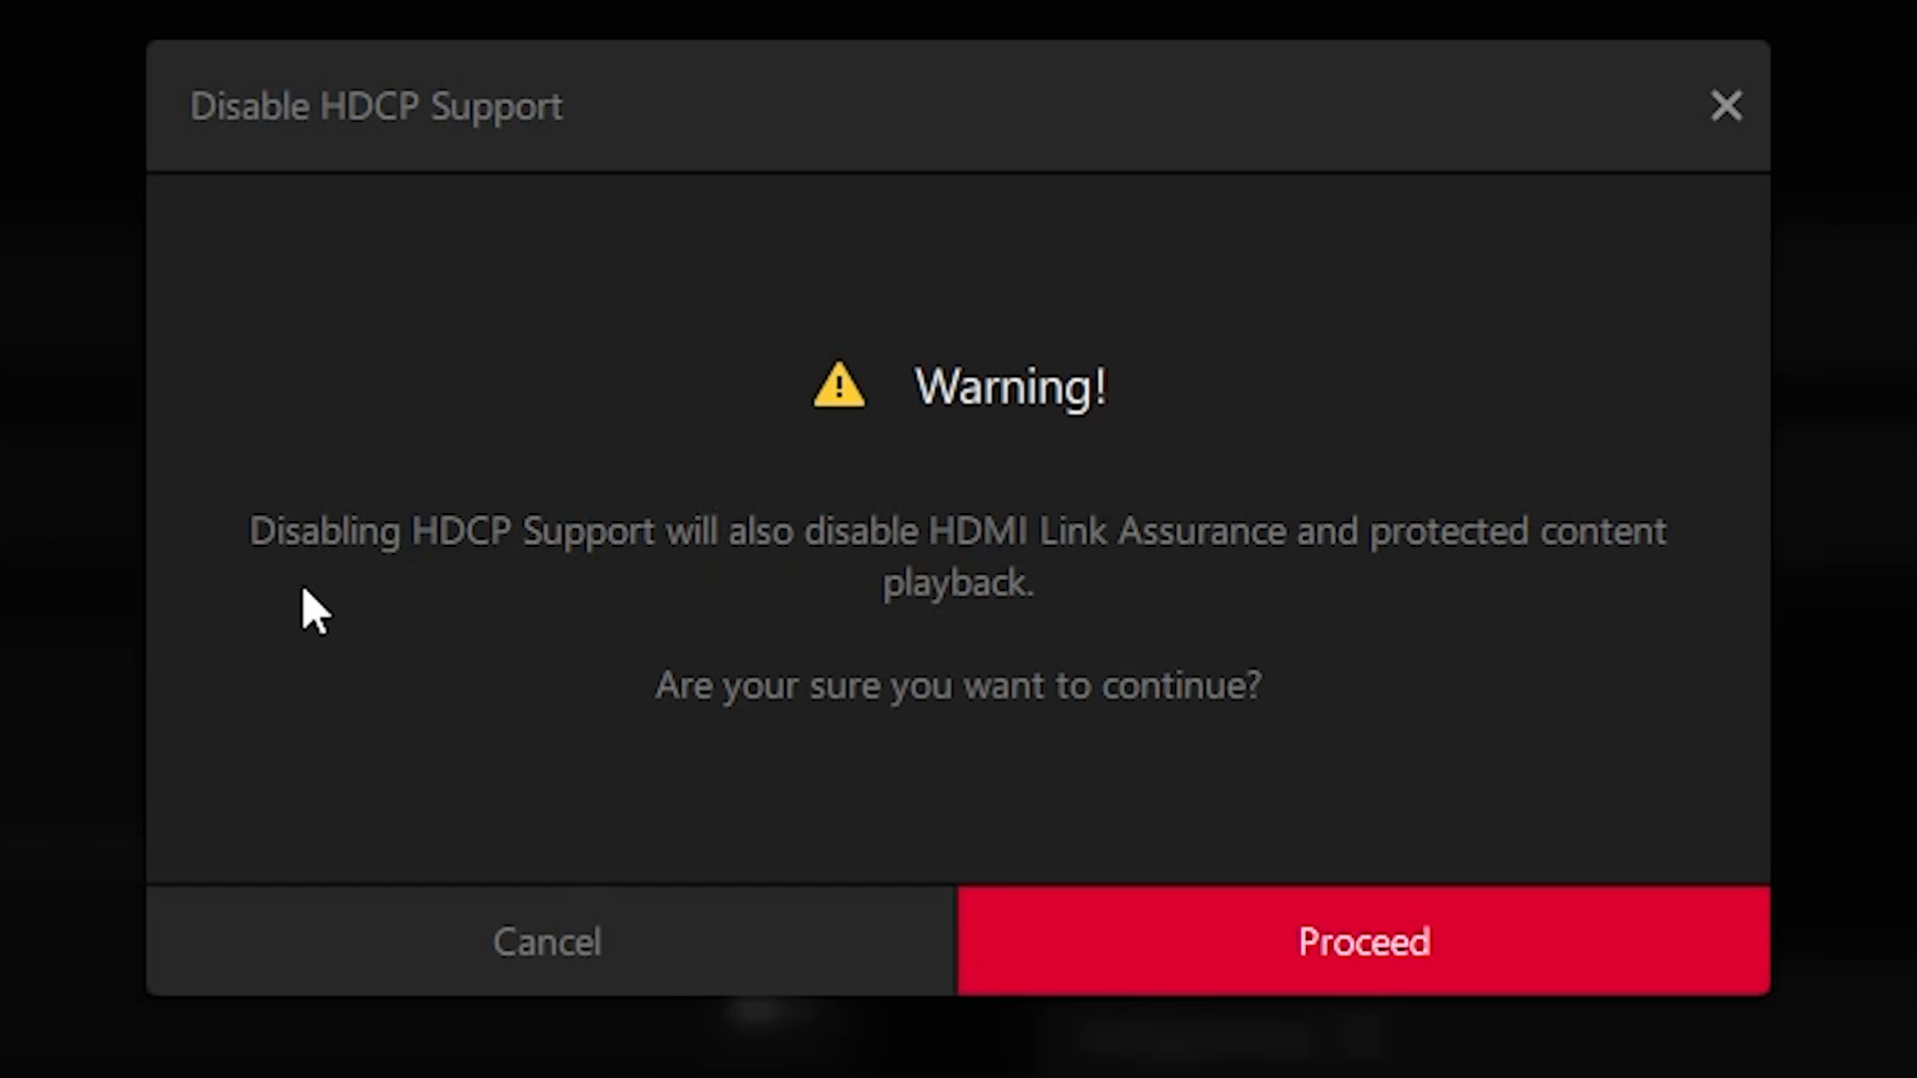
mouse_move(868, 569)
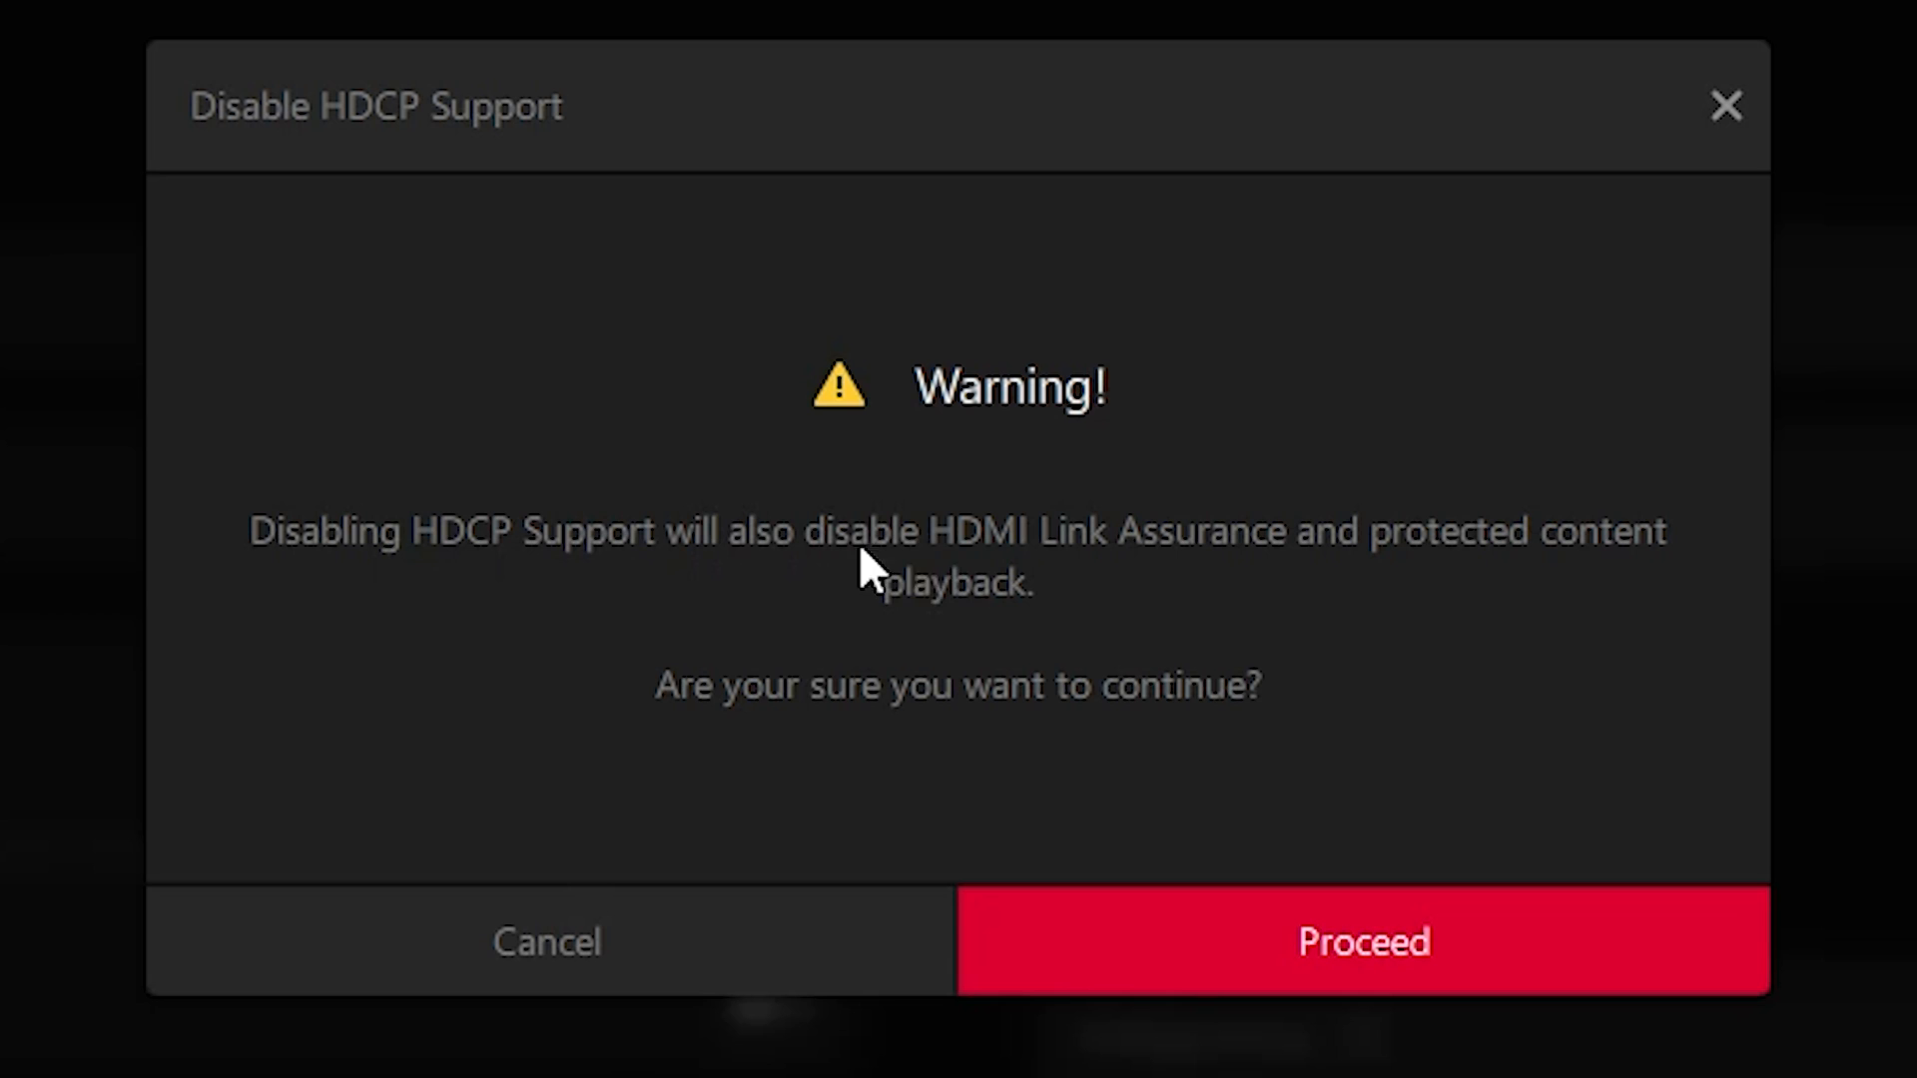
mouse_move(1504, 575)
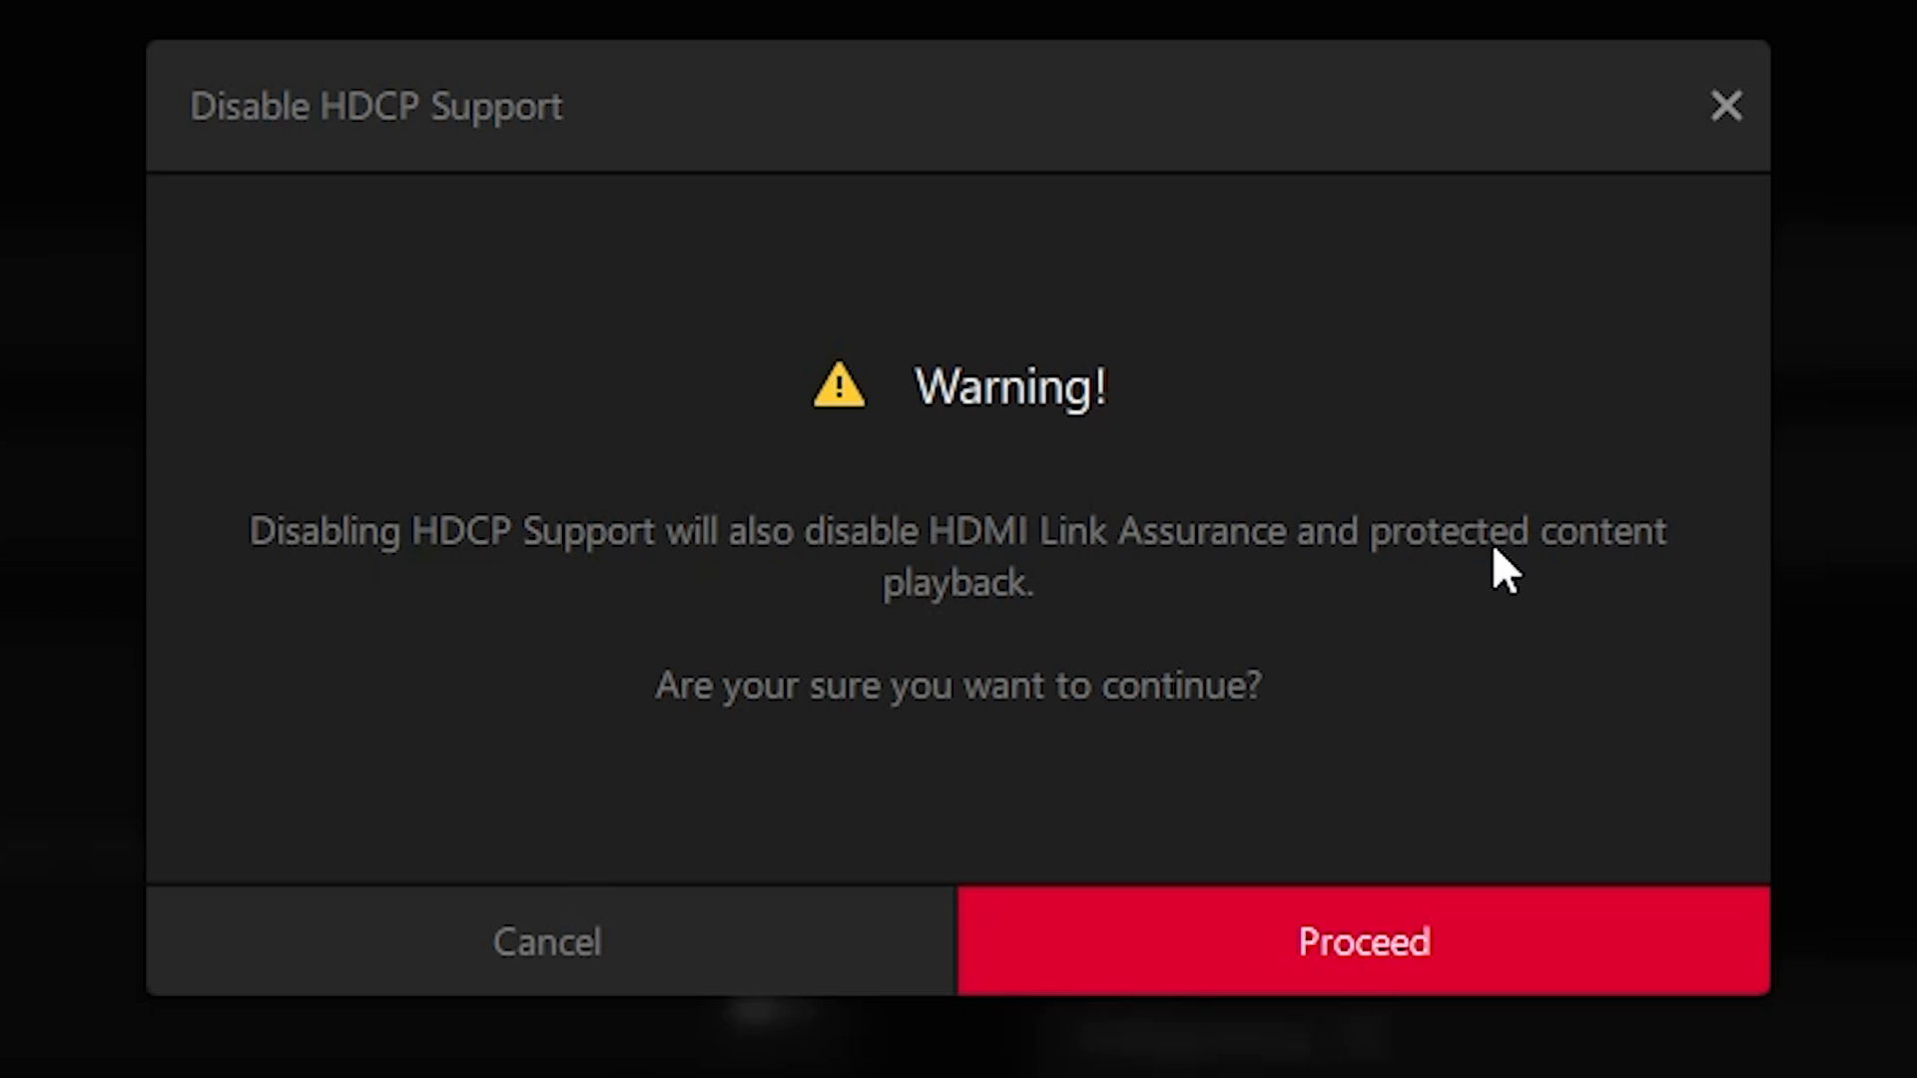
mouse_move(983, 626)
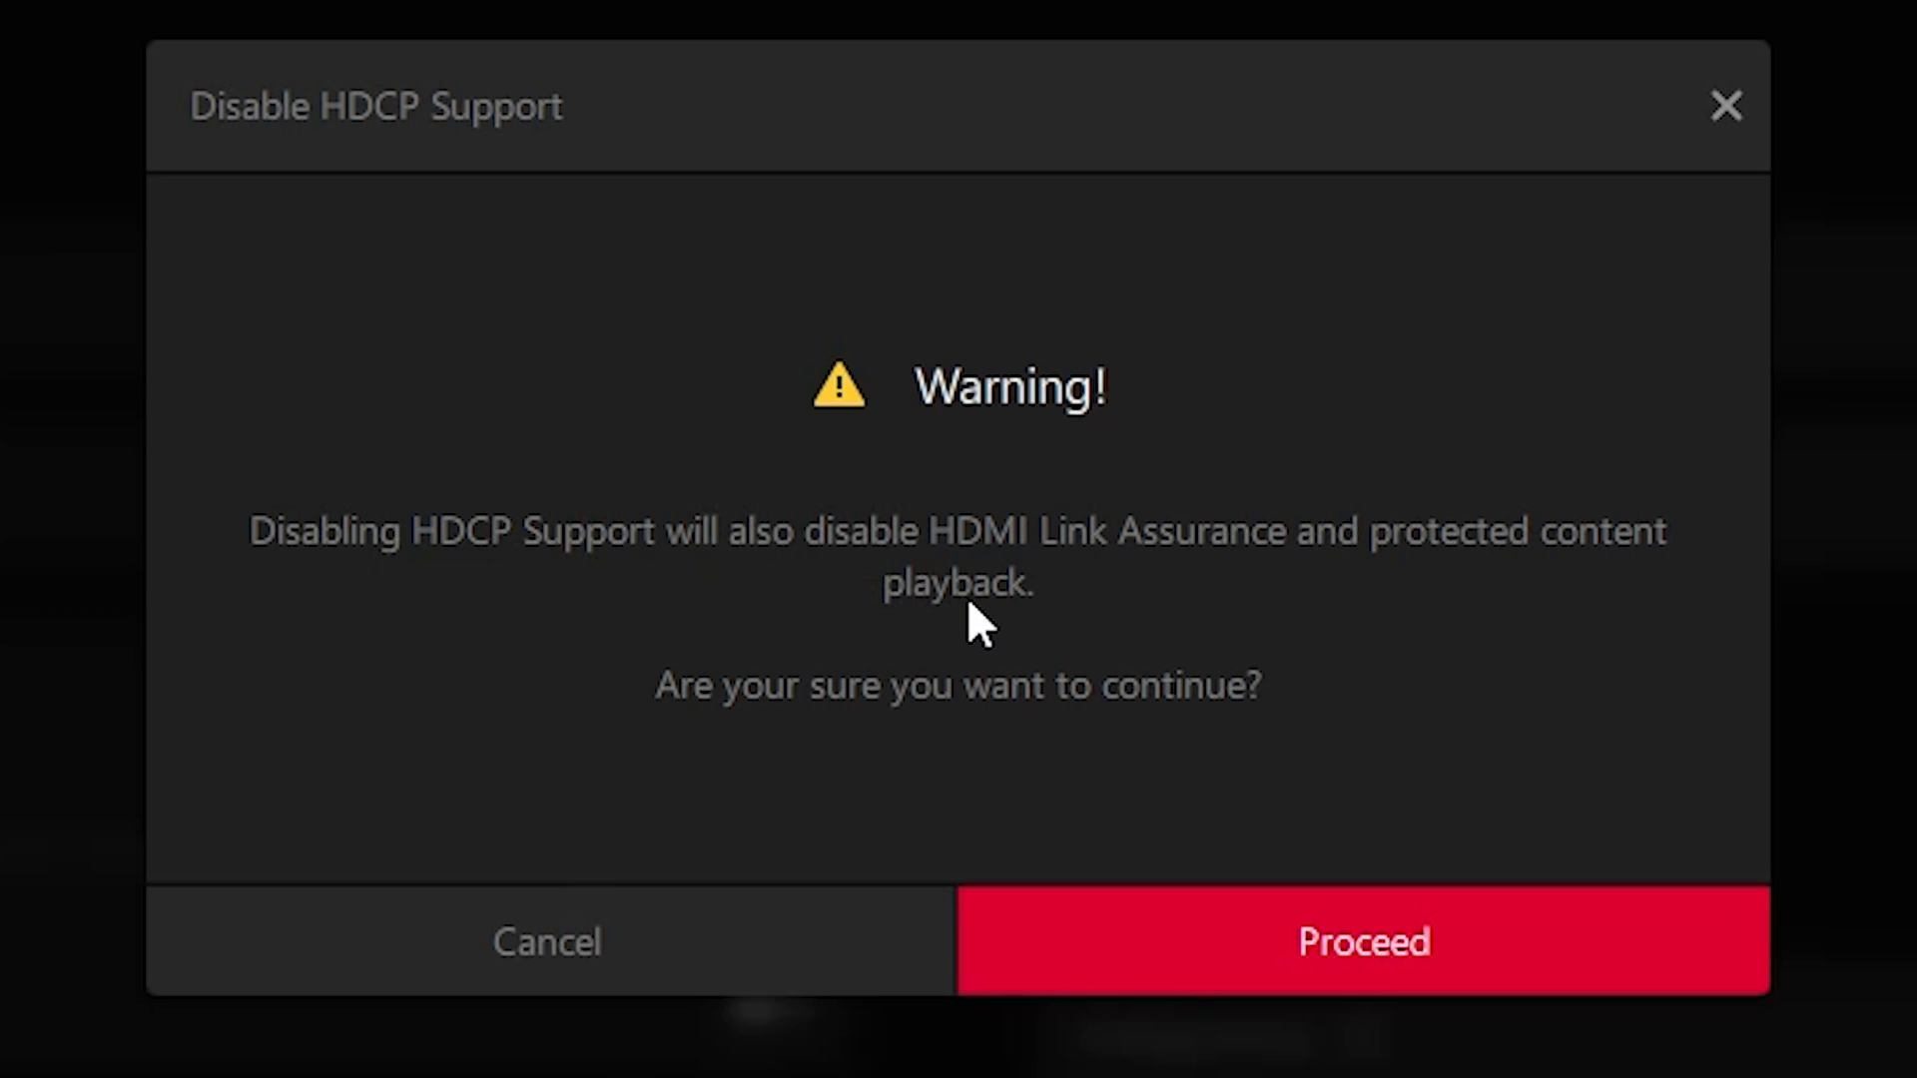
mouse_move(1162, 623)
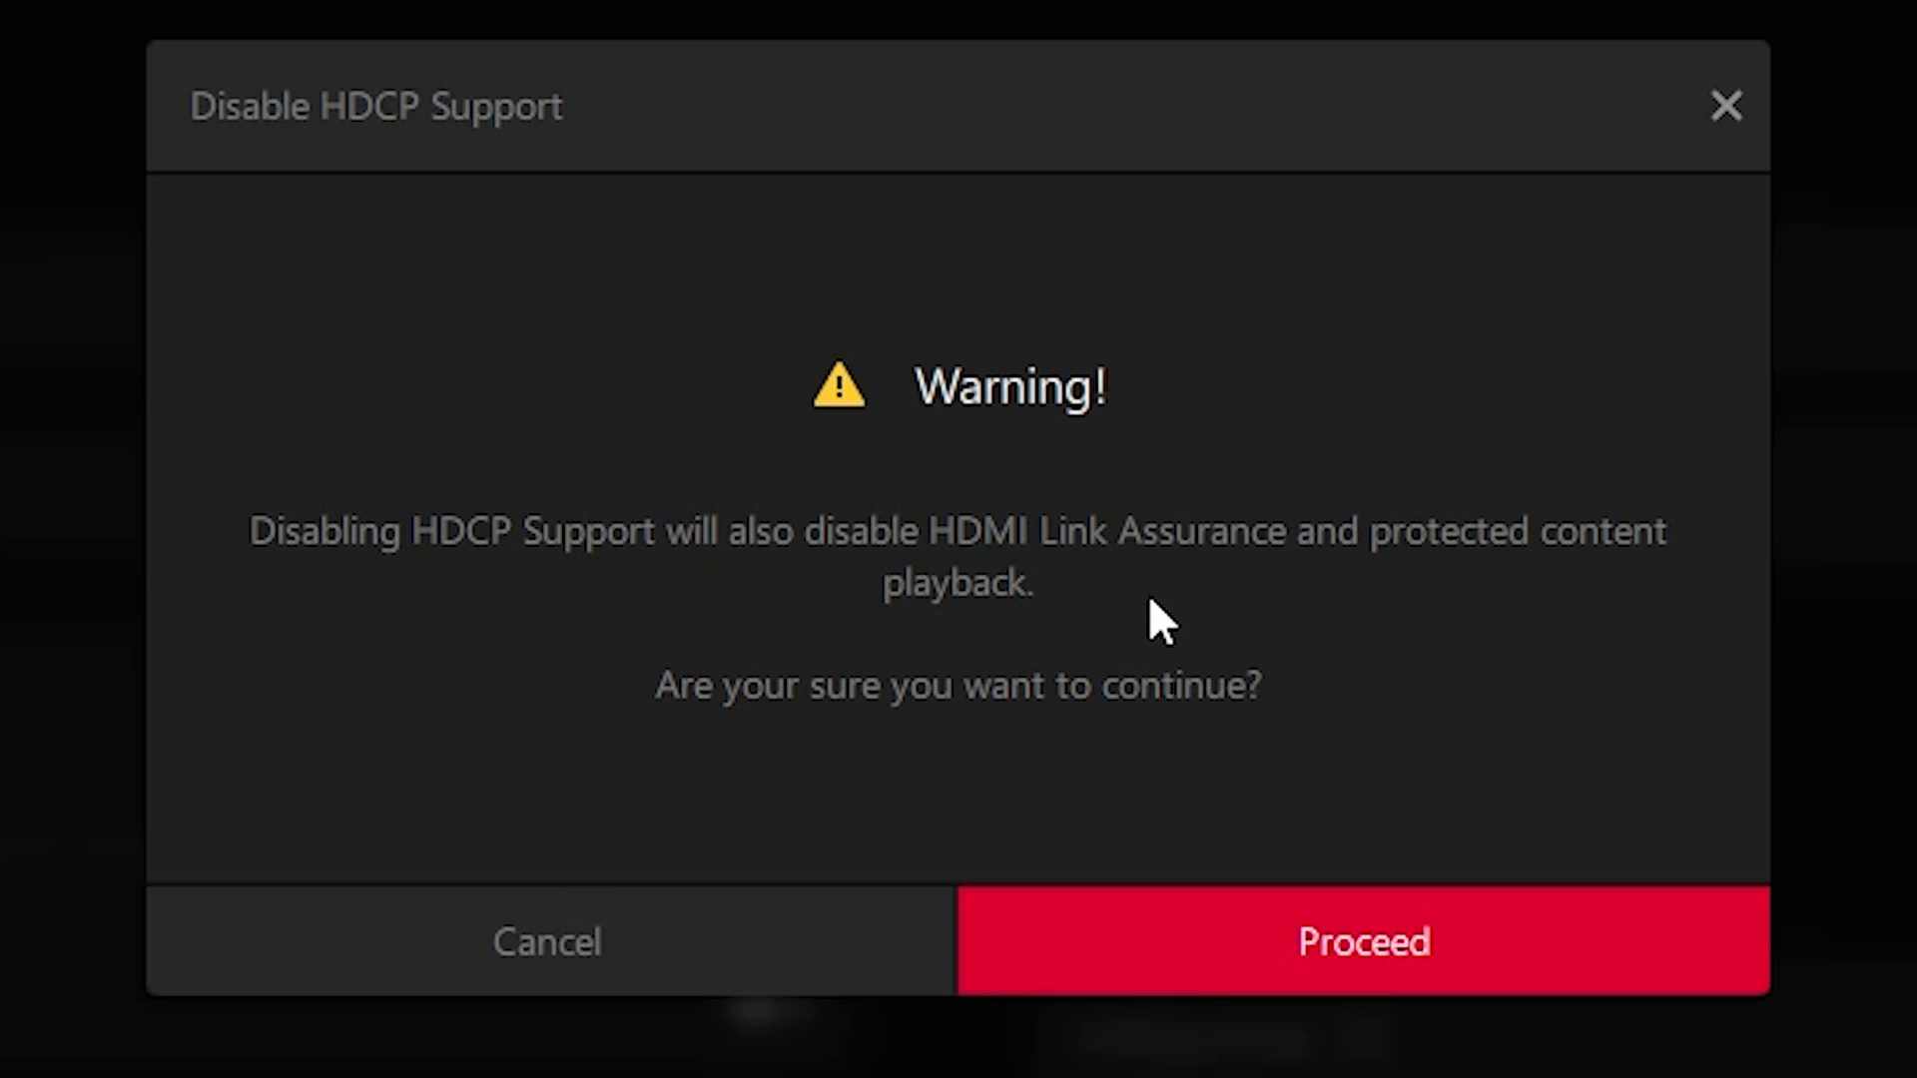
mouse_move(960, 623)
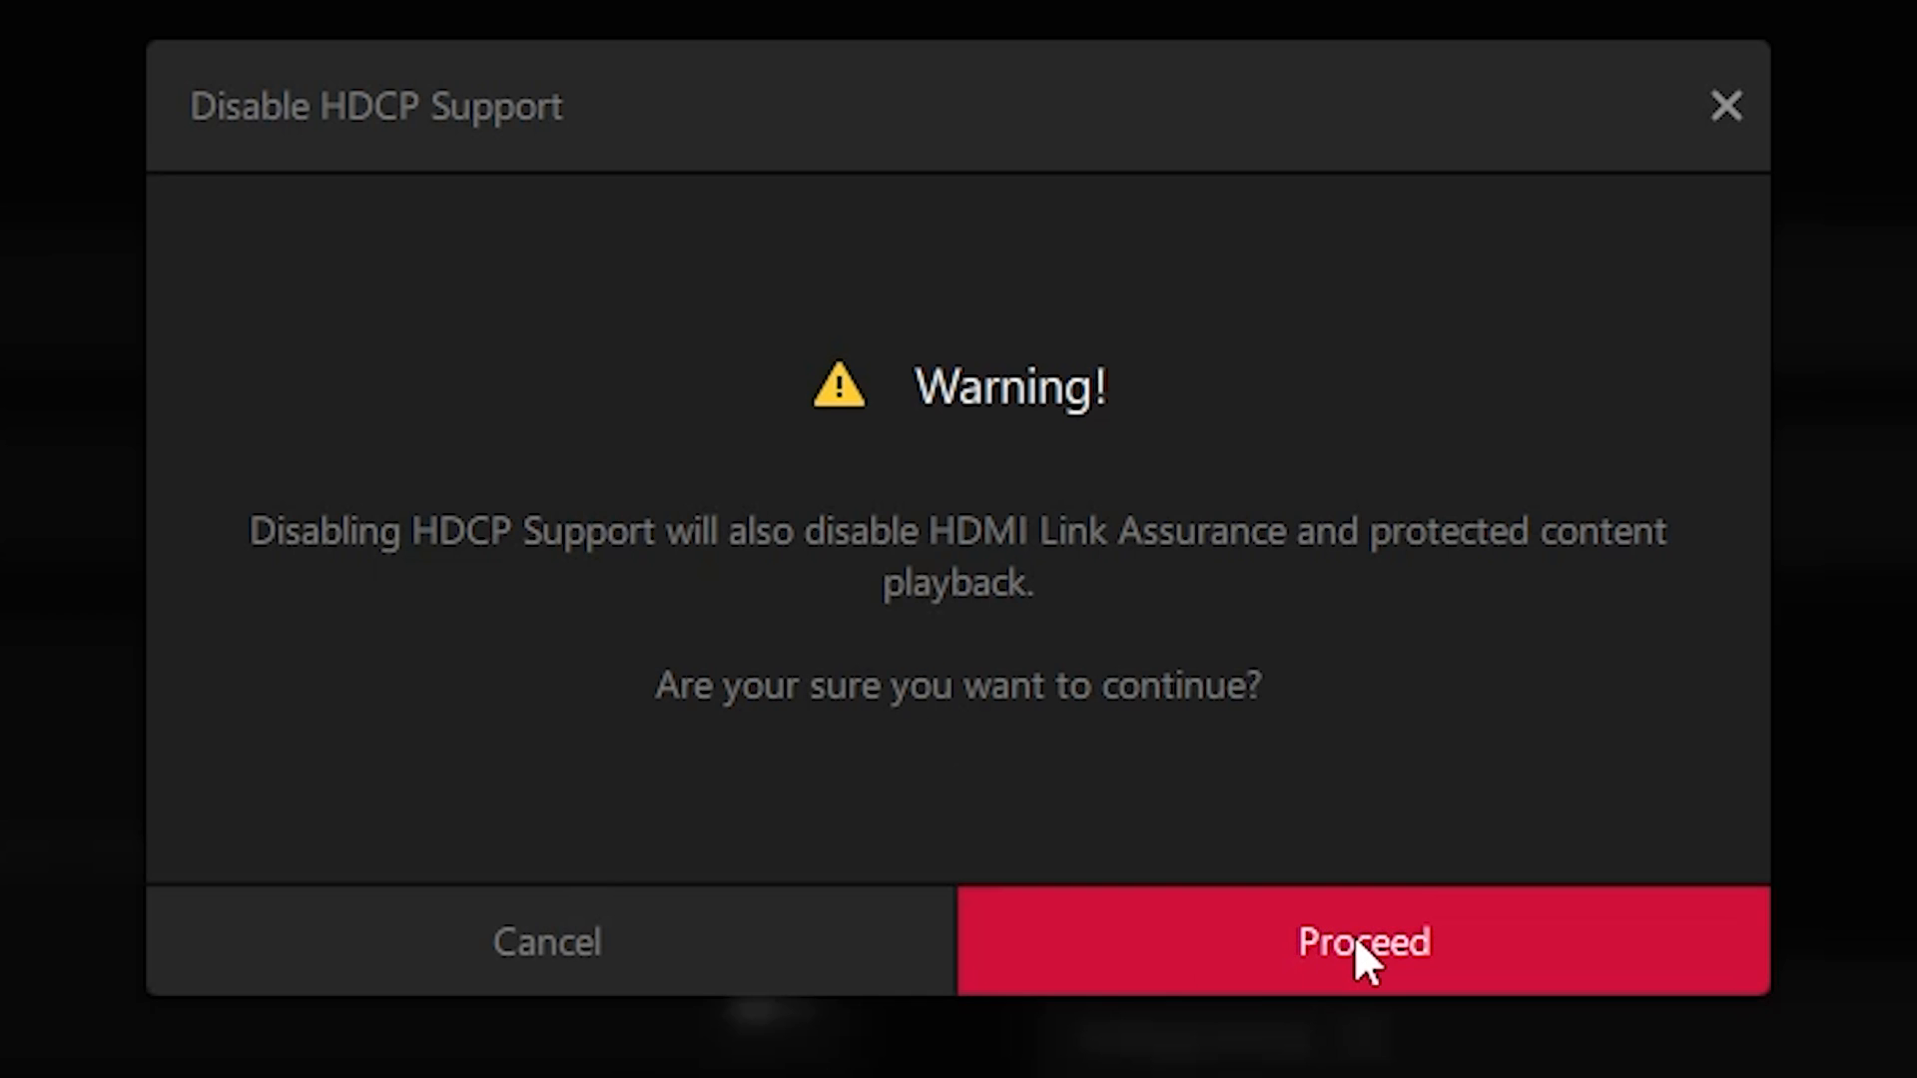
- Proceed past the warning so HDCP Support reads Disabled
left_click(1360, 941)
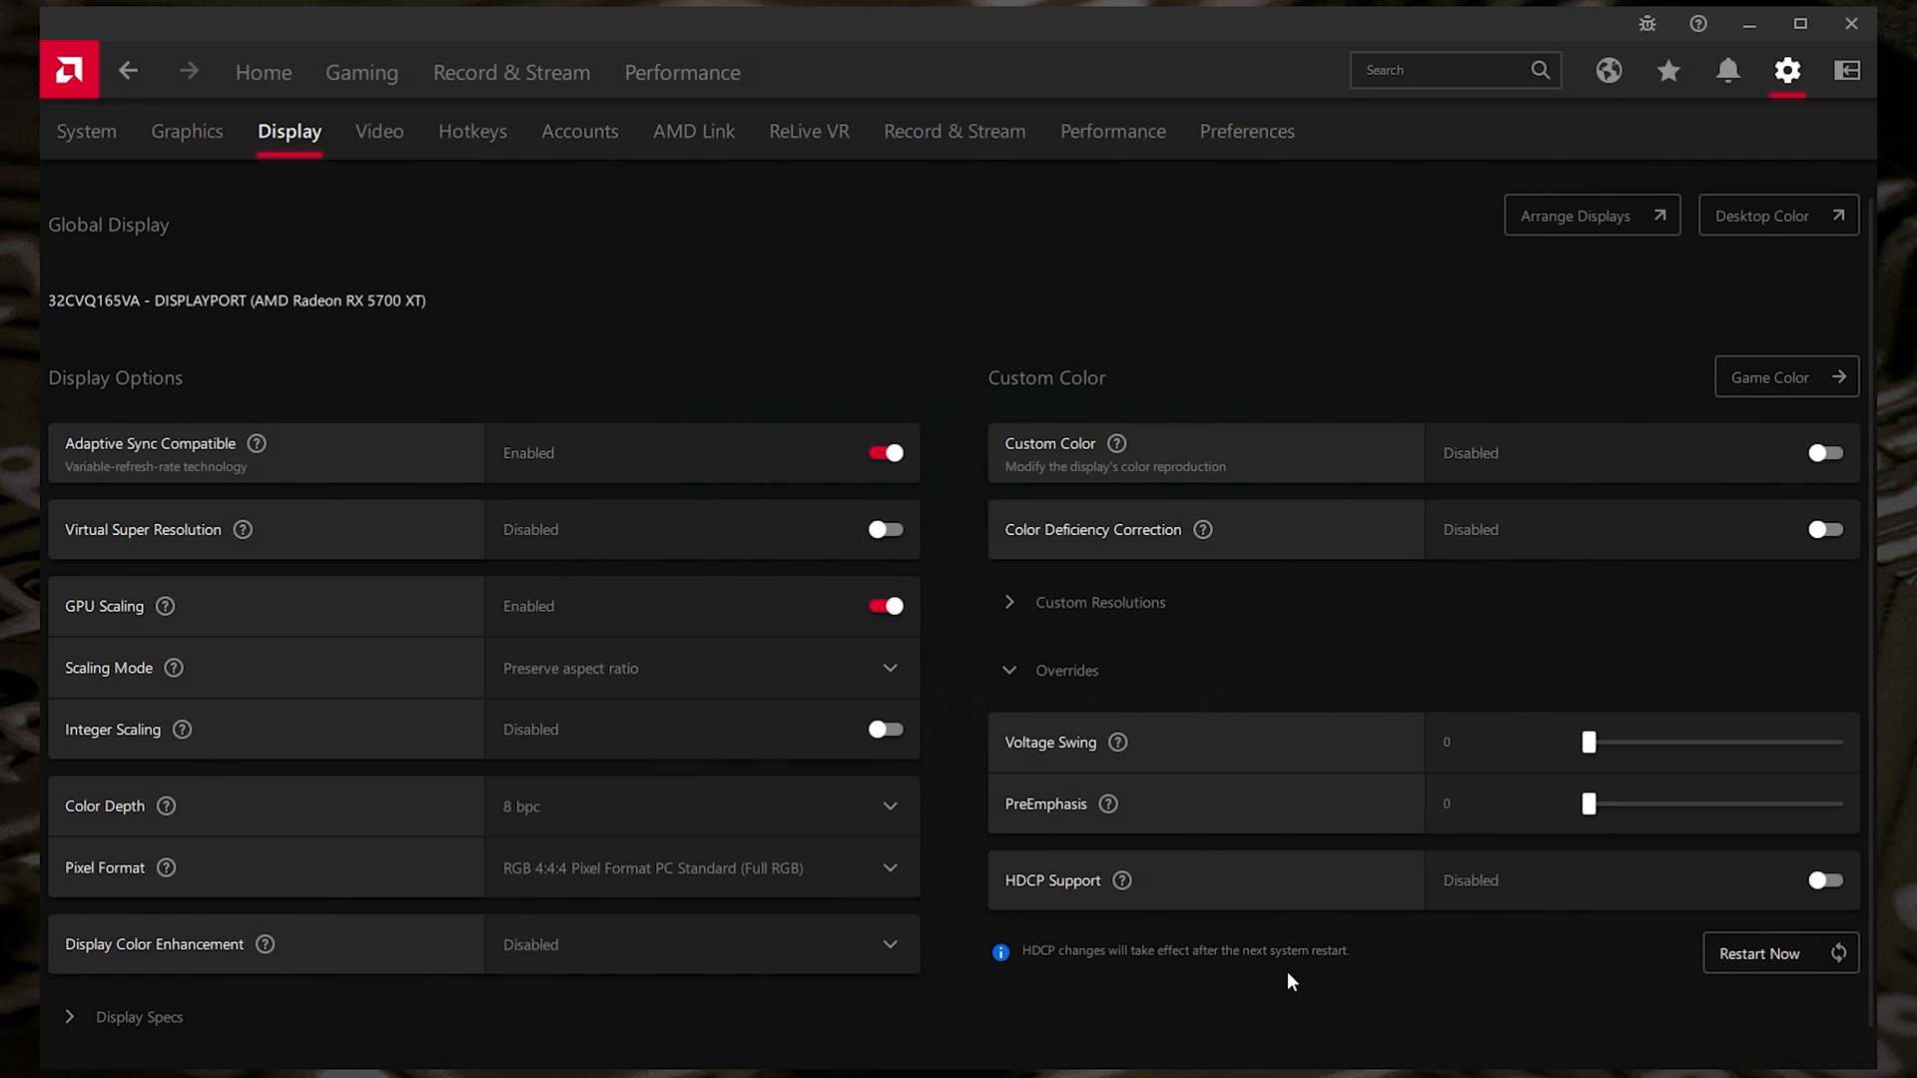
mouse_move(1124, 966)
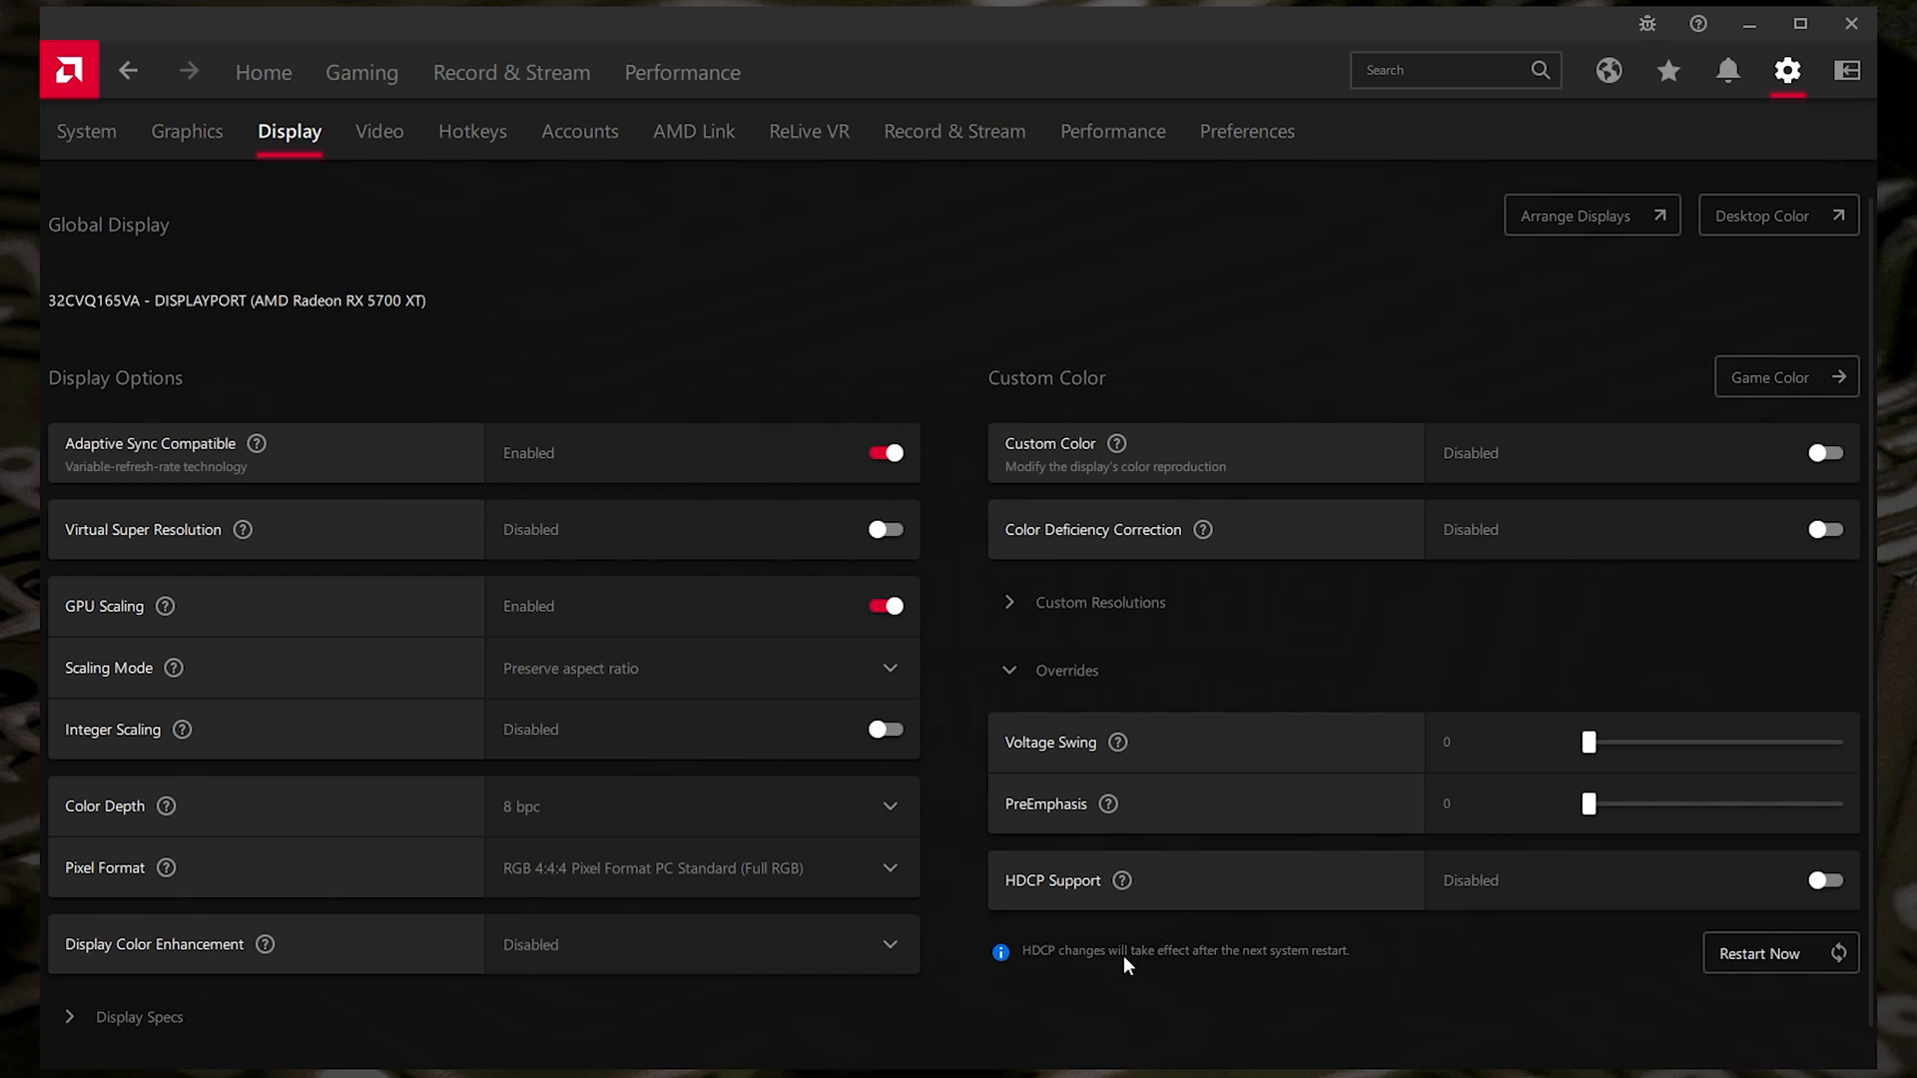
mouse_move(1342, 970)
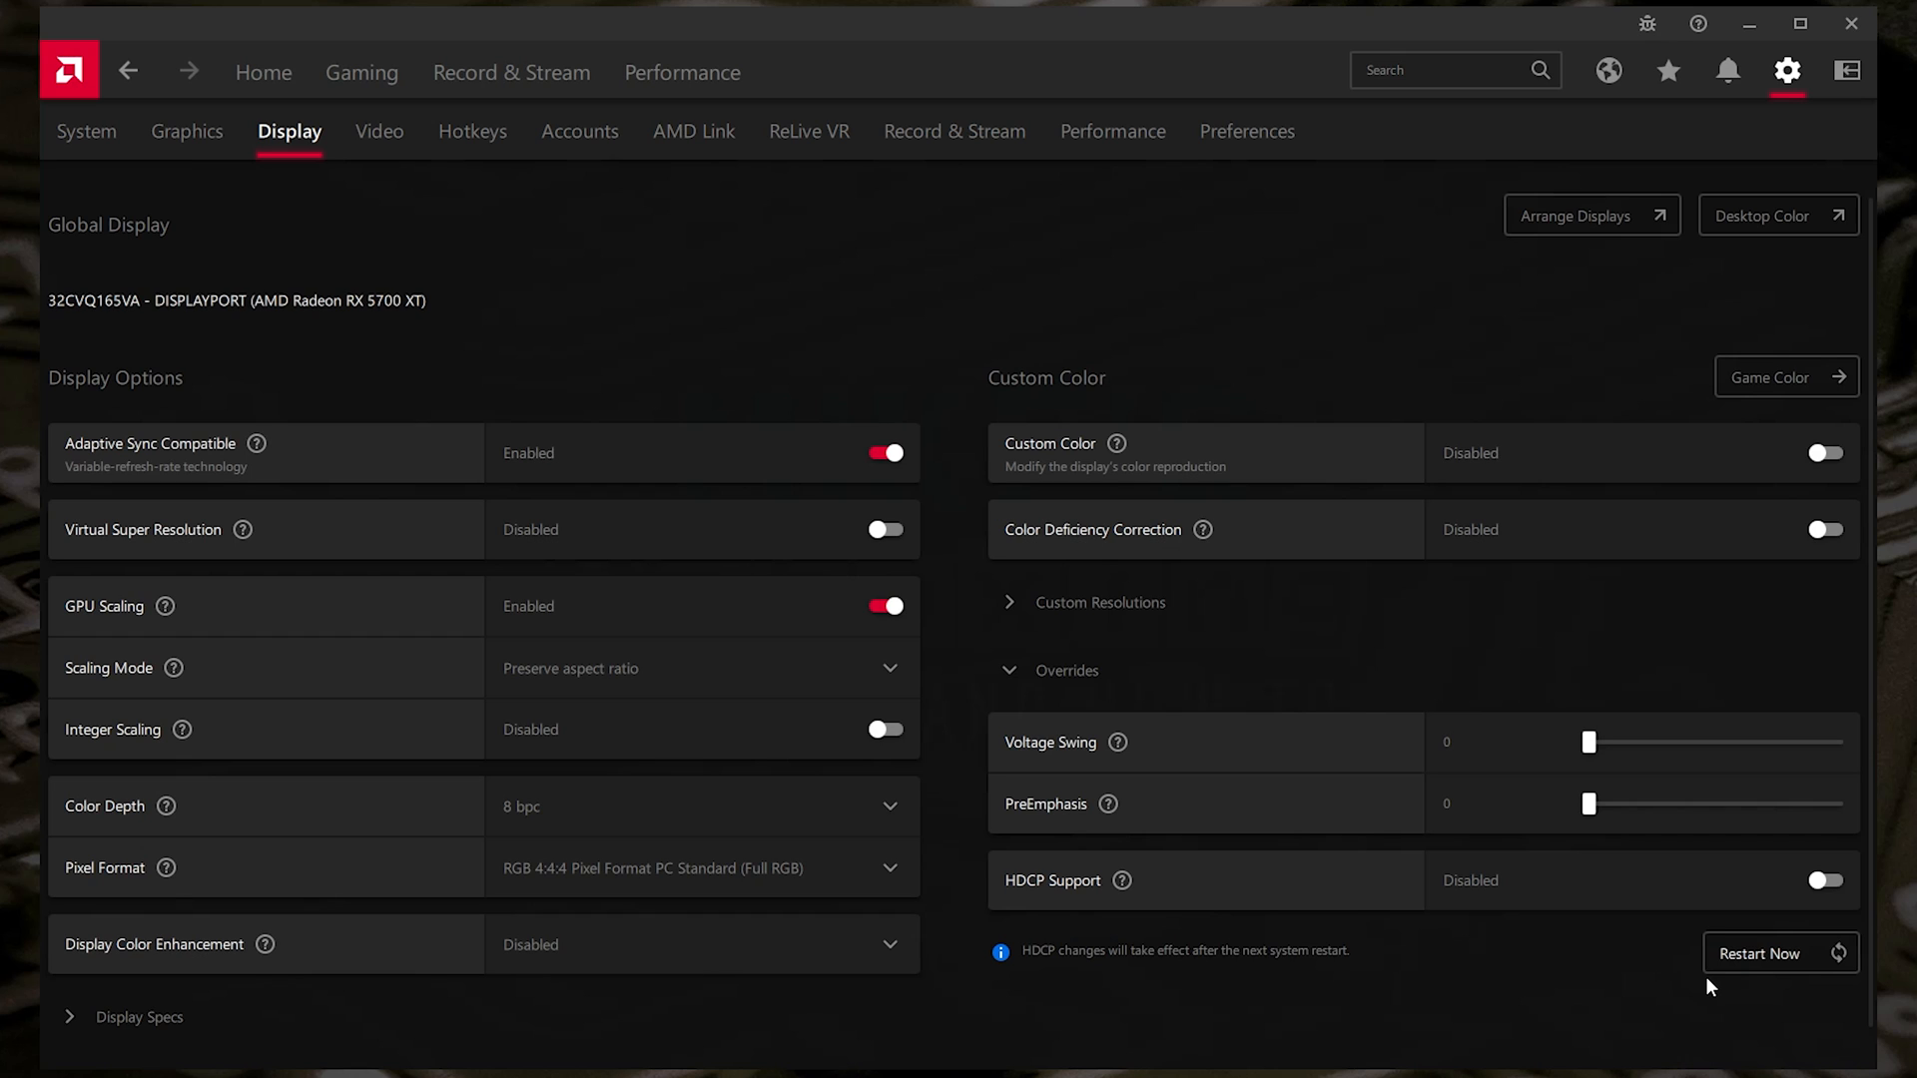
mouse_move(1749, 1008)
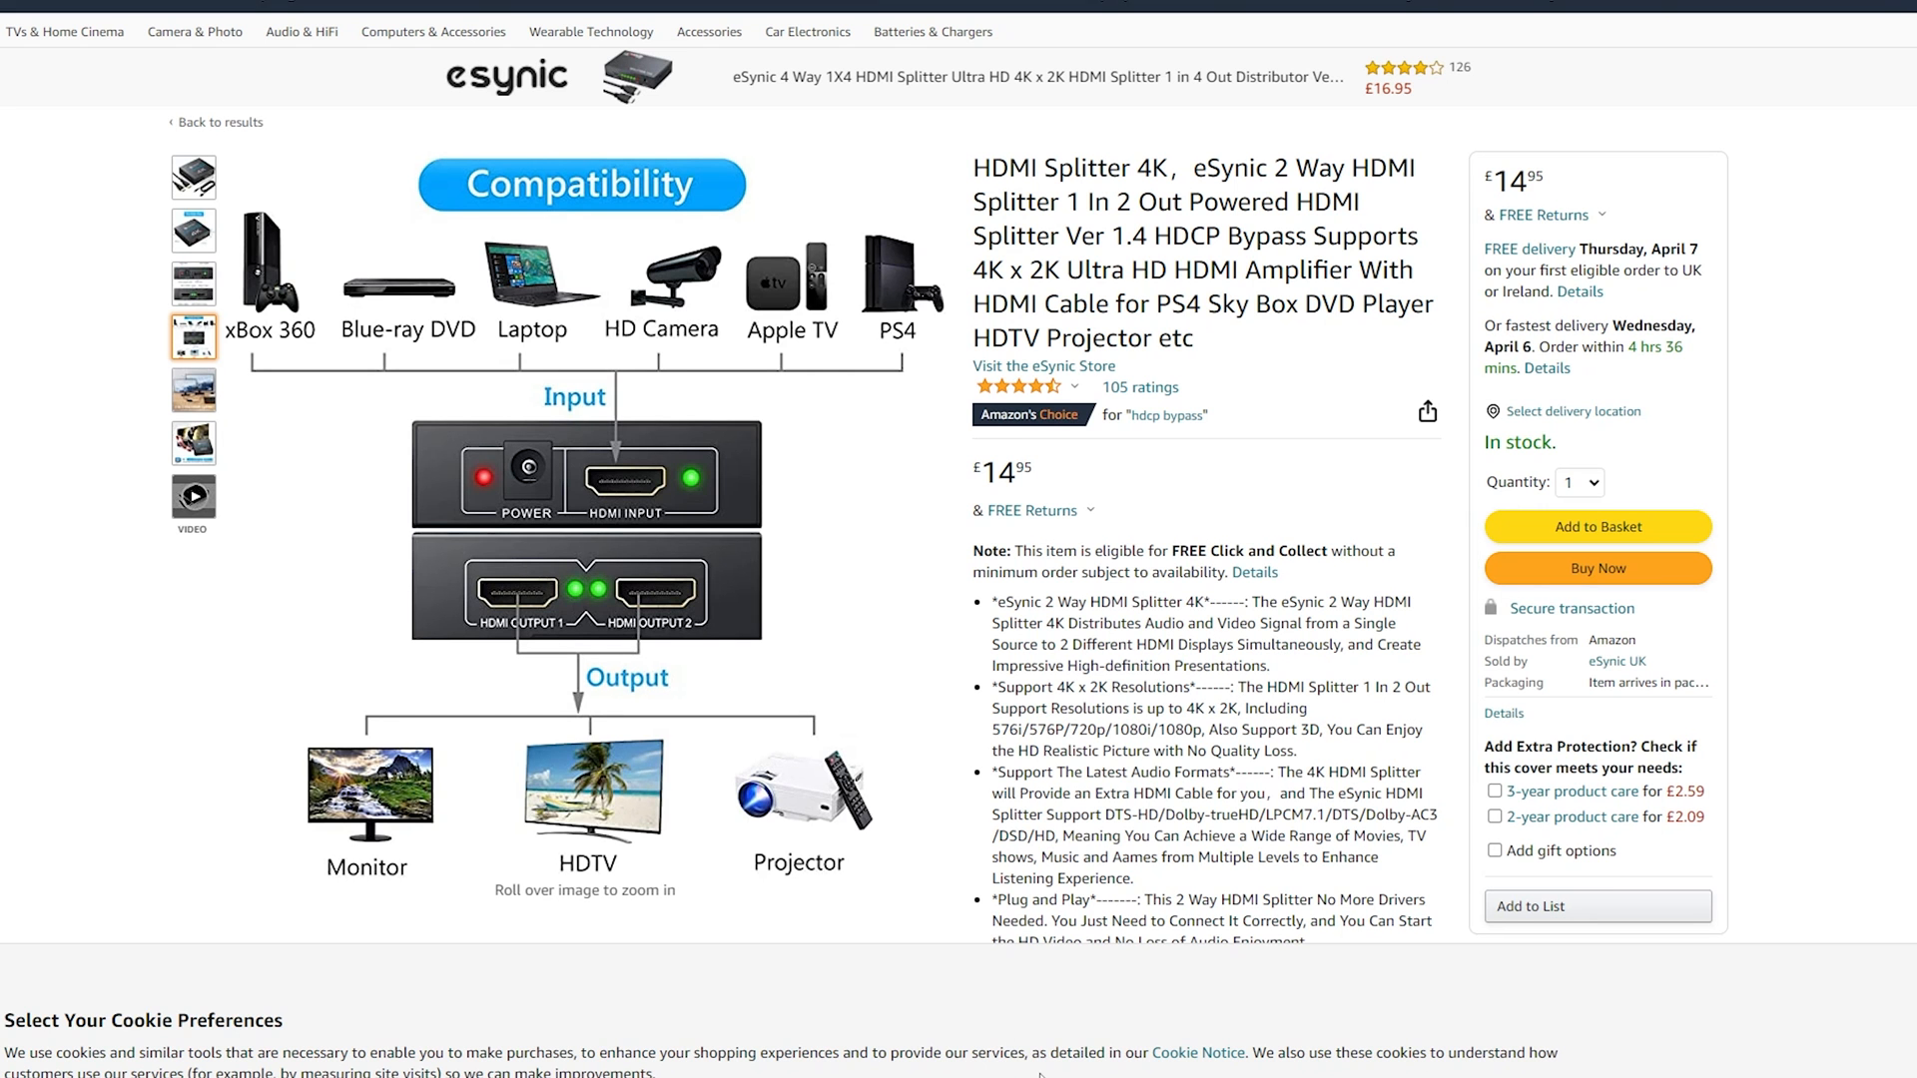
- Show the eSynic 2-way HDMI splitter listing with HDCP bypass on Amazon
left_click(192, 497)
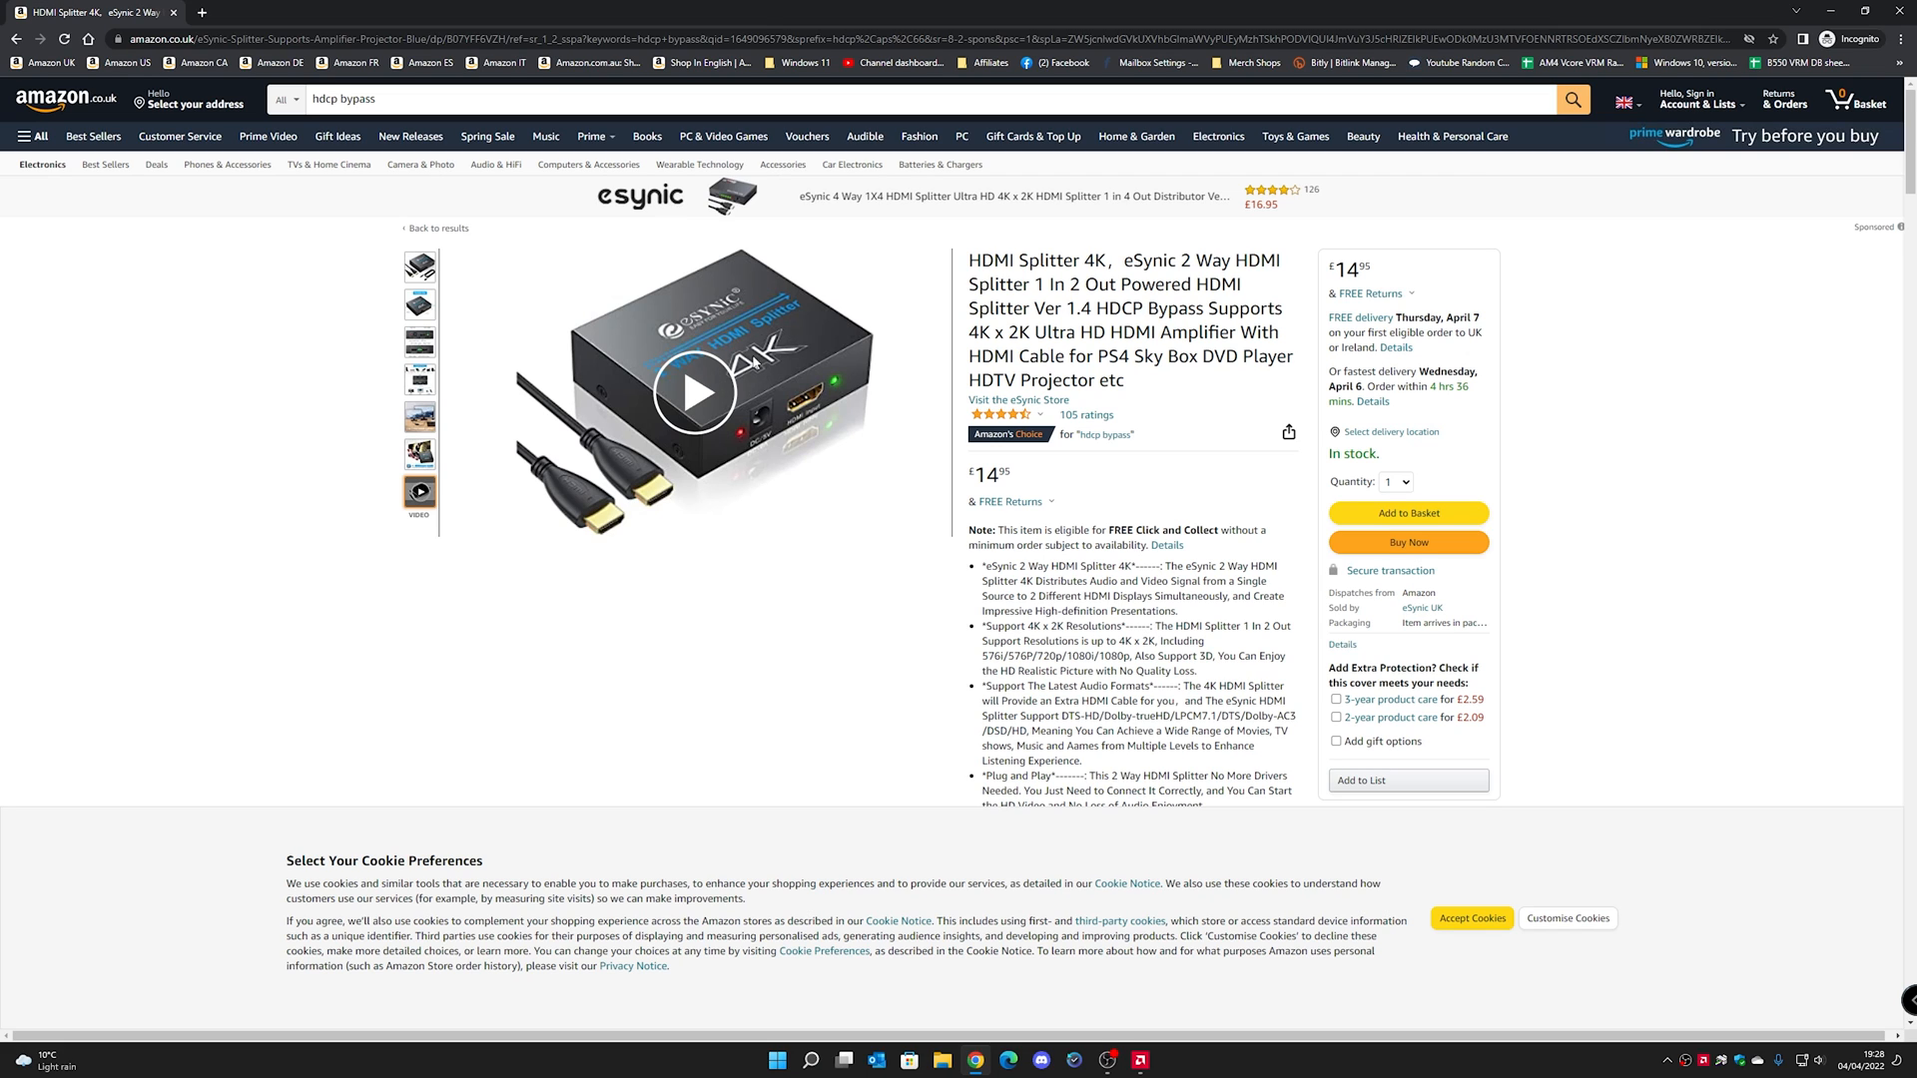
mouse_move(788, 404)
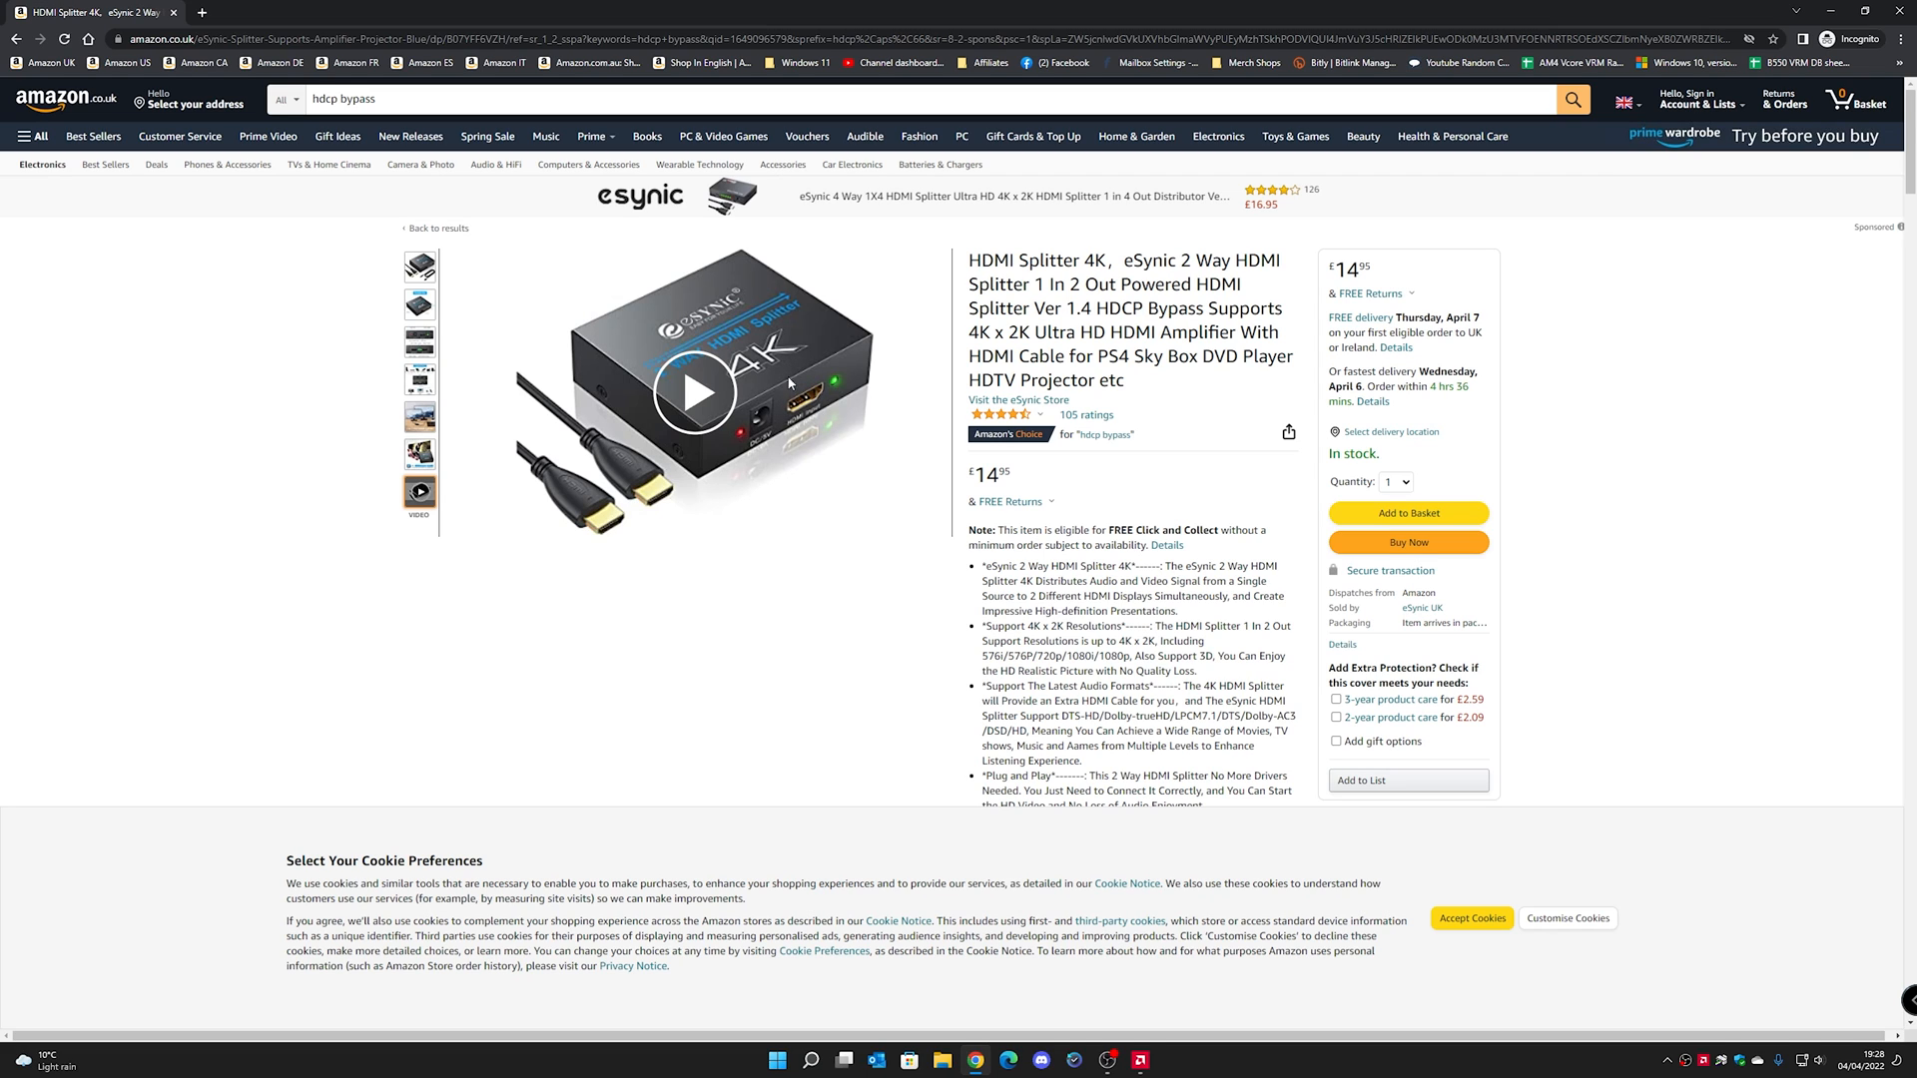
mouse_move(1042, 291)
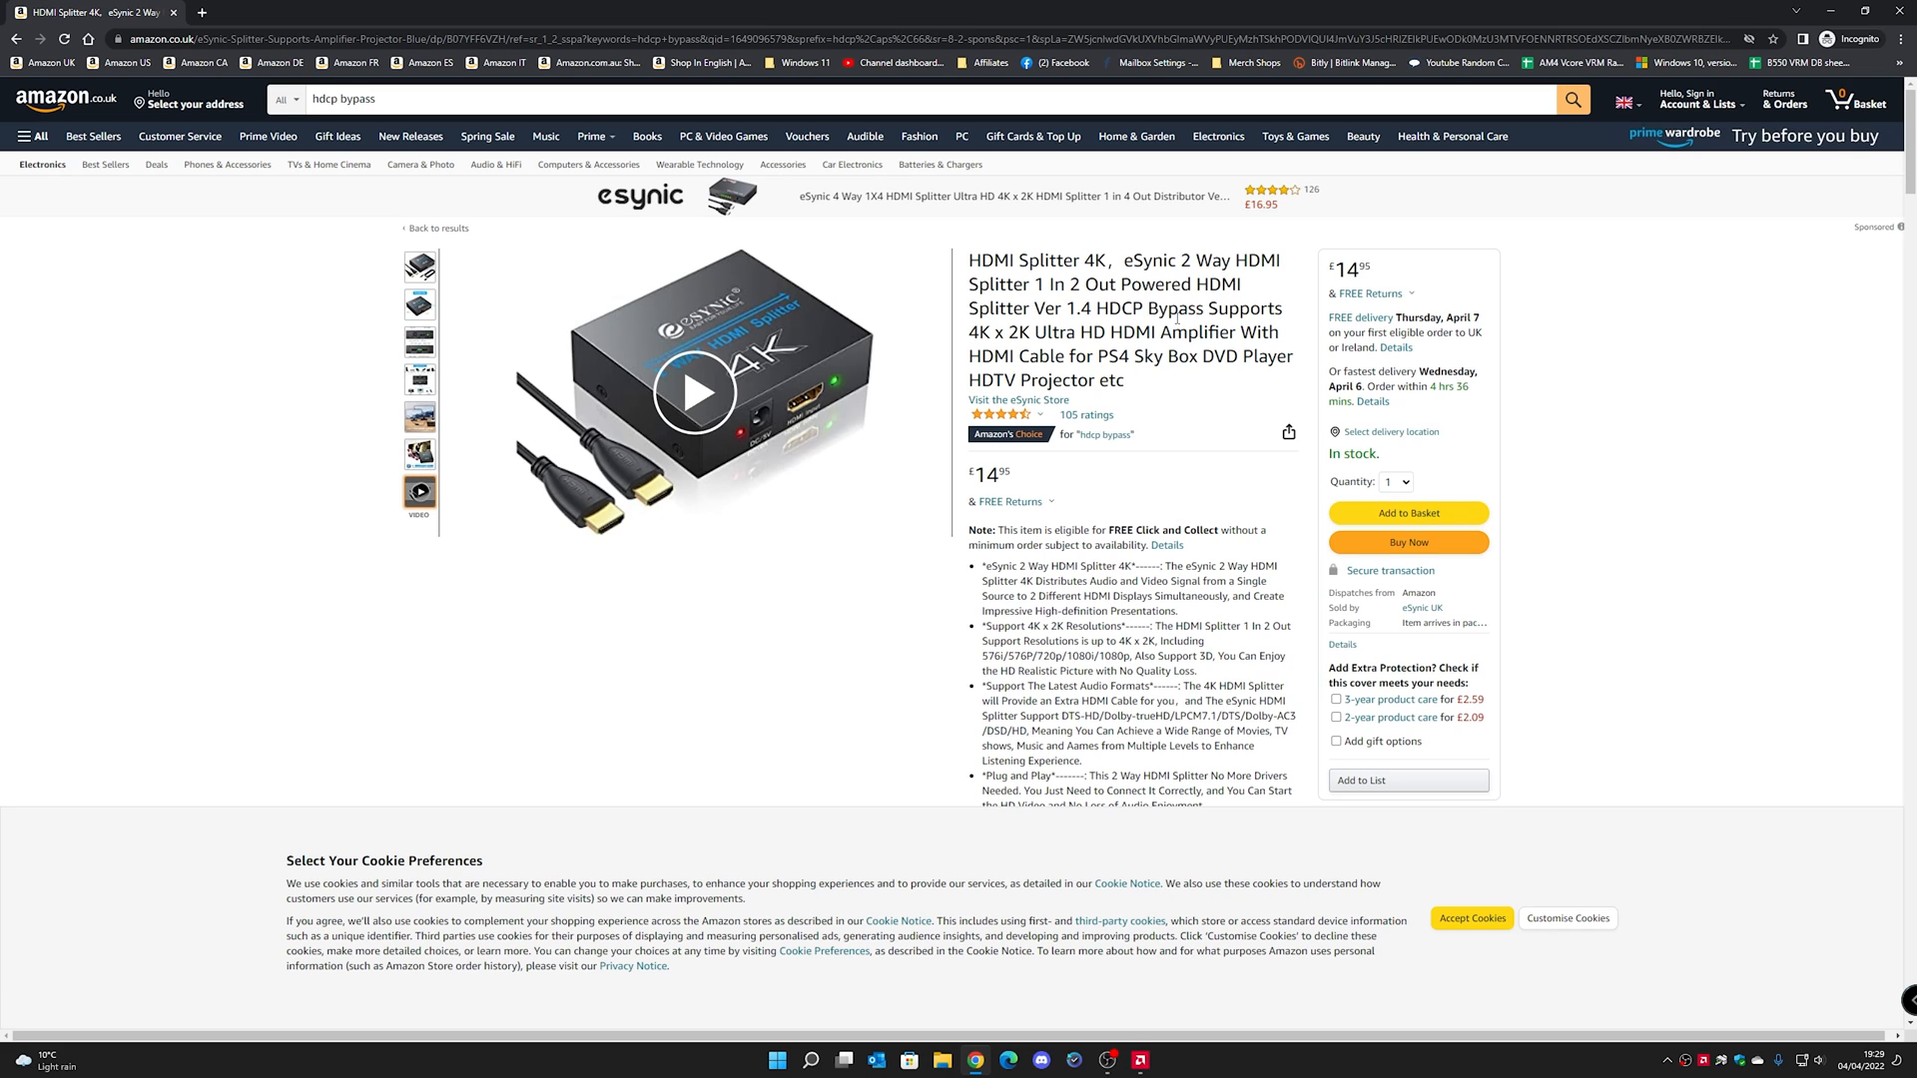
mouse_move(1172, 316)
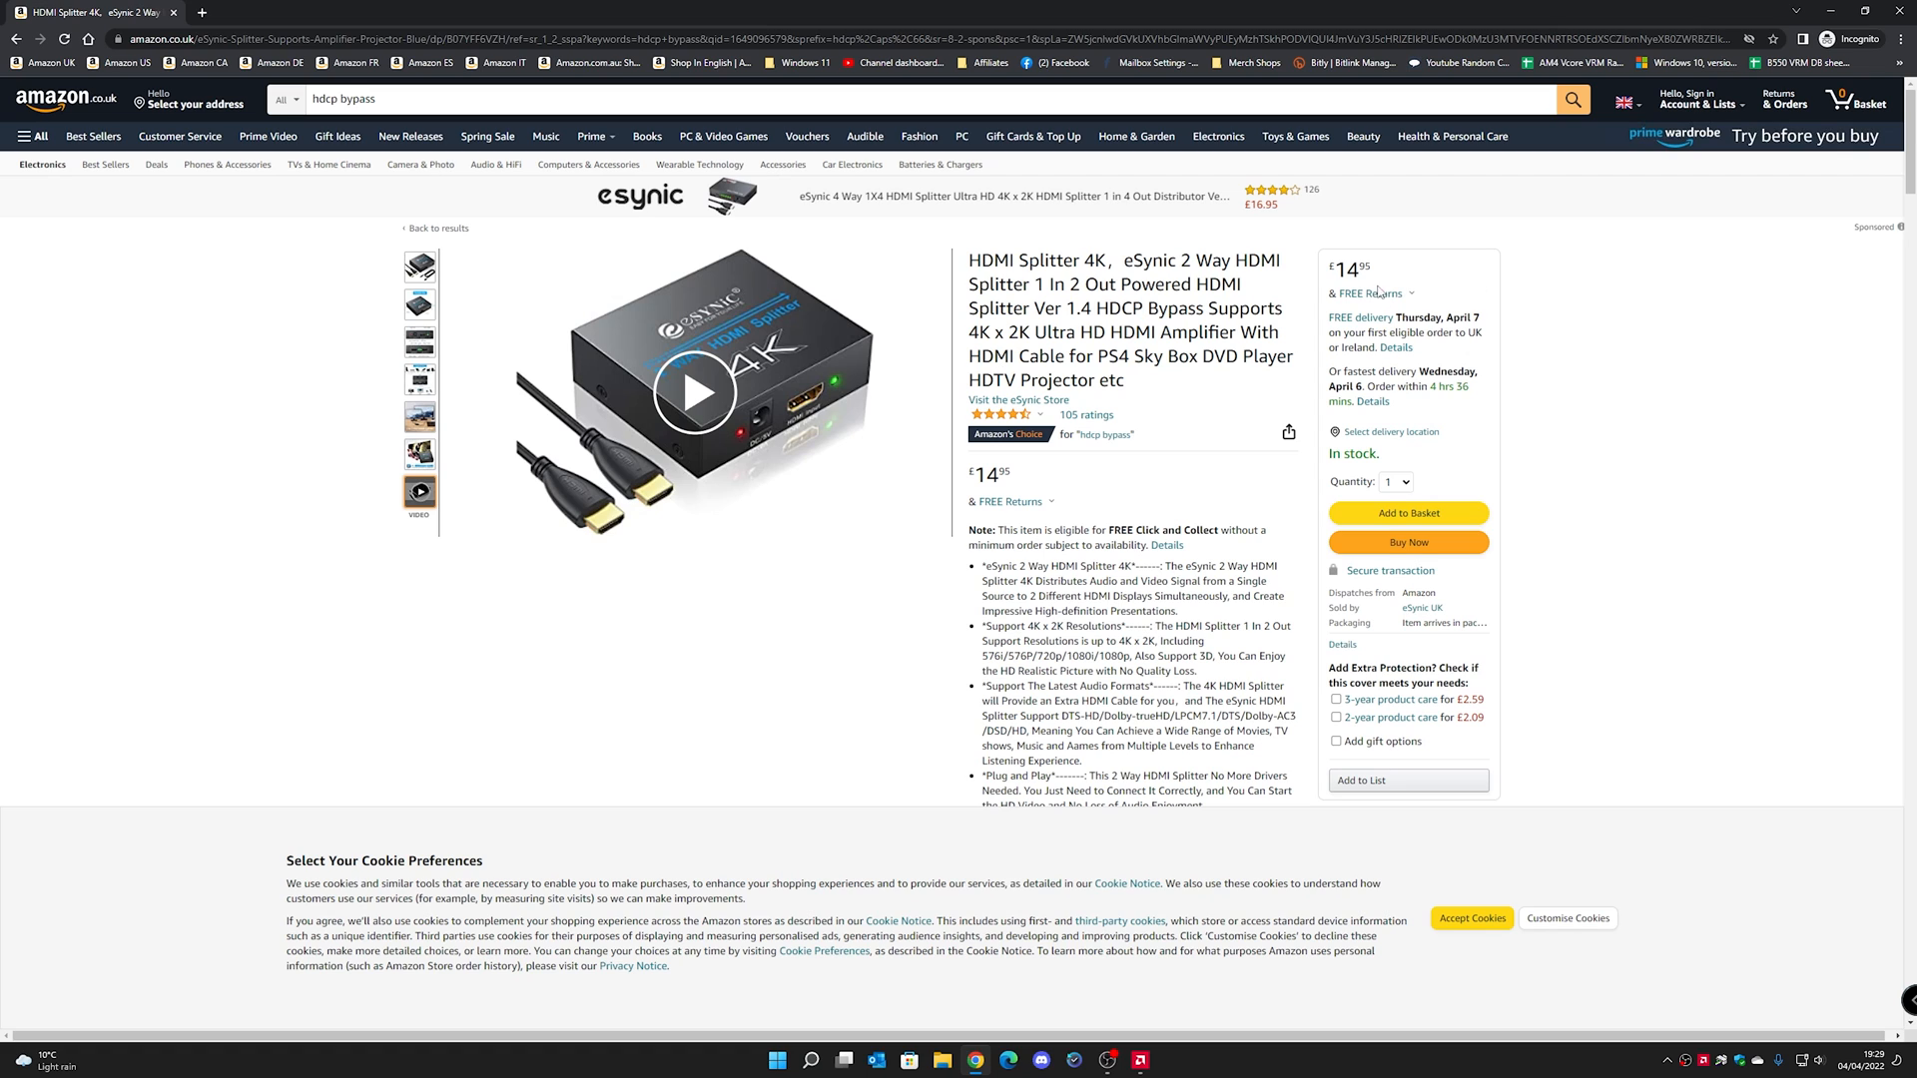
mouse_move(1098, 468)
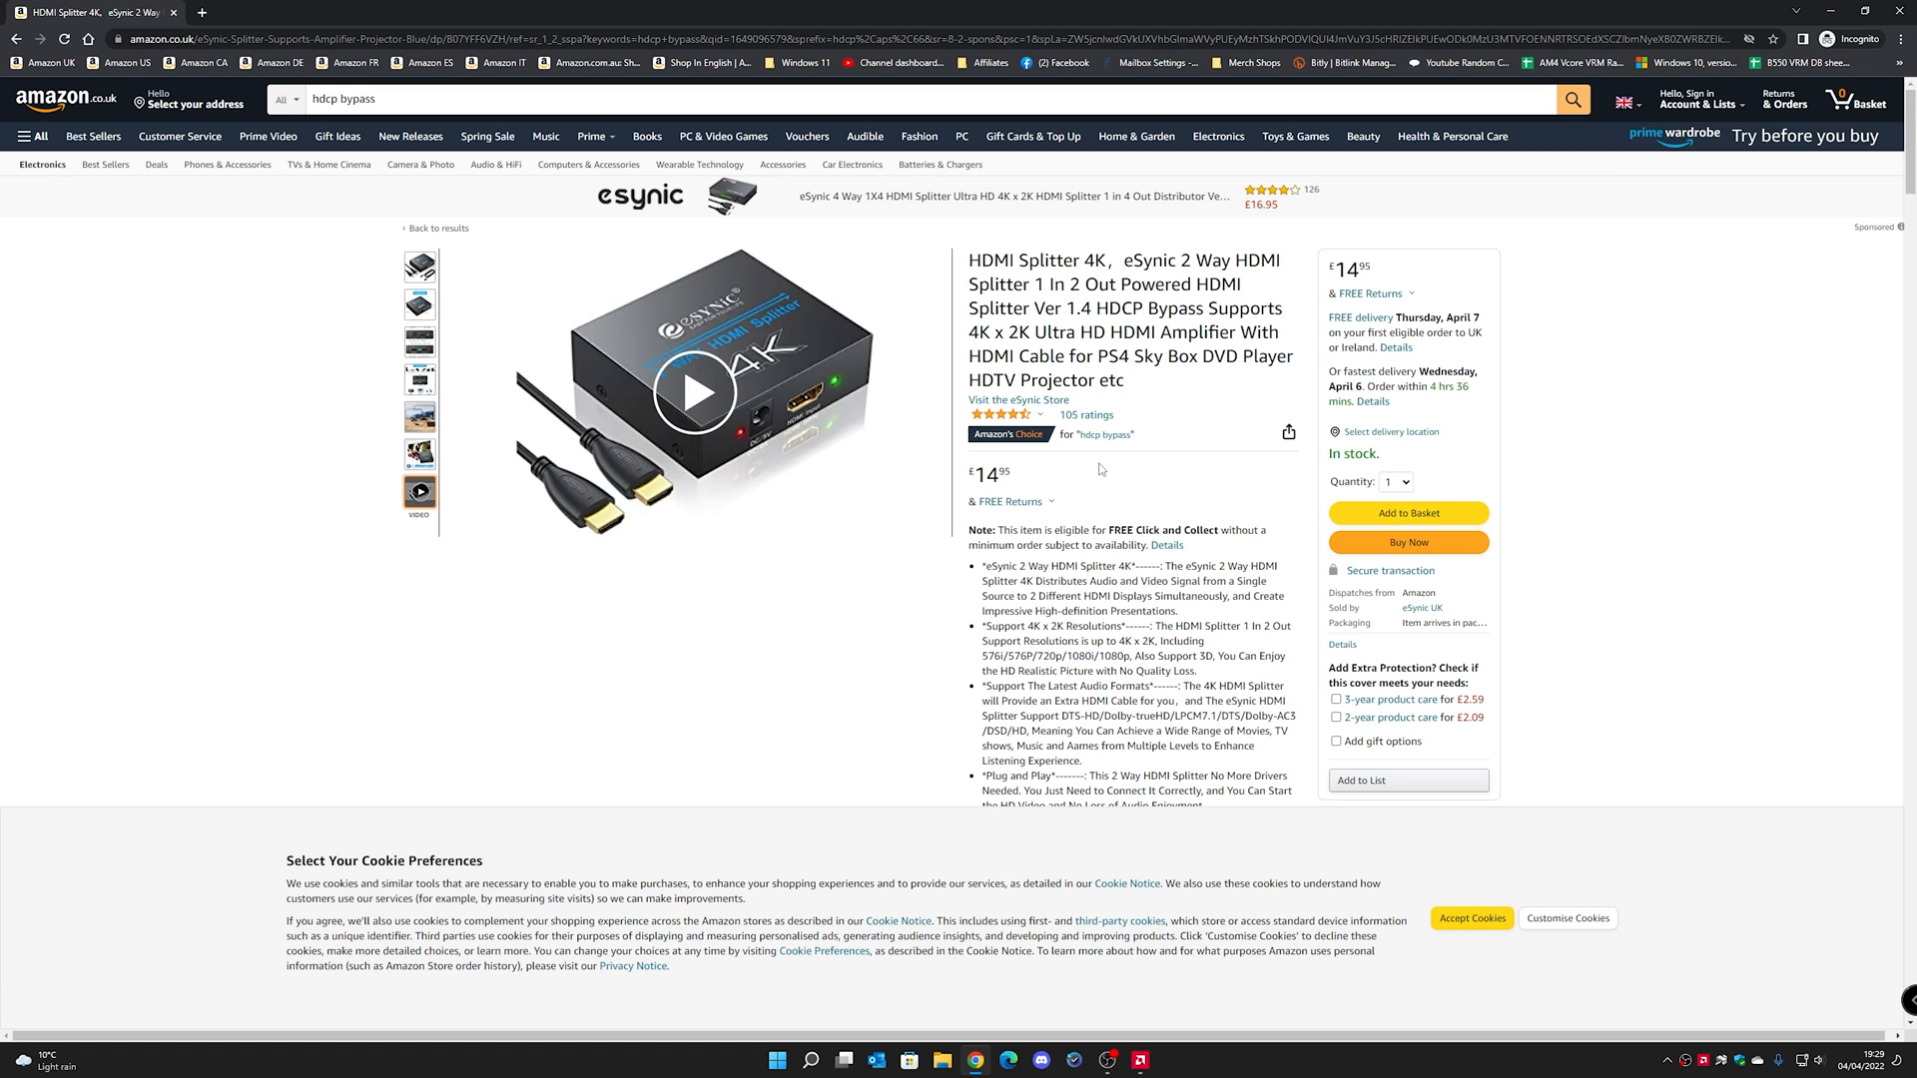
mouse_move(875, 488)
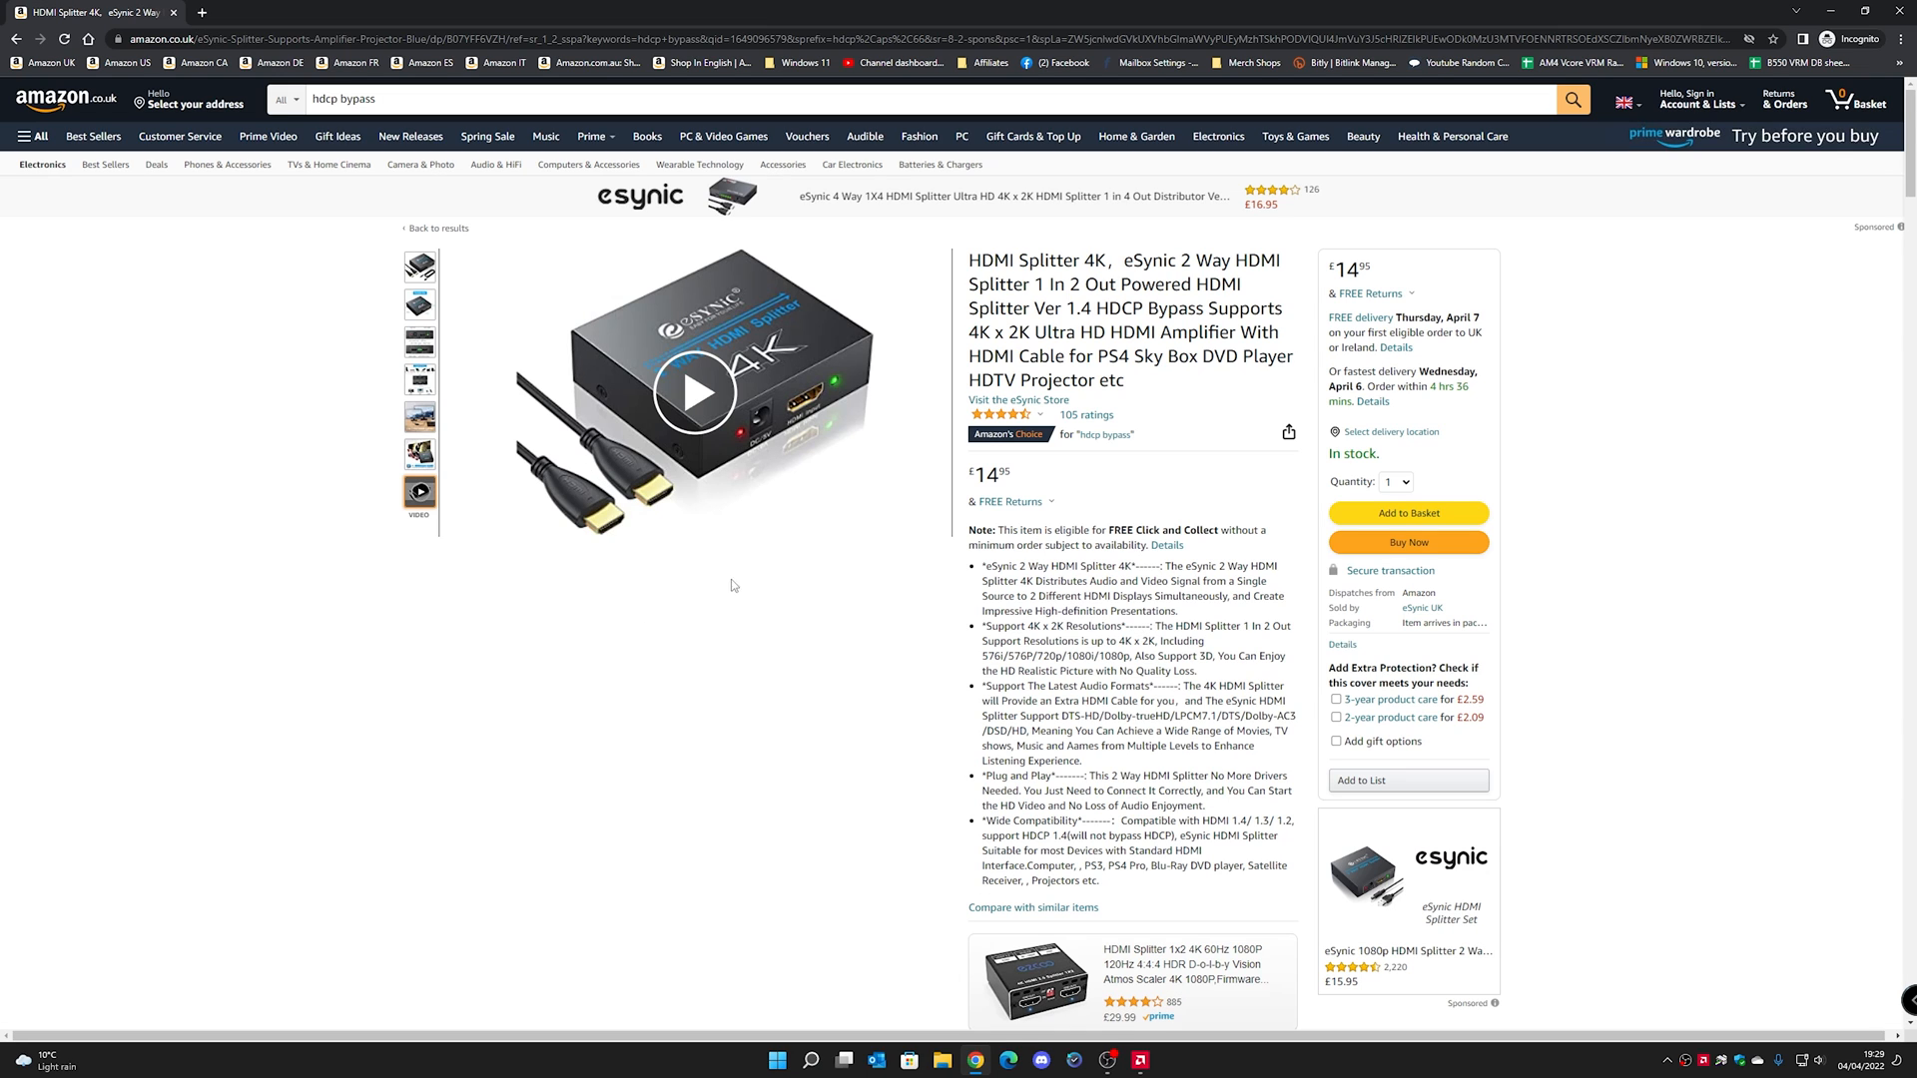
mouse_move(697, 593)
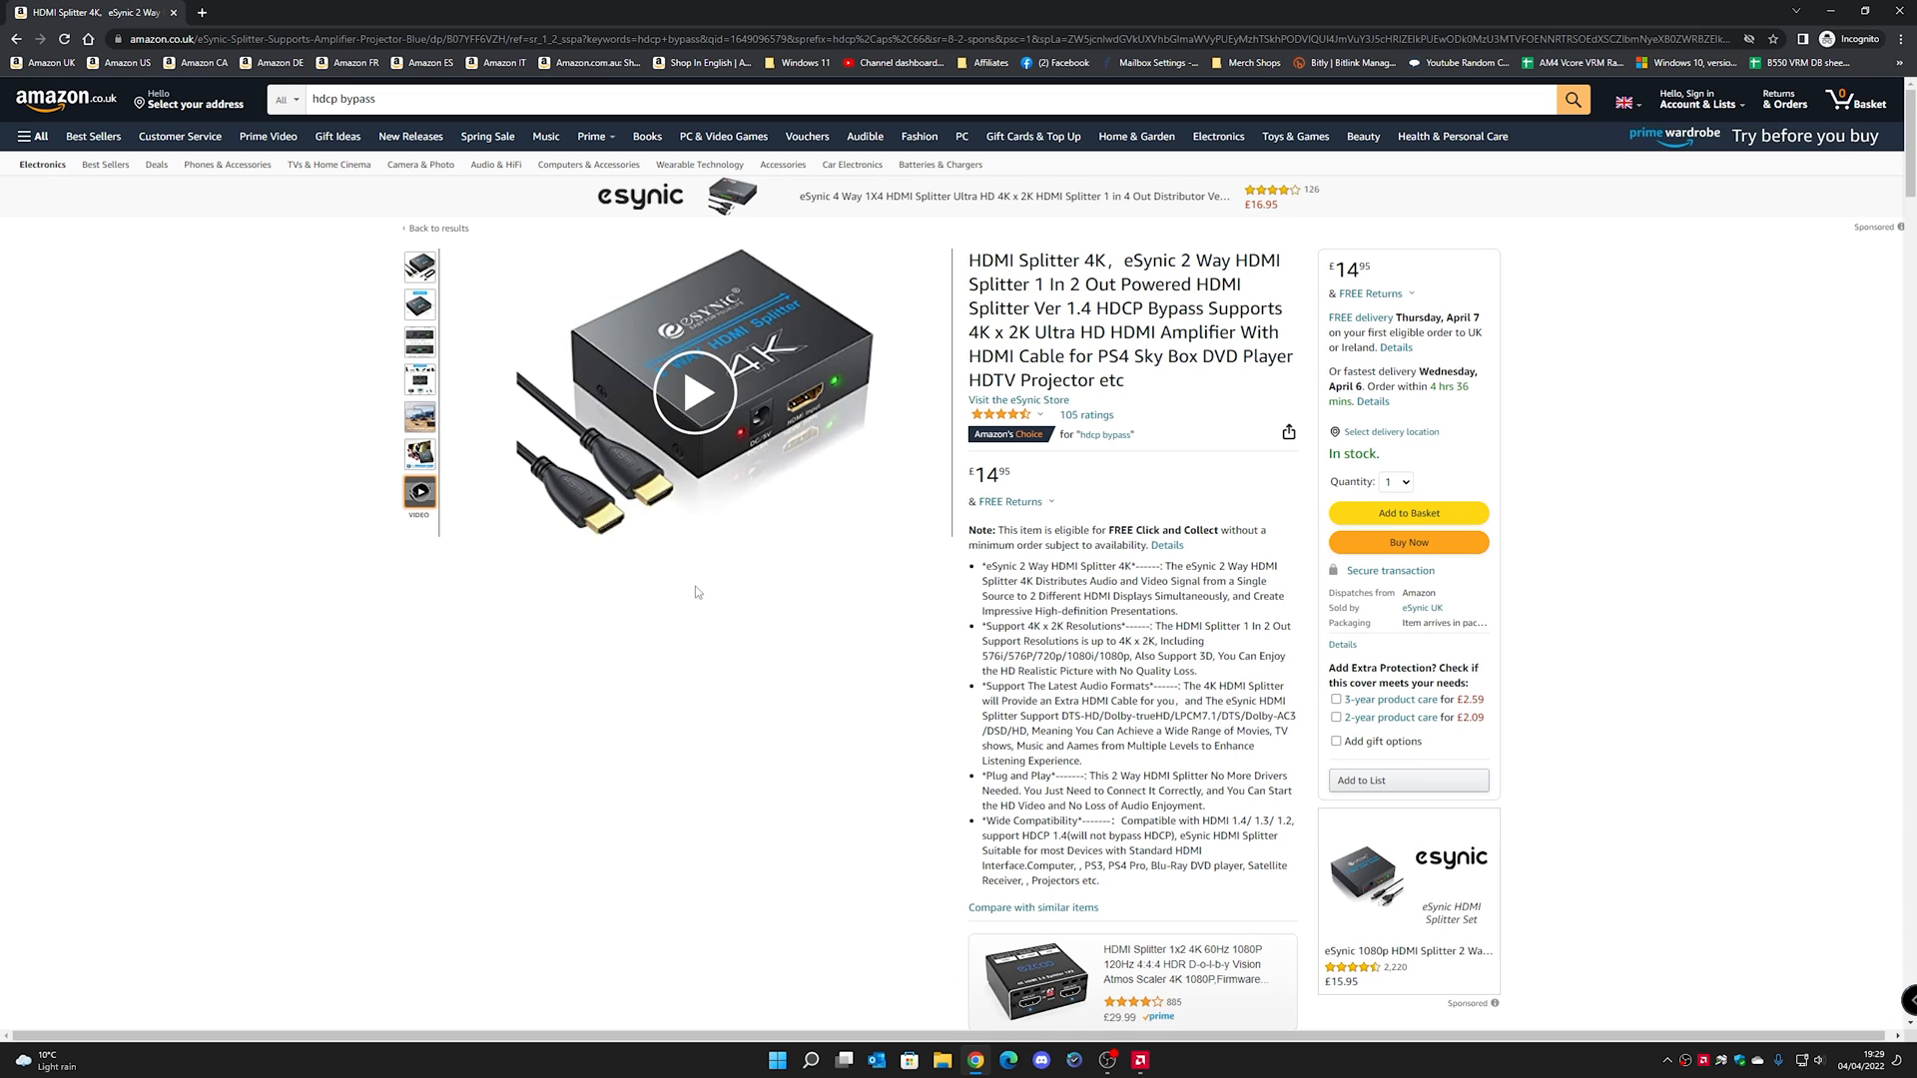
mouse_move(729, 585)
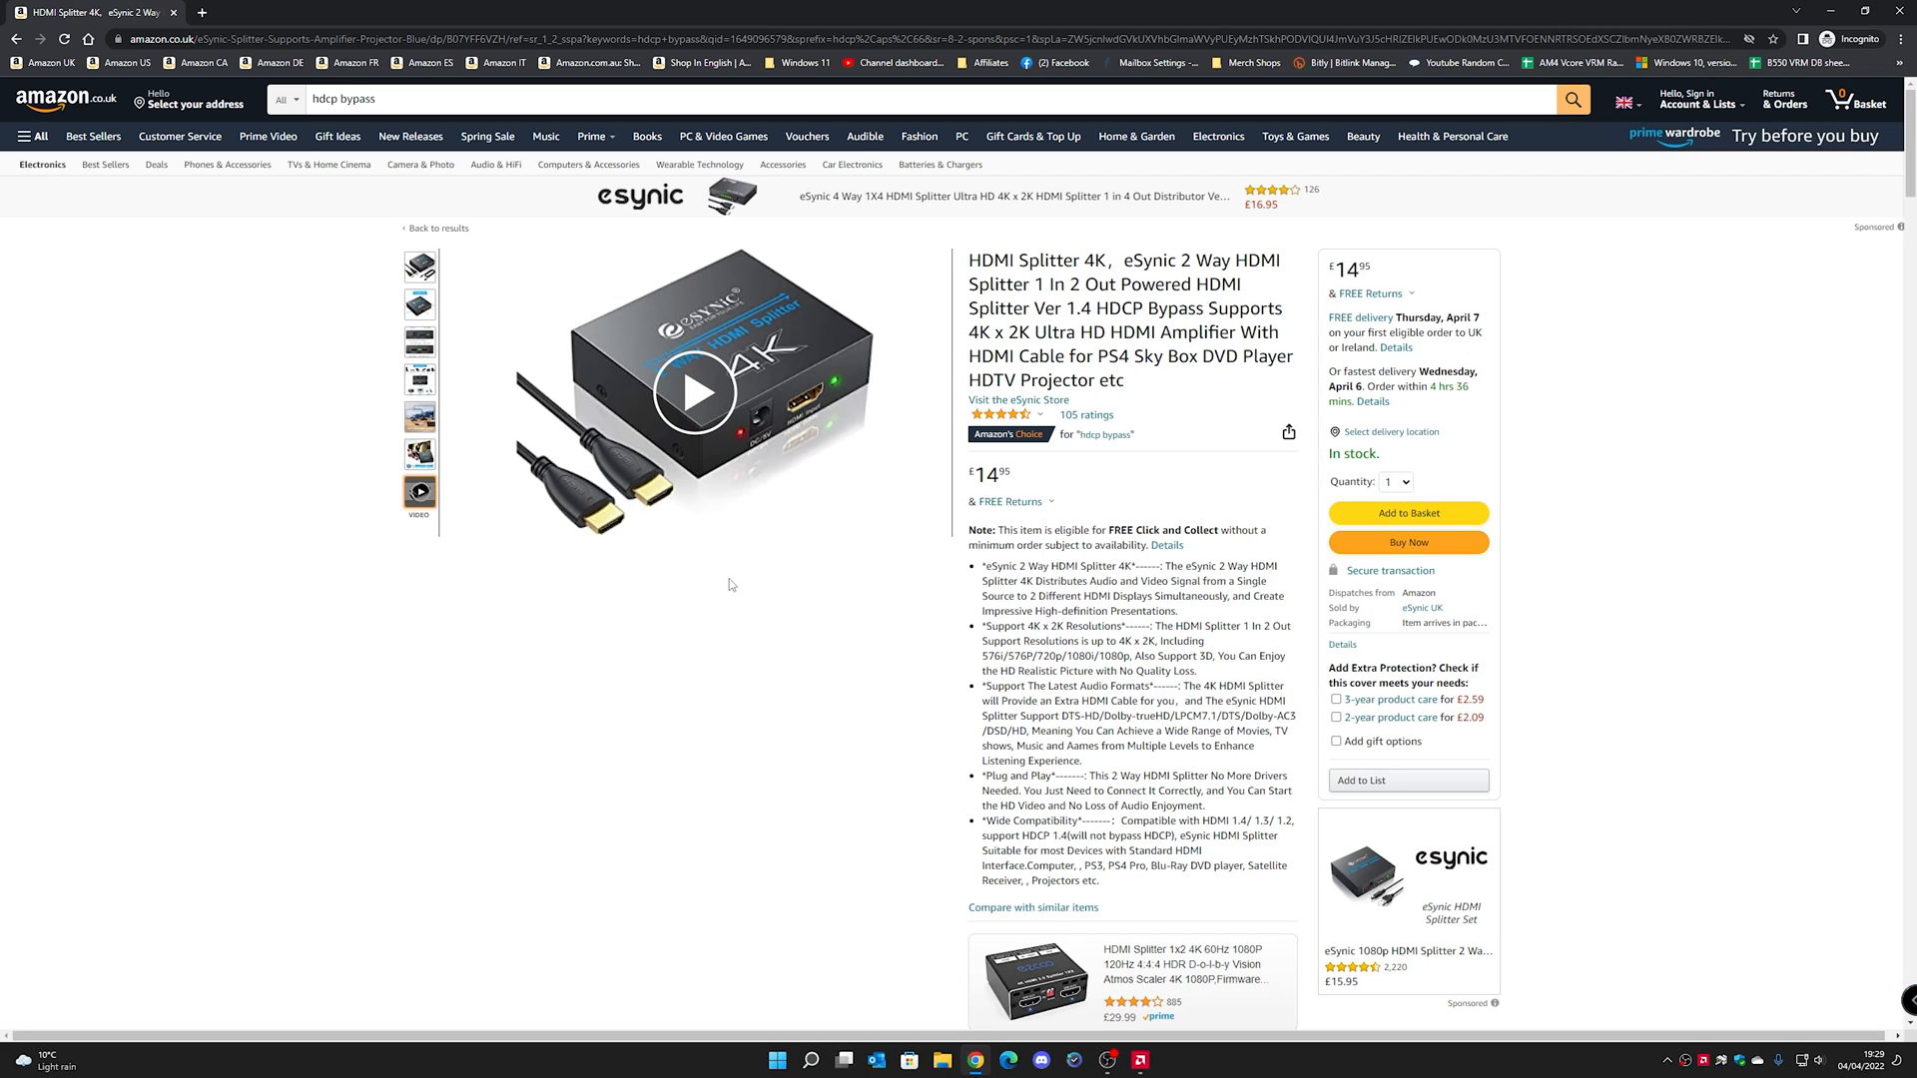
mouse_move(787, 615)
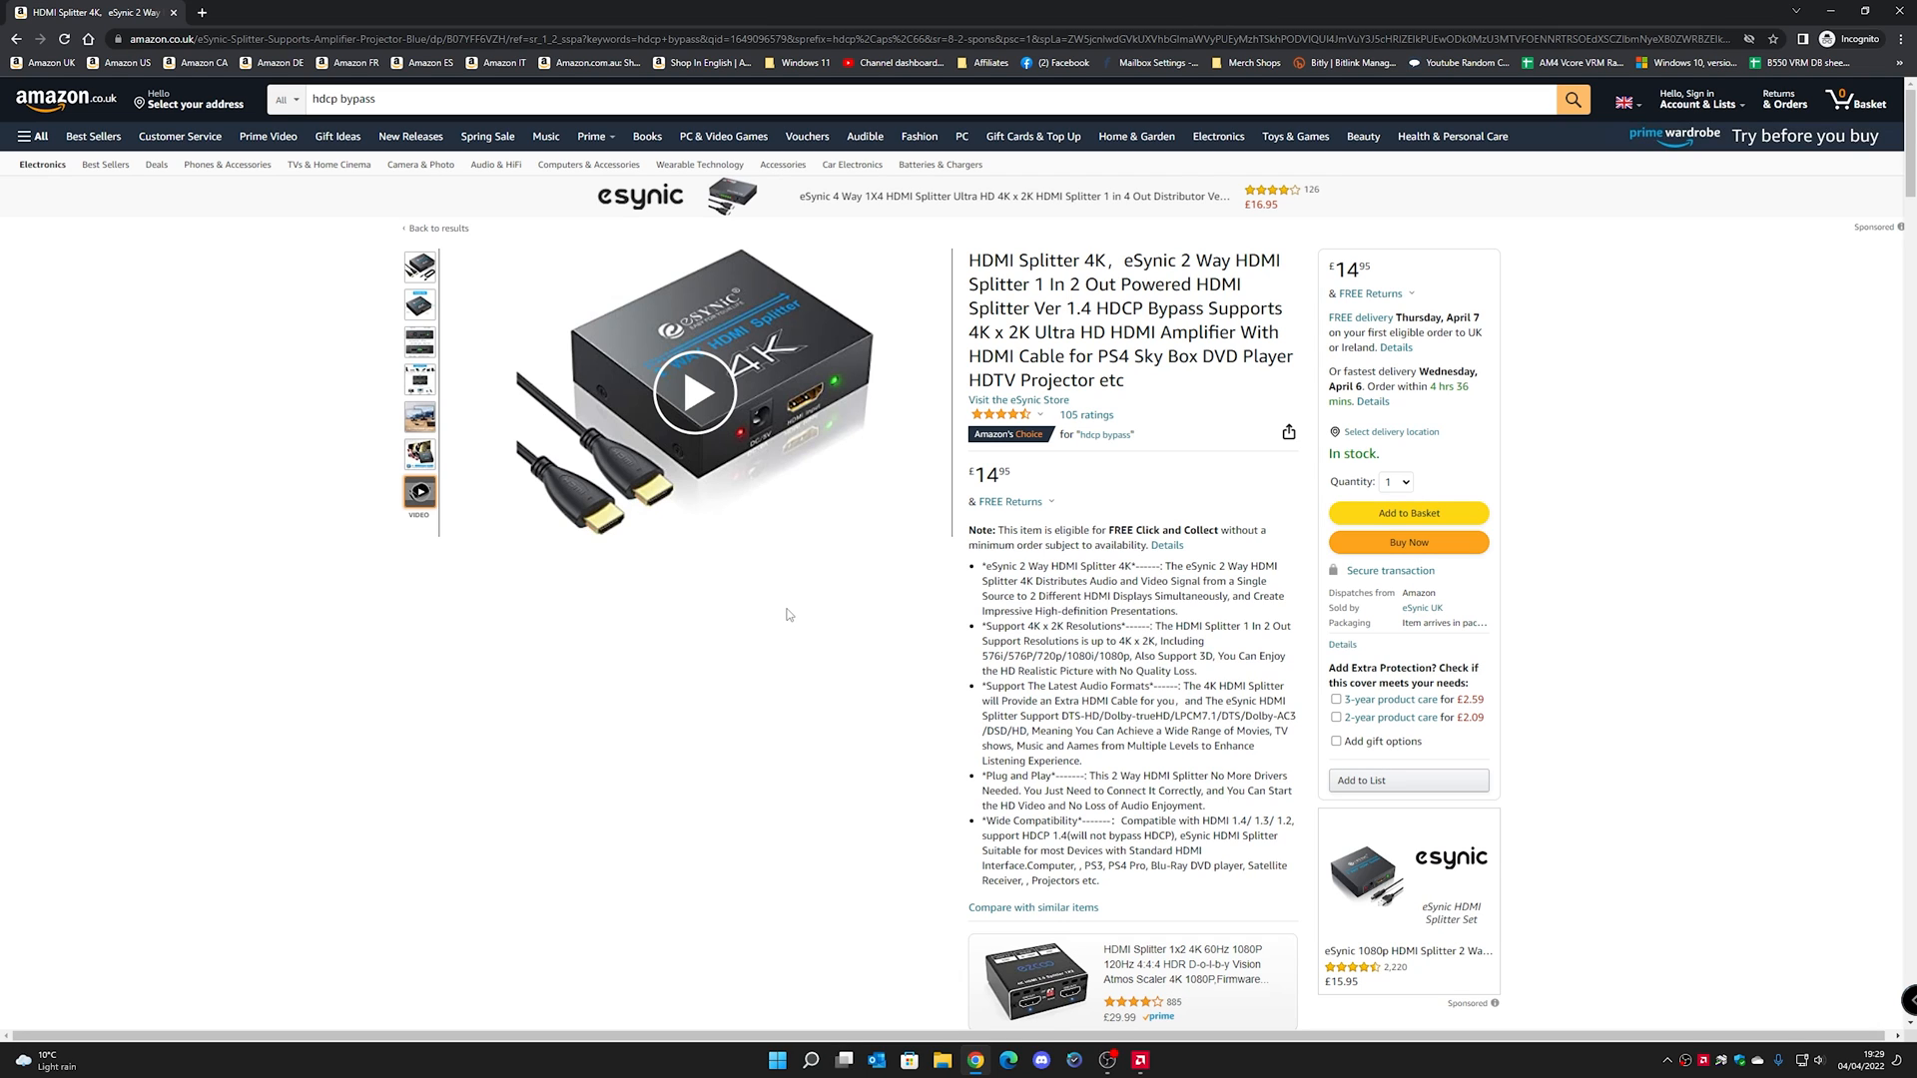
mouse_move(852, 639)
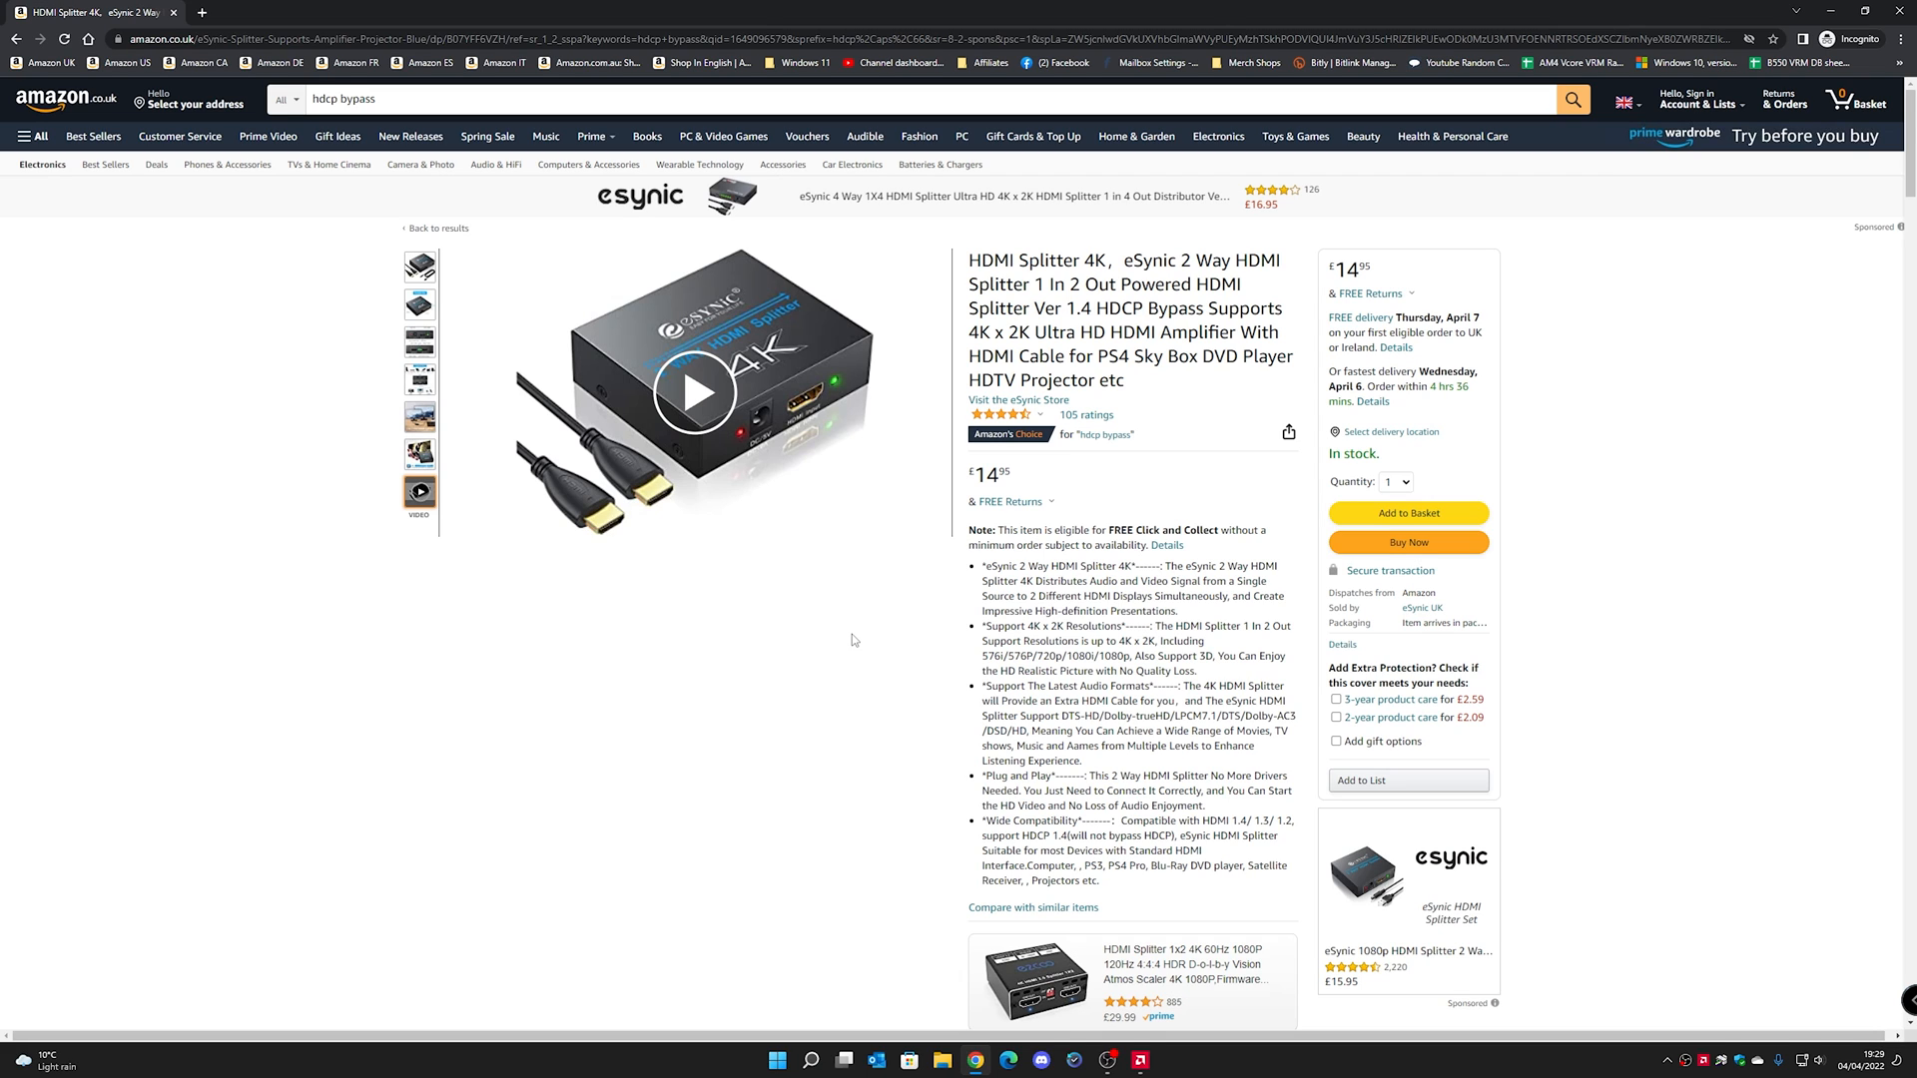
mouse_move(831, 625)
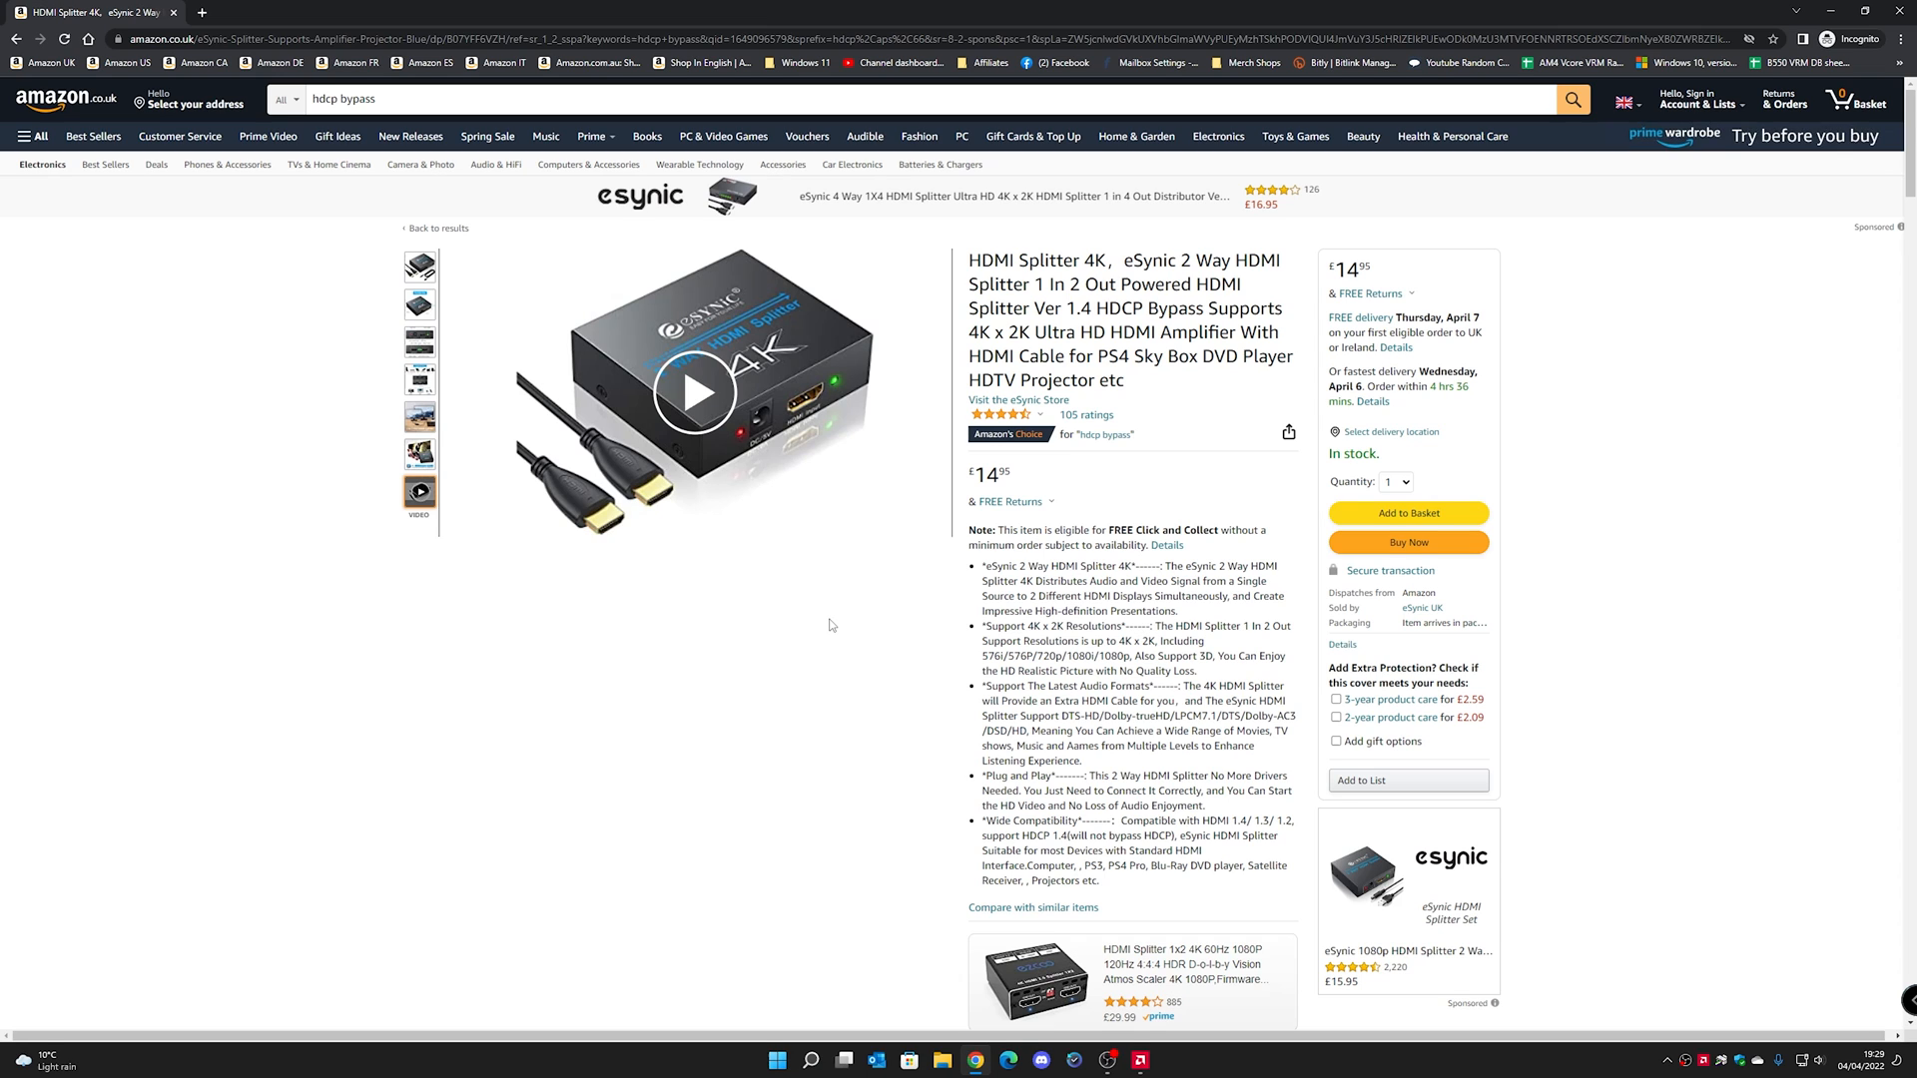
- View the splitter's portable-size photo with 62, 65 and 22 mm measurements
left_click(419, 304)
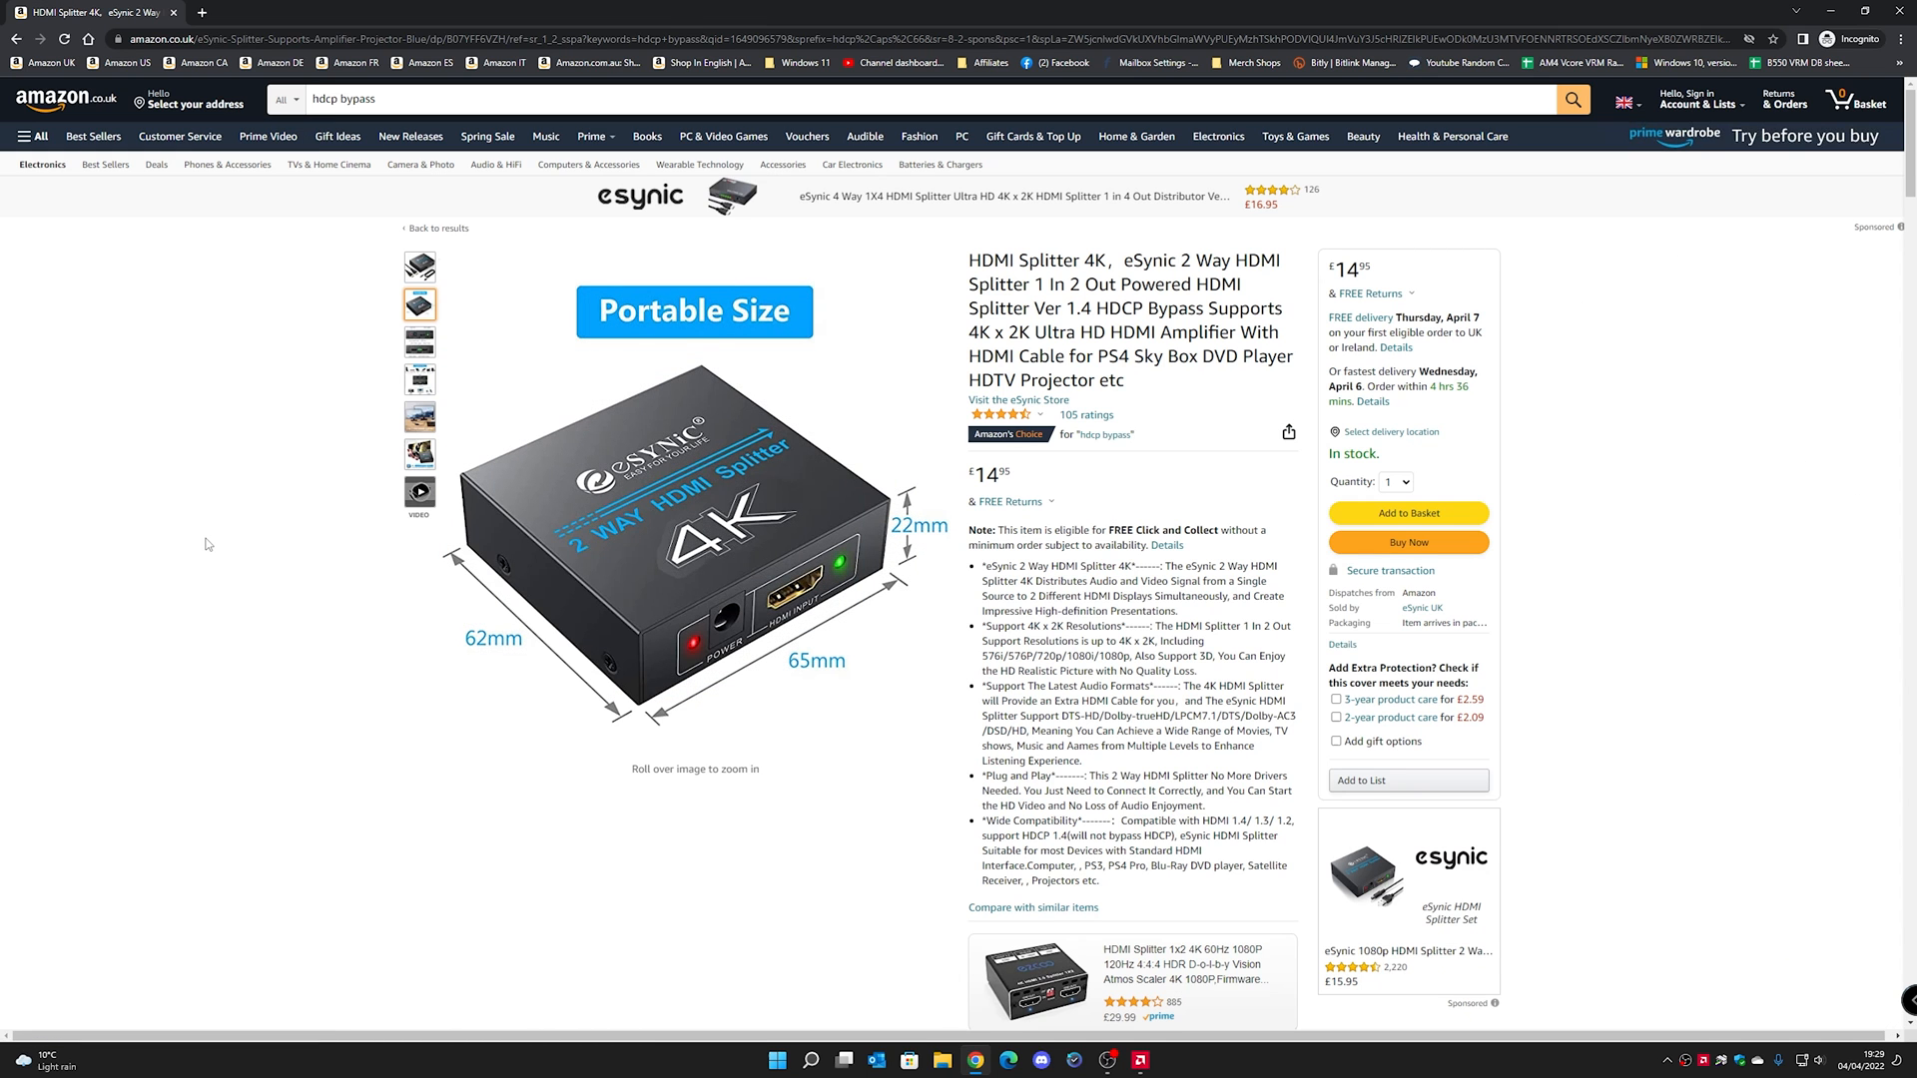
mouse_move(317, 749)
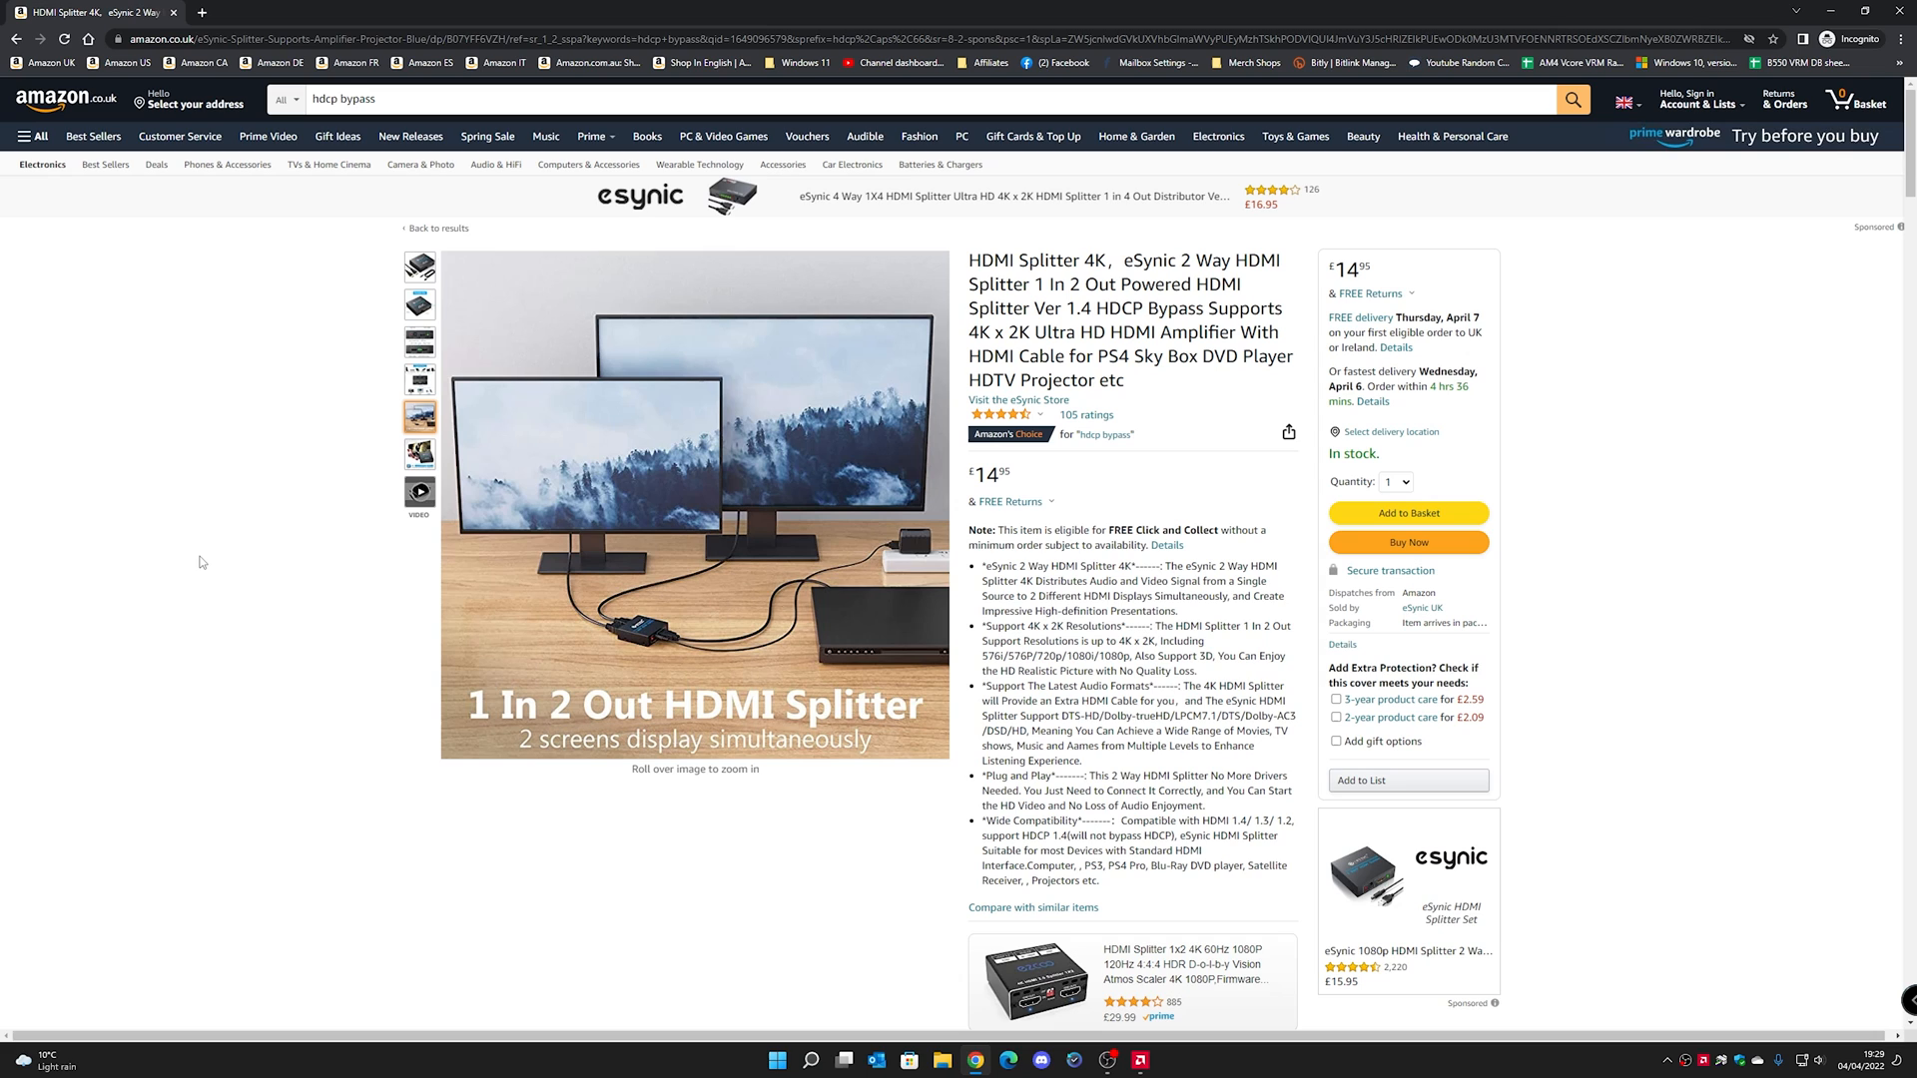
mouse_move(224, 571)
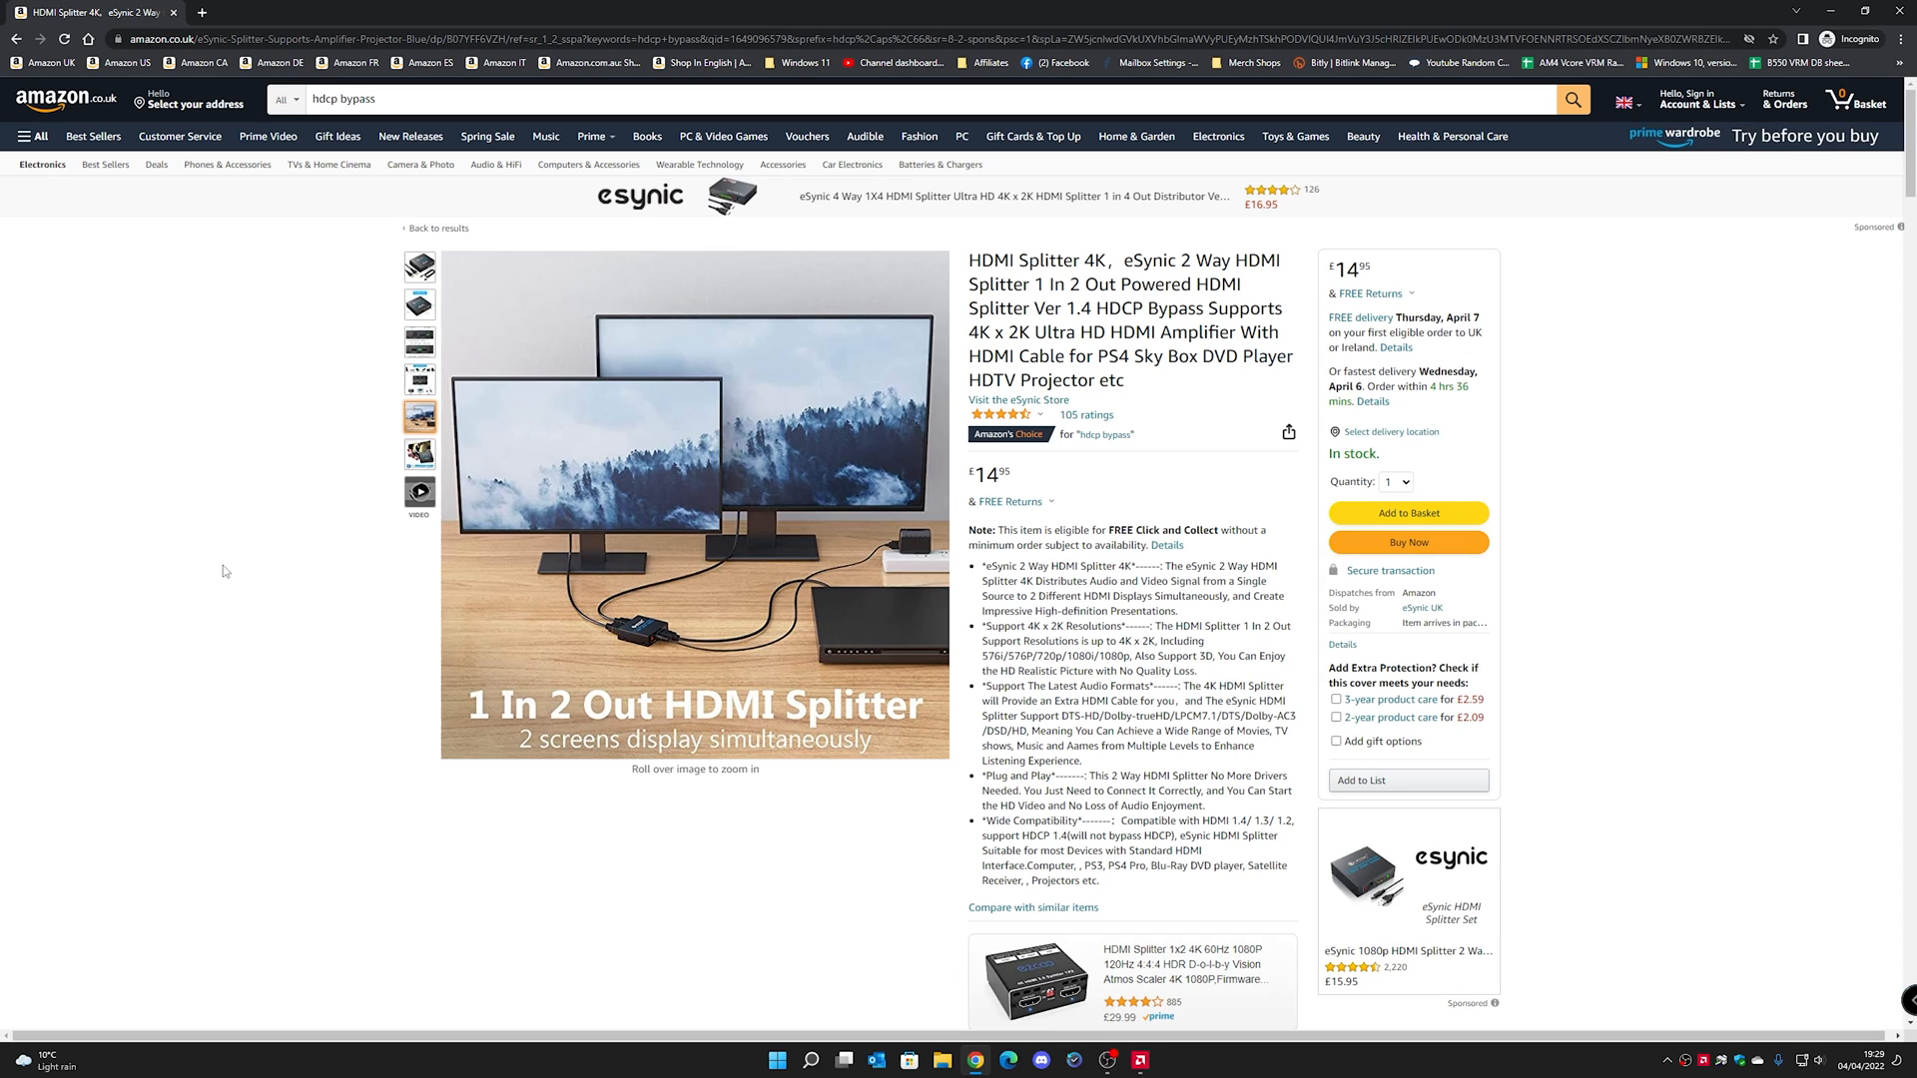
mouse_move(307, 575)
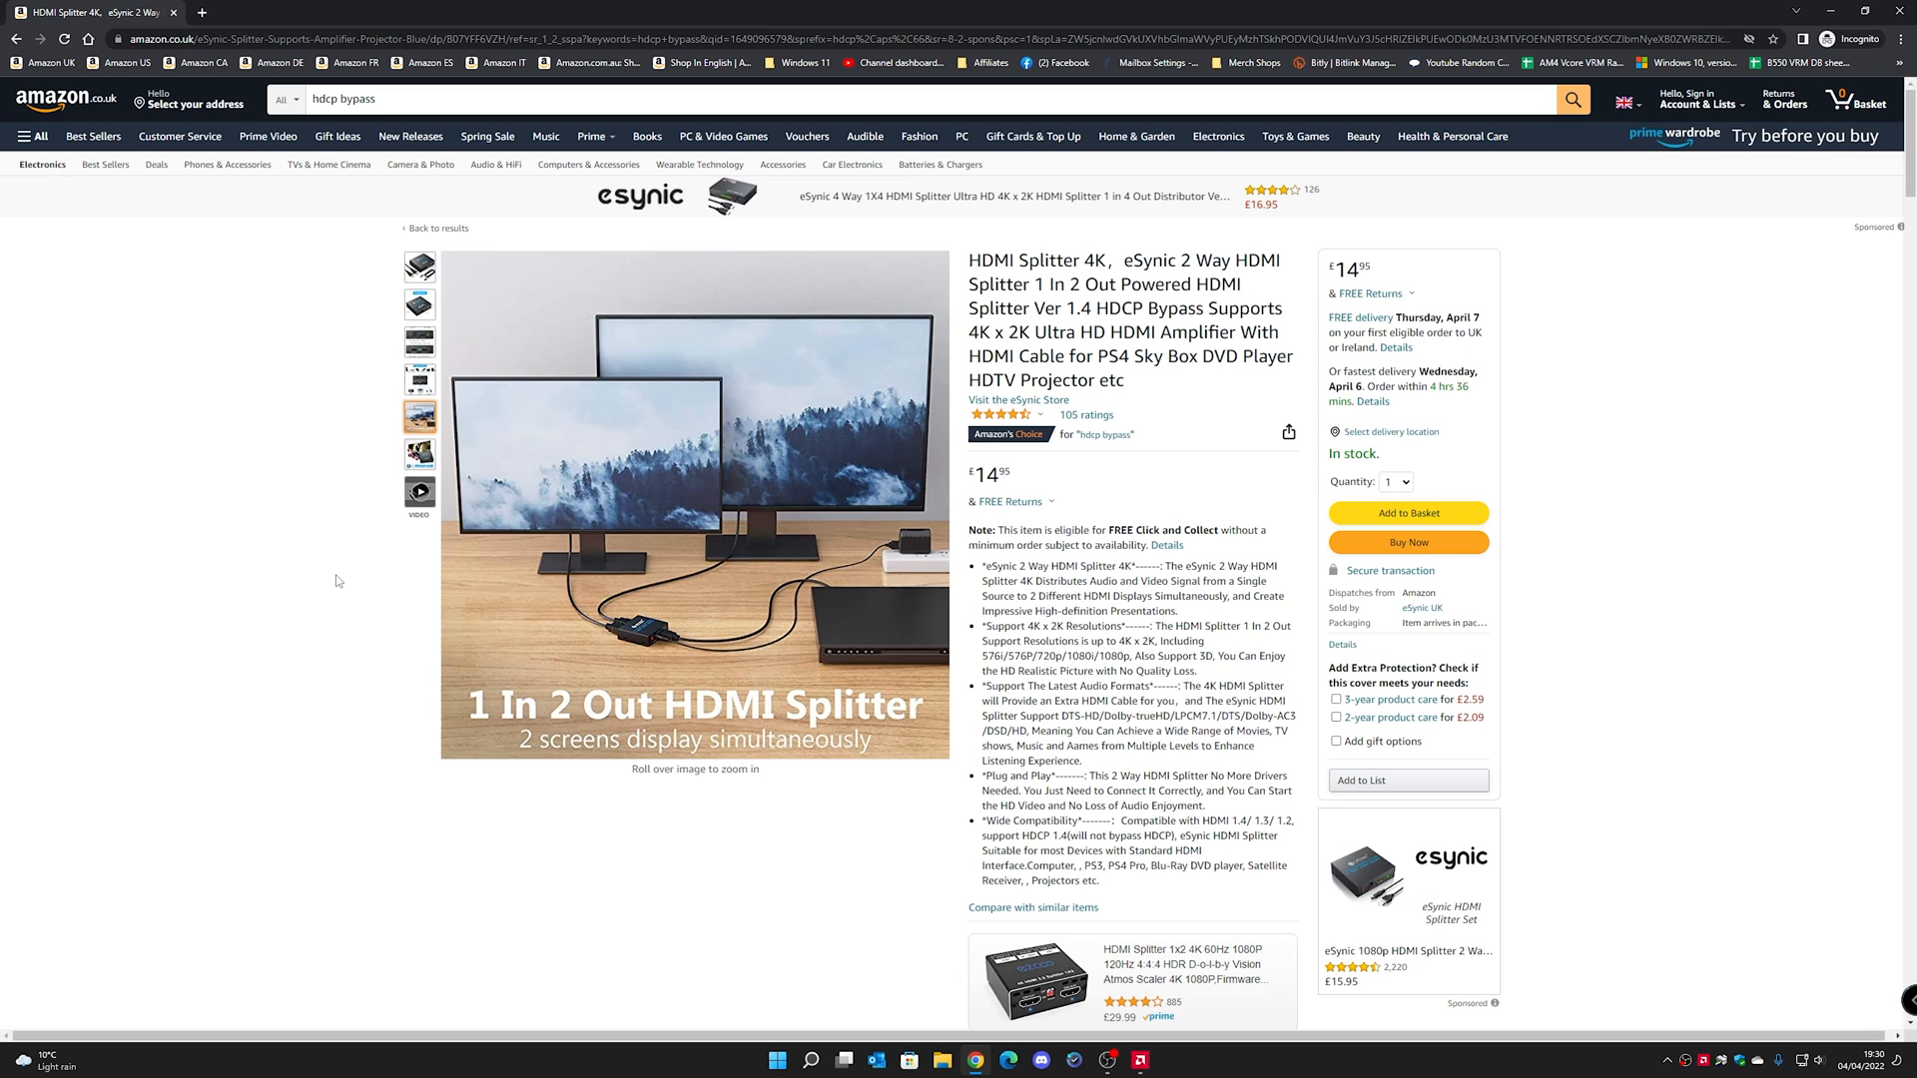
mouse_move(388, 607)
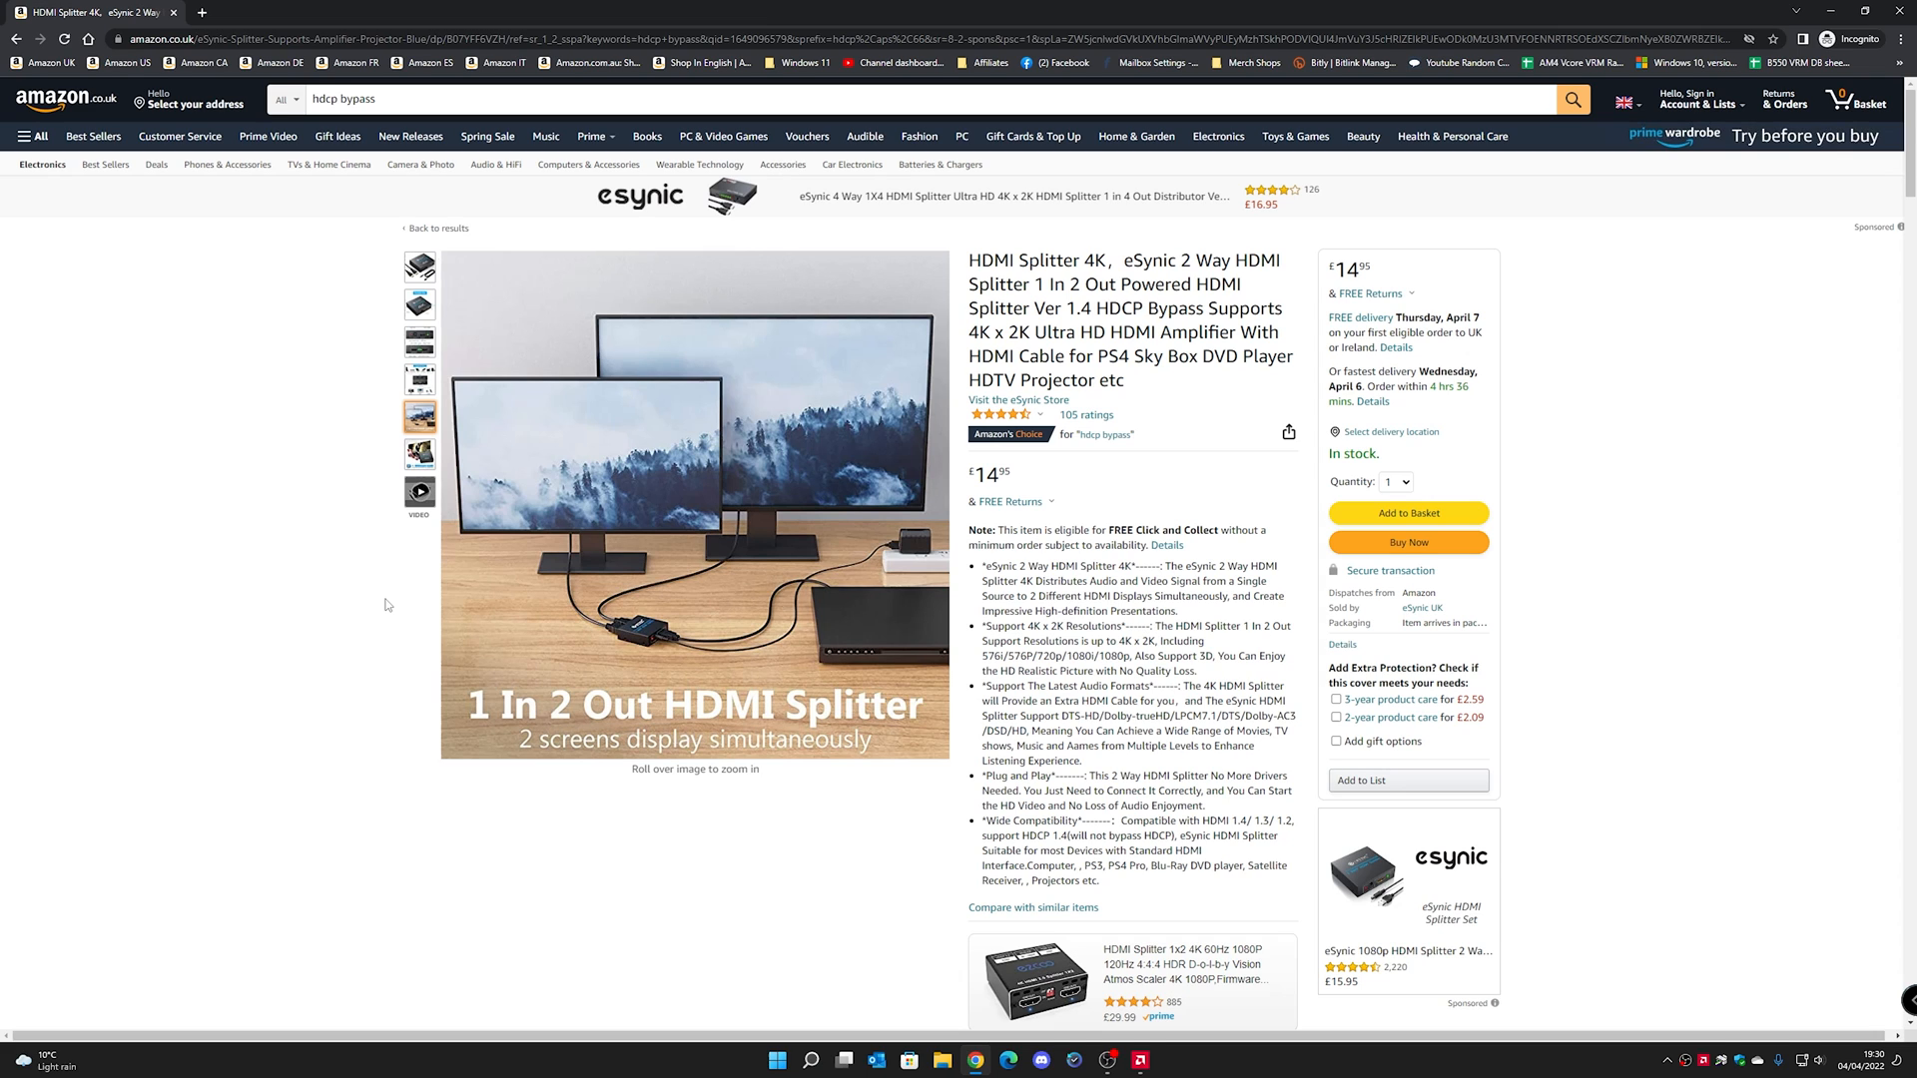
mouse_move(391, 605)
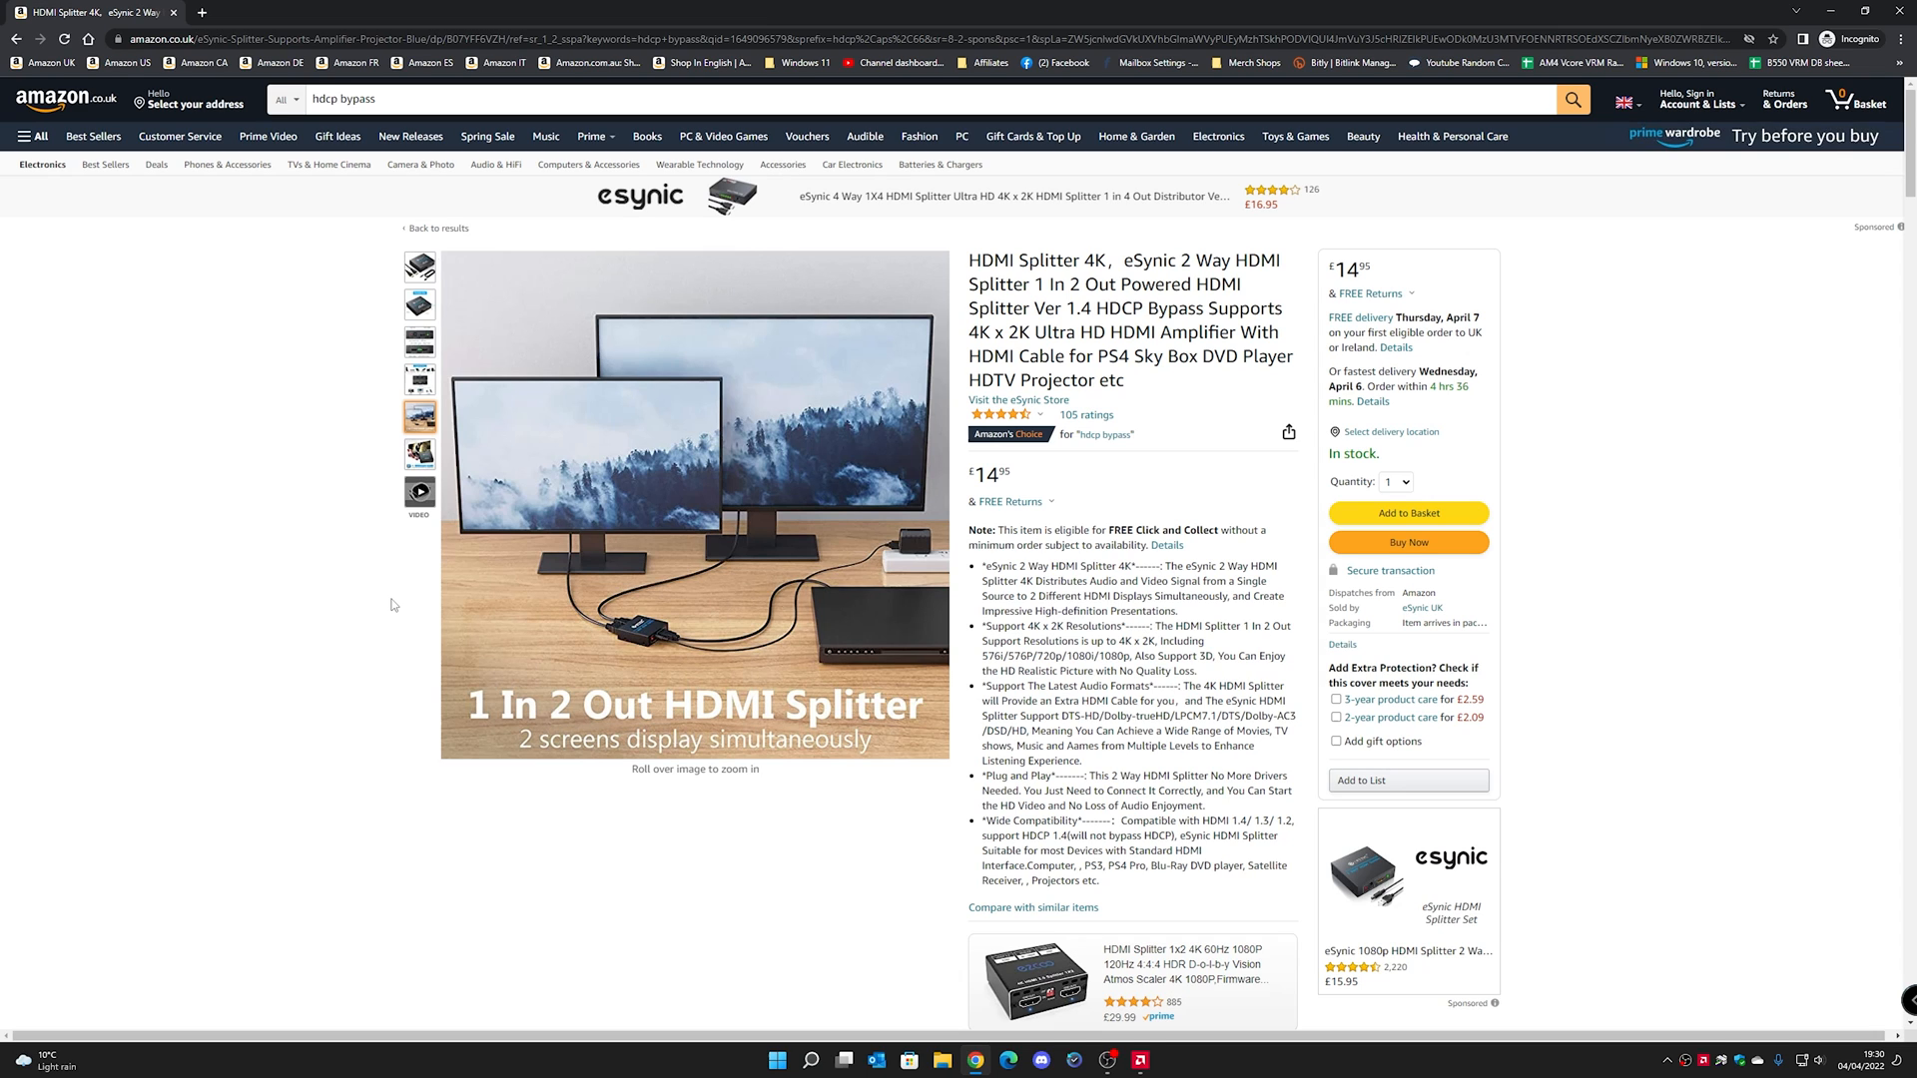